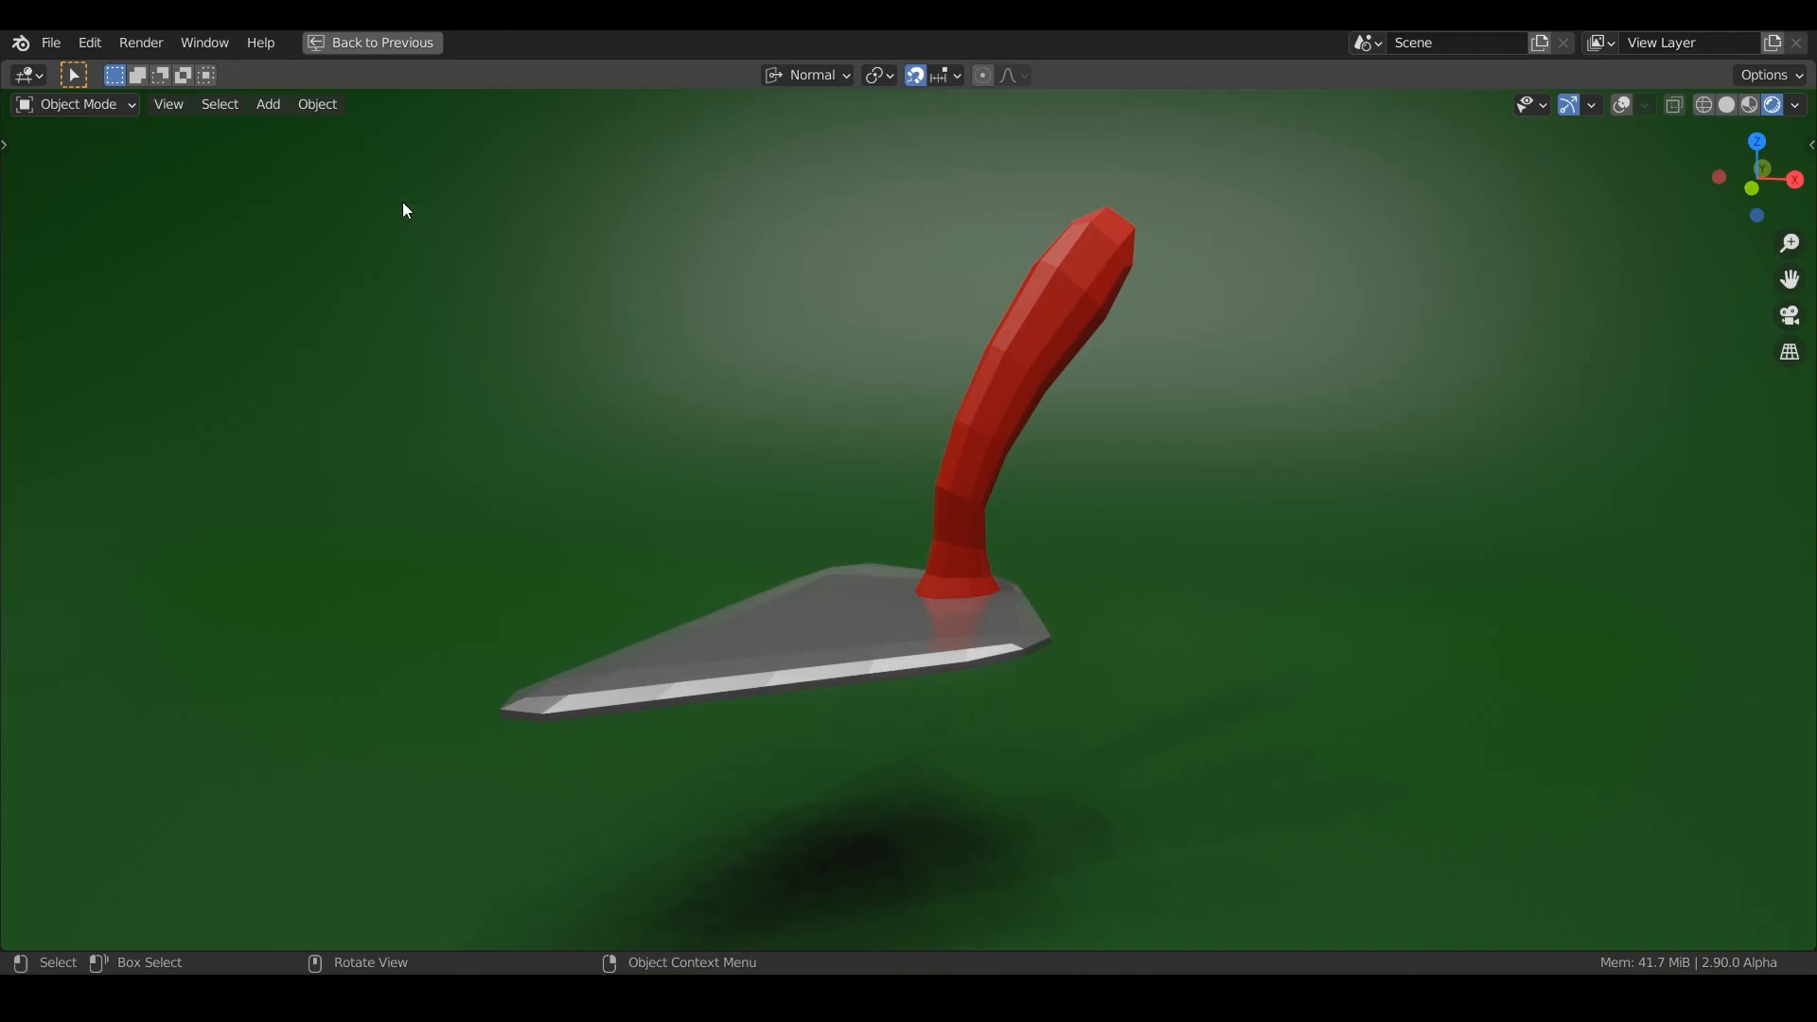
Exit the fullscreen trowel preview to return to the Layout workspace with Suzanne.
left_click(50, 43)
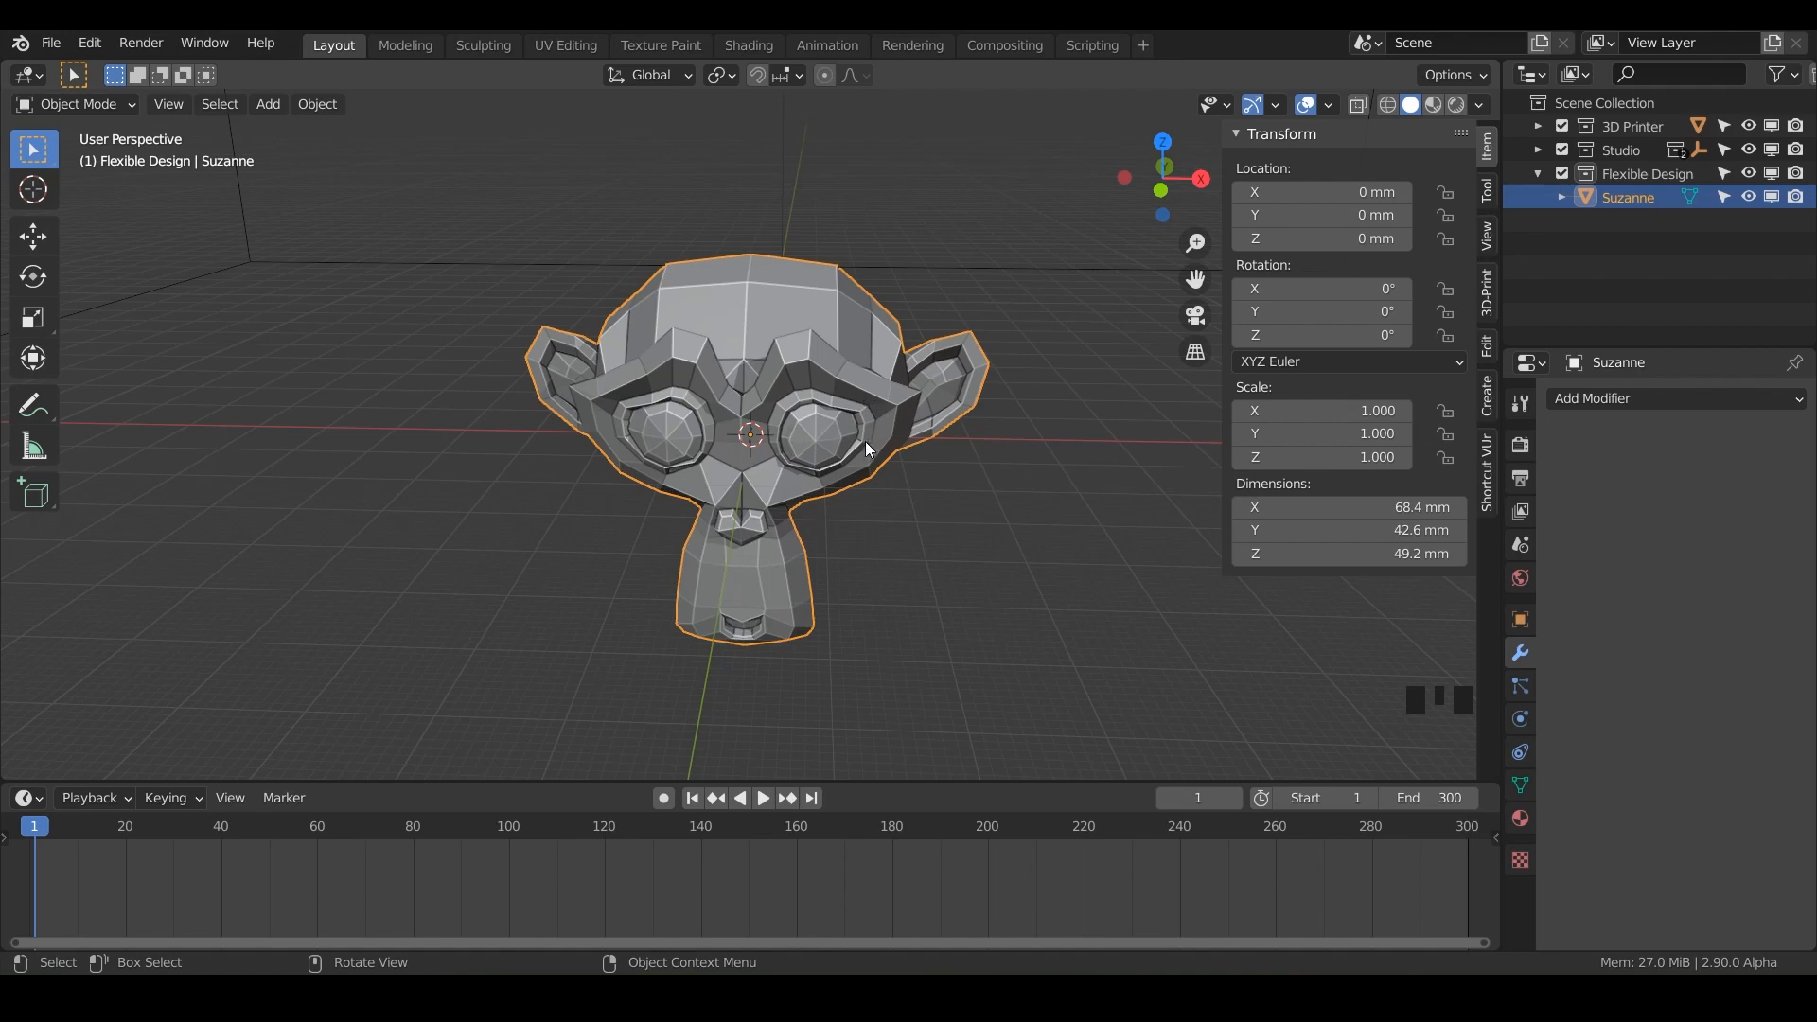
mouse_move(849, 416)
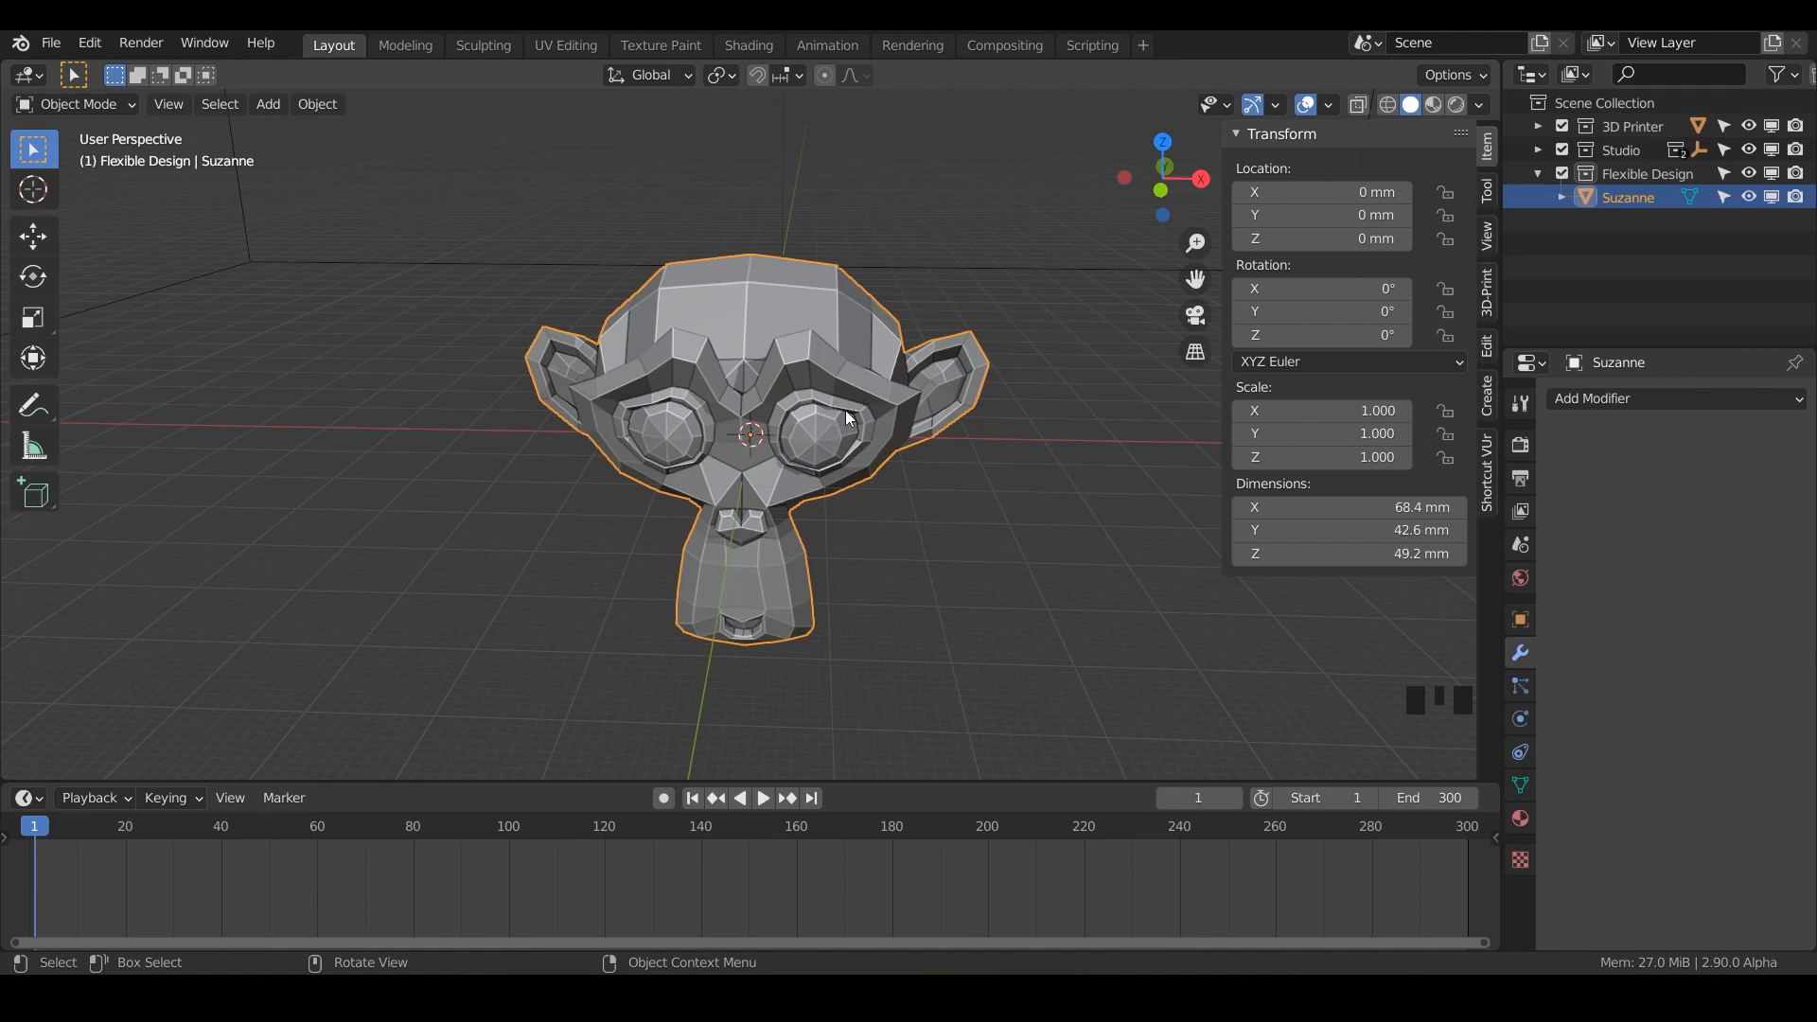
mouse_move(884, 442)
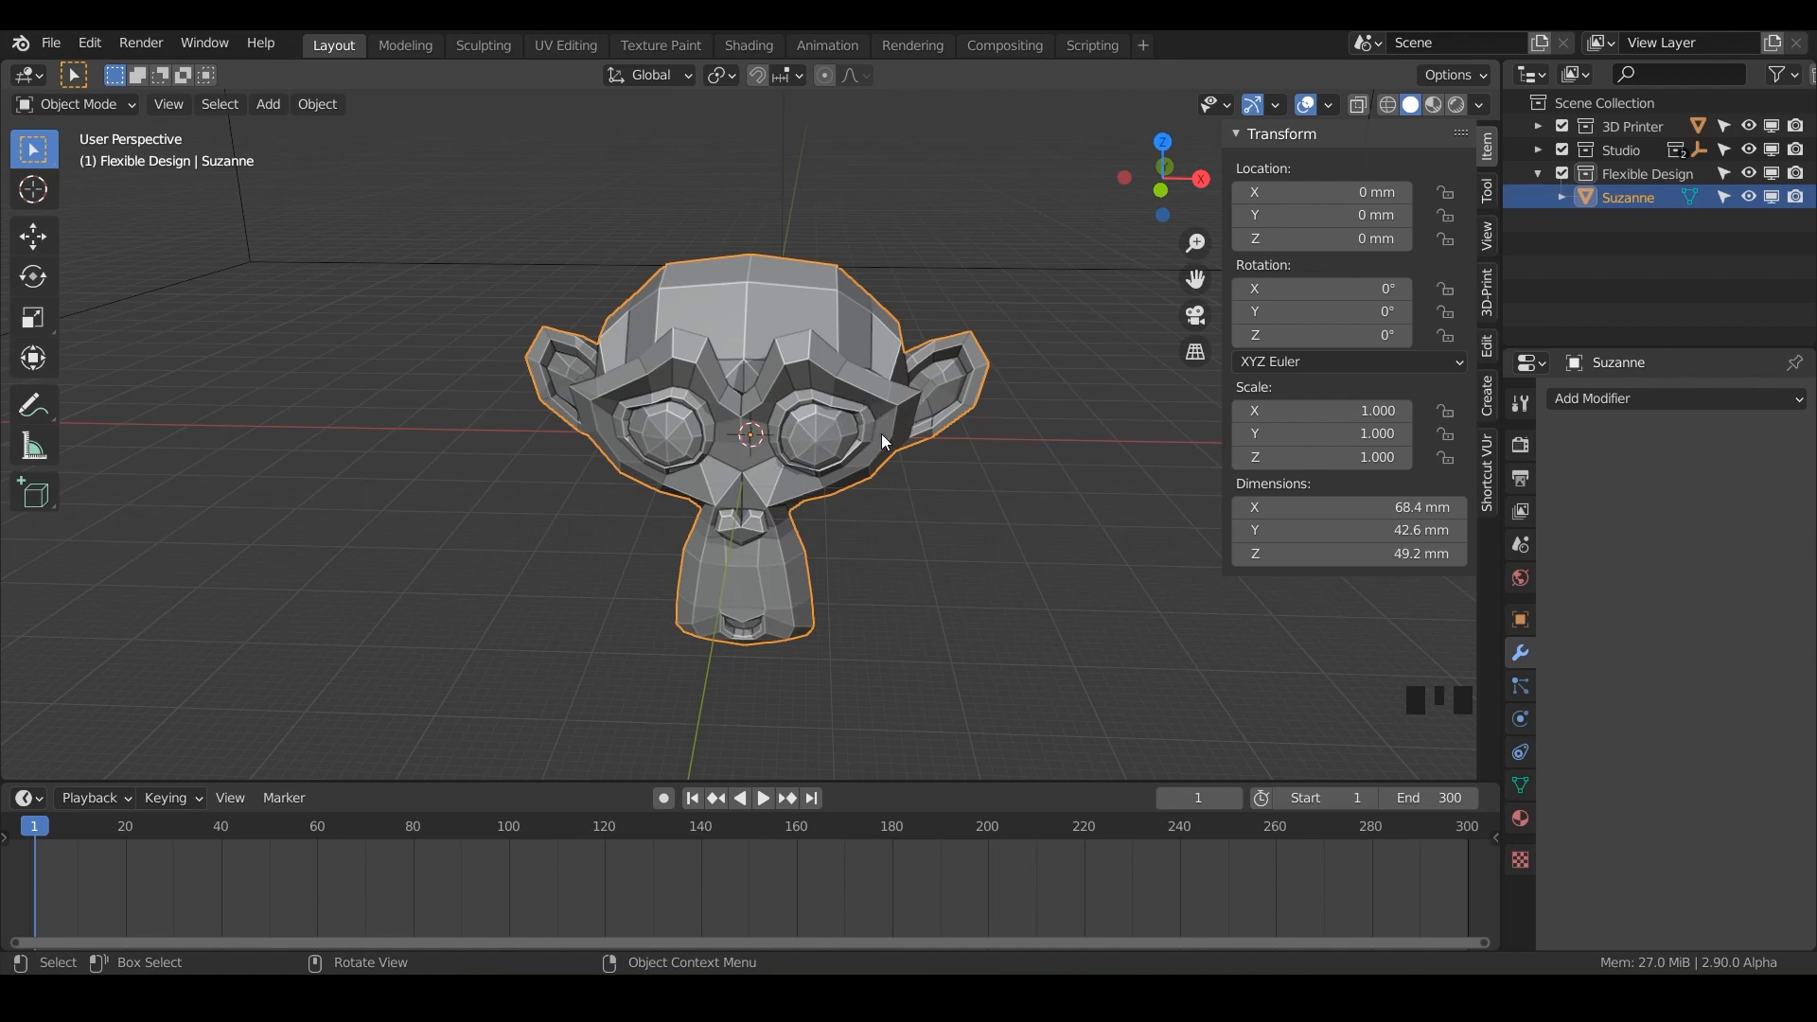
Put Suzanne in Edit Mode, select all geometry, and scroll the toolbar to Smooth.
left_click(1454, 105)
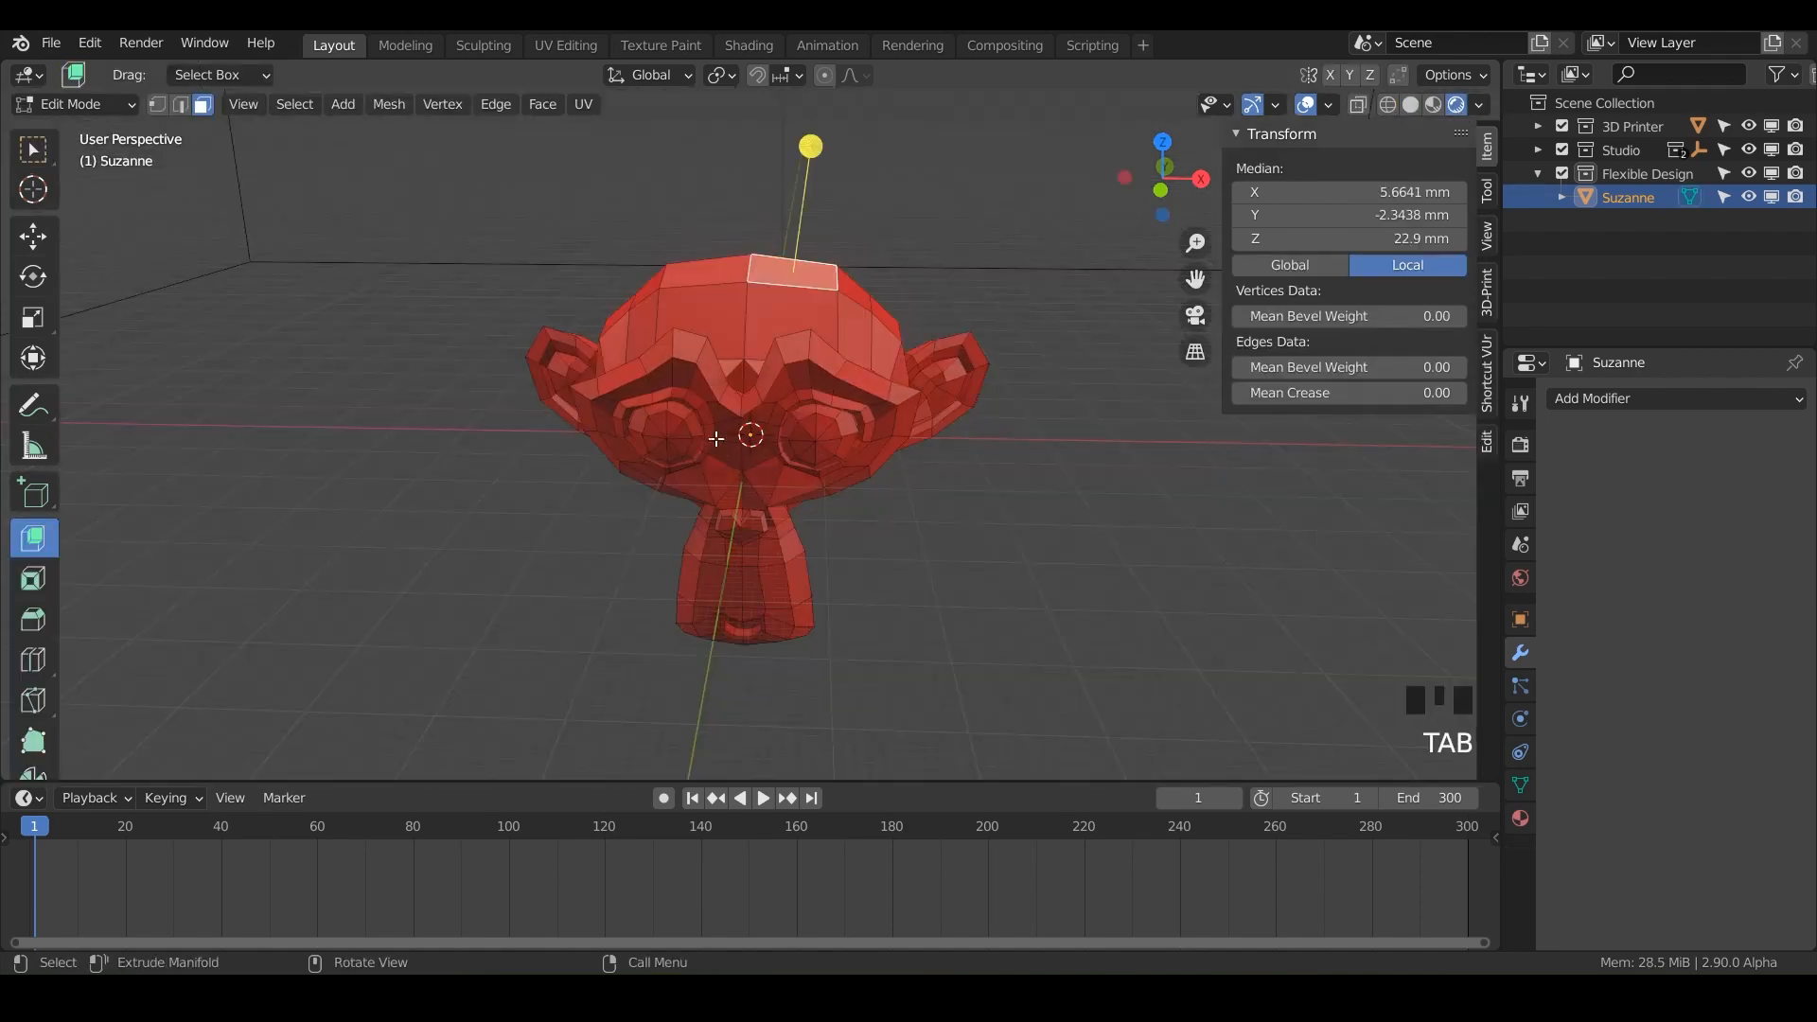
key("A")
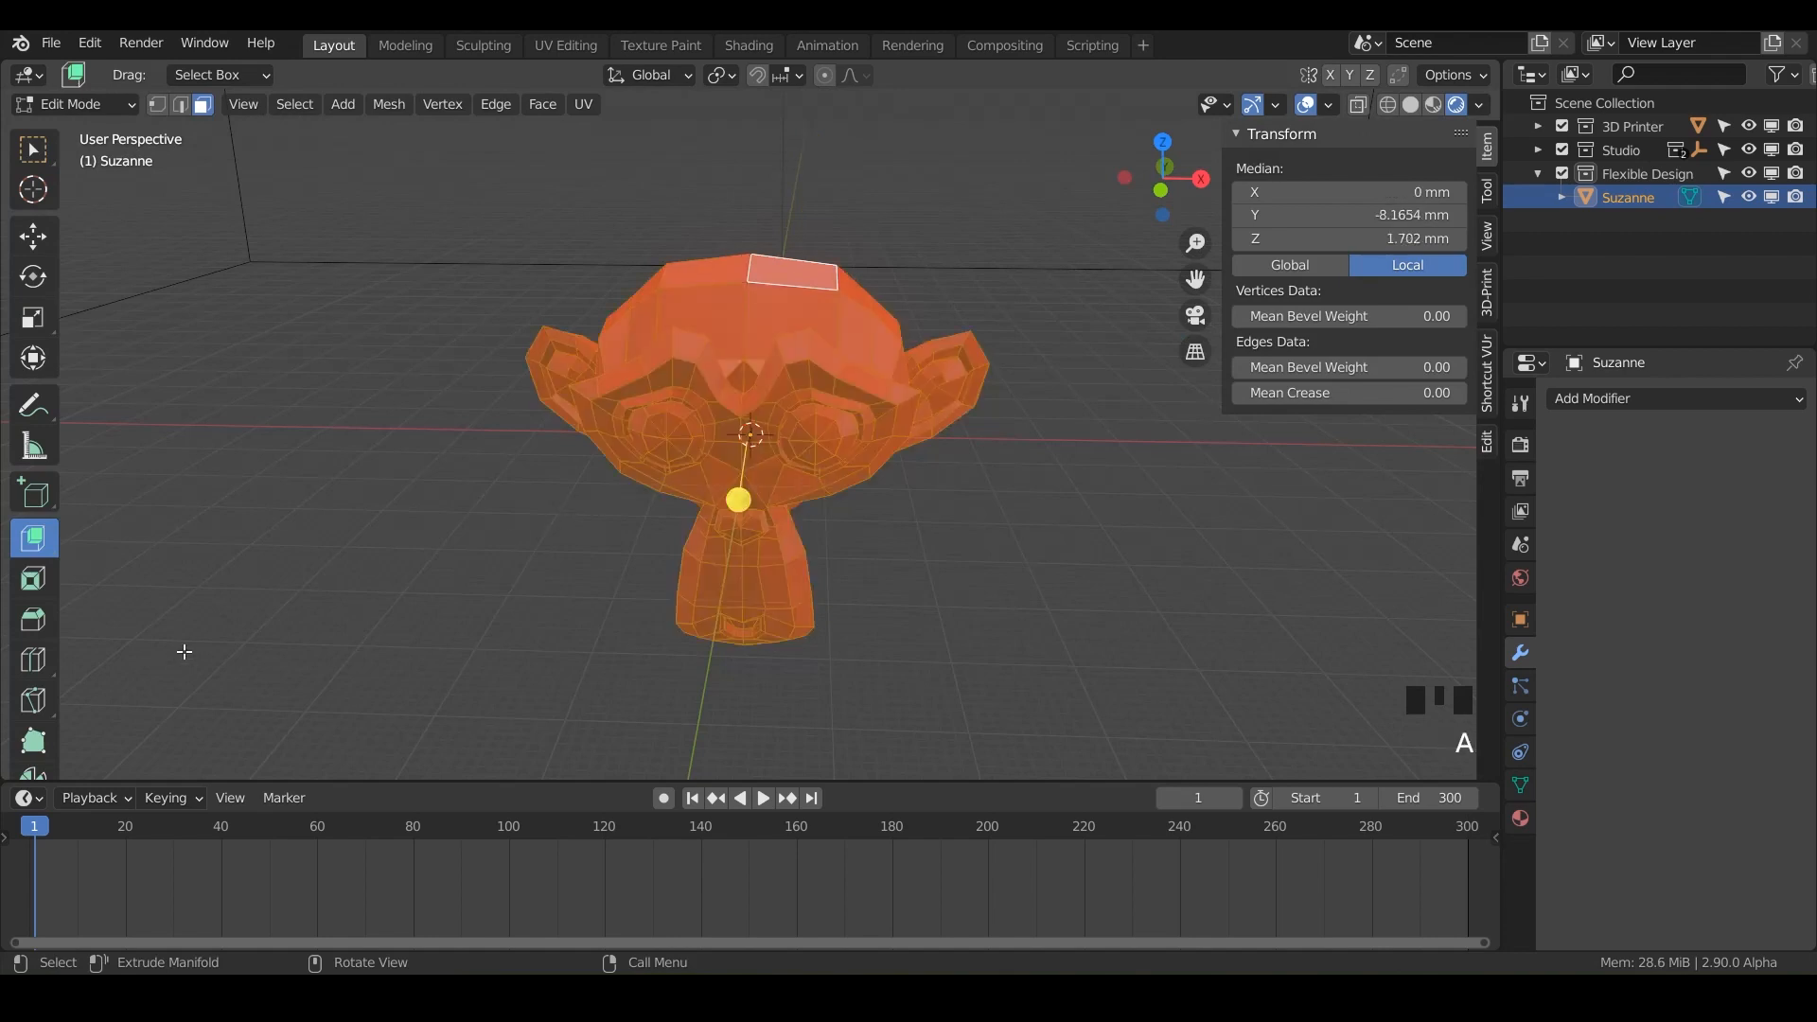
scroll("down", 3)
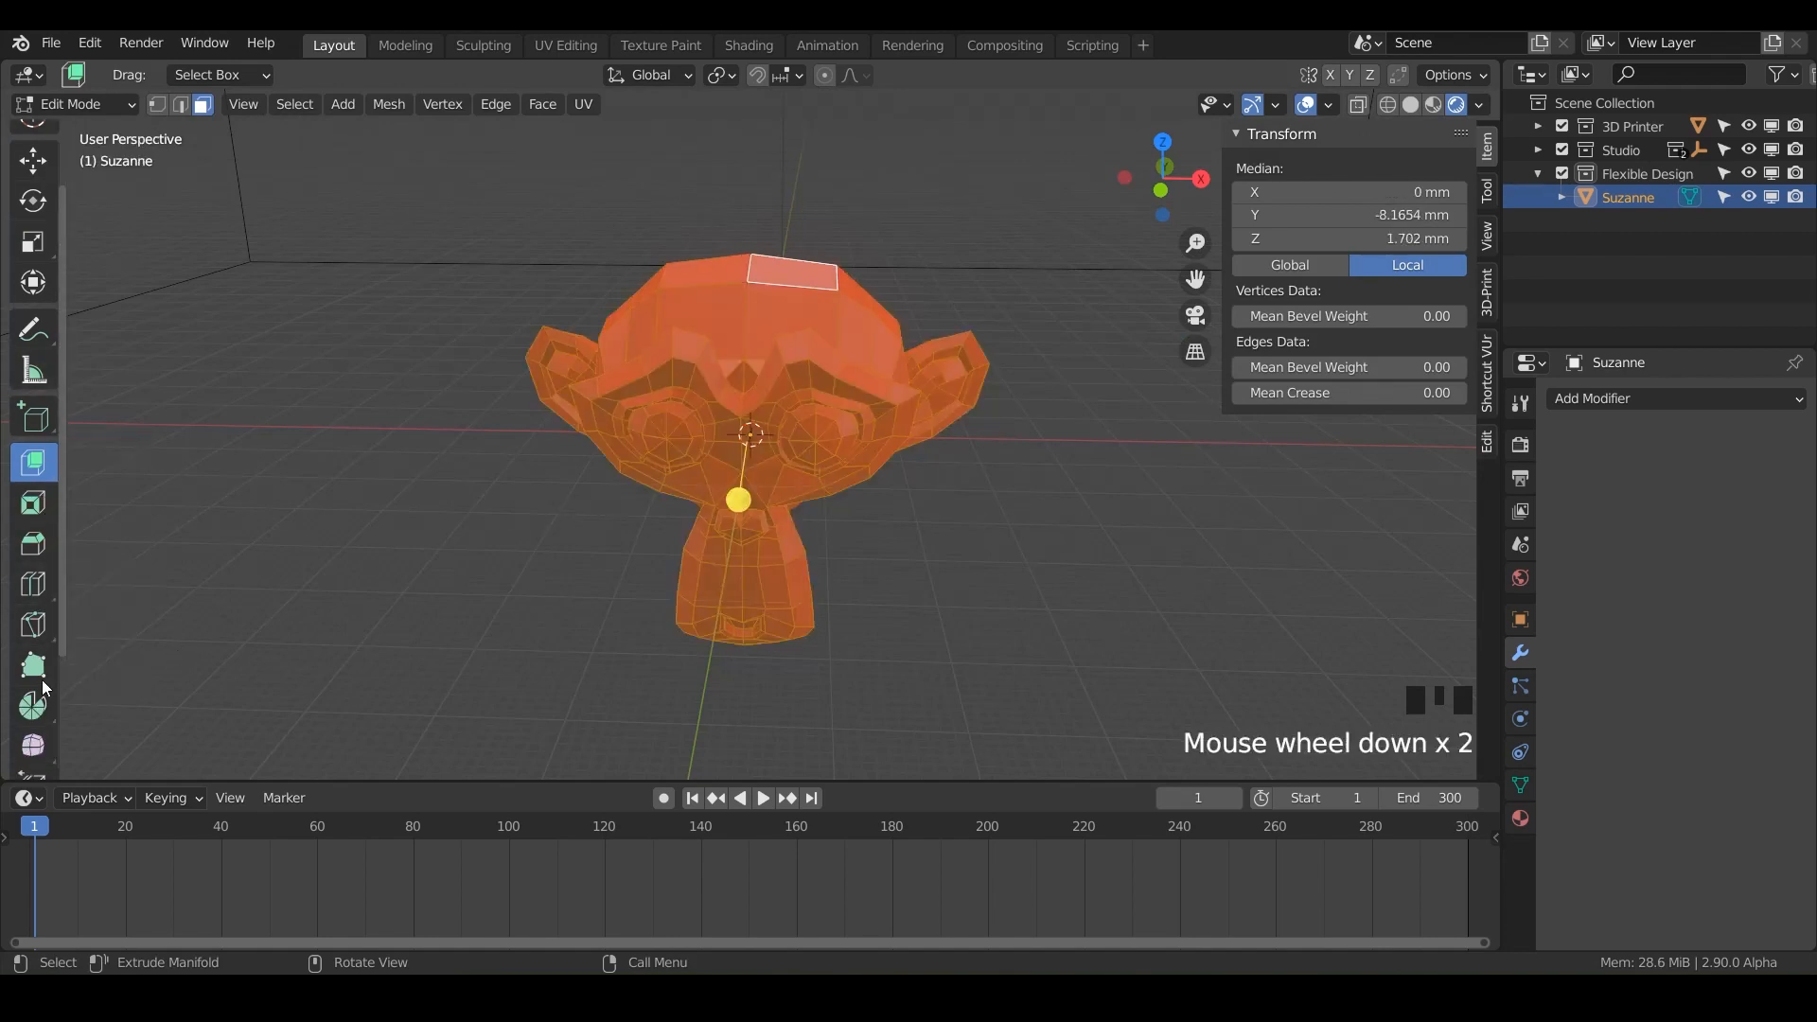
scroll("down", 3)
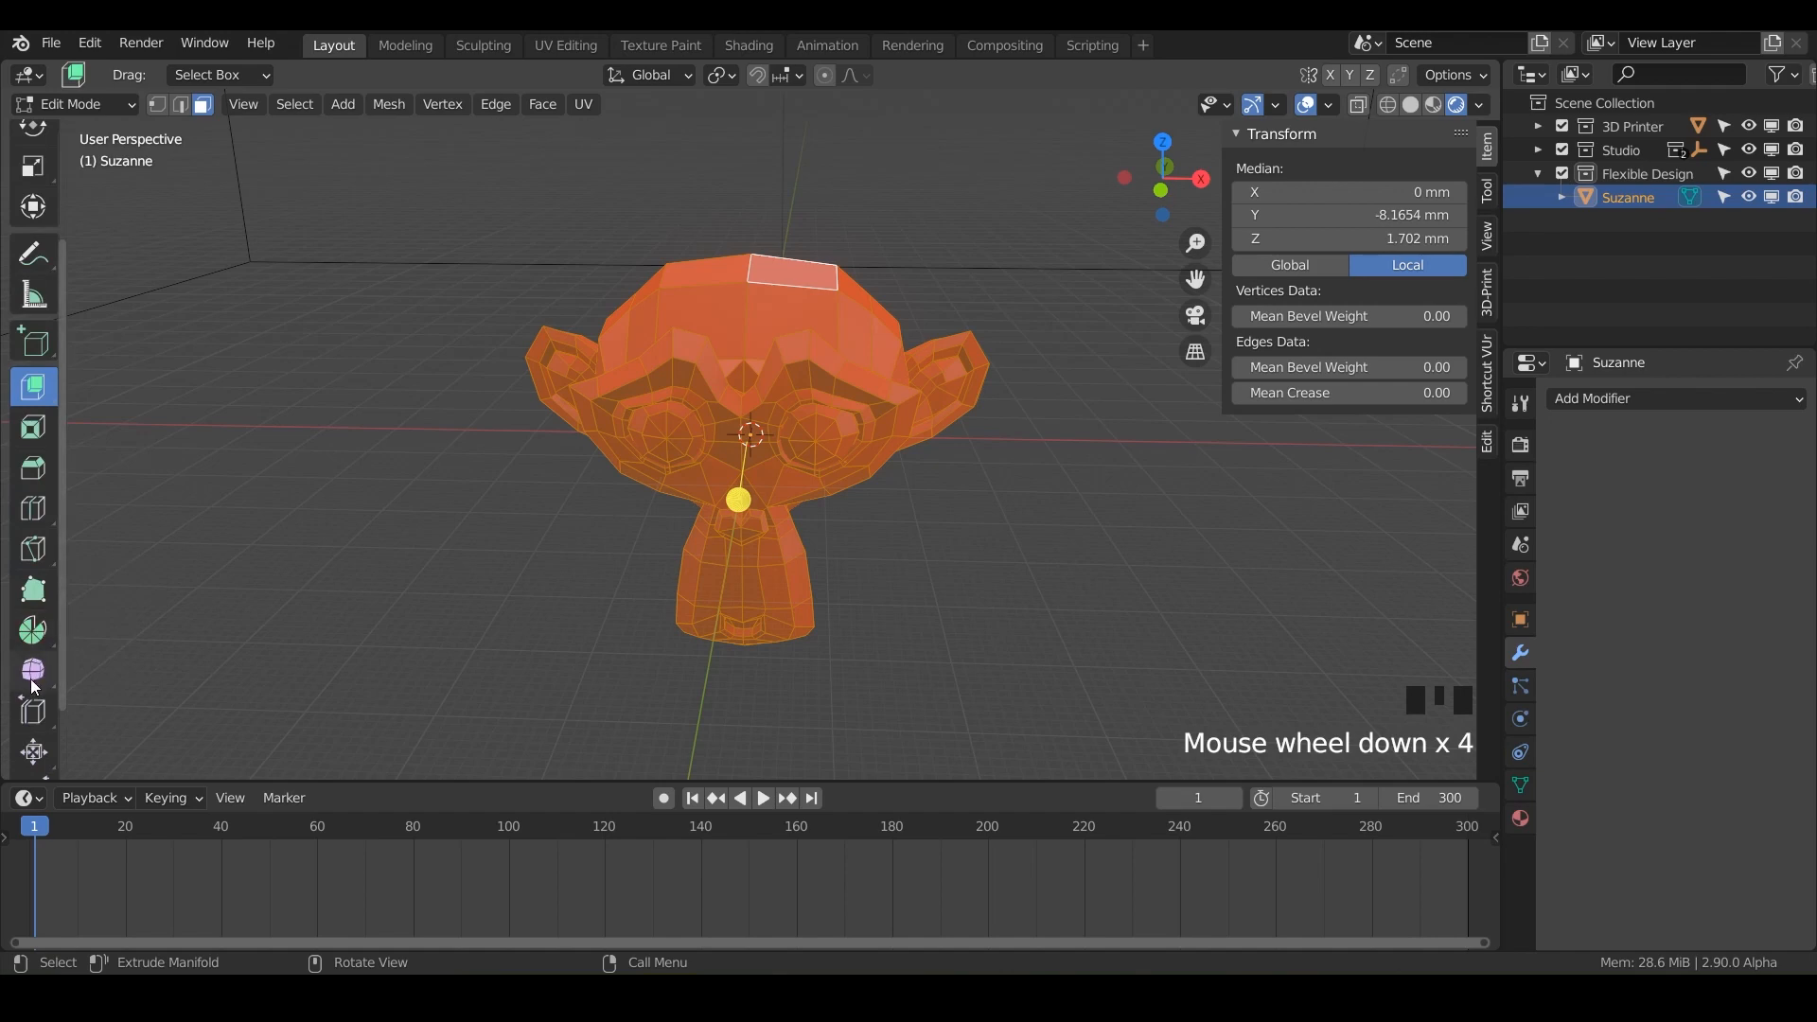
mouse_move(32, 687)
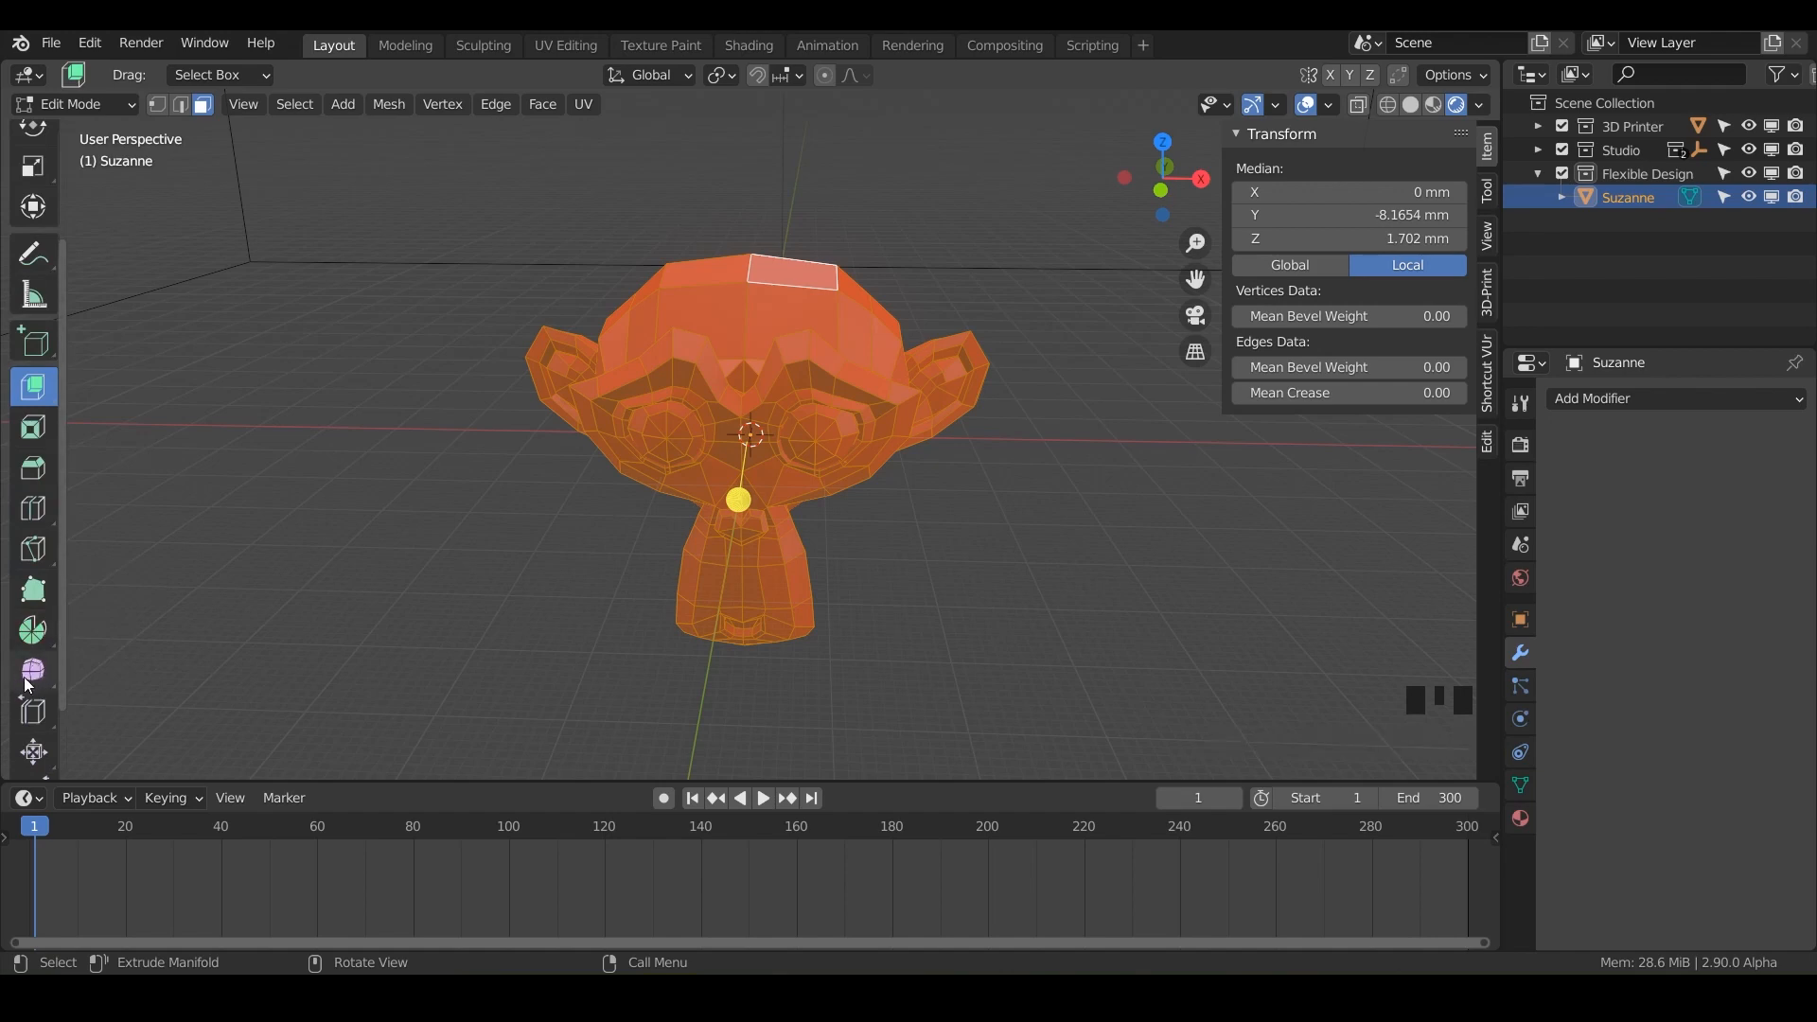
mouse_move(34, 674)
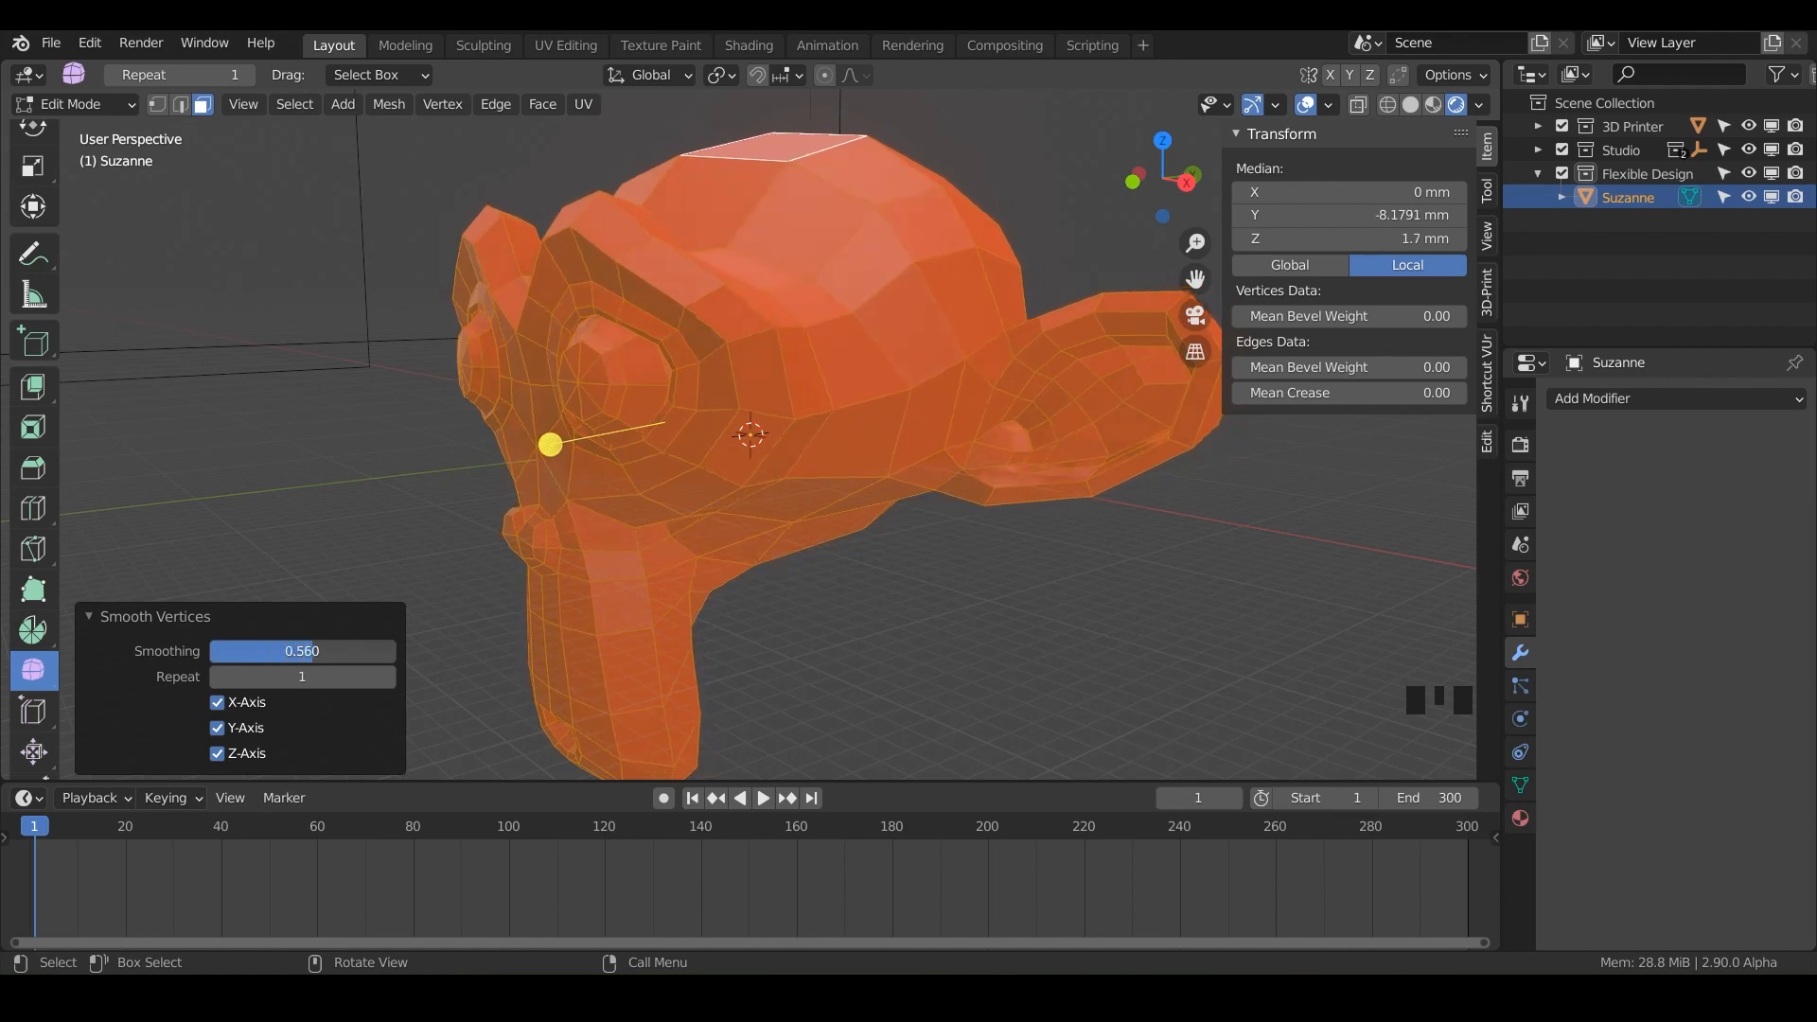
Apply Smooth Vertices to Suzanne and try several Smoothing strengths by dragging the value.
left_click_drag(324, 650, 232, 651)
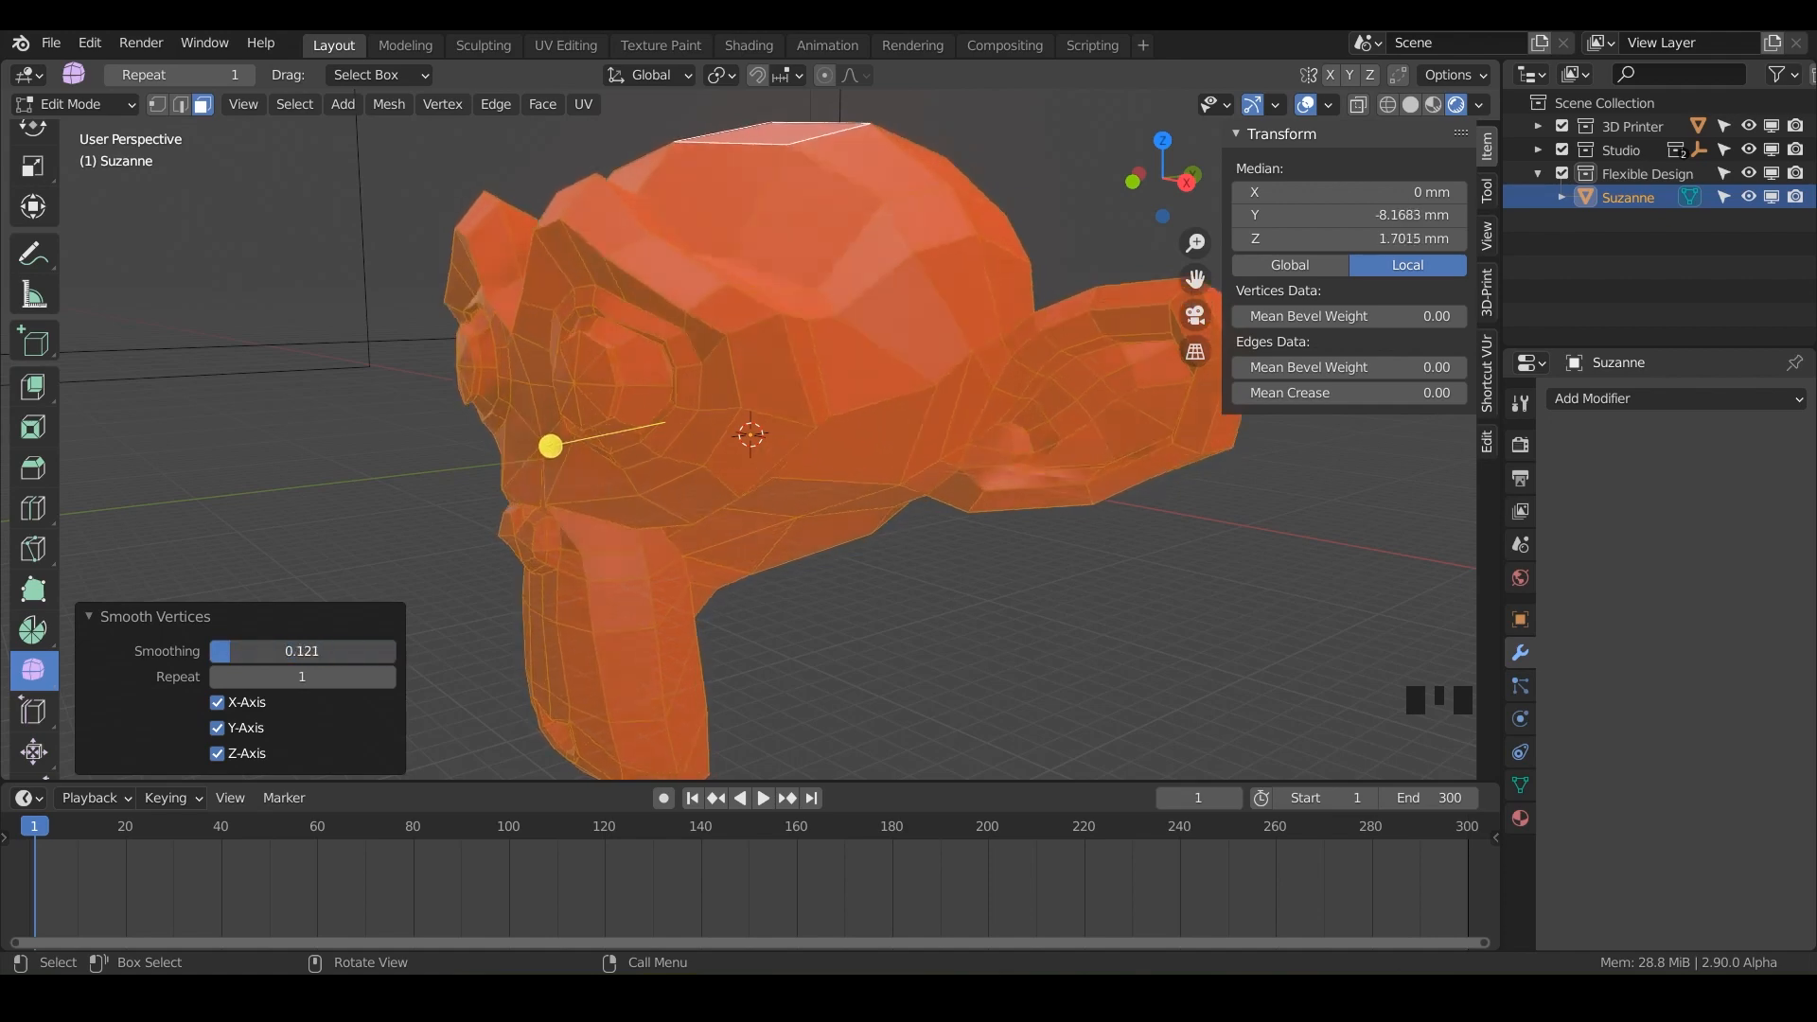
left_click_drag(301, 650, 215, 651)
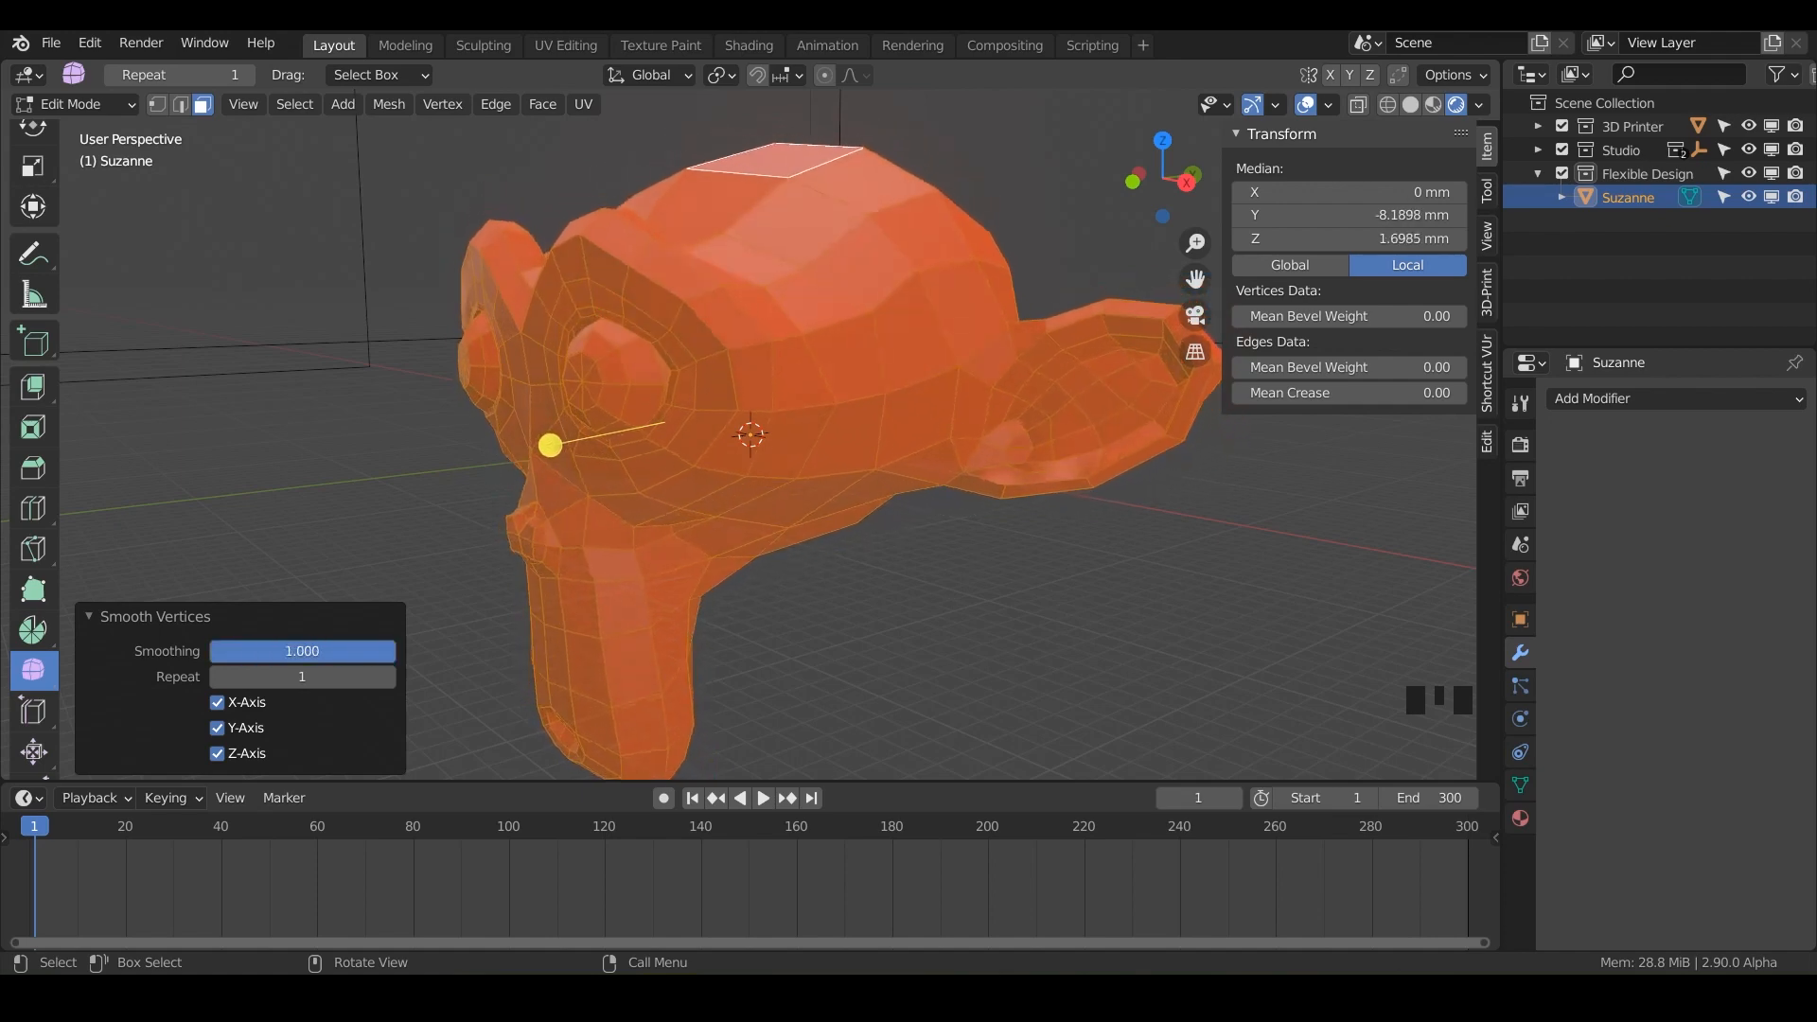
left_click_drag(301, 650, 232, 650)
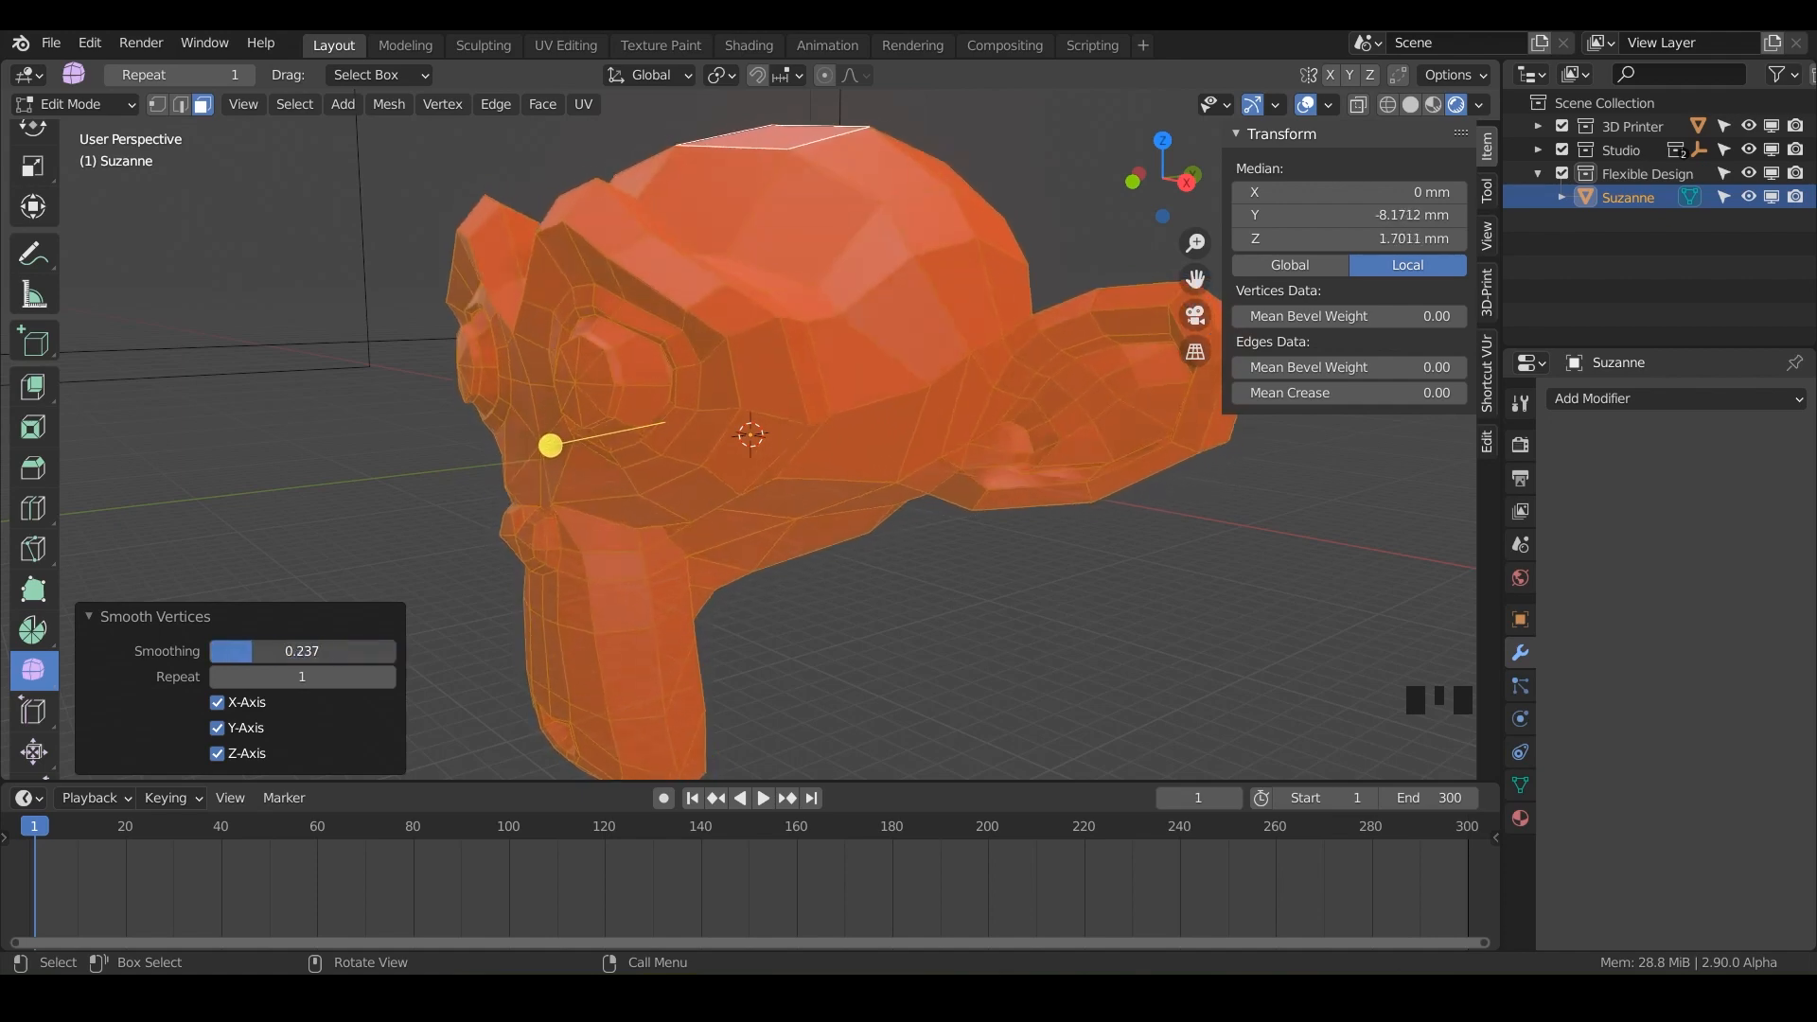
left_click_drag(232, 650, 383, 650)
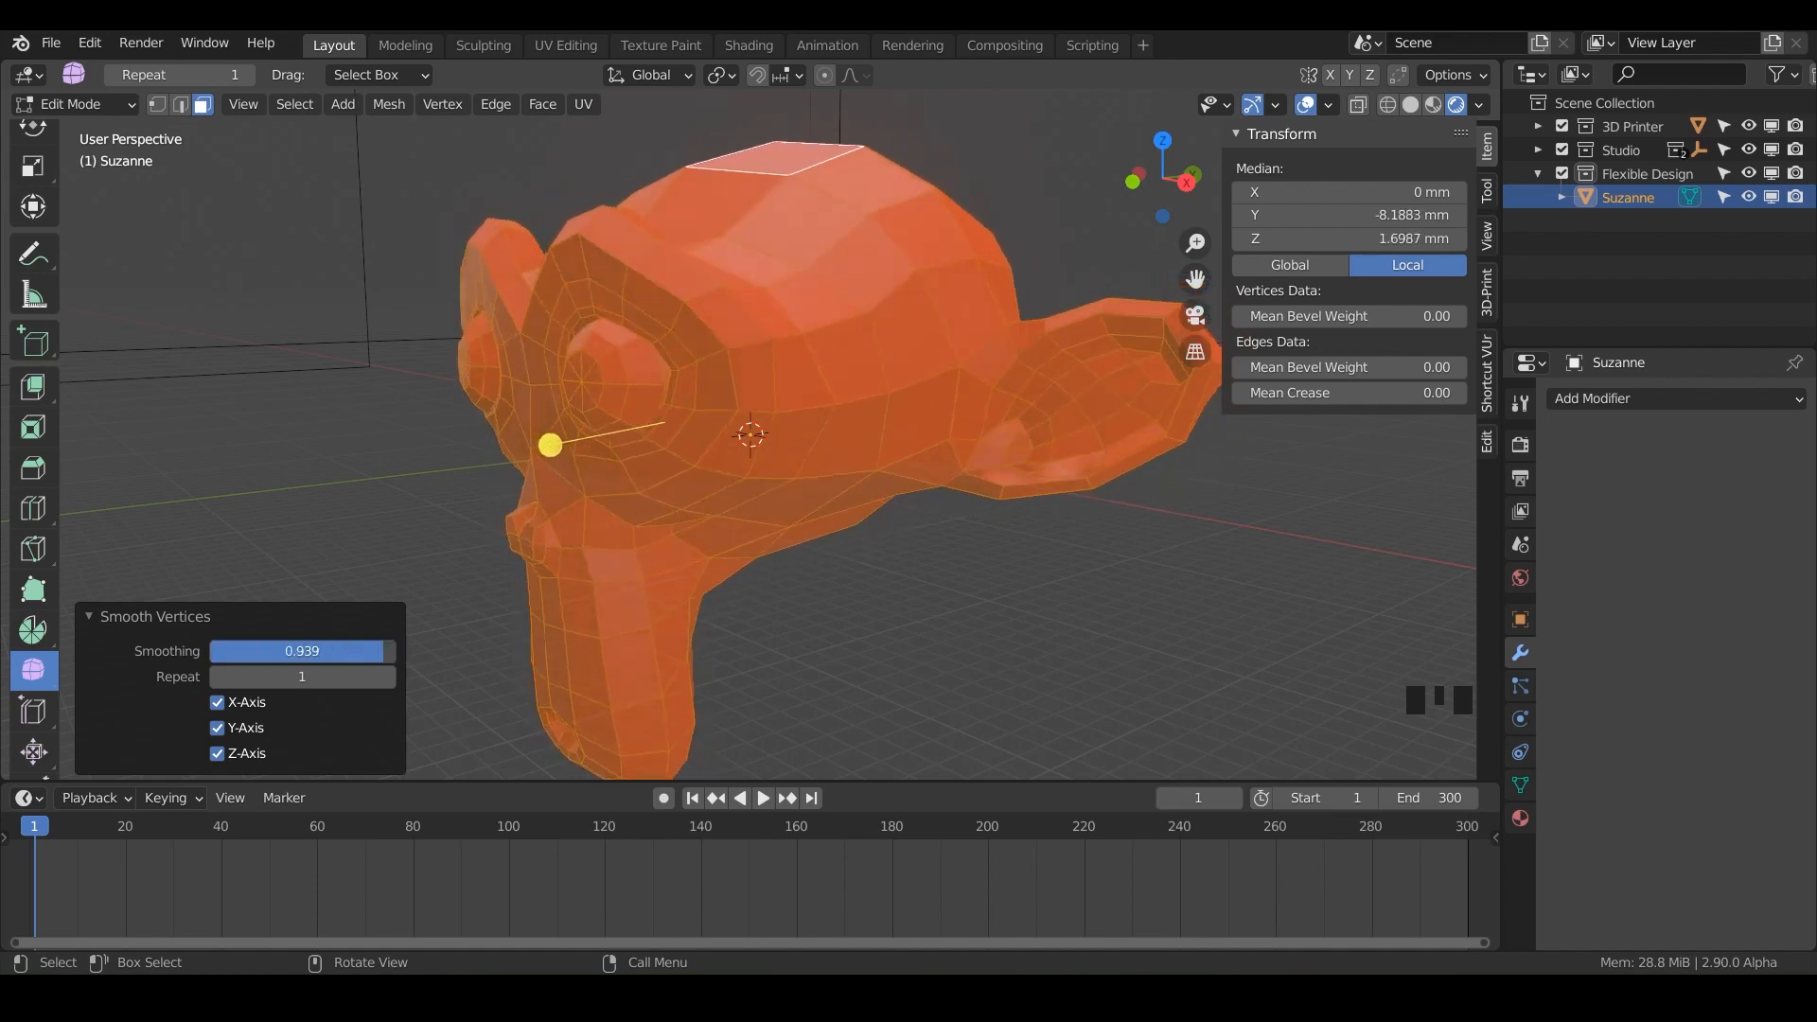
left_click_drag(325, 650, 267, 650)
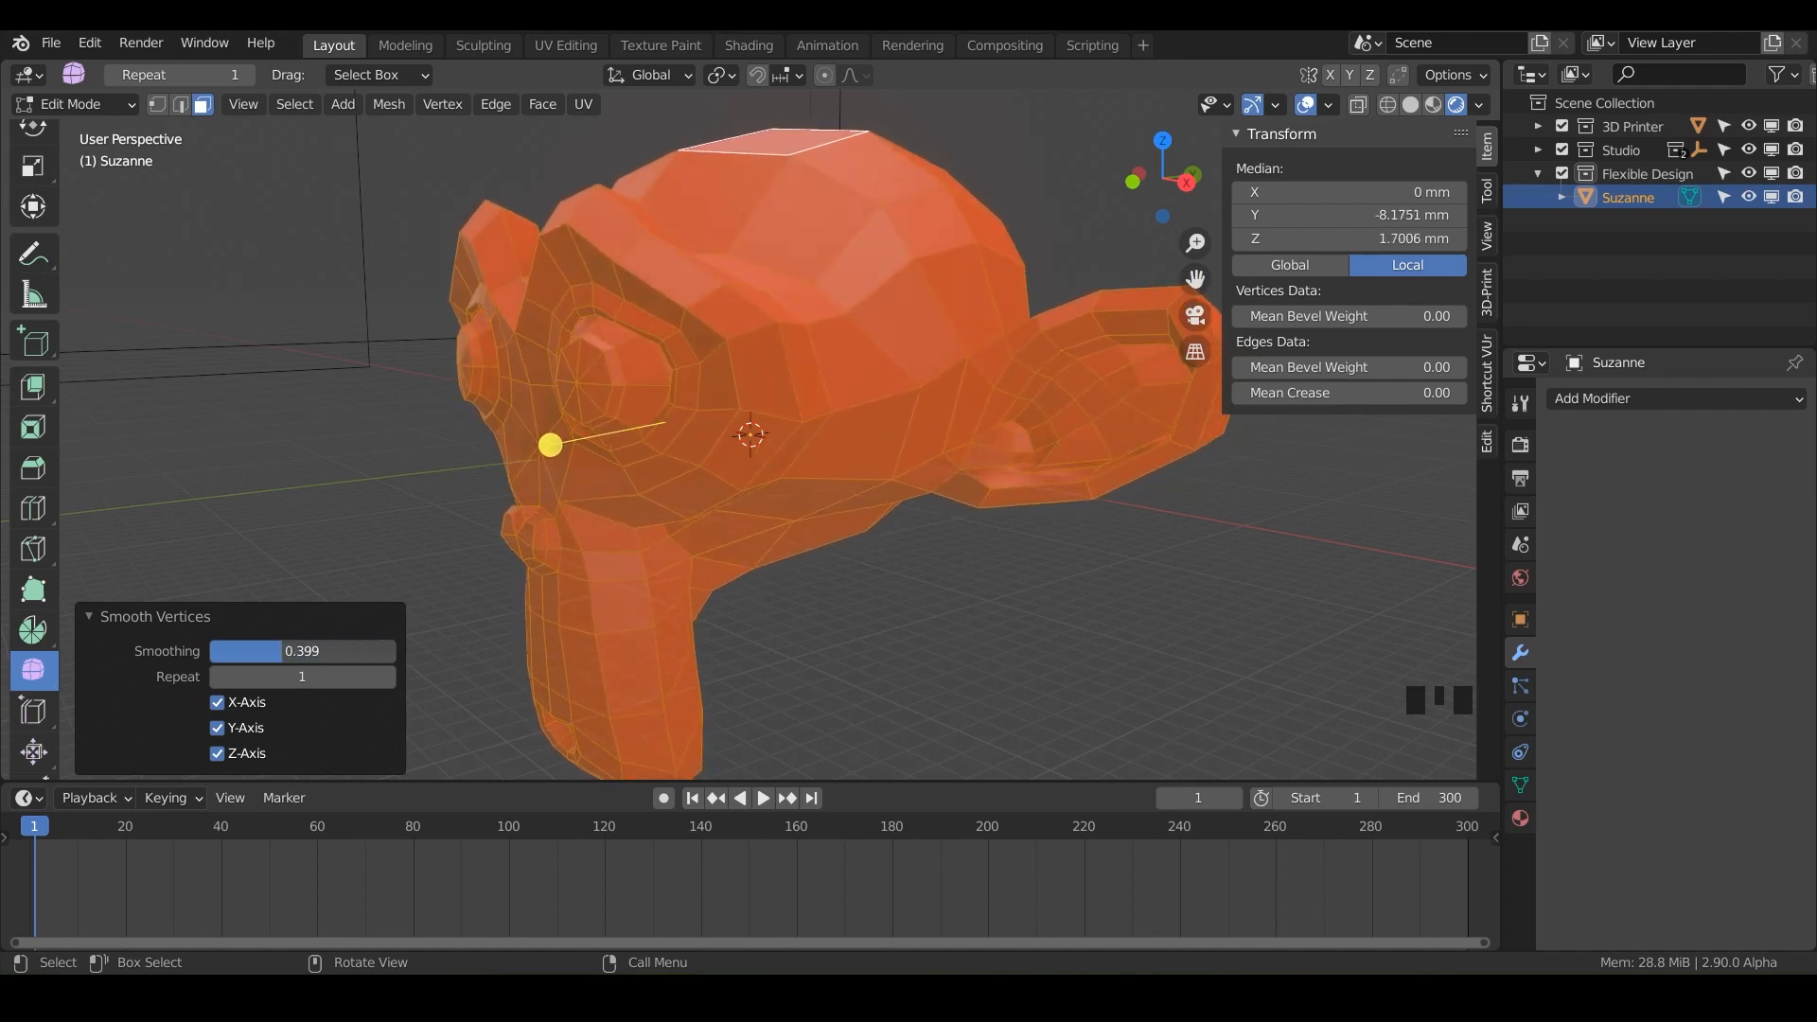
left_click(388, 677)
type("2.000")
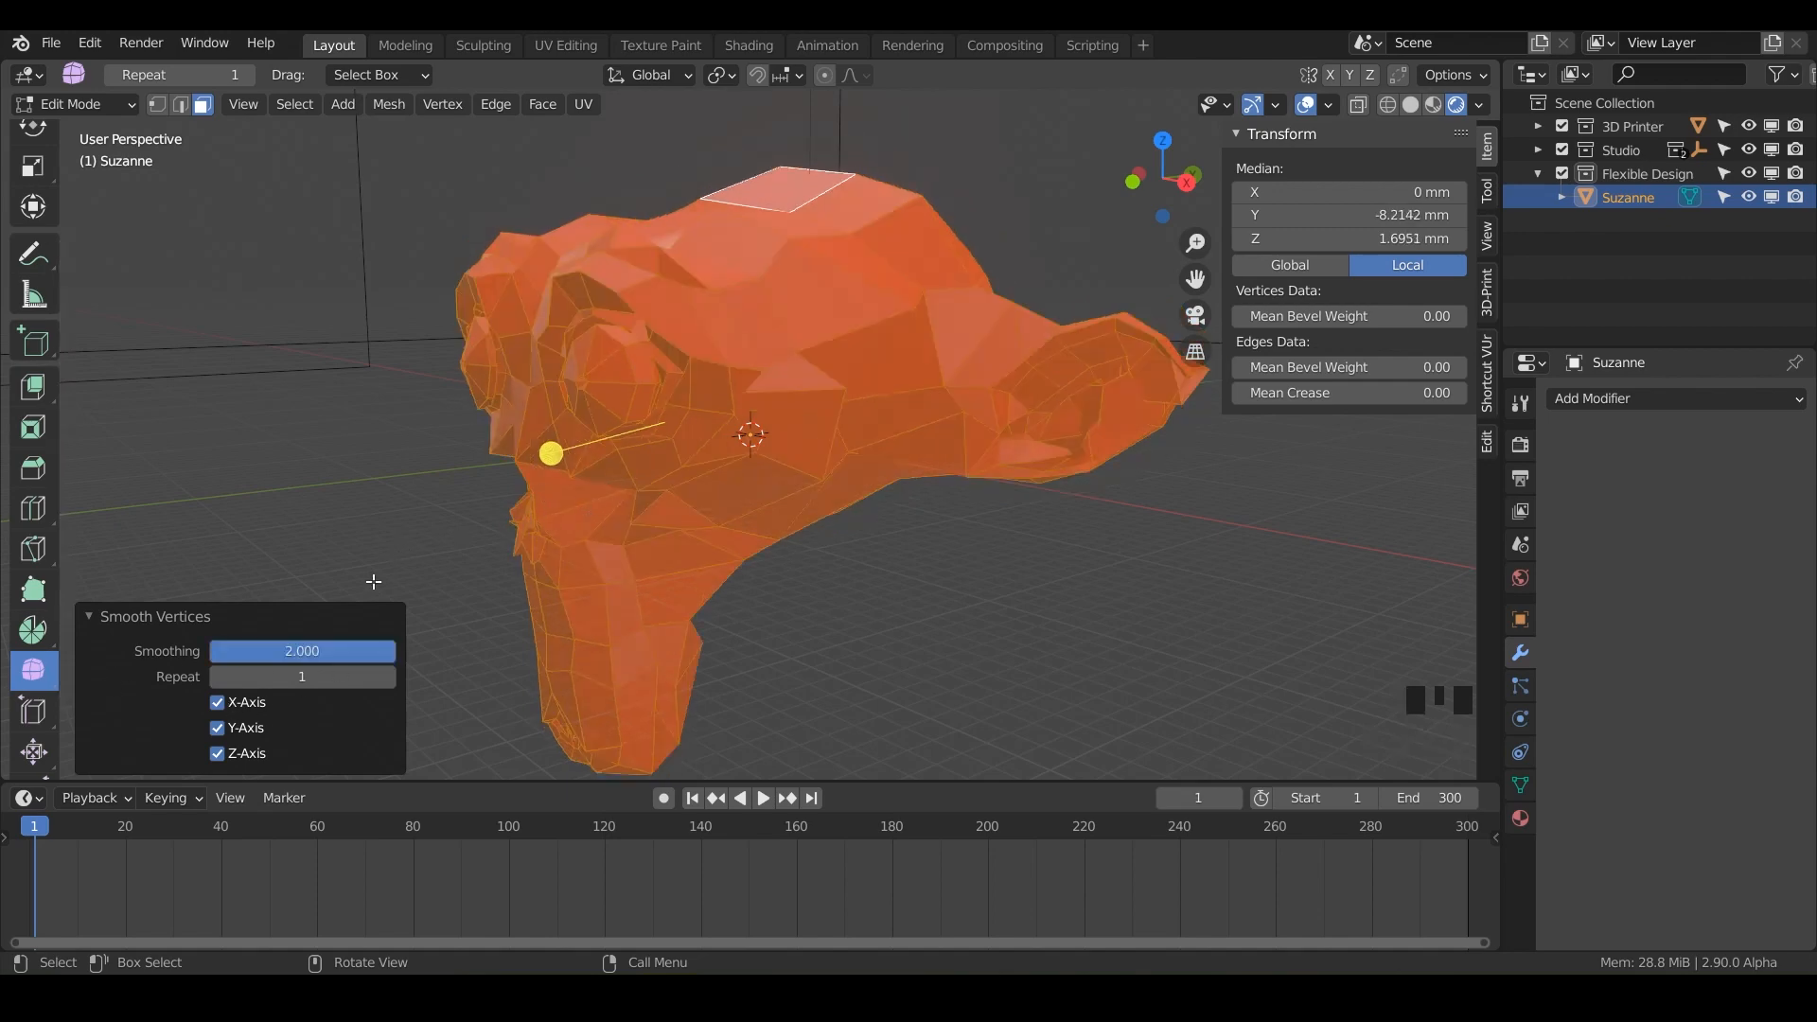
mouse_move(168, 643)
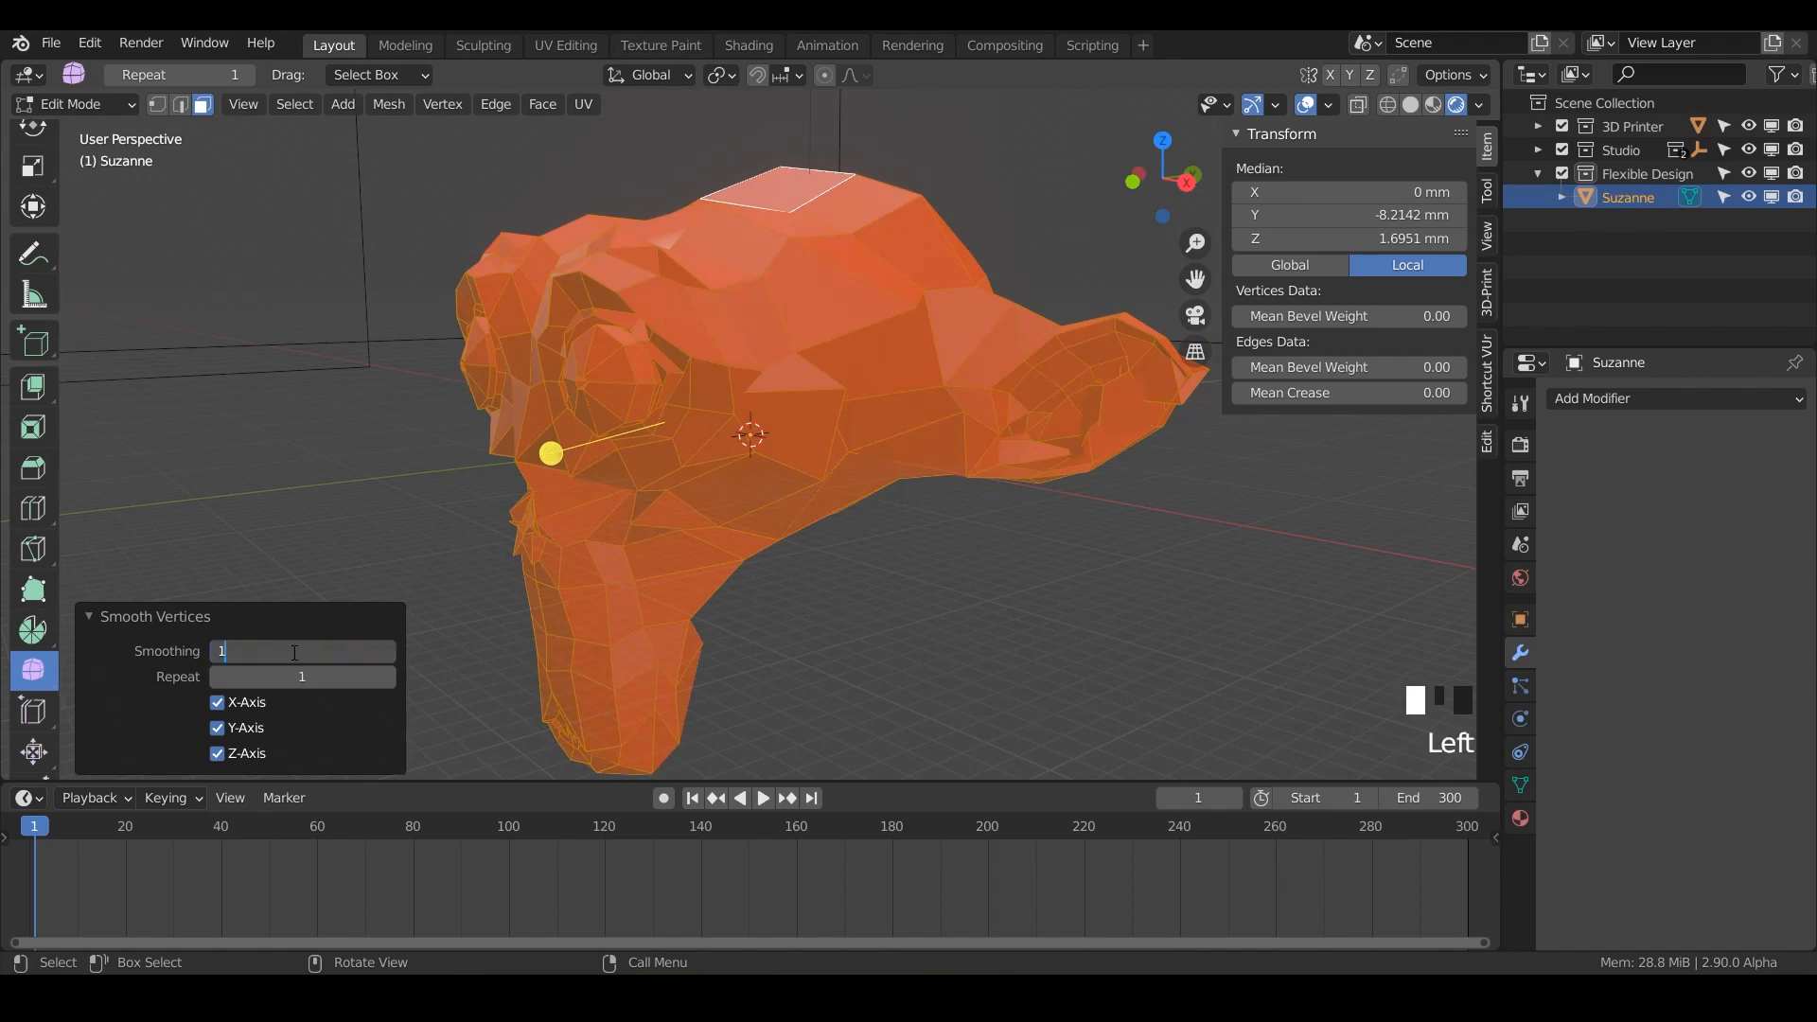
Set Smoothing to 0.975, compare single-axis toggles, re-enable X, Y and Z, then inspect the head.
type("1.000")
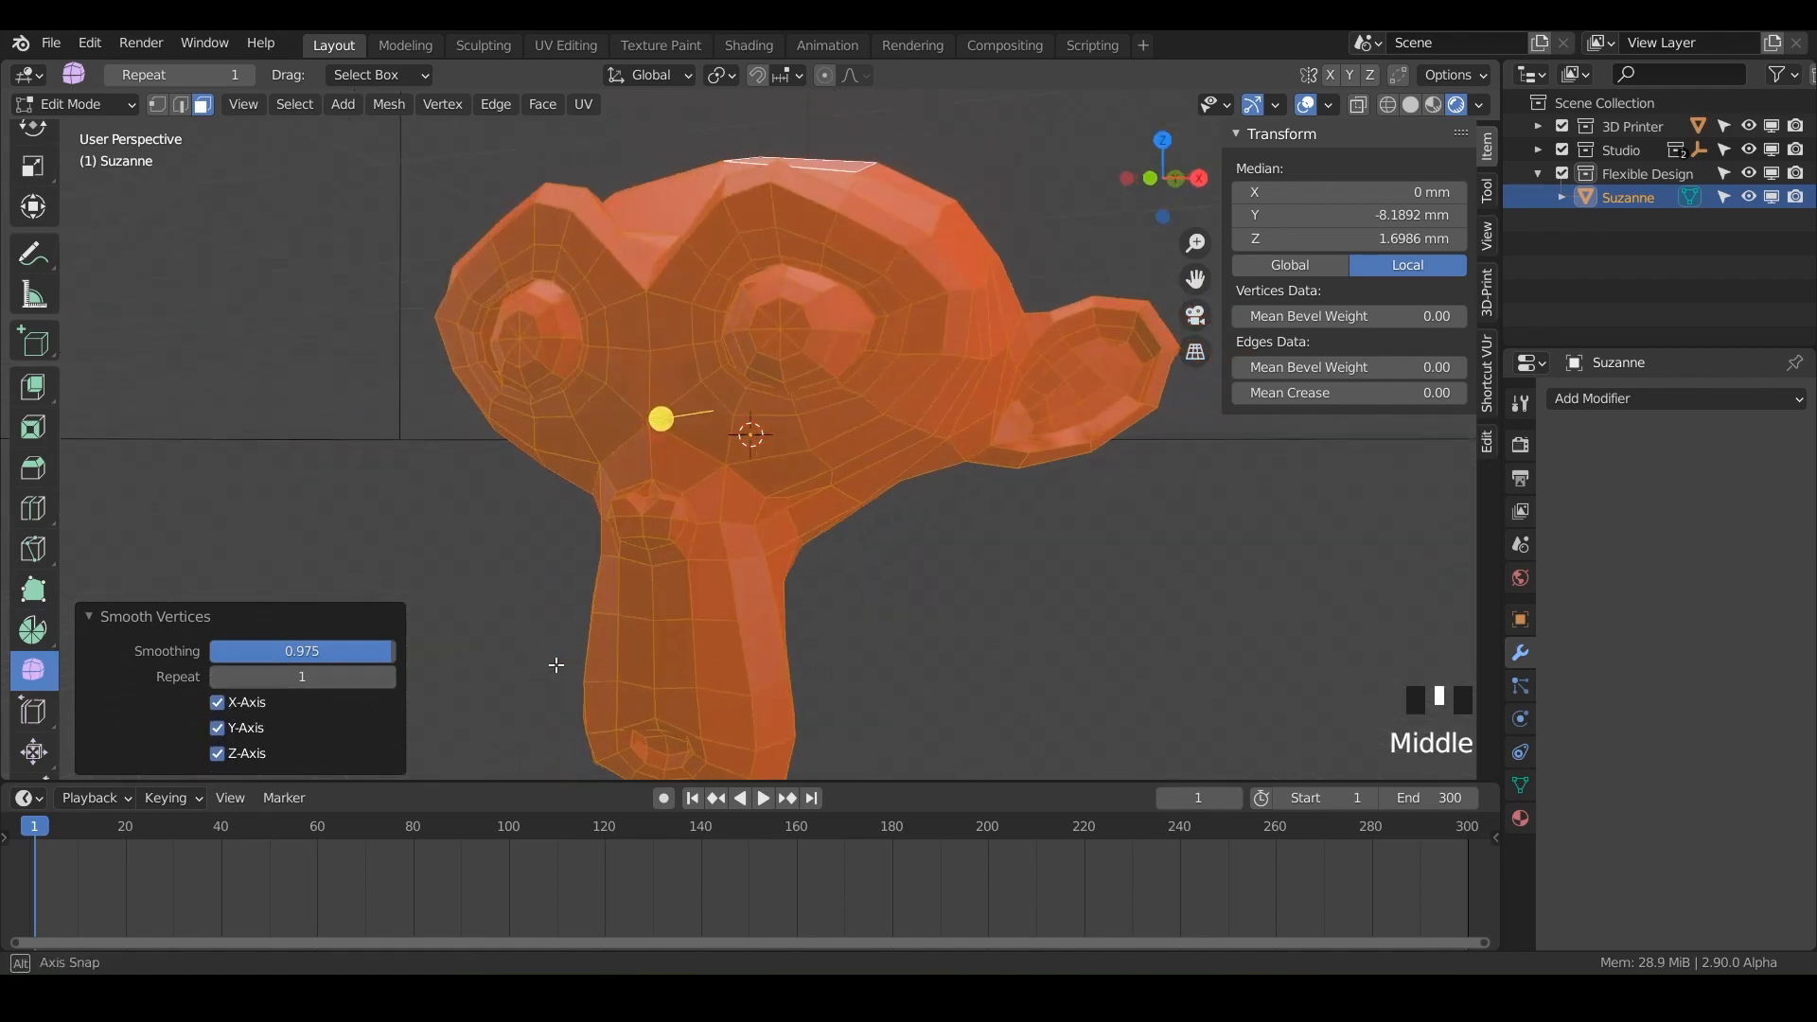
left_click(217, 703)
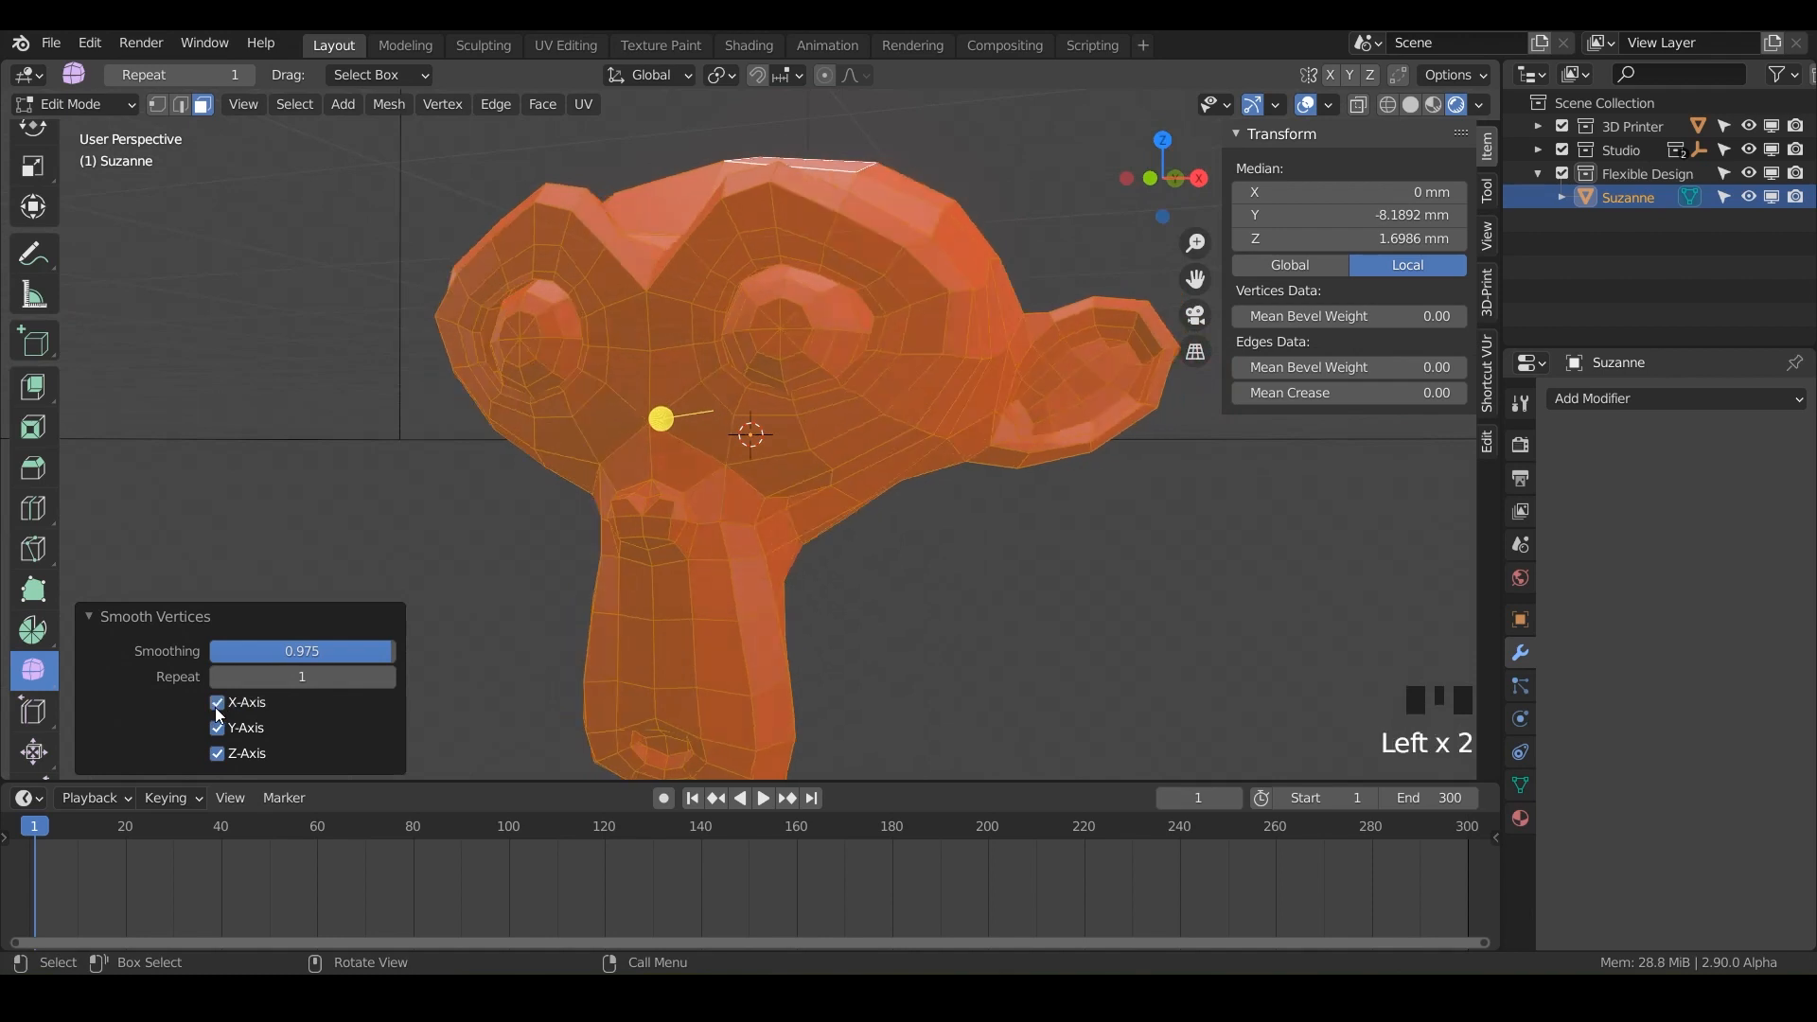
left_click(216, 728)
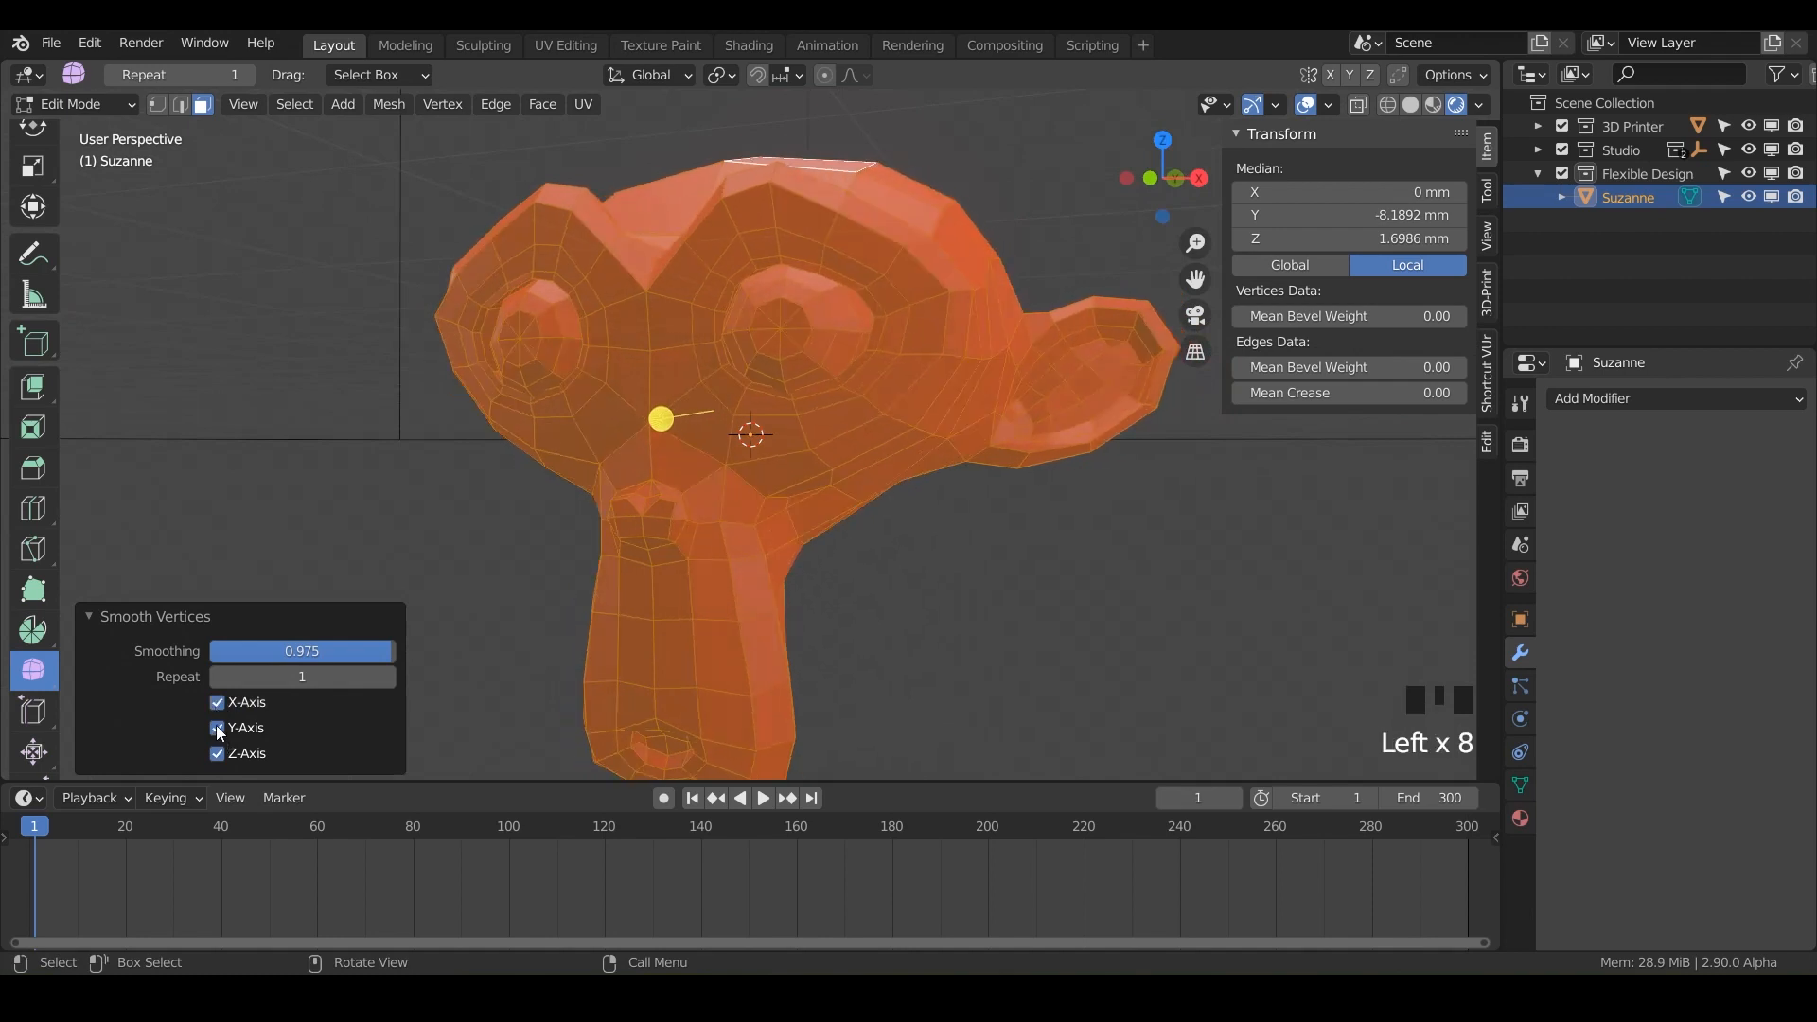
left_click(217, 728)
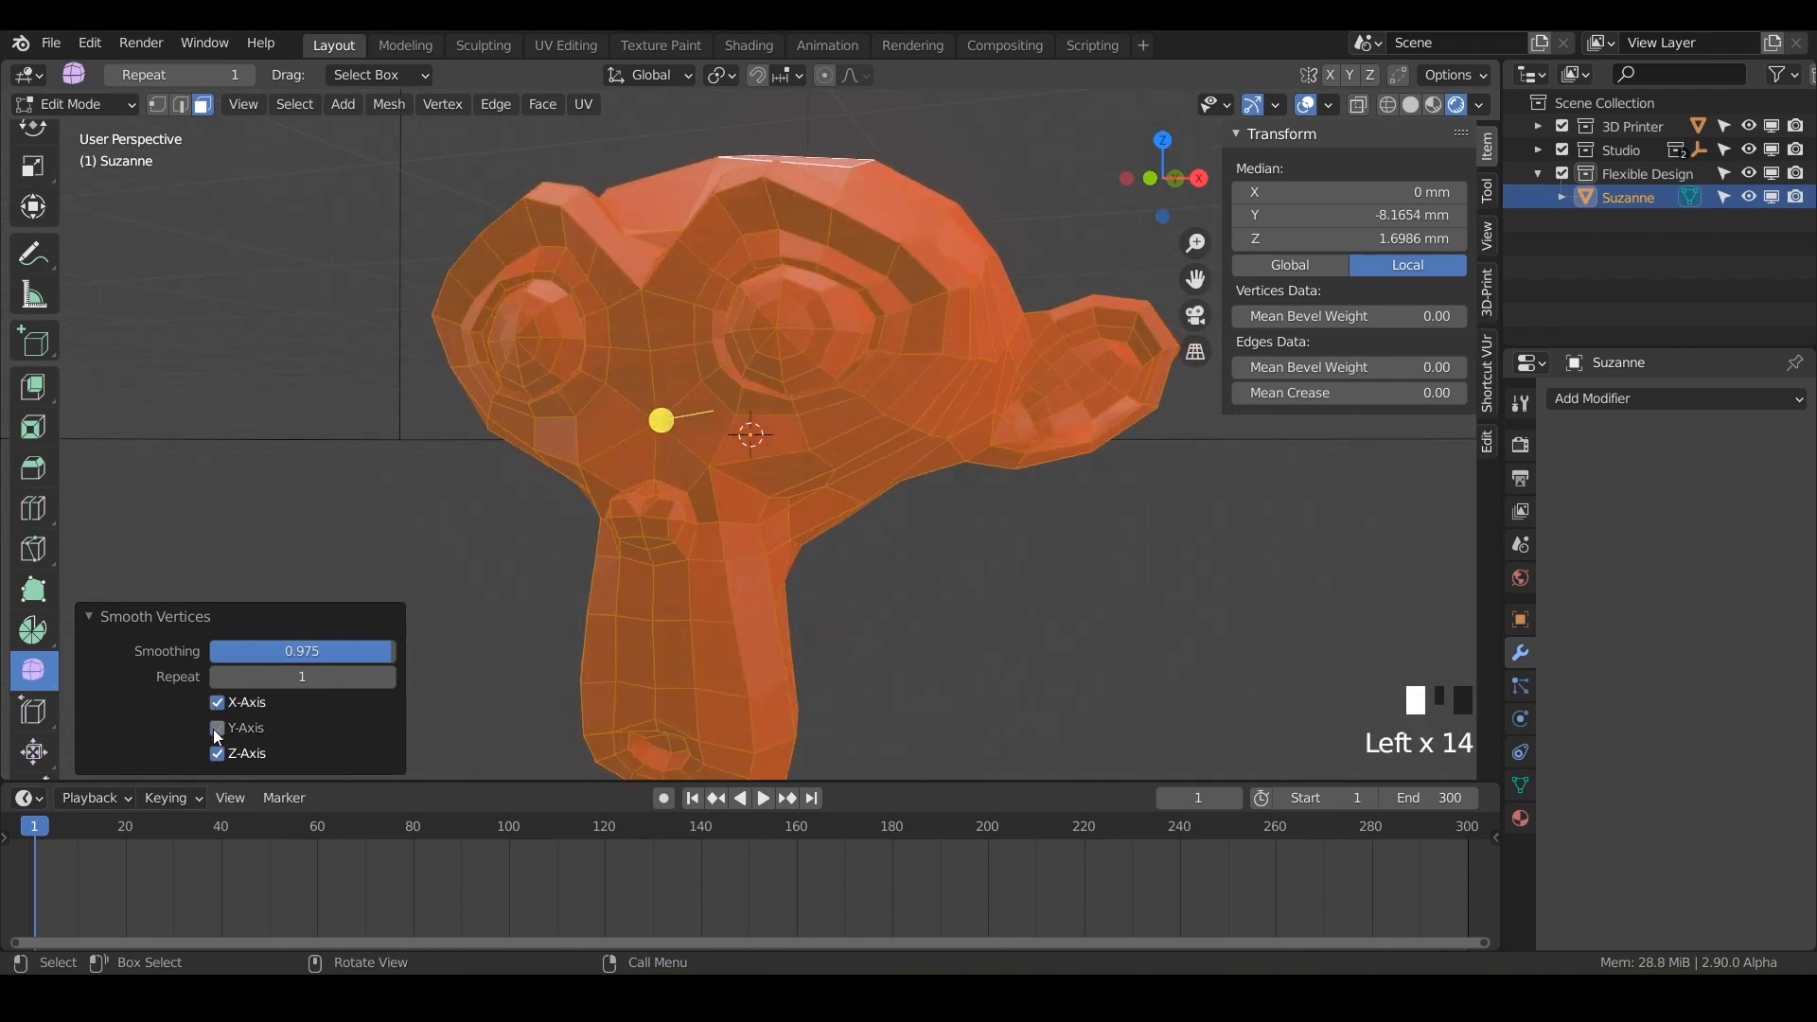
left_click(217, 728)
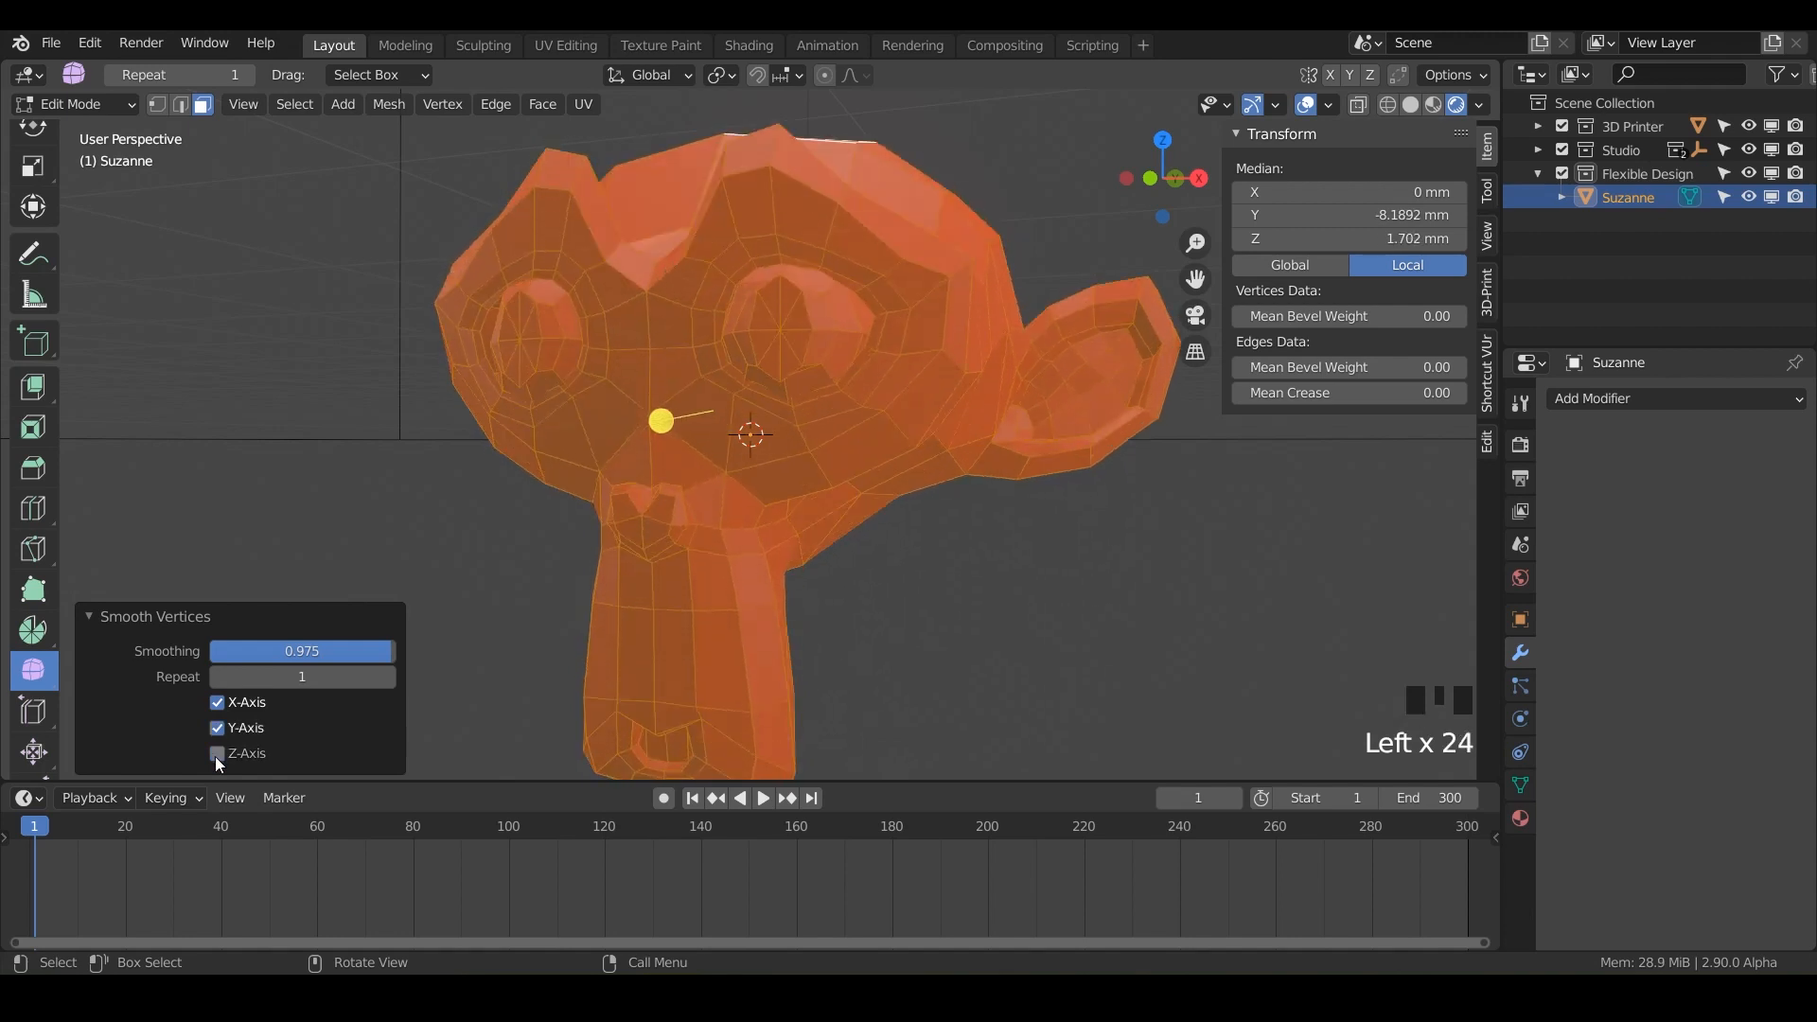
left_click(216, 754)
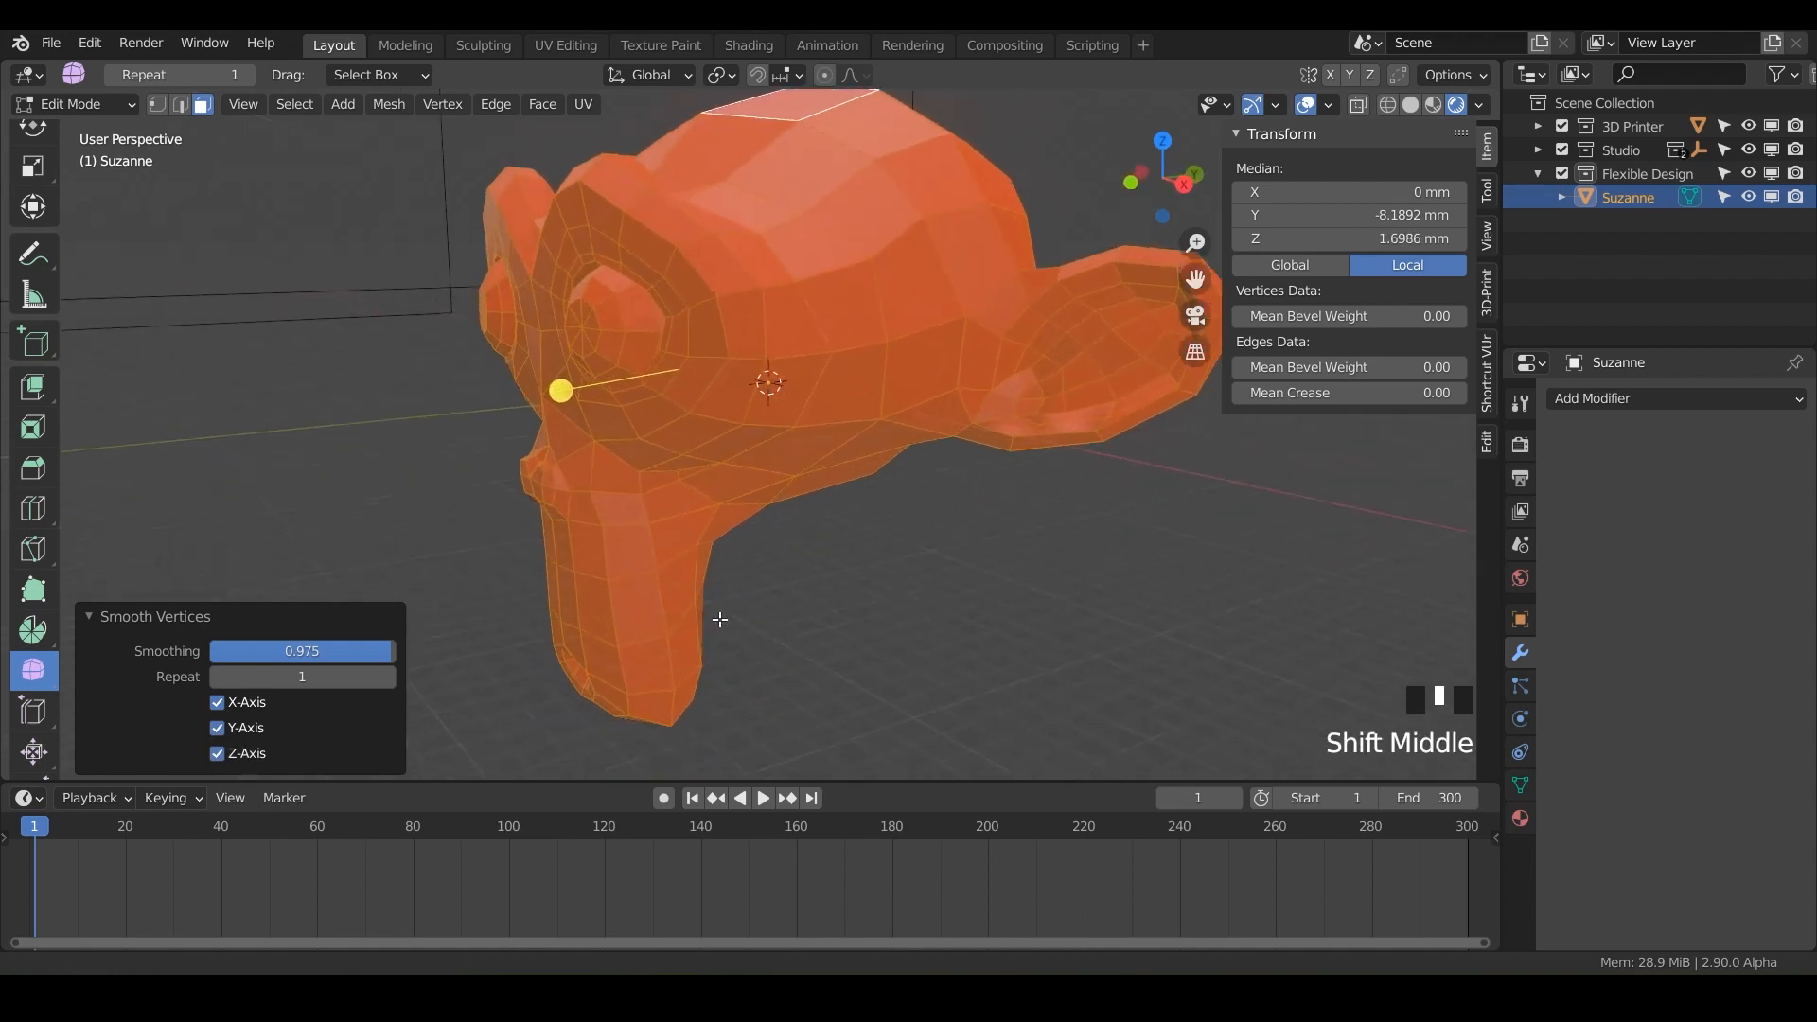
left_click_drag(718, 620, 789, 585)
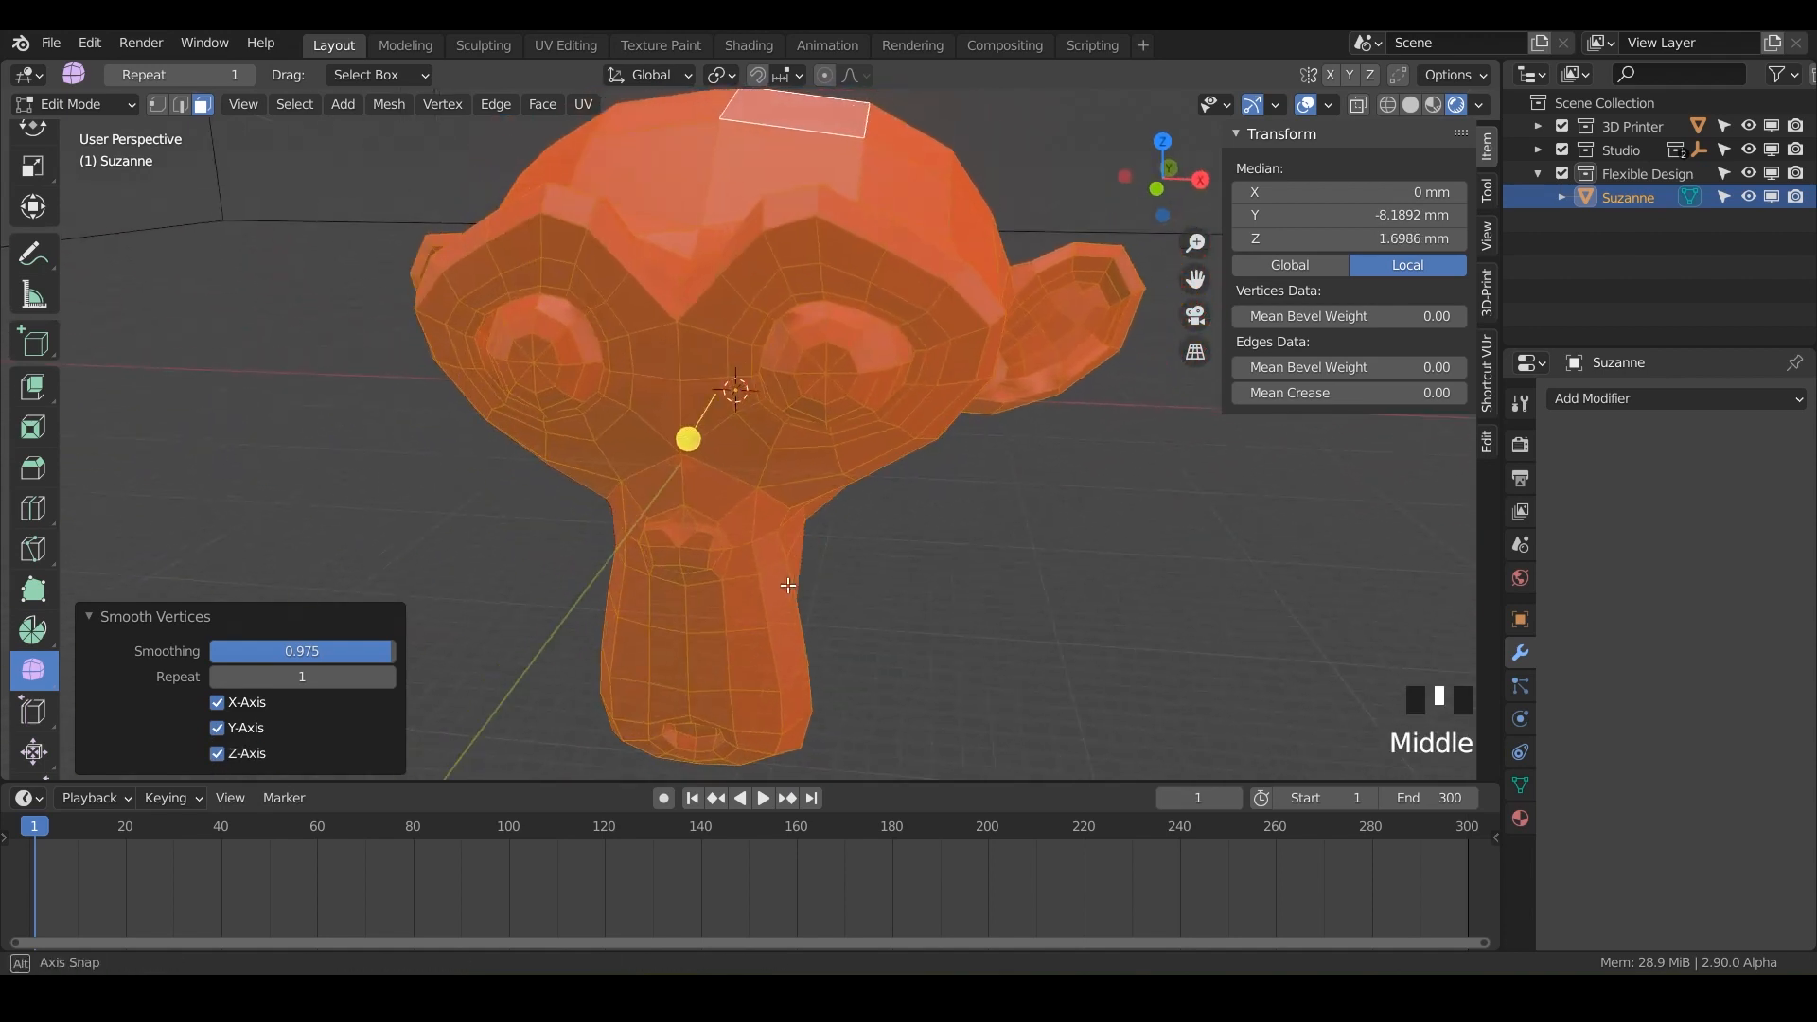
left_click_drag(788, 585, 434, 590)
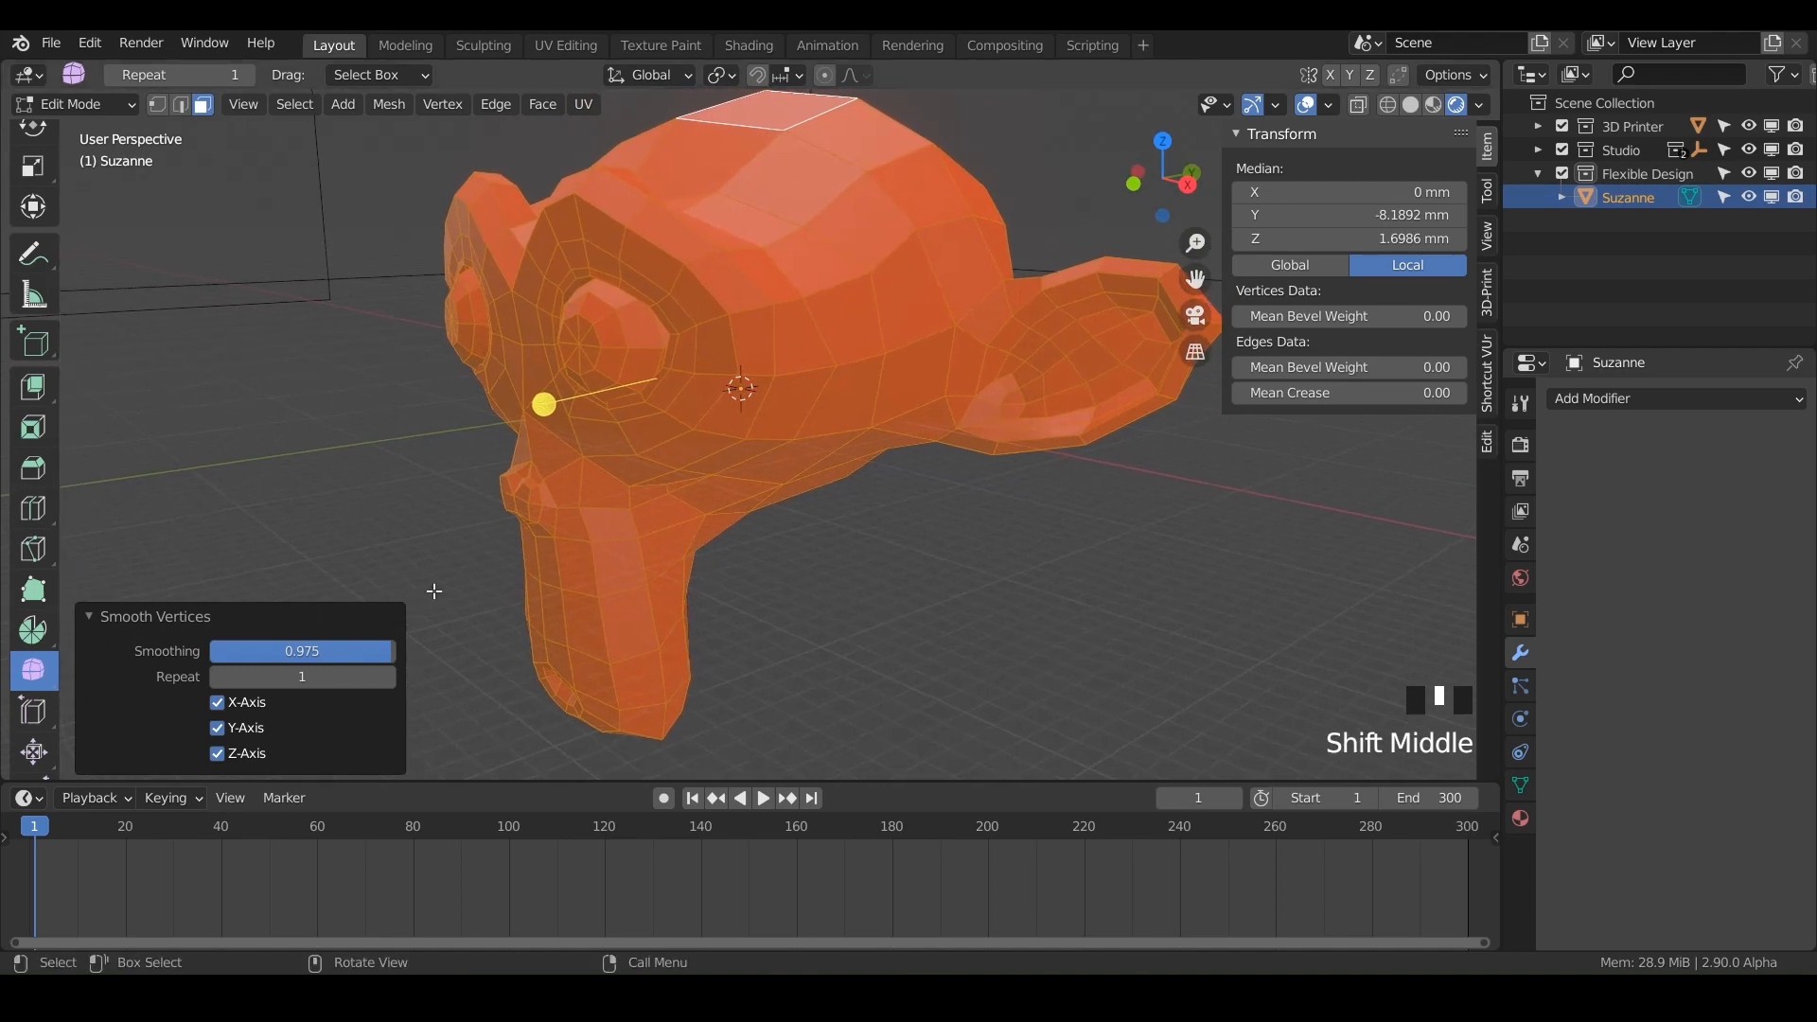
Leave Edit Mode and add a 50 mm cube with the Red material at the origin.
key("Tab")
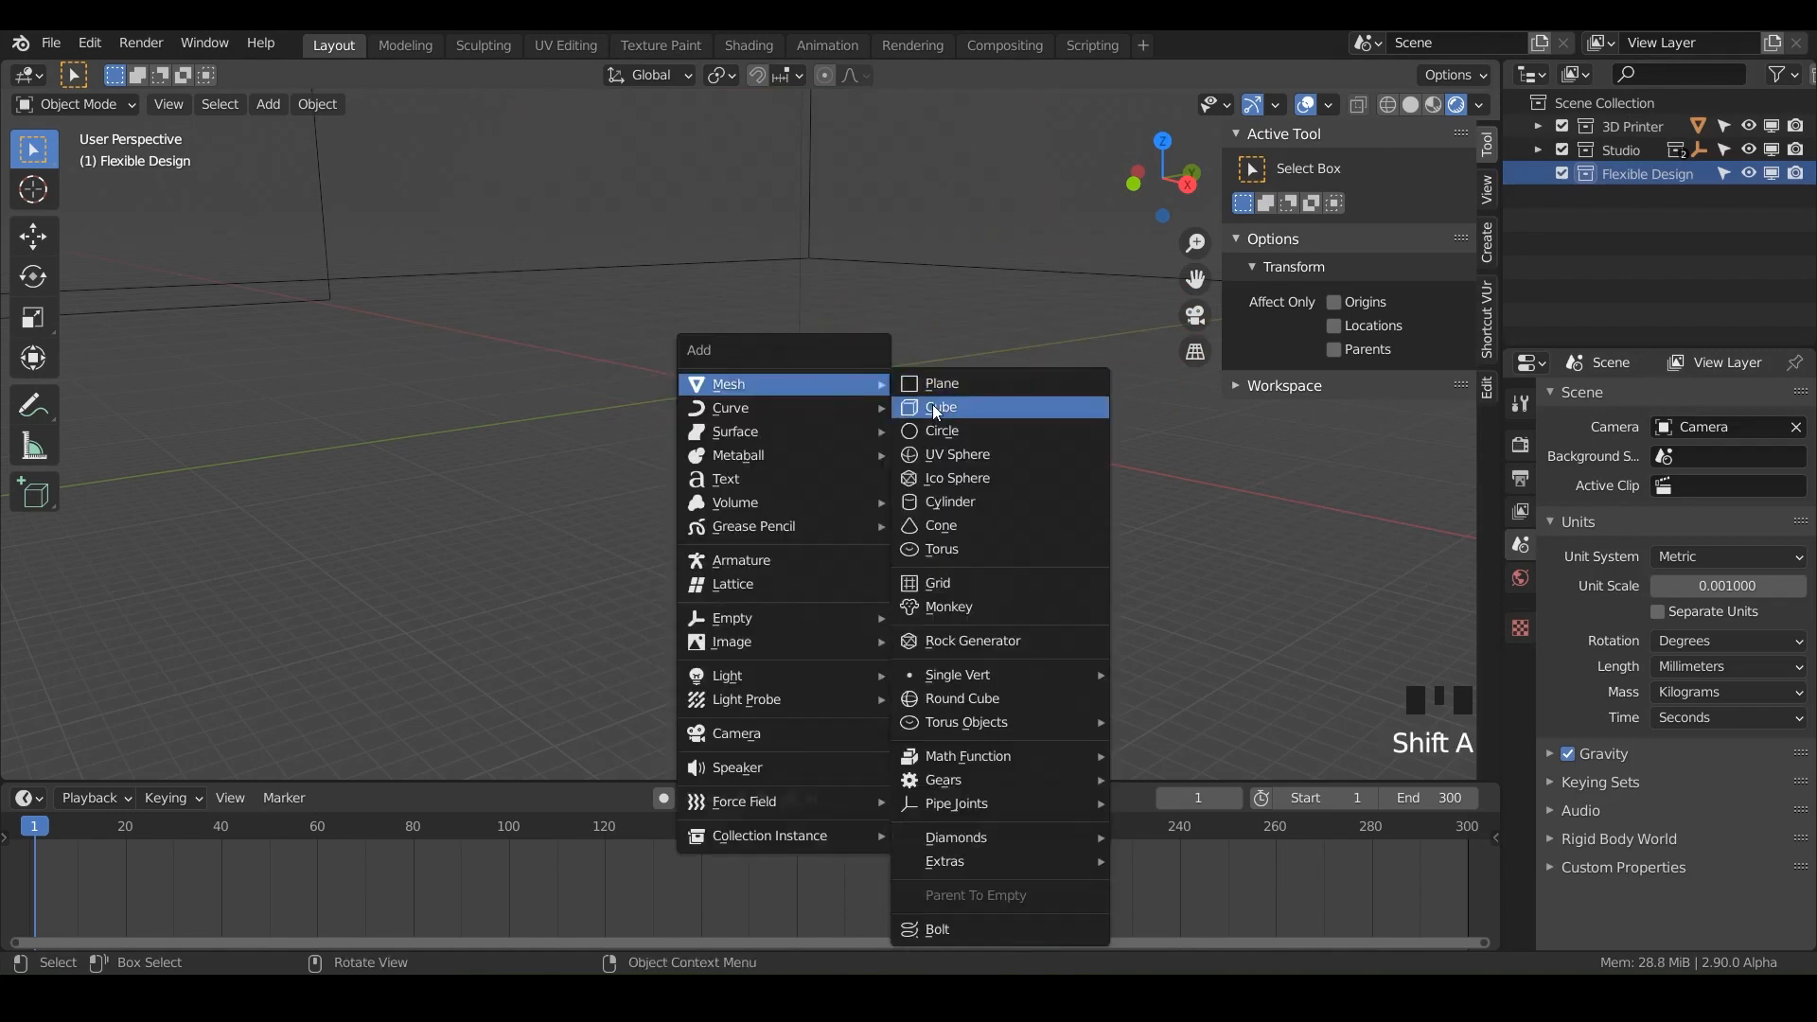
left_click(941, 407)
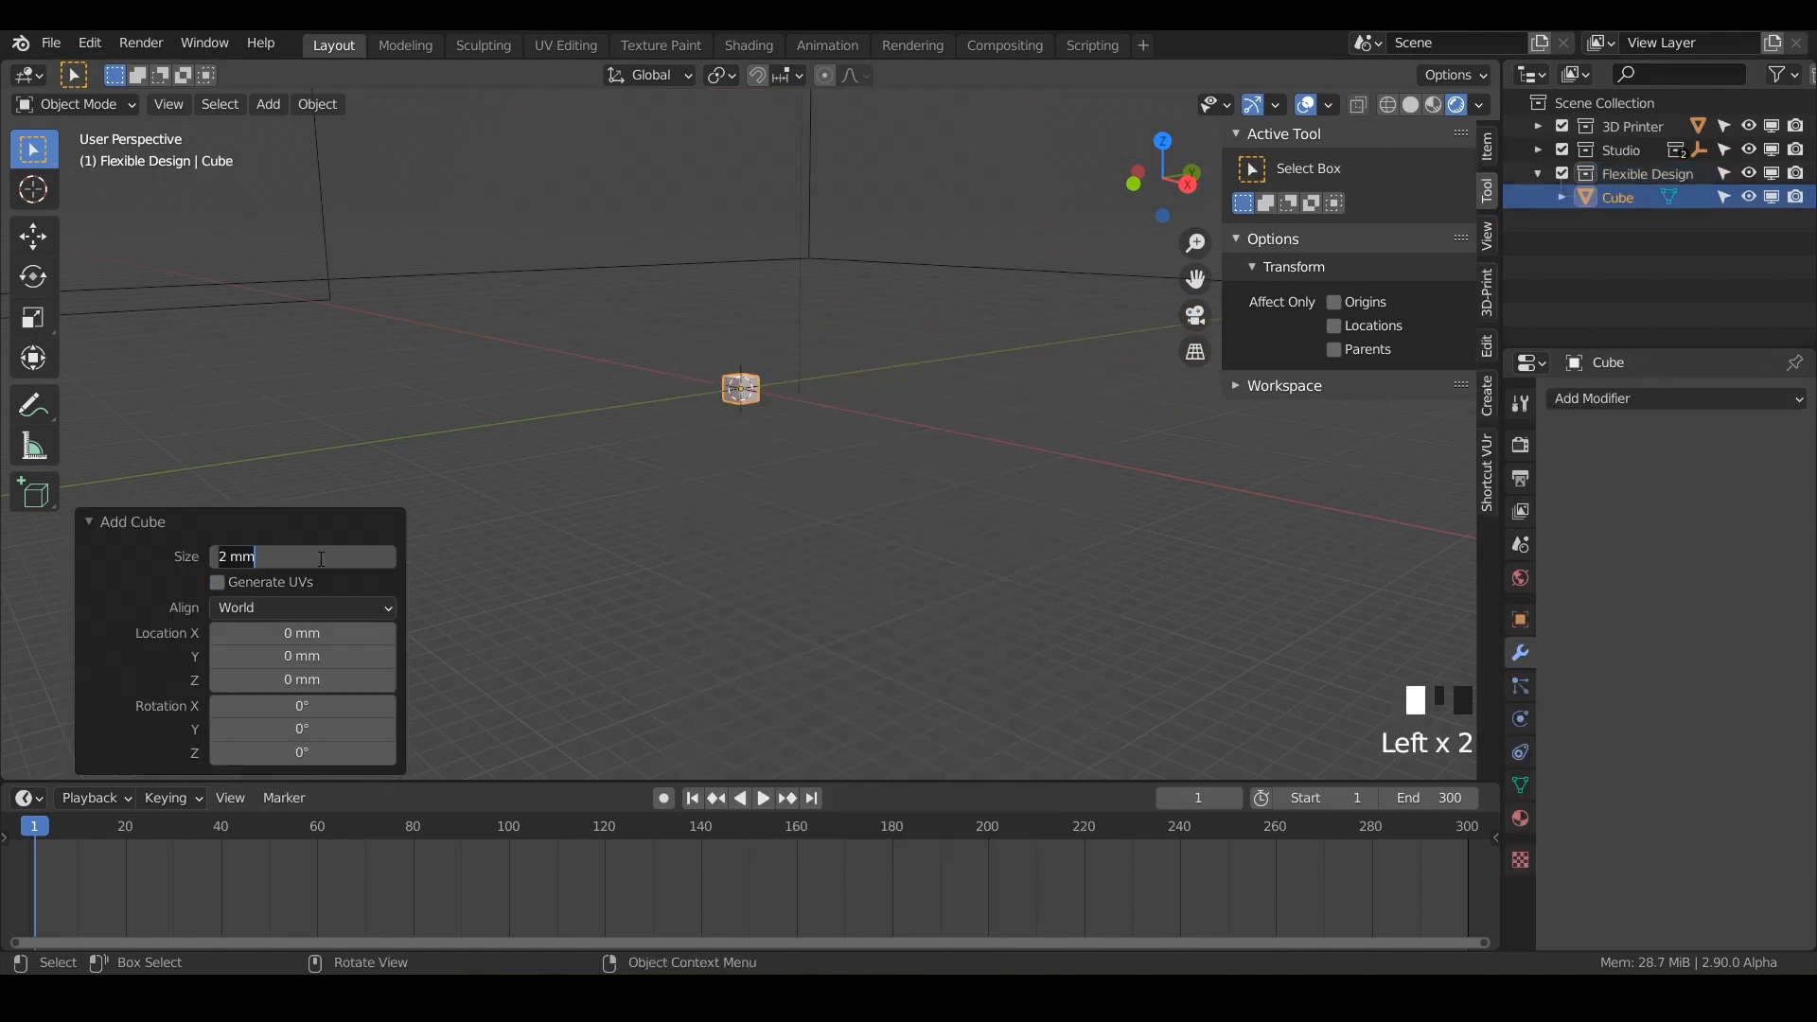
type("50 mm")
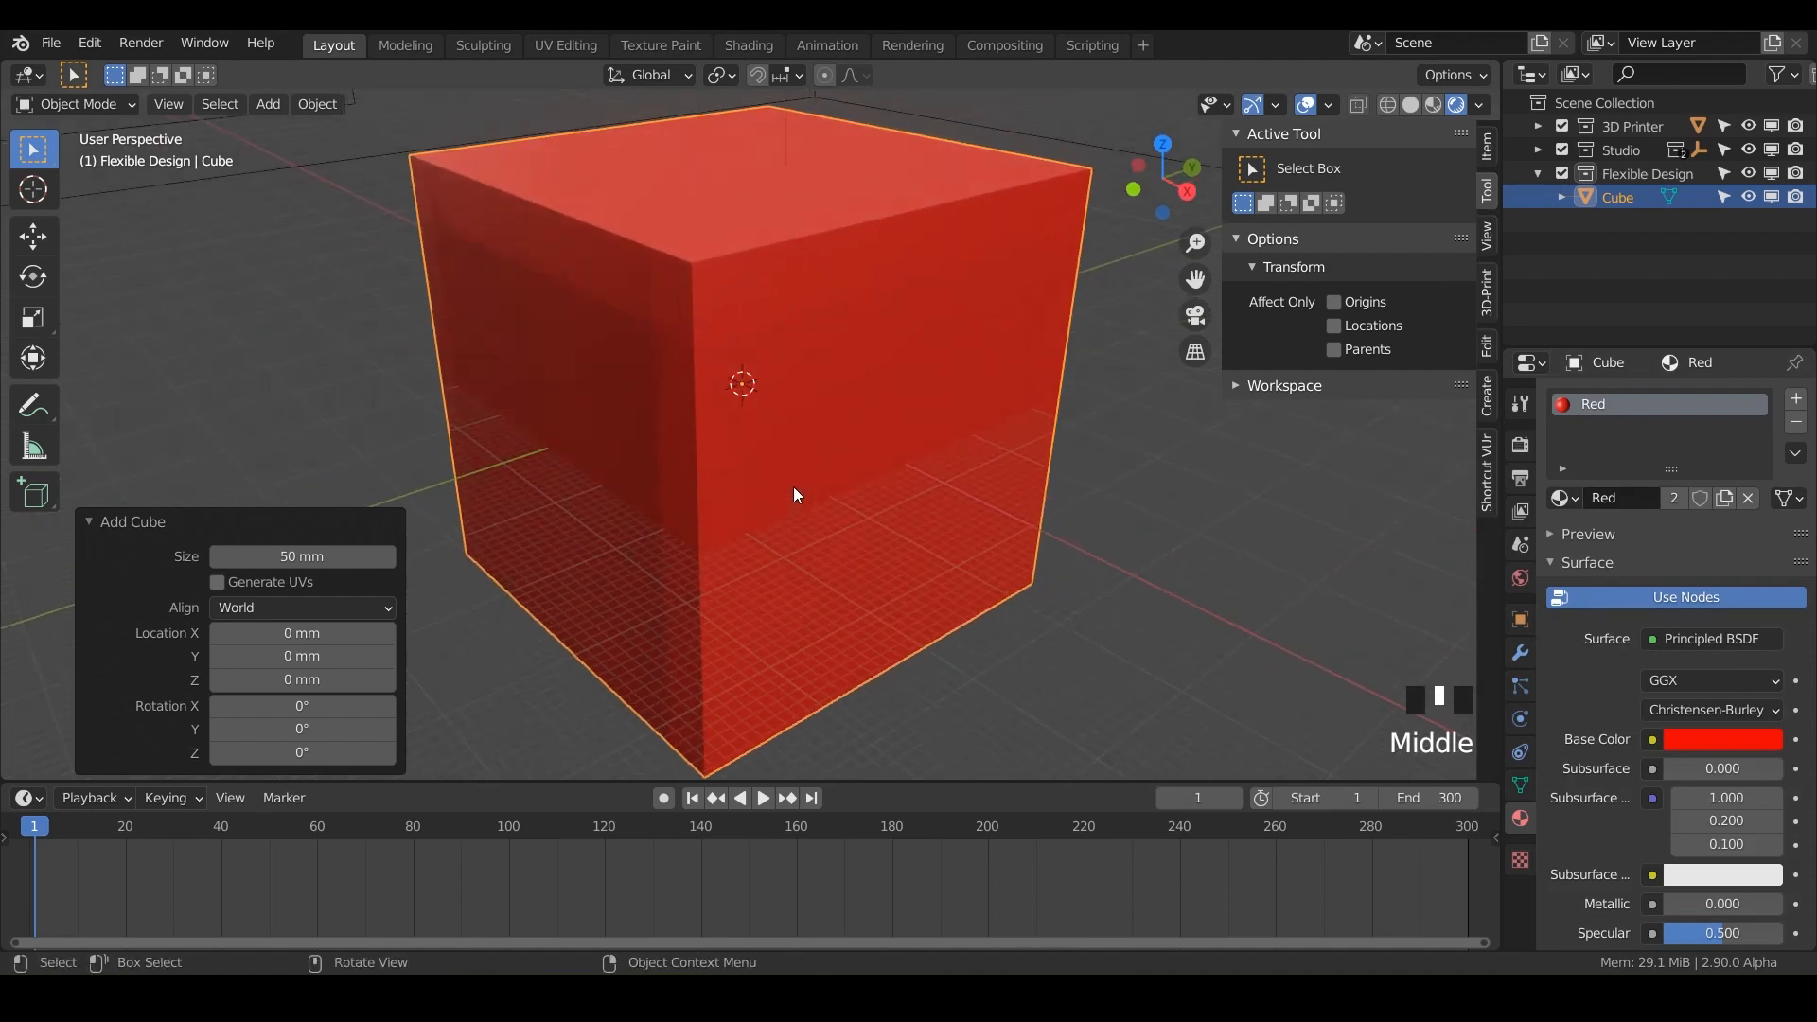
left_click_drag(794, 495, 765, 461)
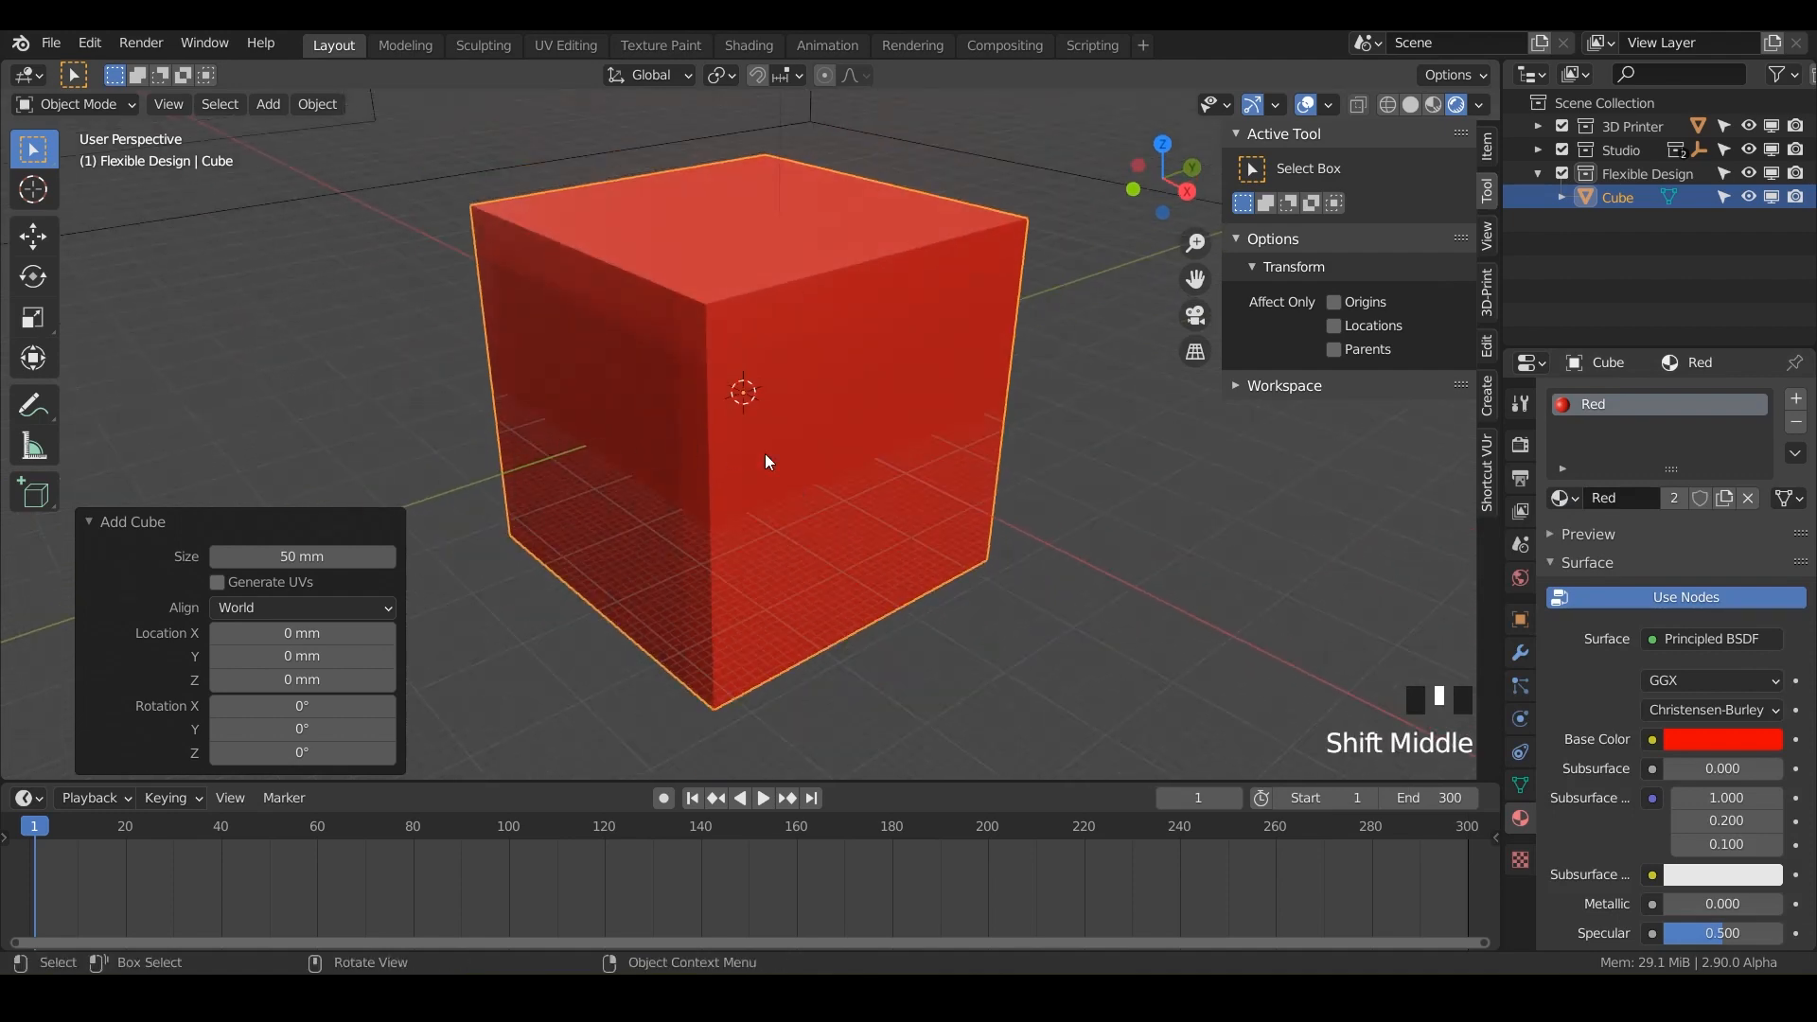
mouse_move(668, 516)
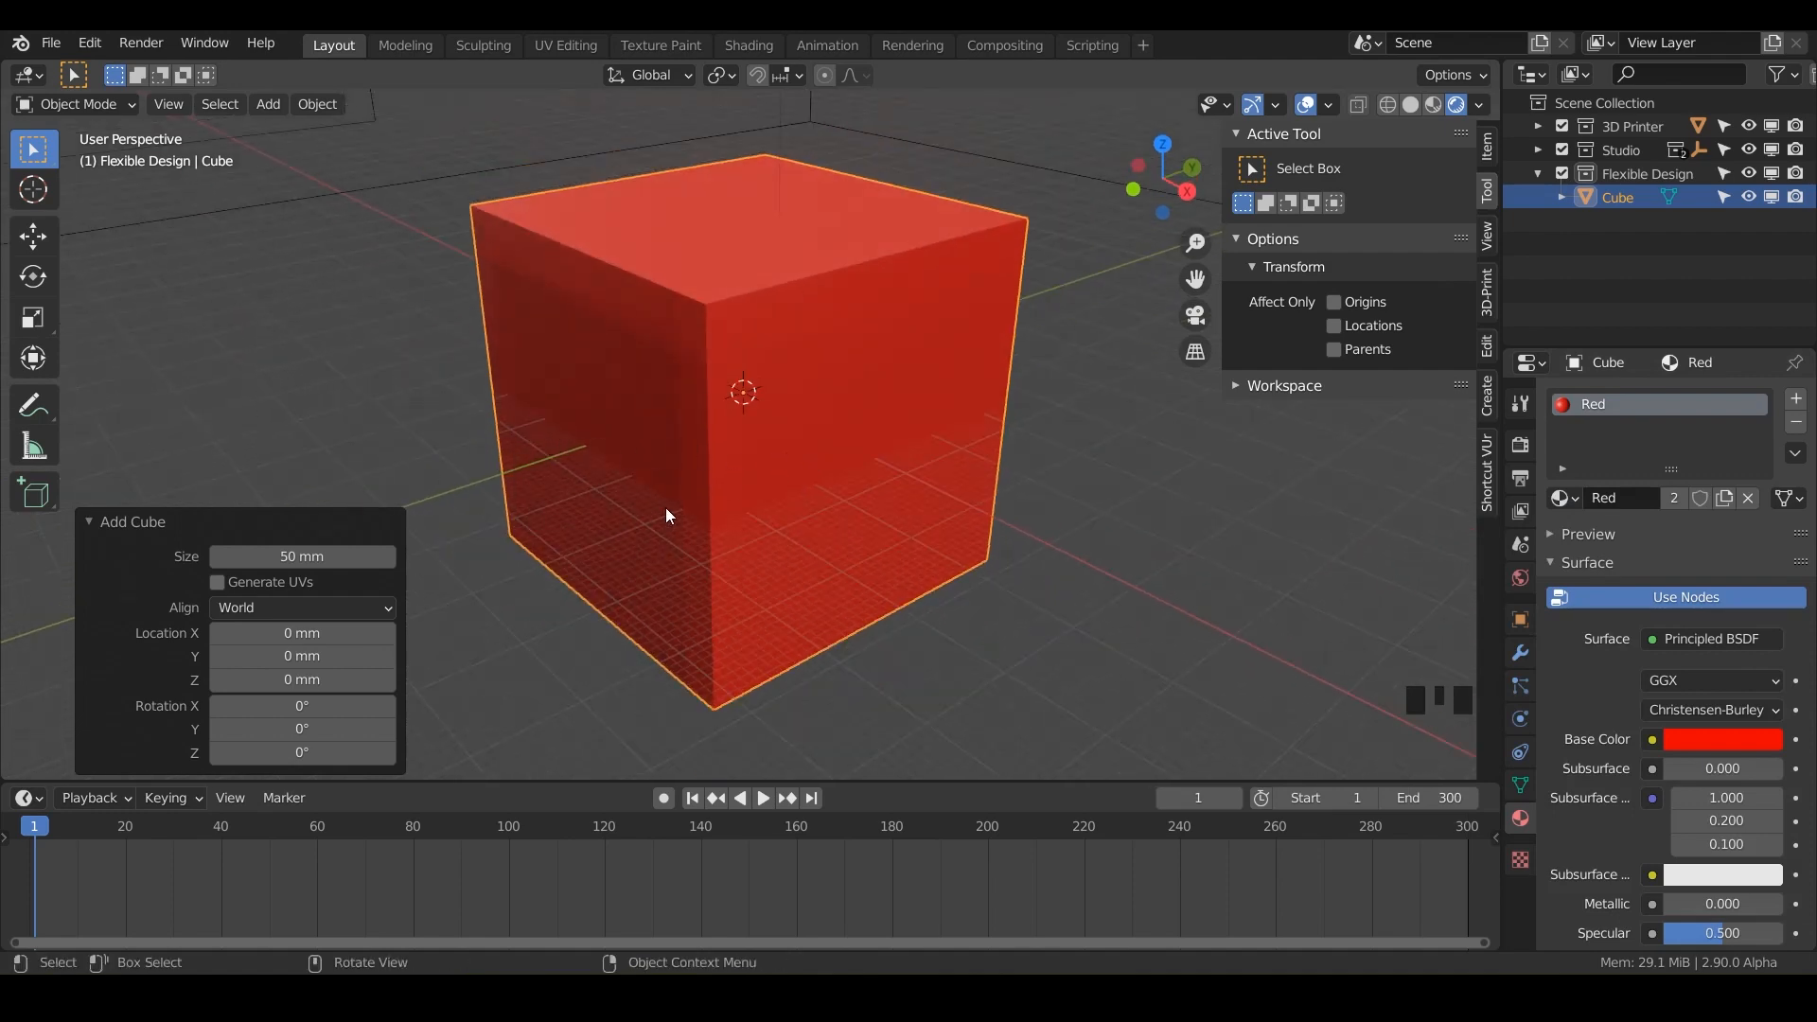
Squash the cube to a thin 50 × 50 mm plate and re-enter Edit Mode.
key("Tab")
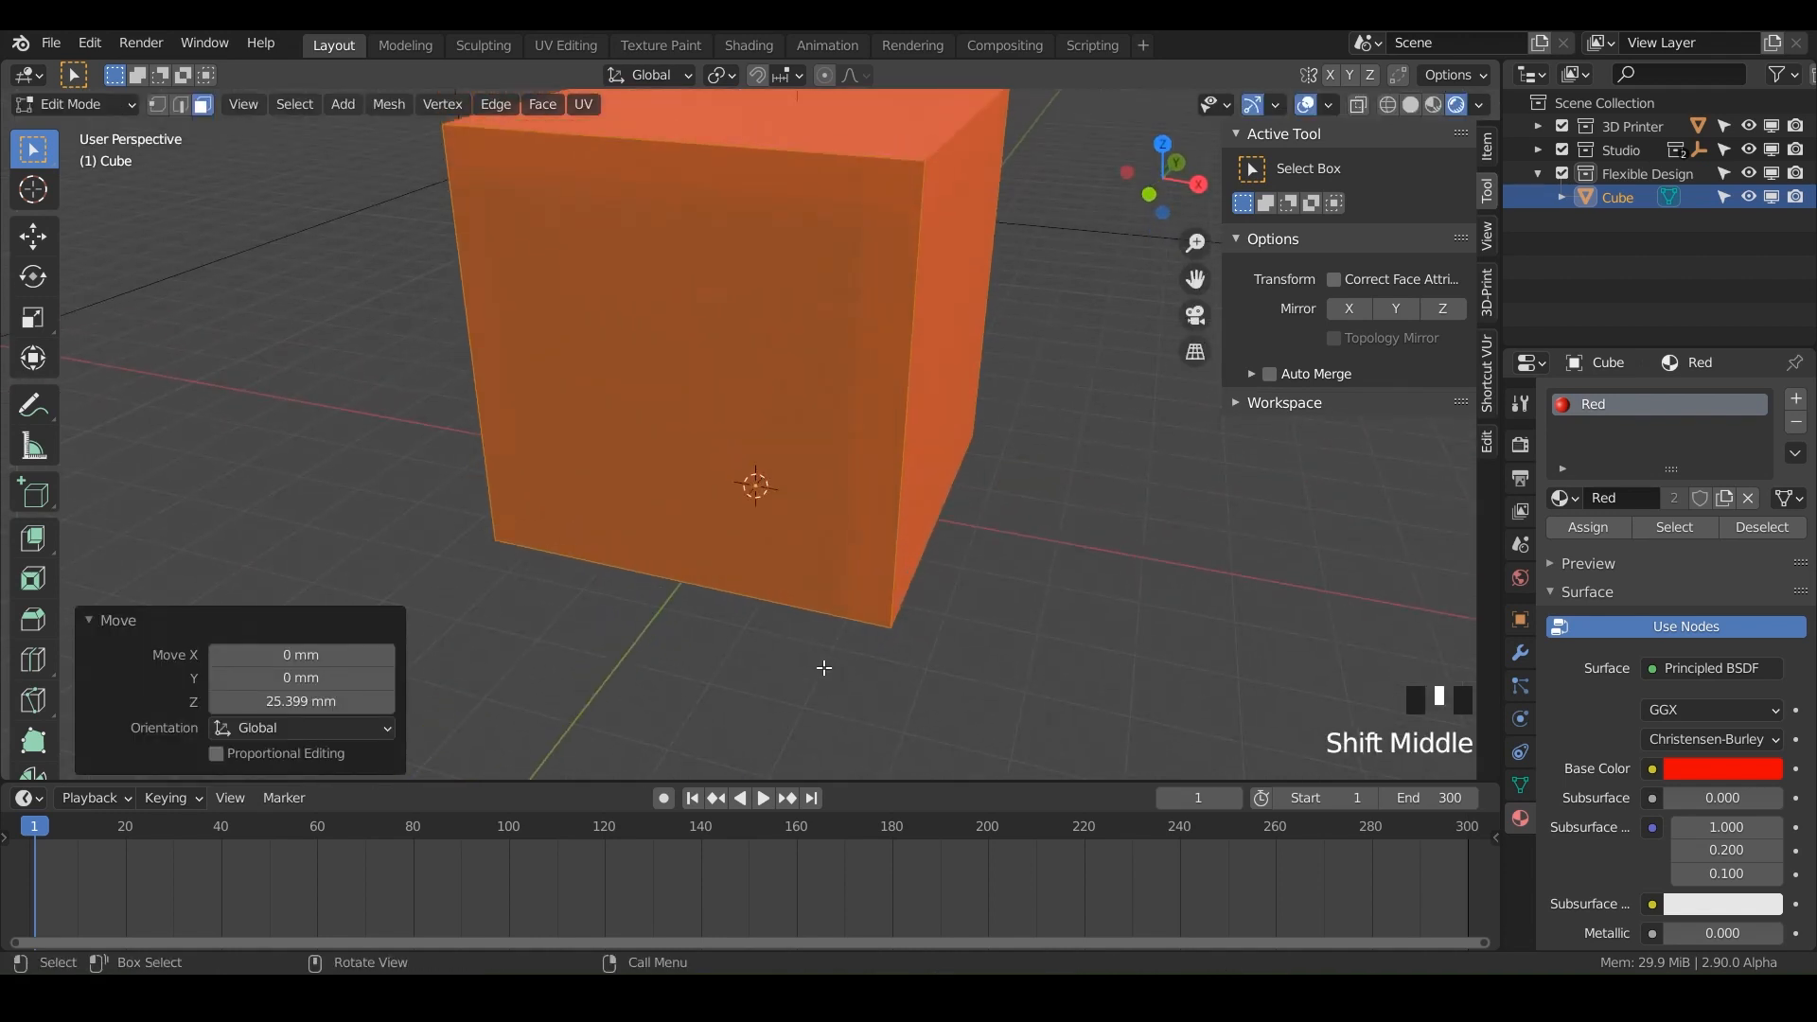
left_click_drag(823, 667, 788, 408)
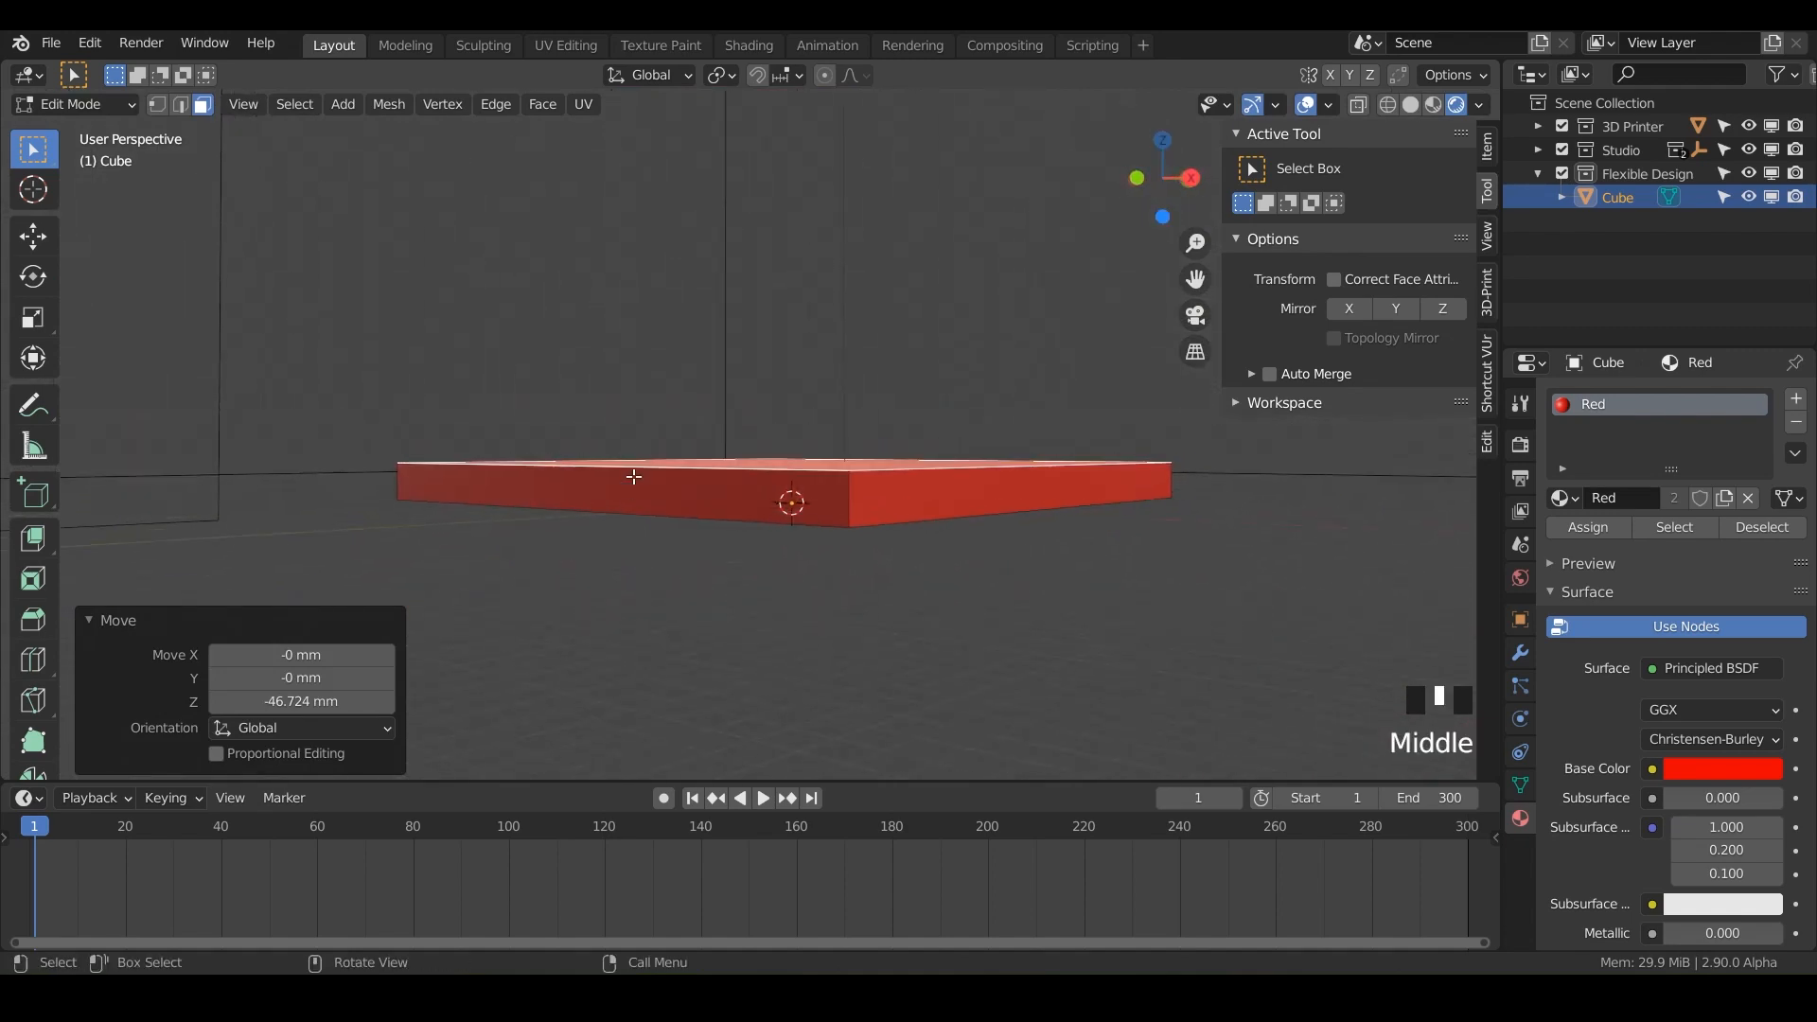
key("Tab")
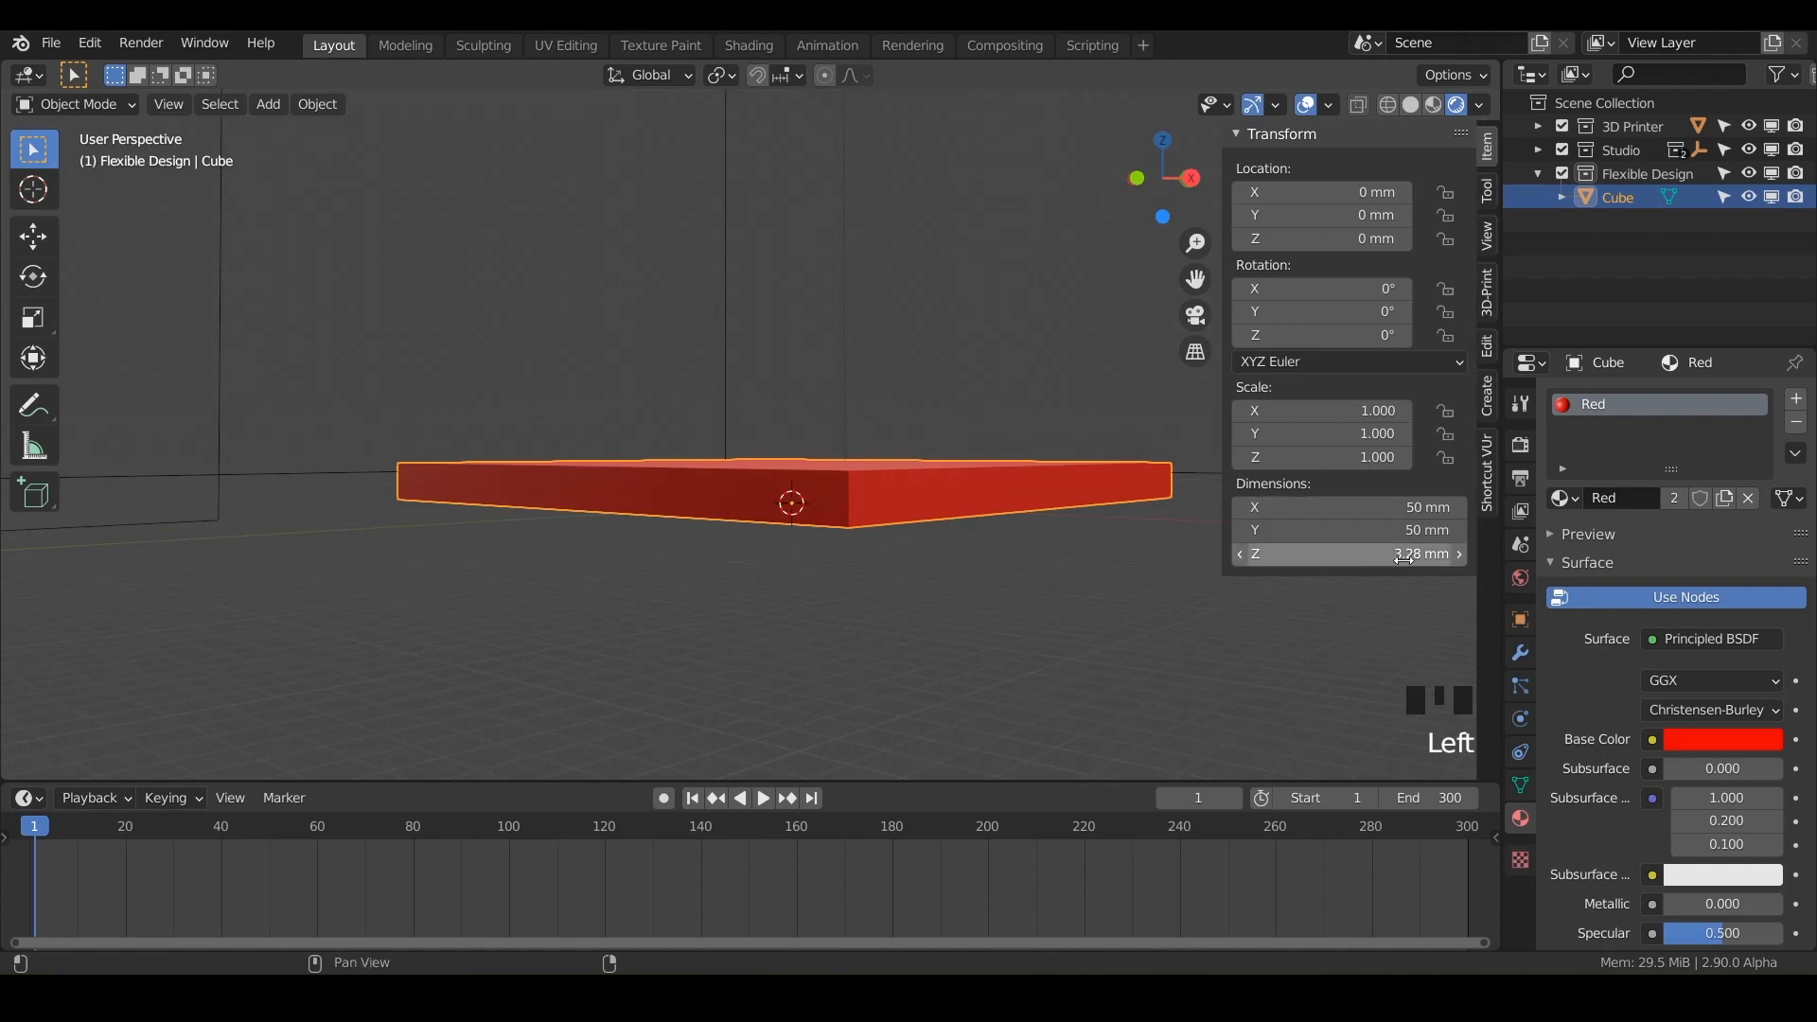
key("Tab")
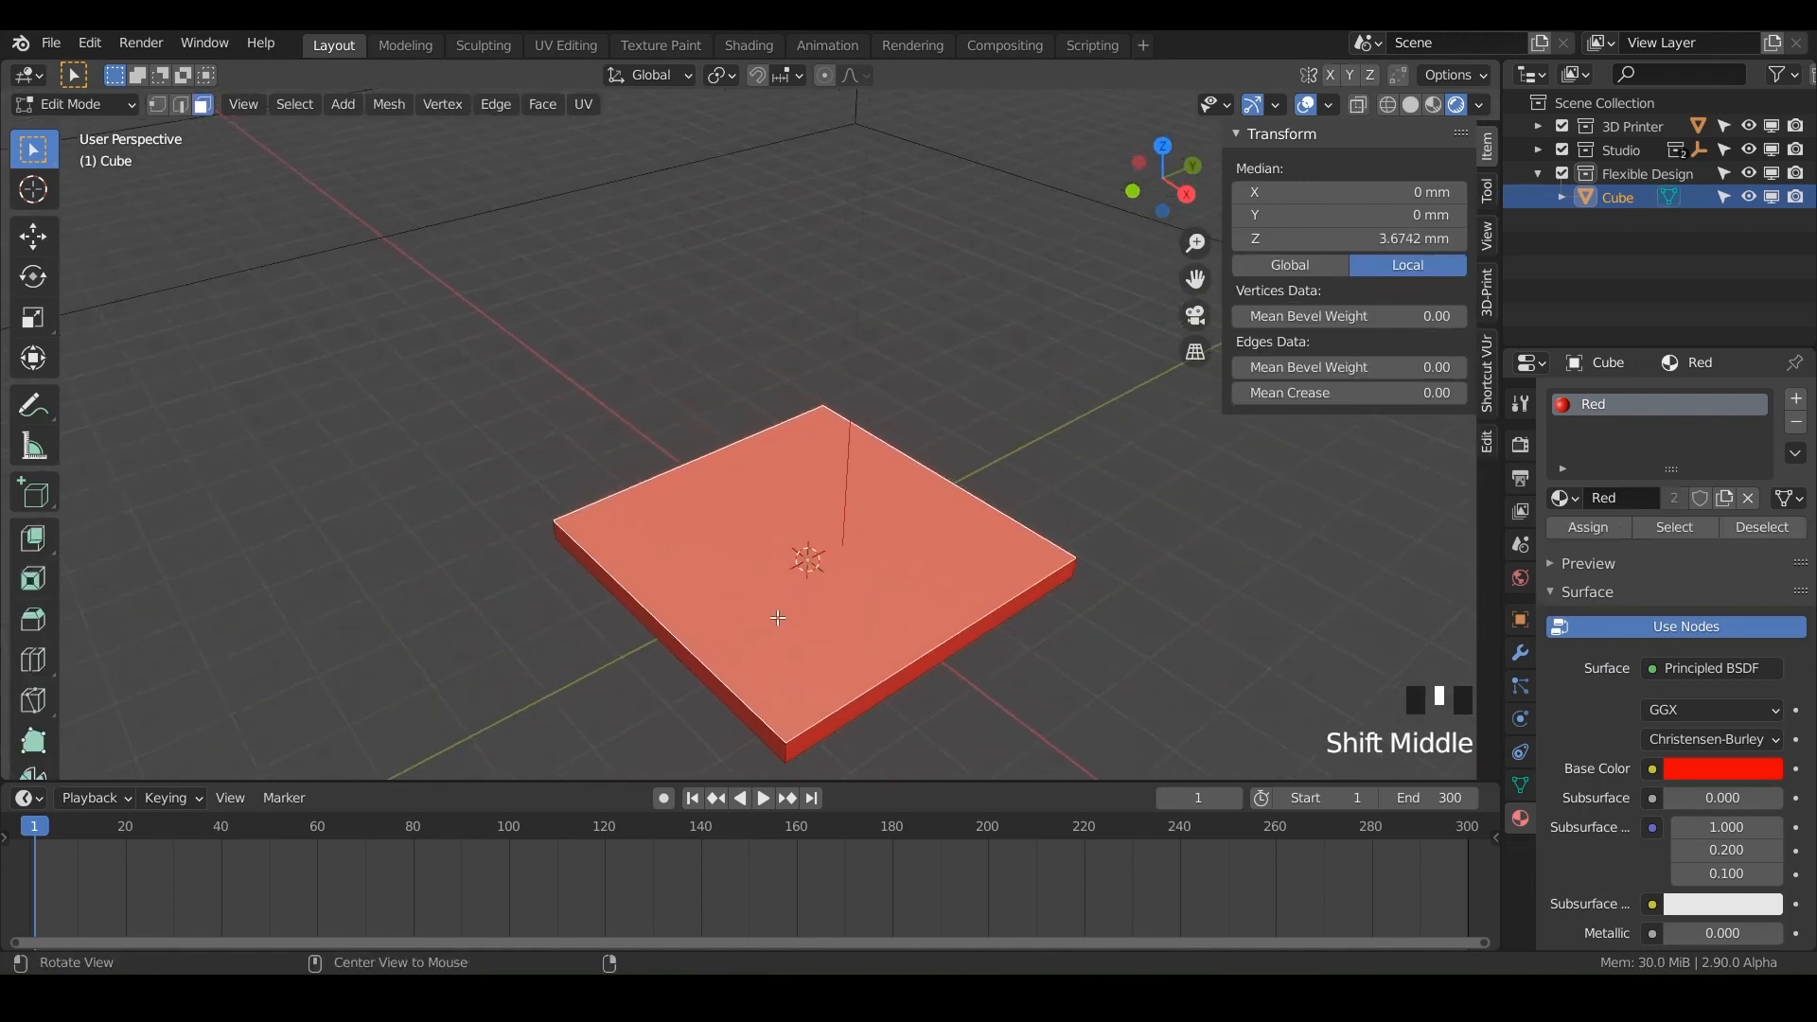
In top view, box-select one corner's vertices and scale them inward to about 0.65.
key("7")
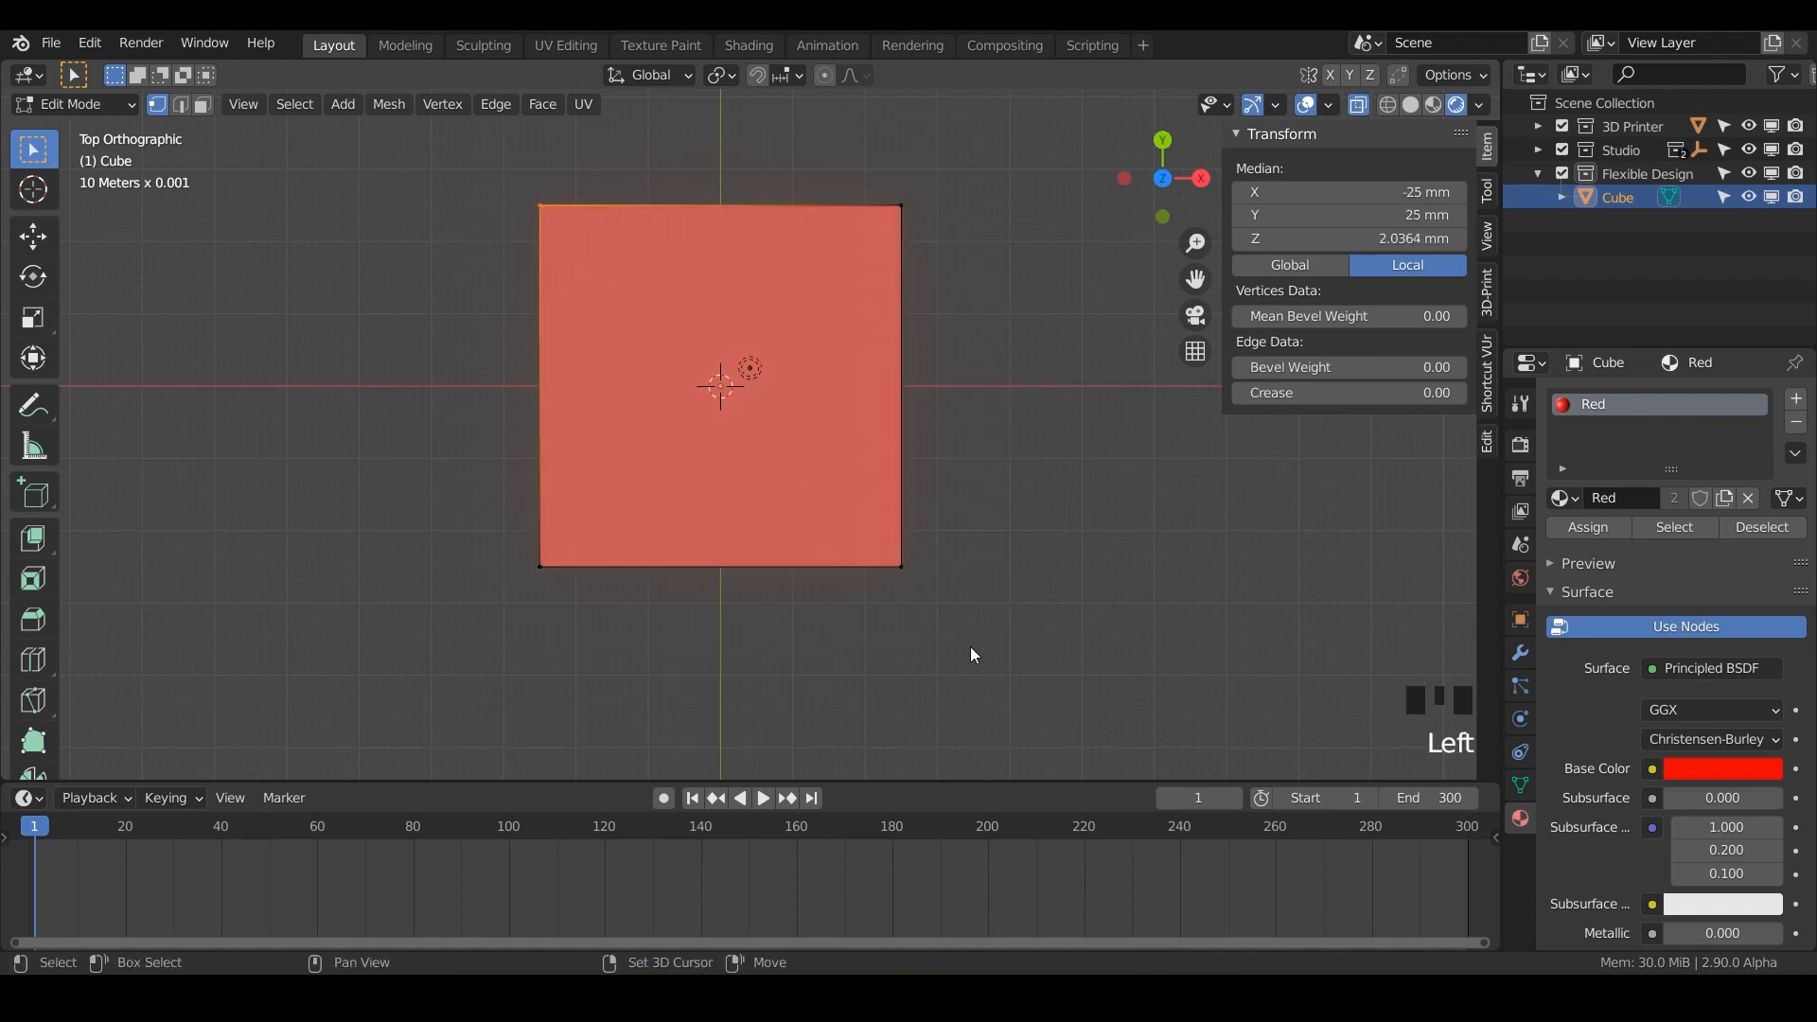
left_click_drag(719, 382, 852, 615)
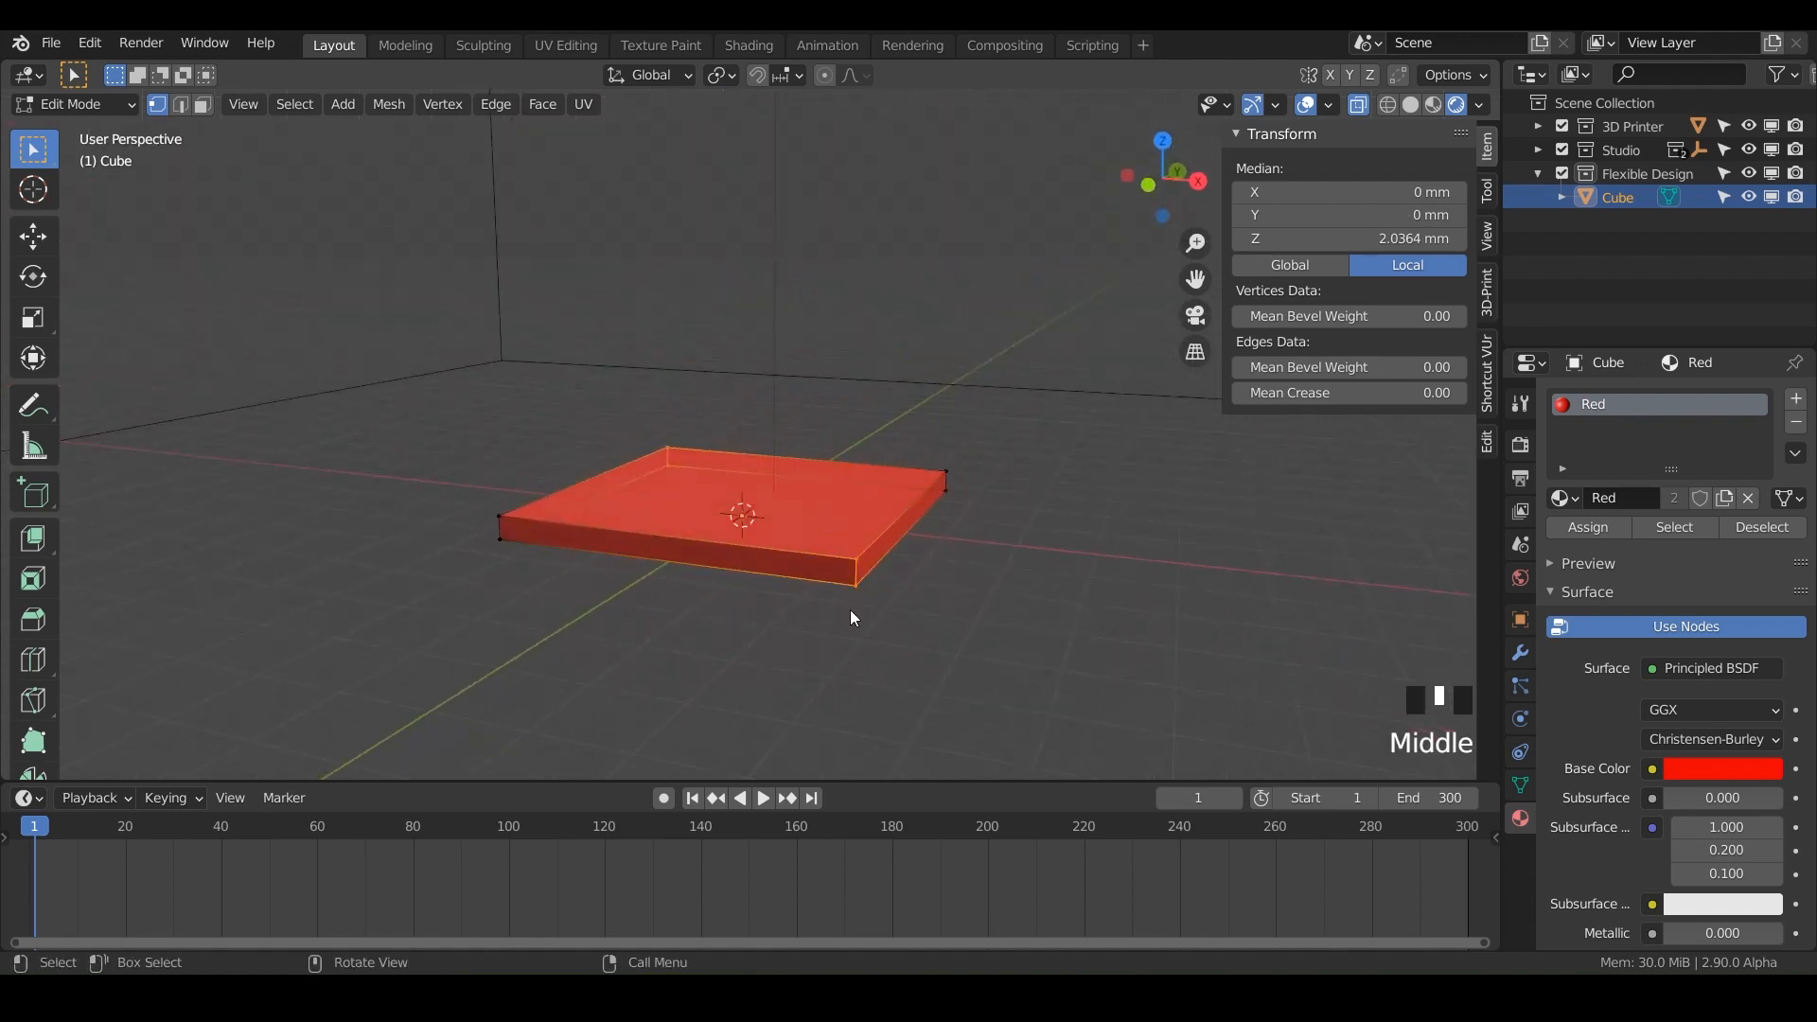
key("NUMPAD_7")
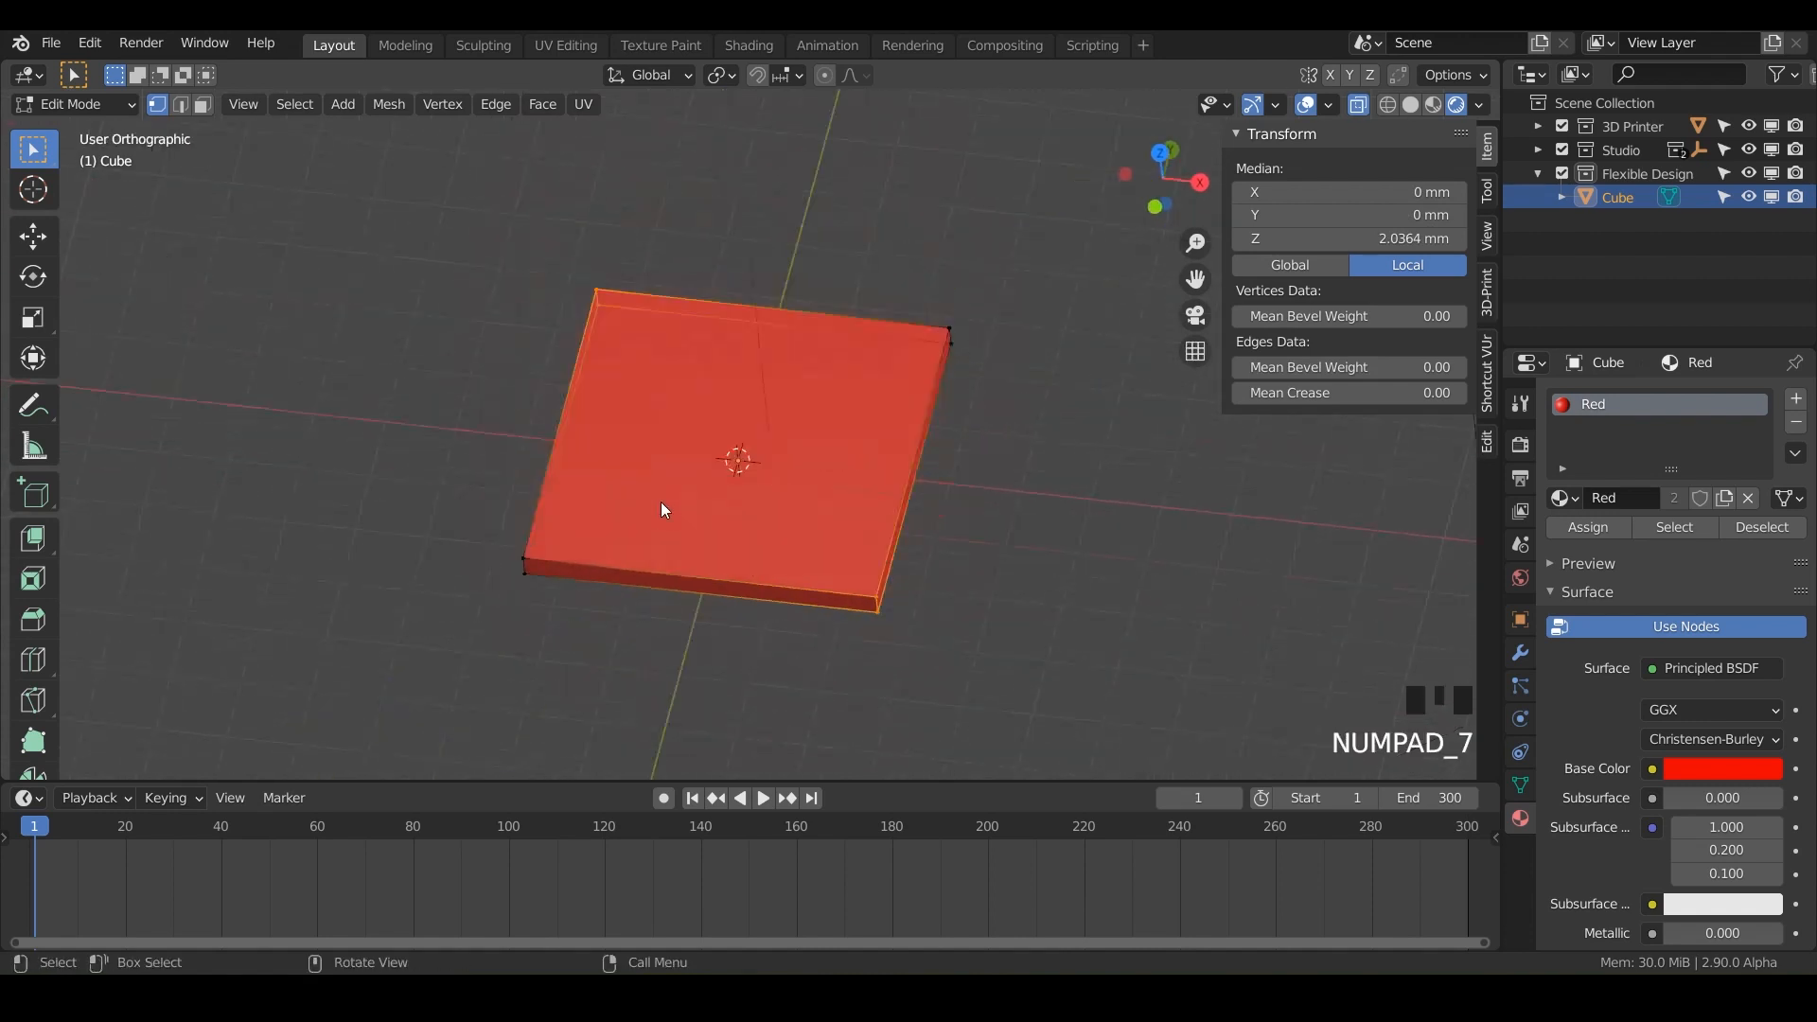
key("KP_7")
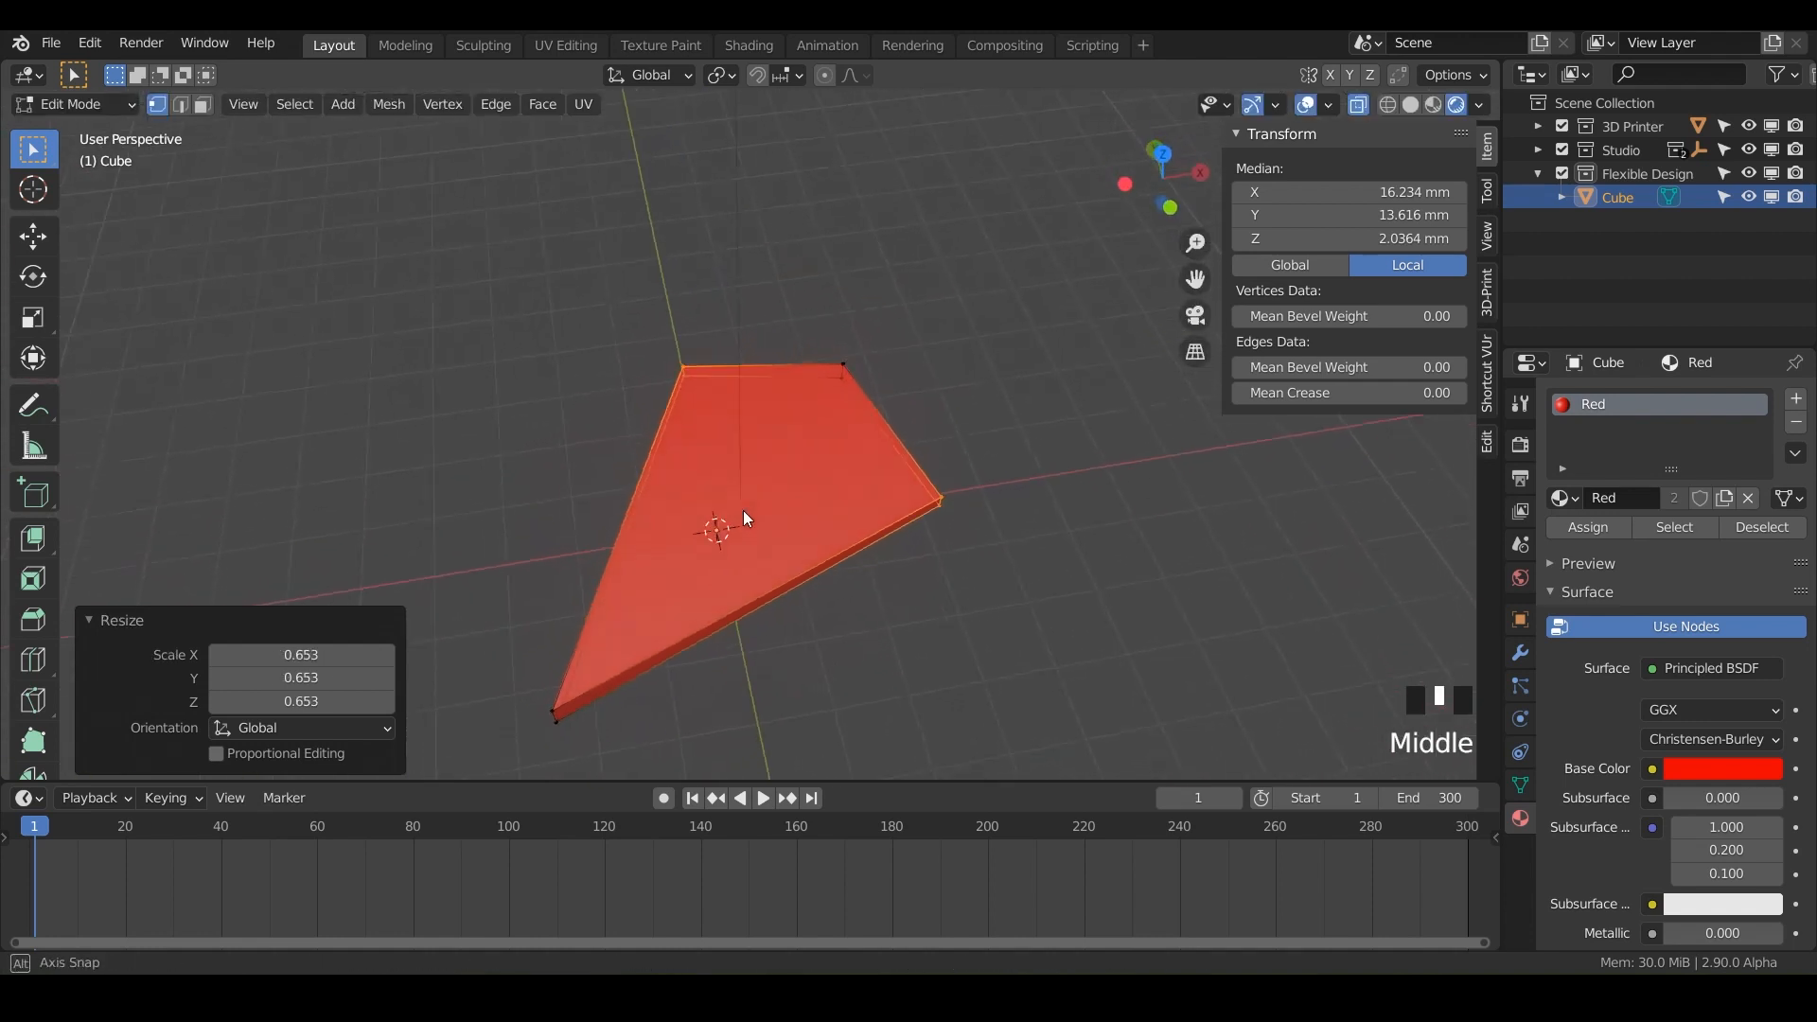
left_click_drag(743, 521, 754, 421)
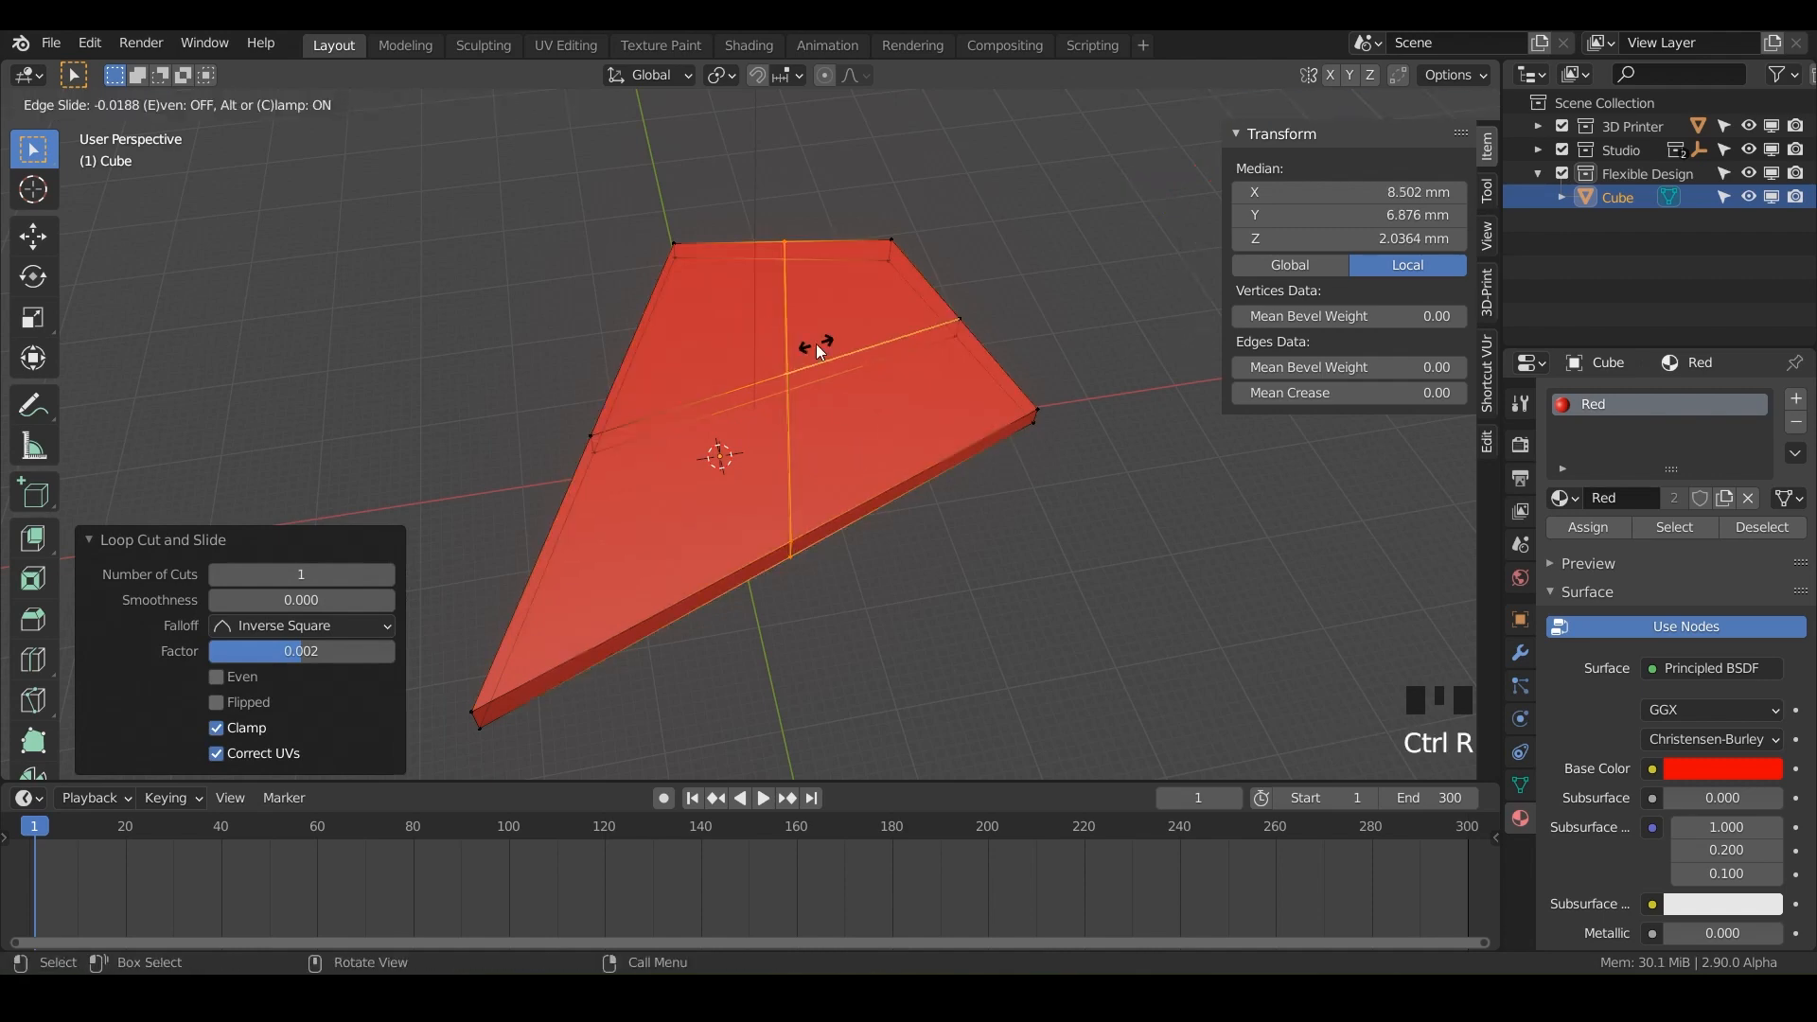
Add loop cuts, extrude a face into a post, and tilt it -11.5° around X.
left_click(847, 328)
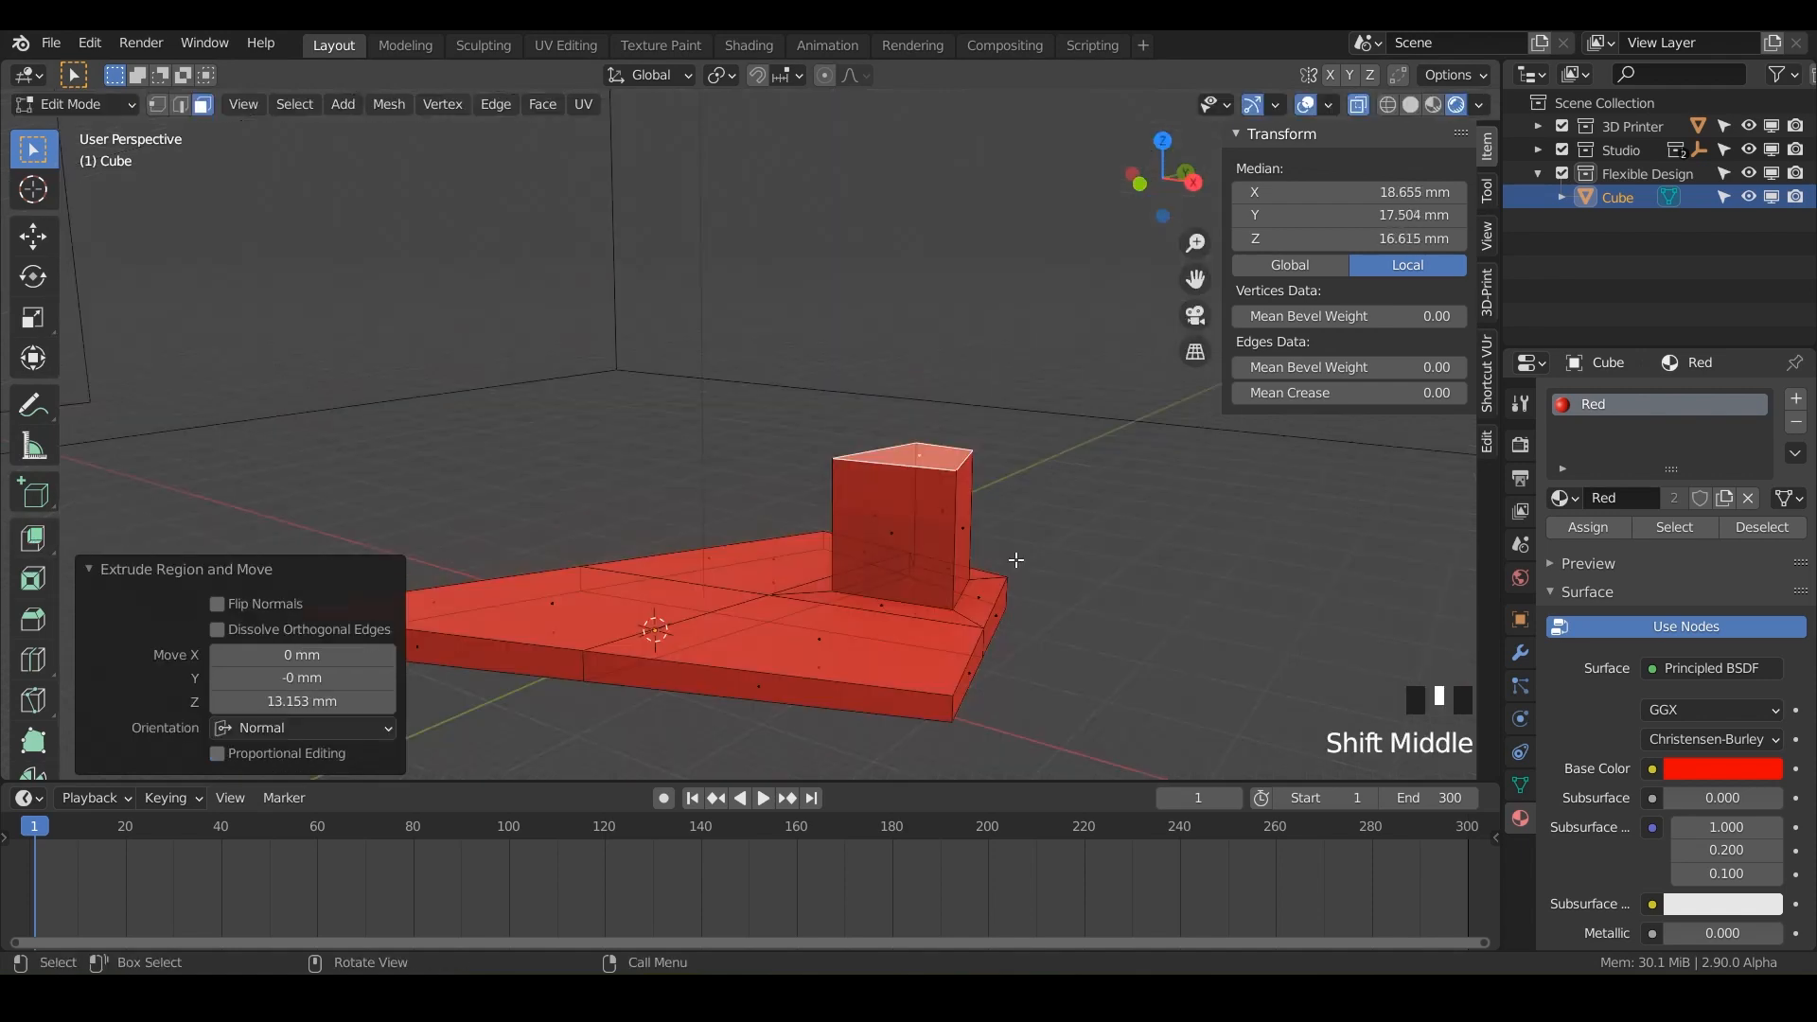
mouse_move(954, 508)
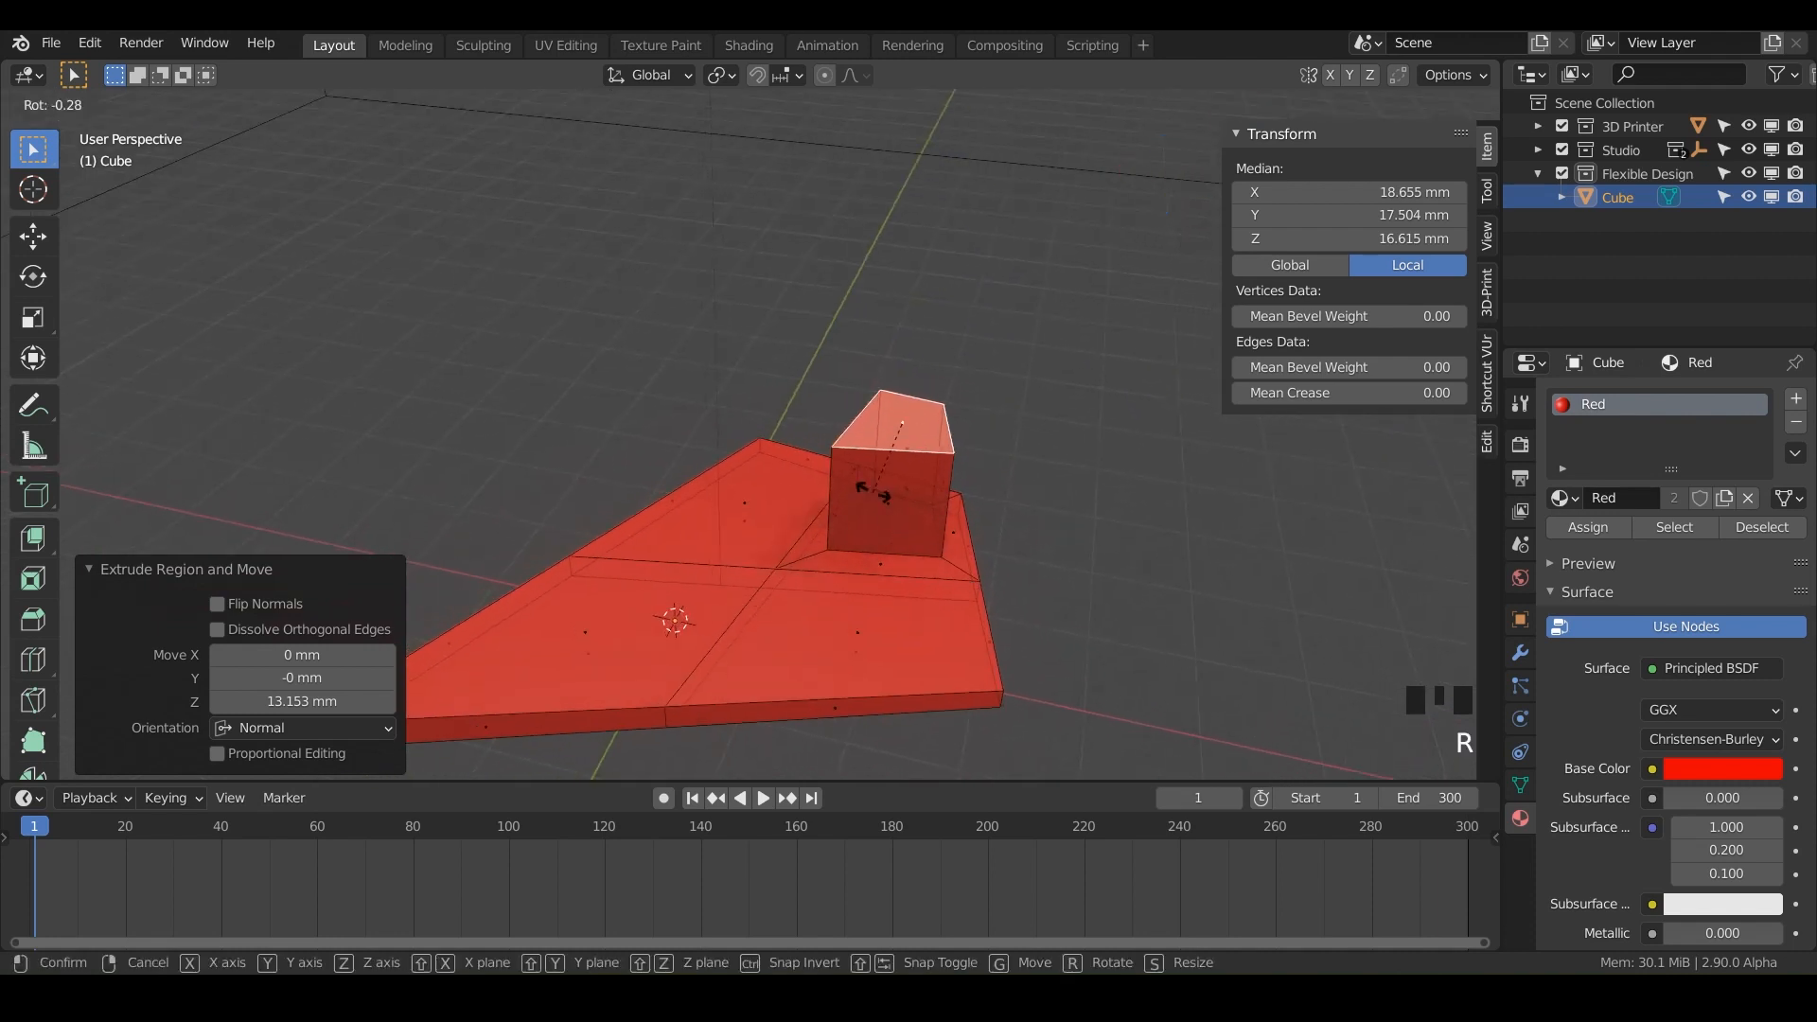
key("x")
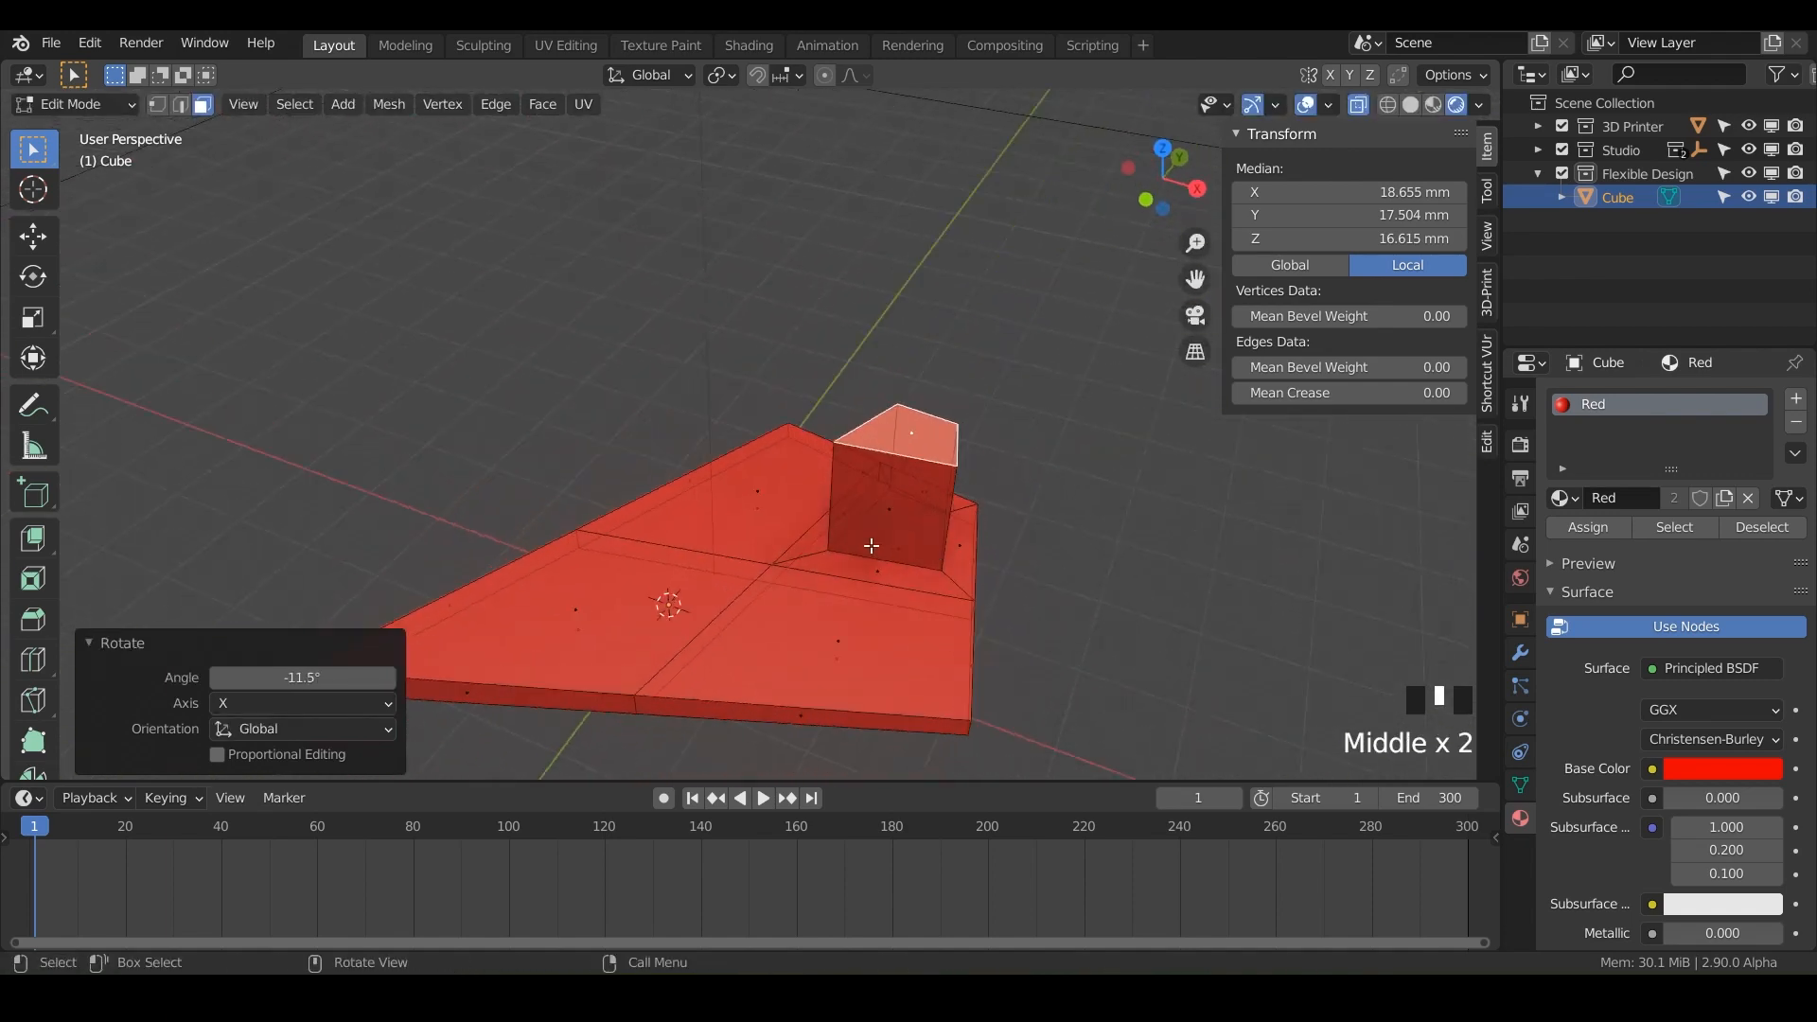
left_click_drag(869, 545, 811, 406)
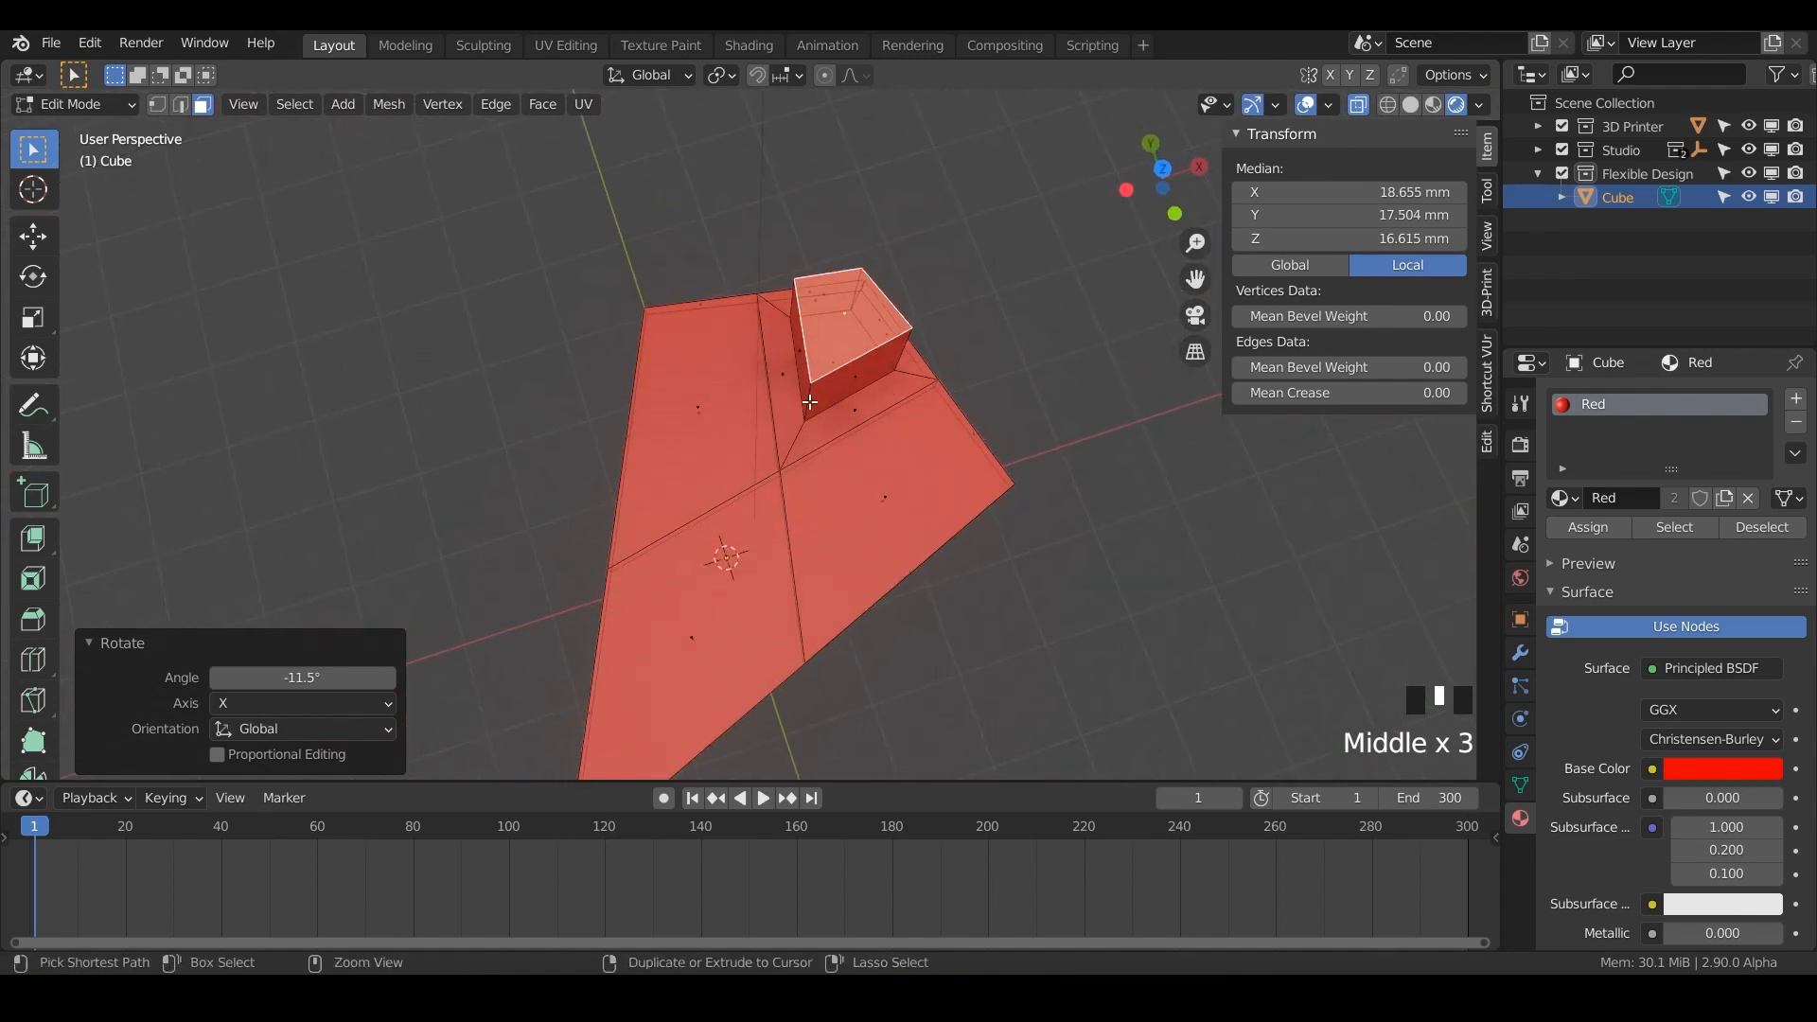
left_click_drag(811, 464, 672, 330)
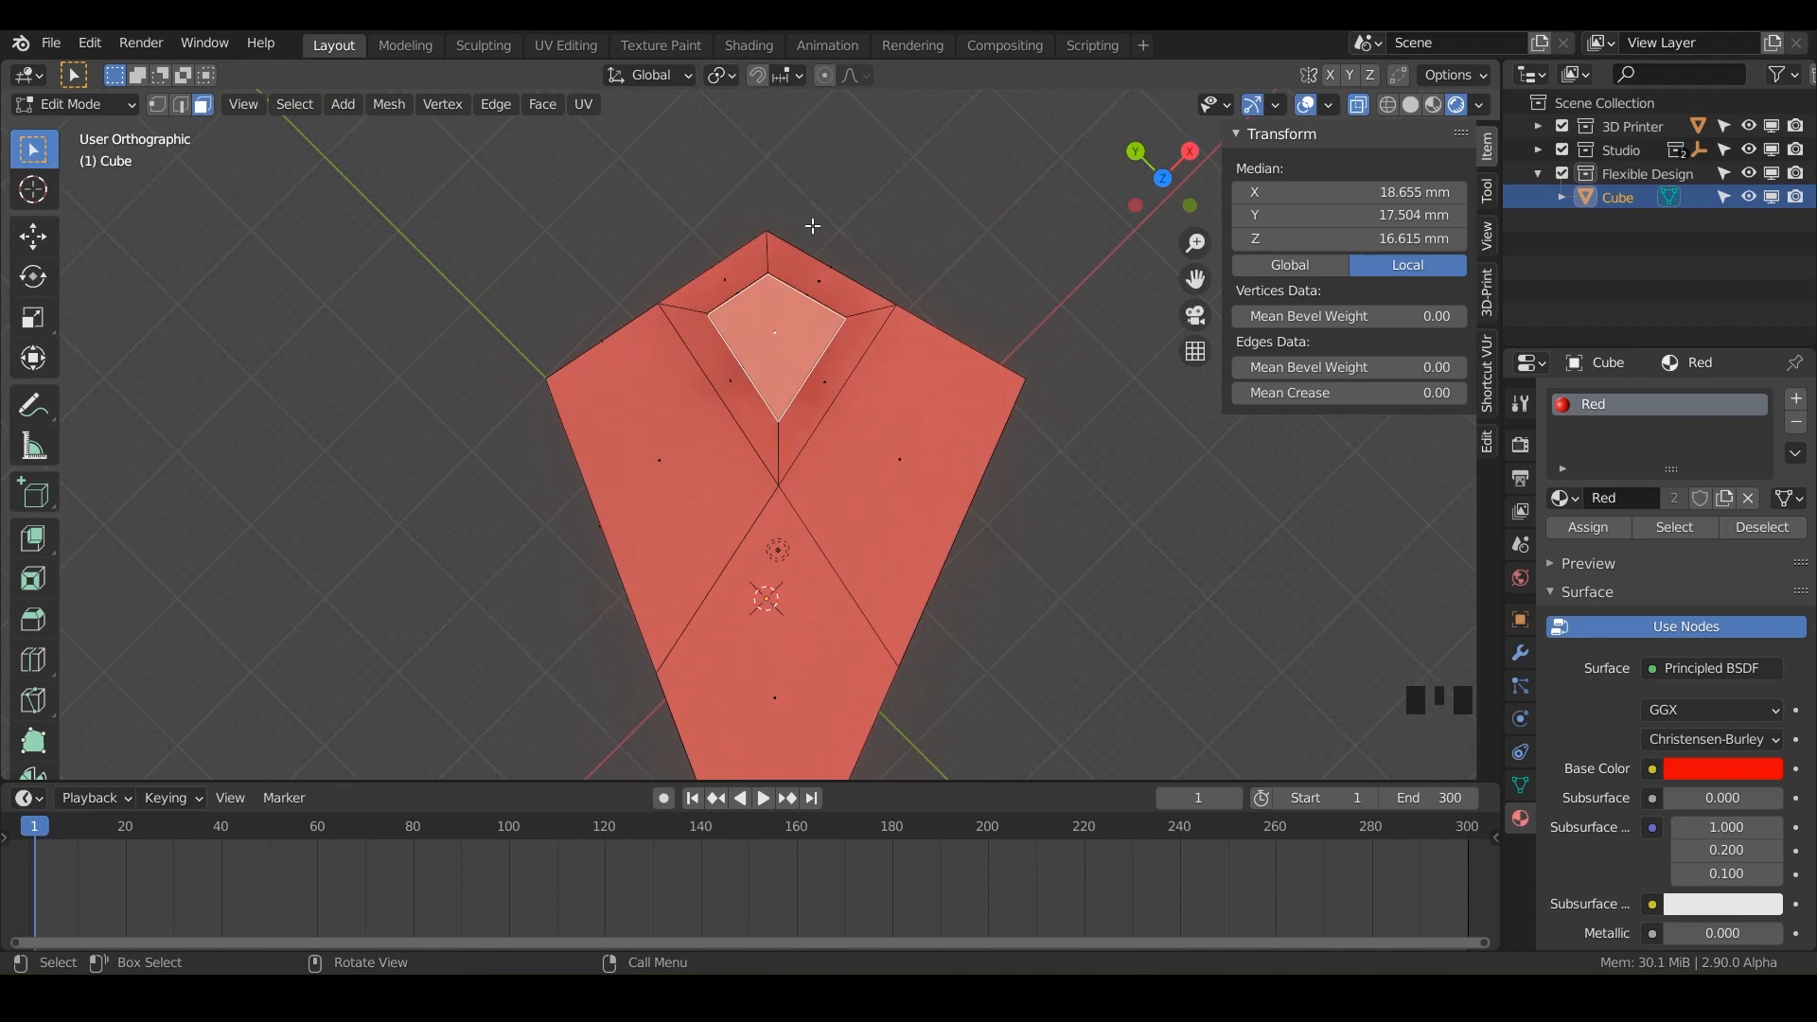
Select the post's top face and rotate it -45°.
left_click(654, 76)
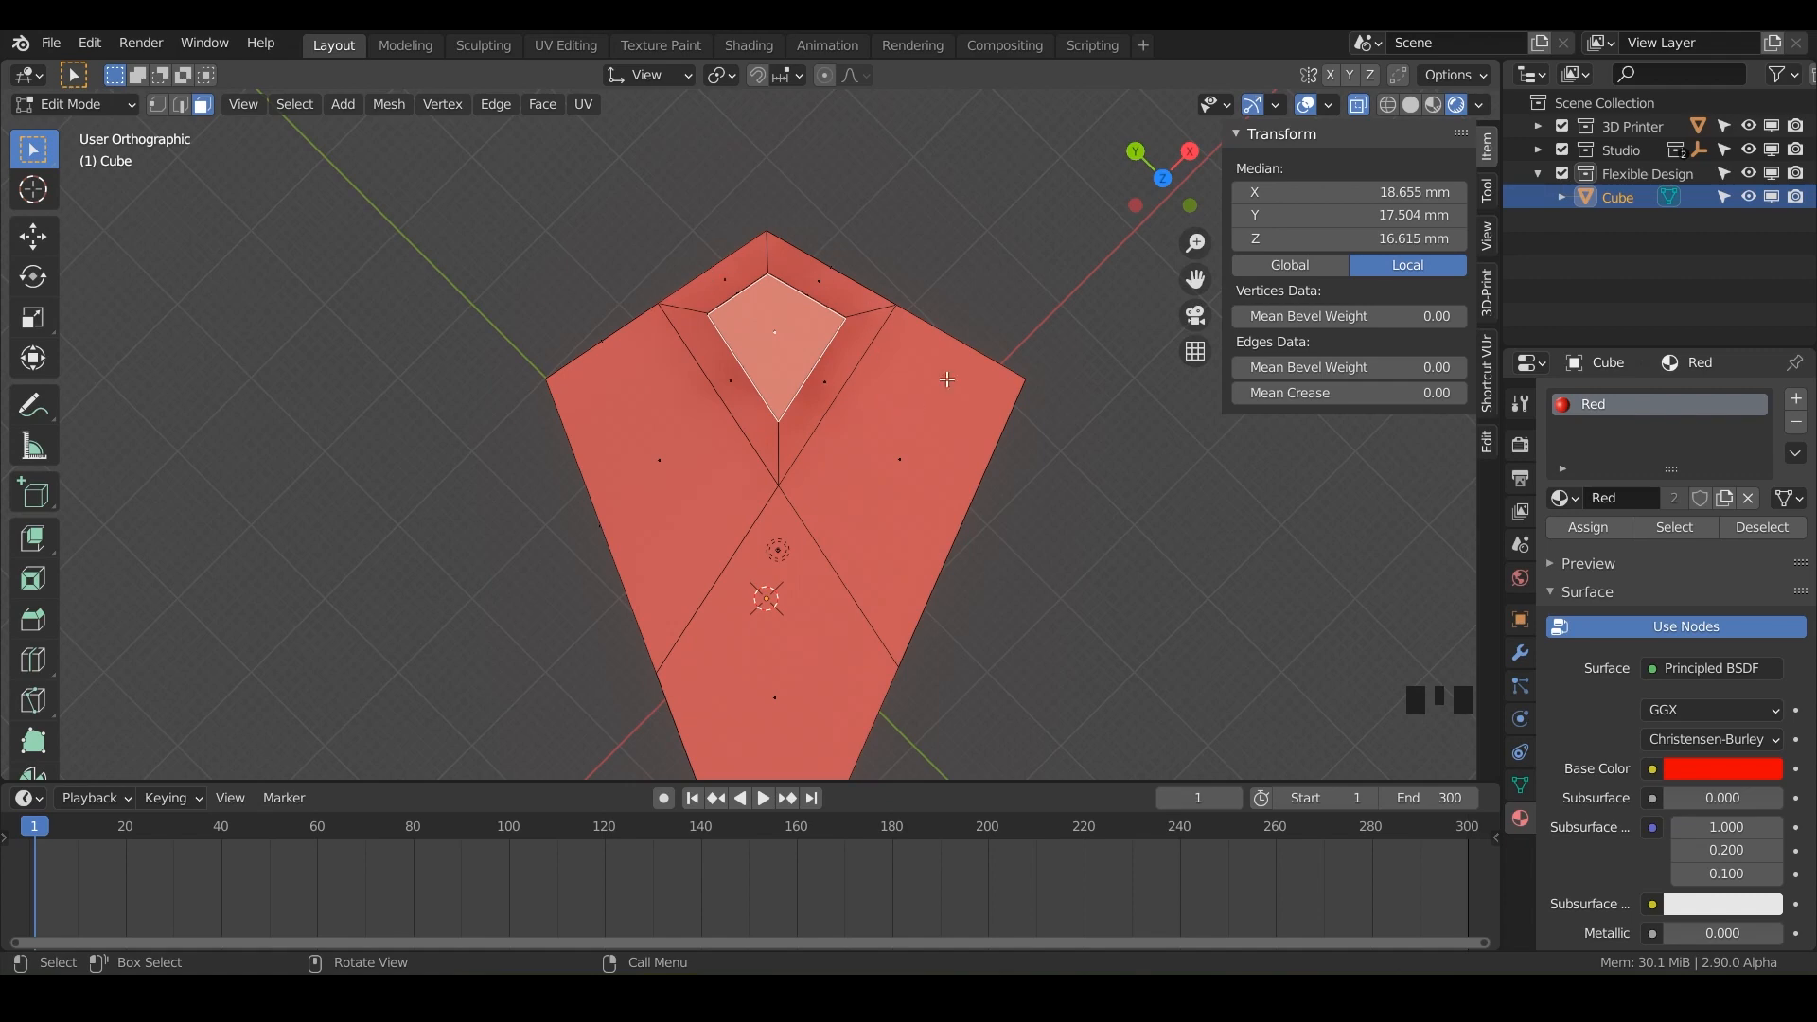
key("r")
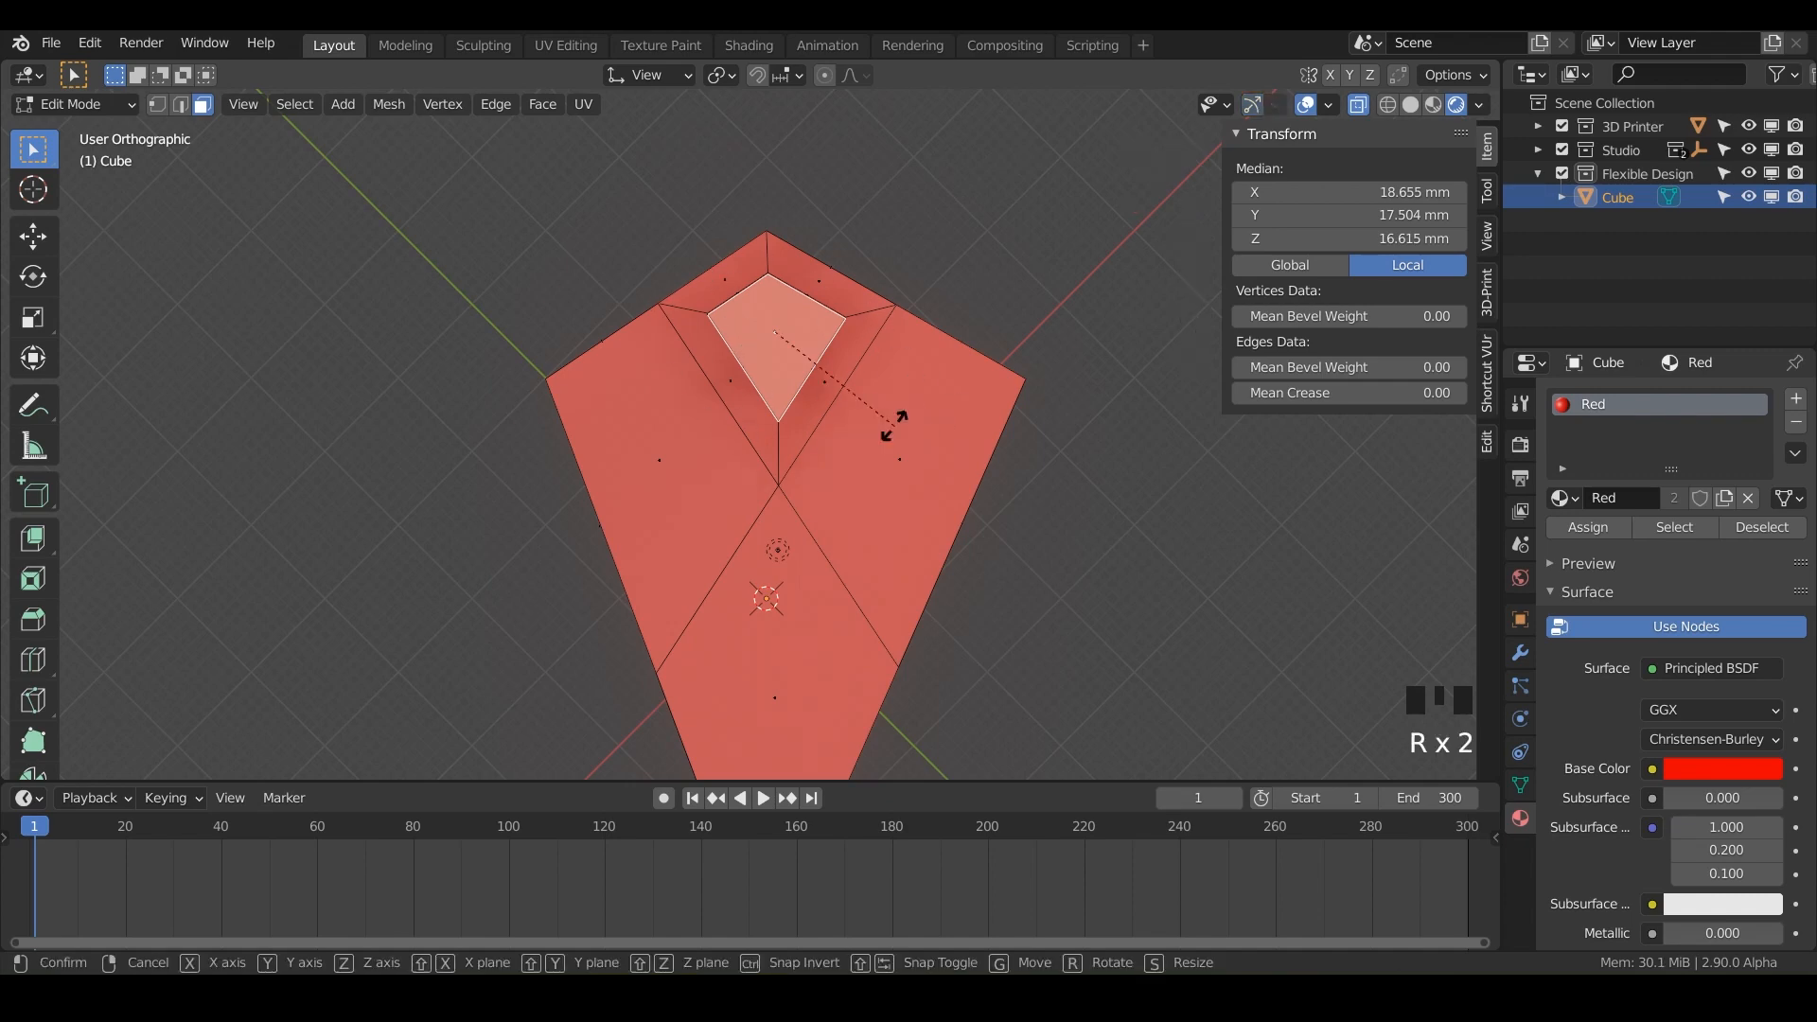
key("X")
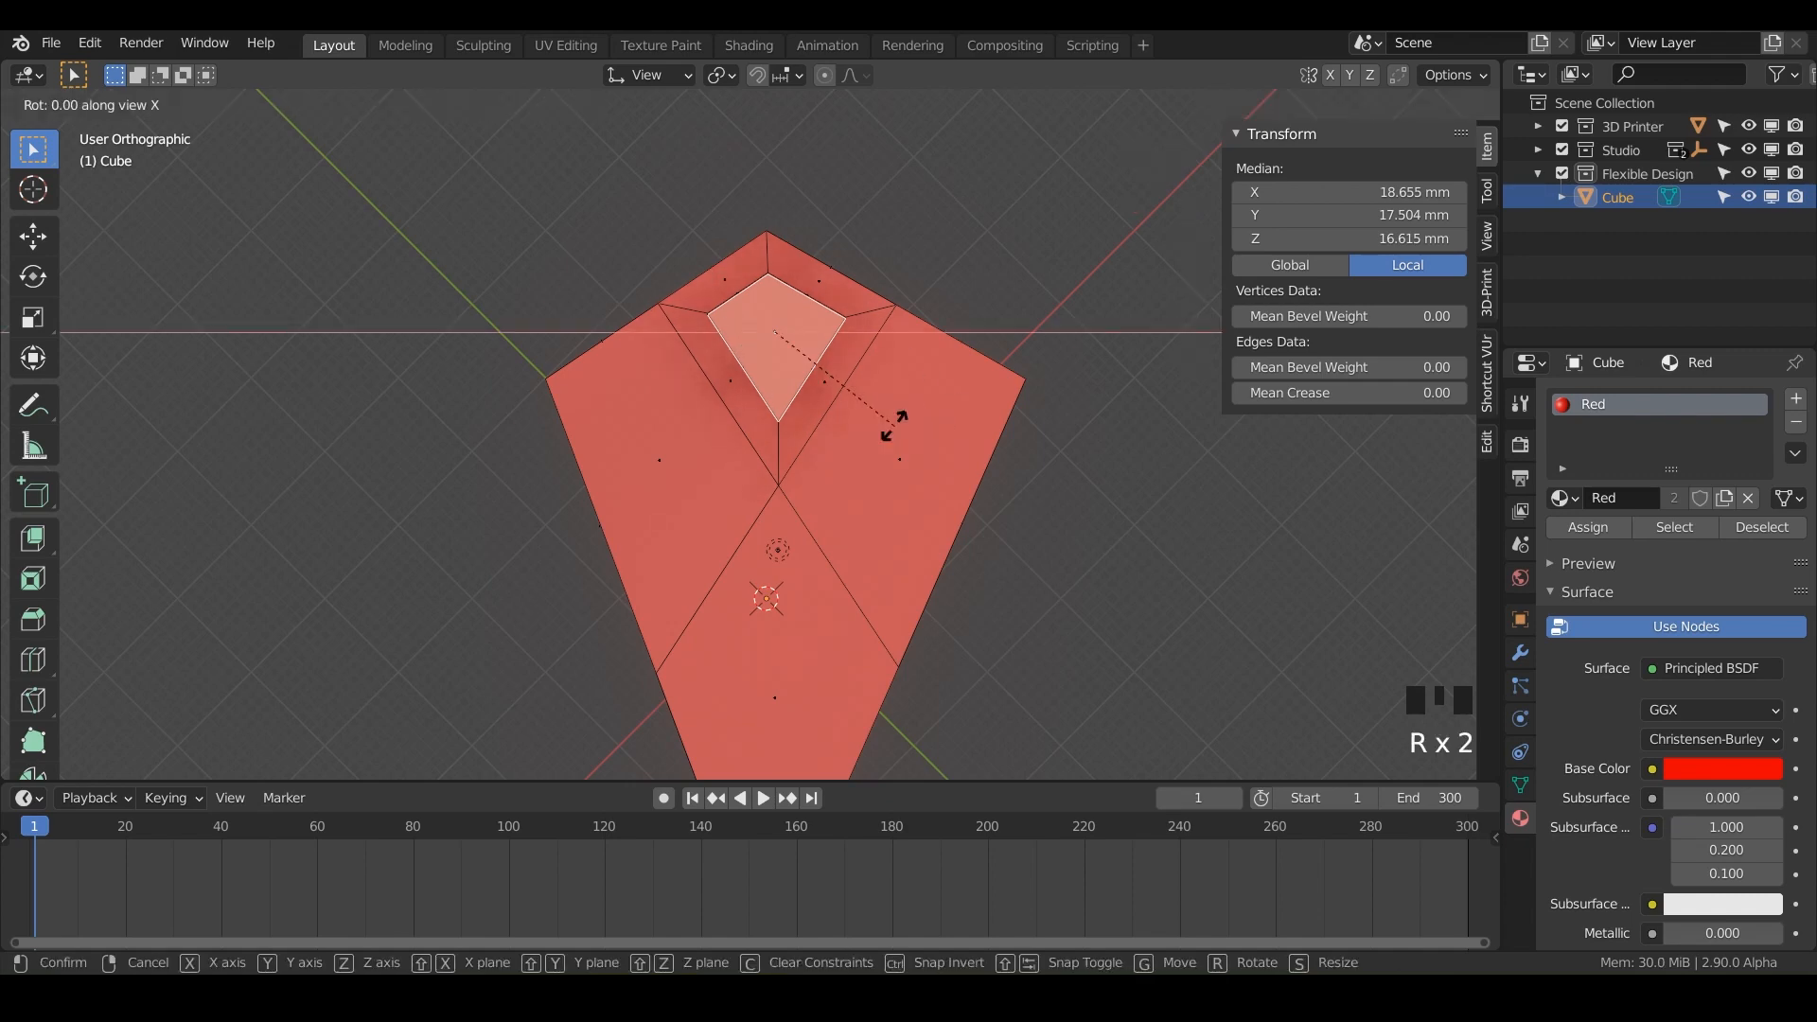
mouse_move(874, 326)
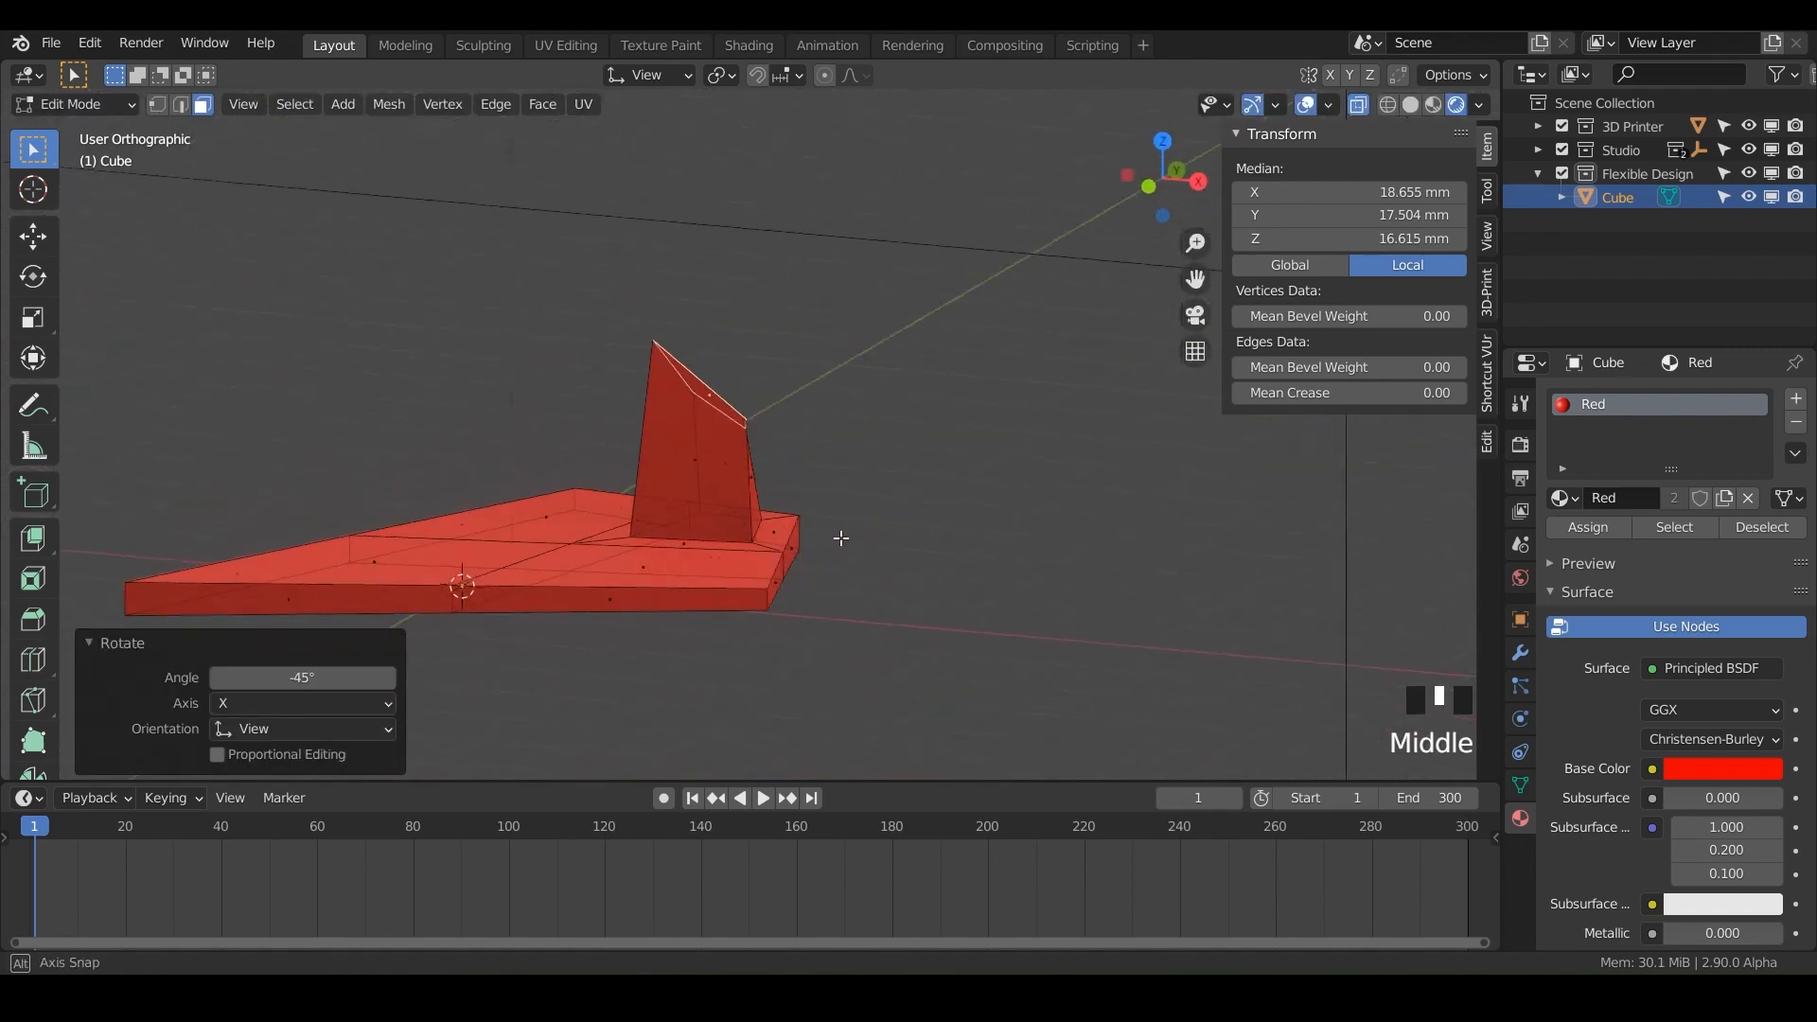
left_click_drag(841, 538, 761, 293)
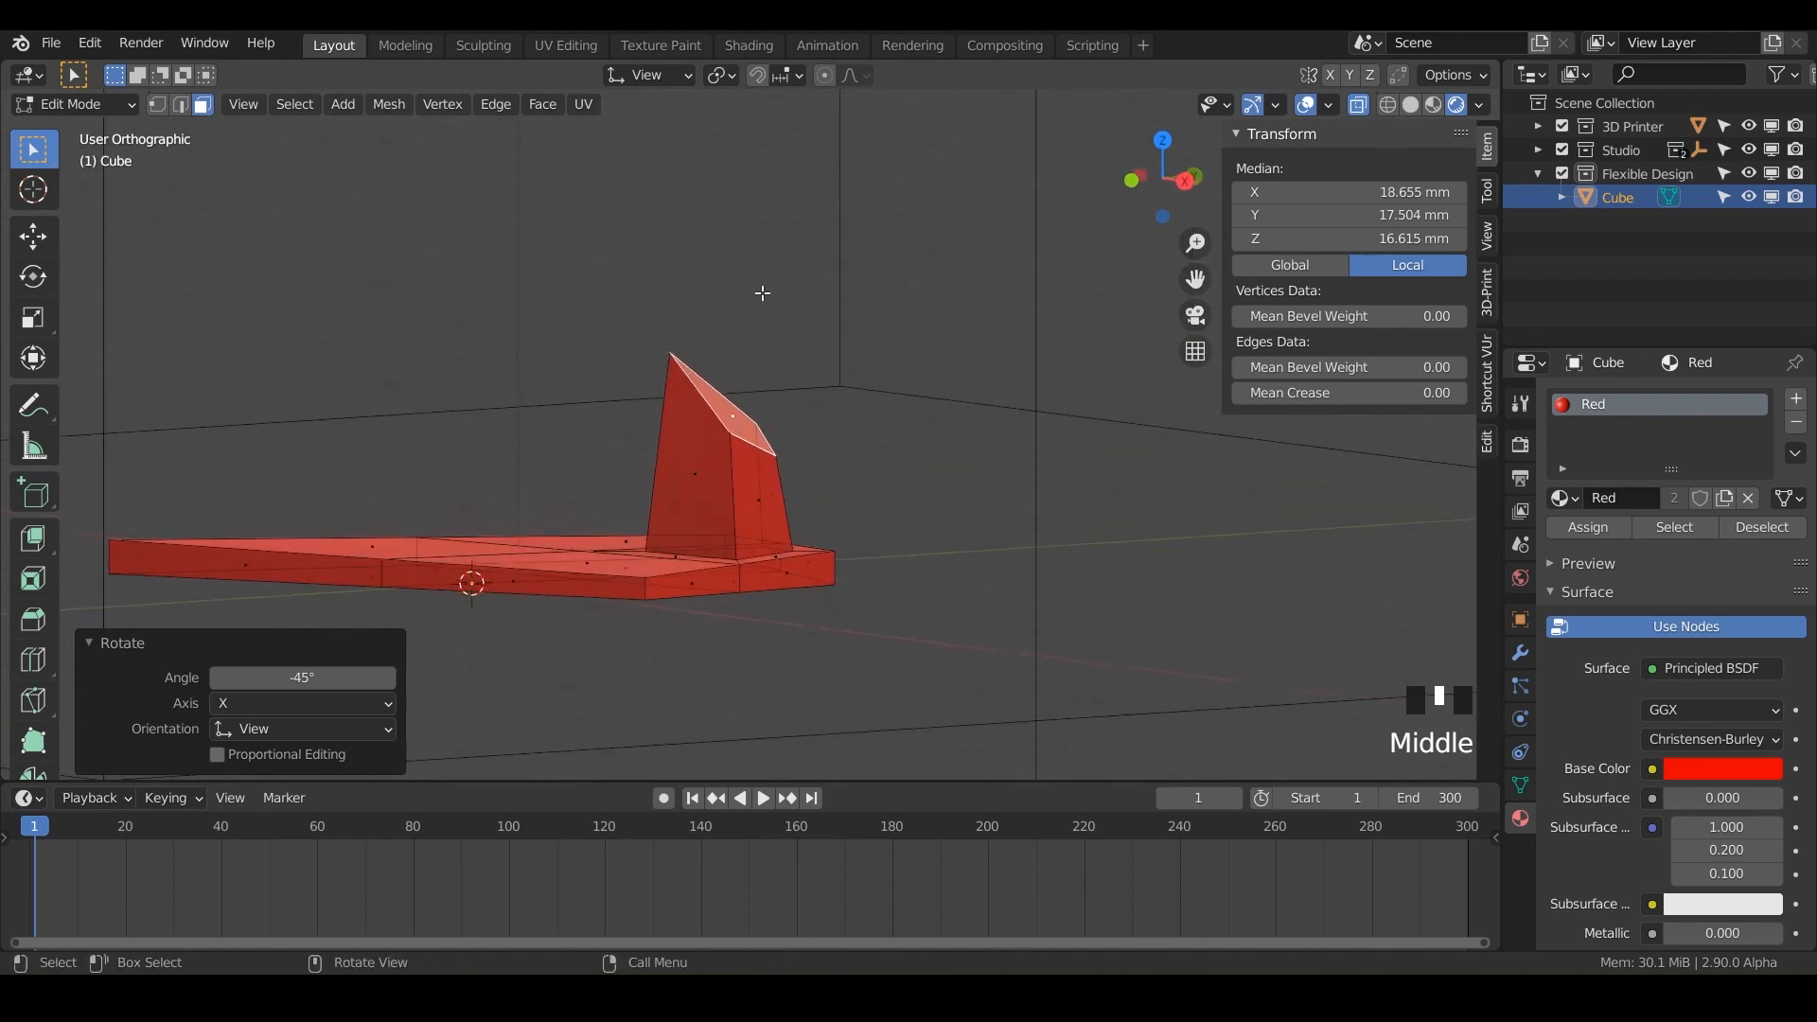
With Normal orientation, extrude the face into a long handle and scale its tip 1.46.
left_click(648, 75)
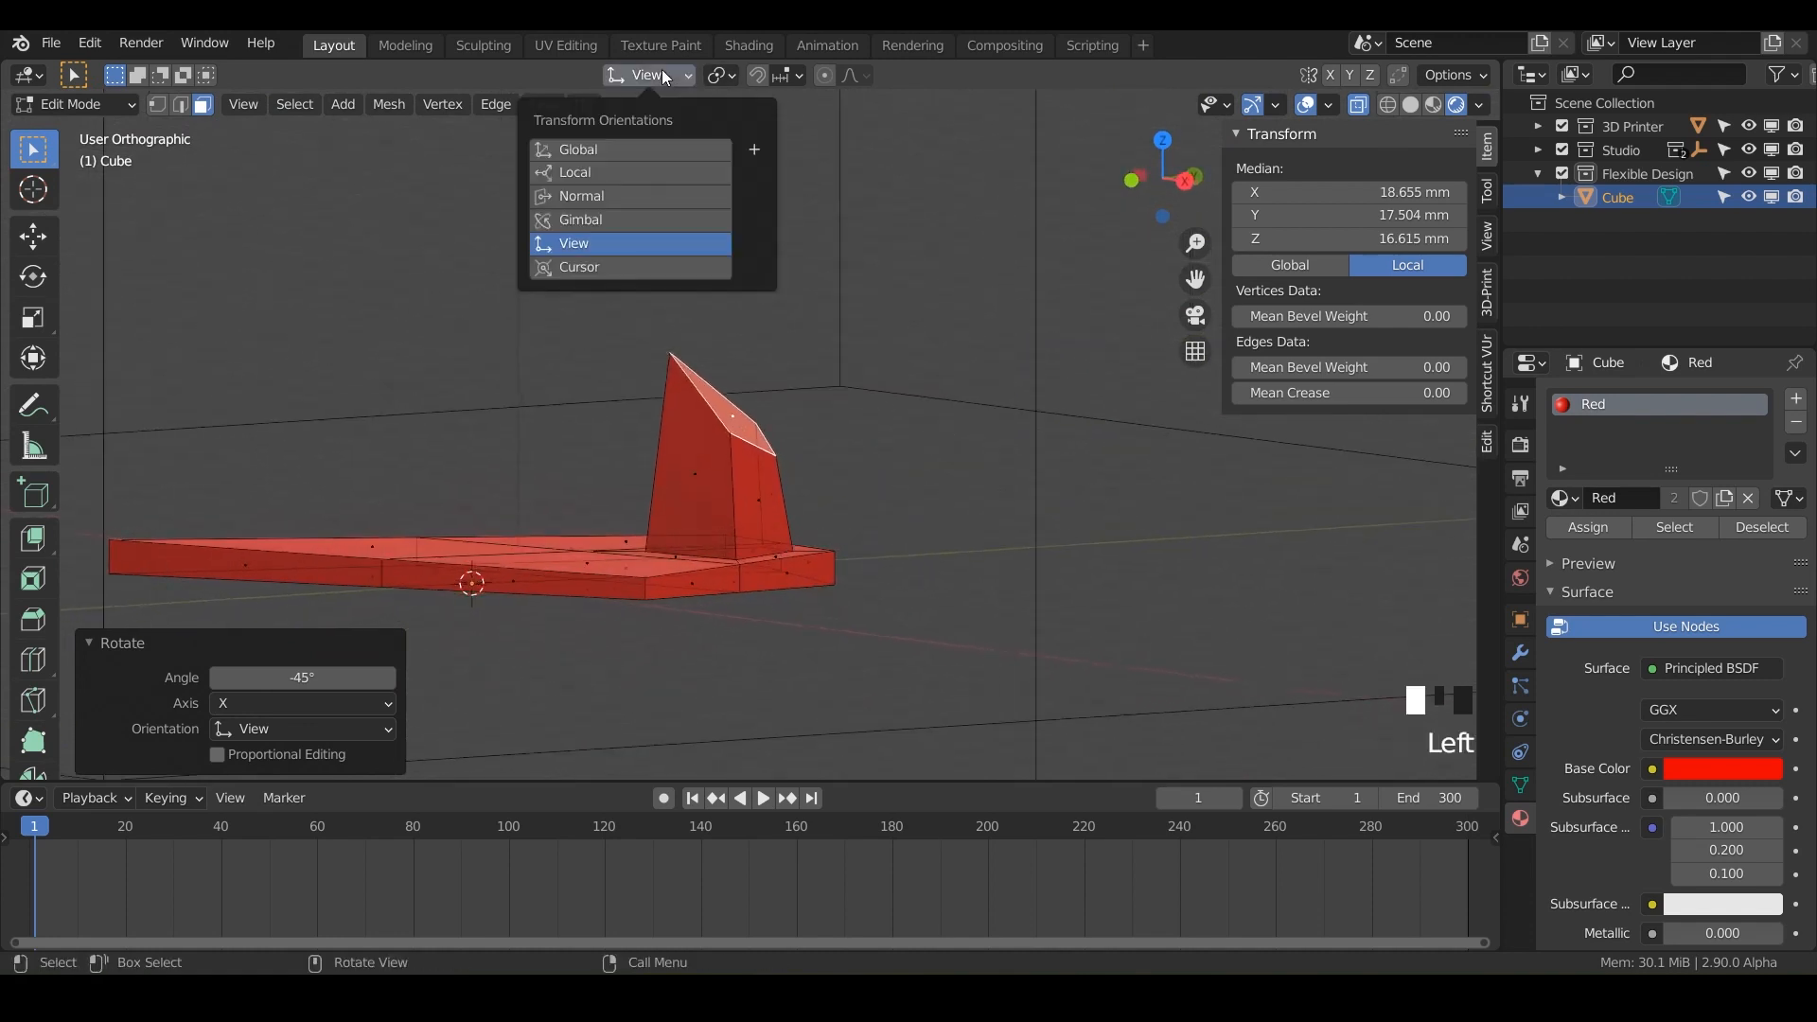
mouse_move(581, 196)
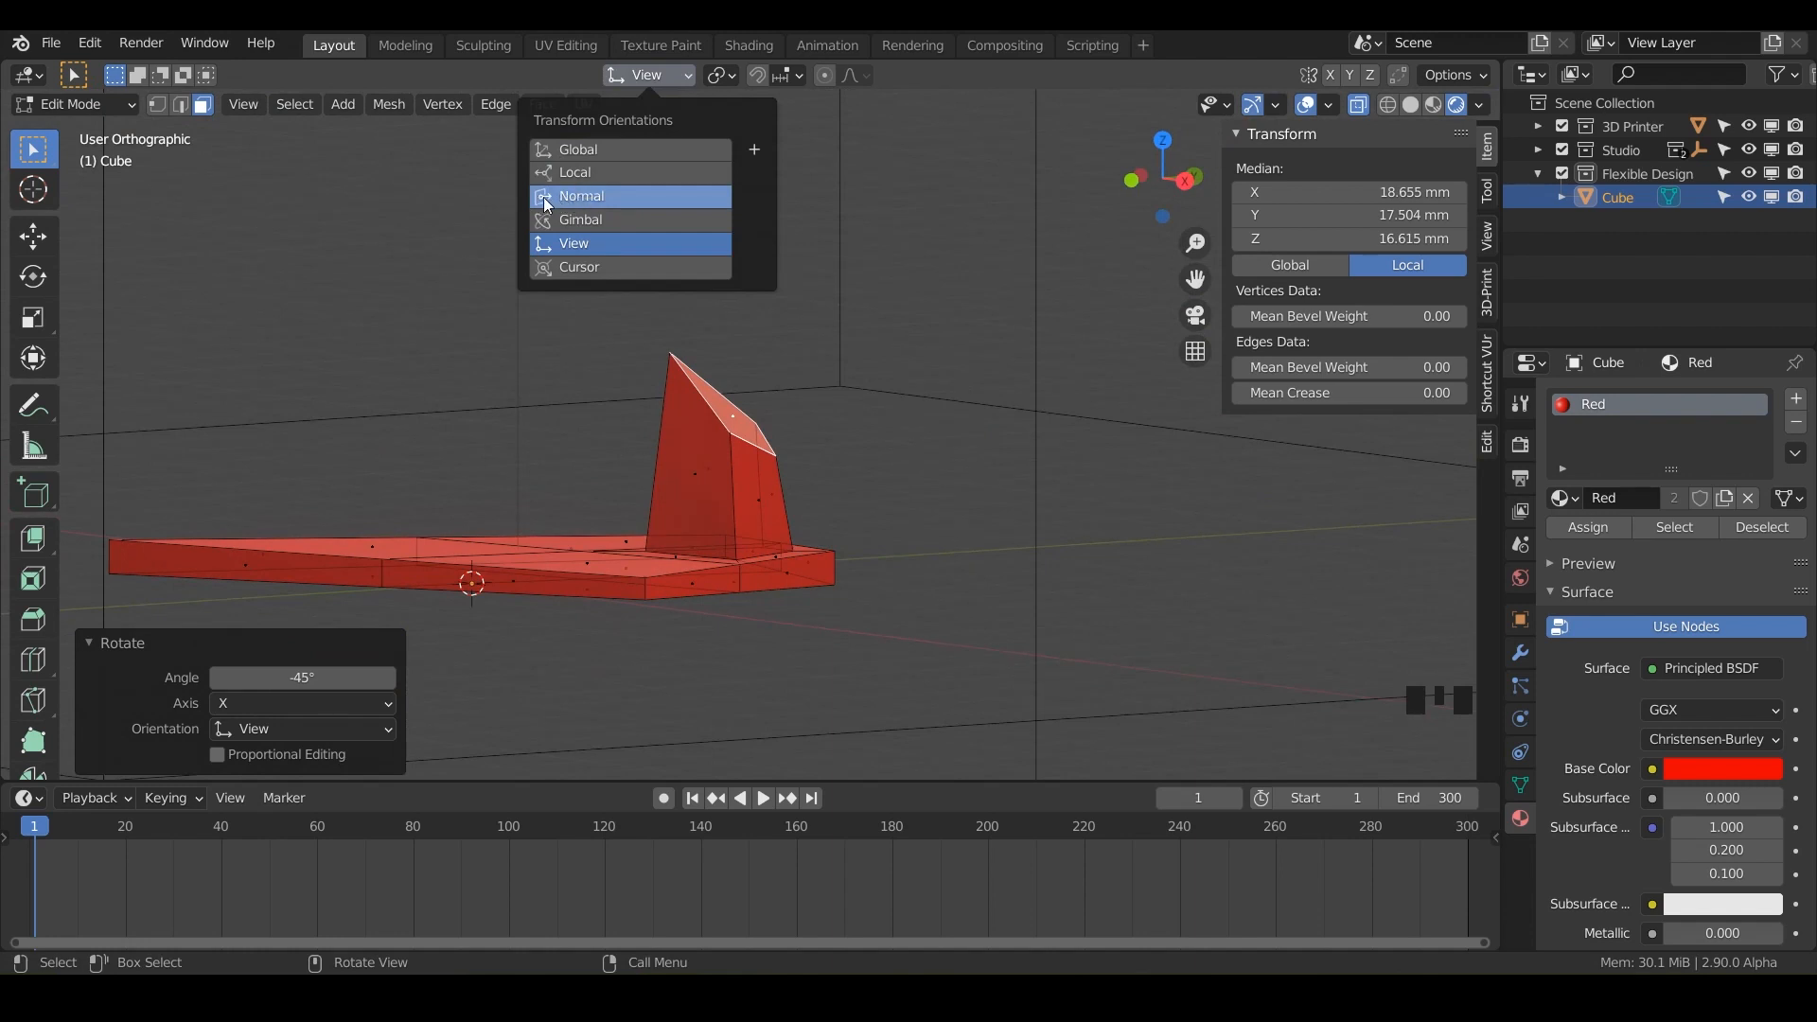
left_click(580, 196)
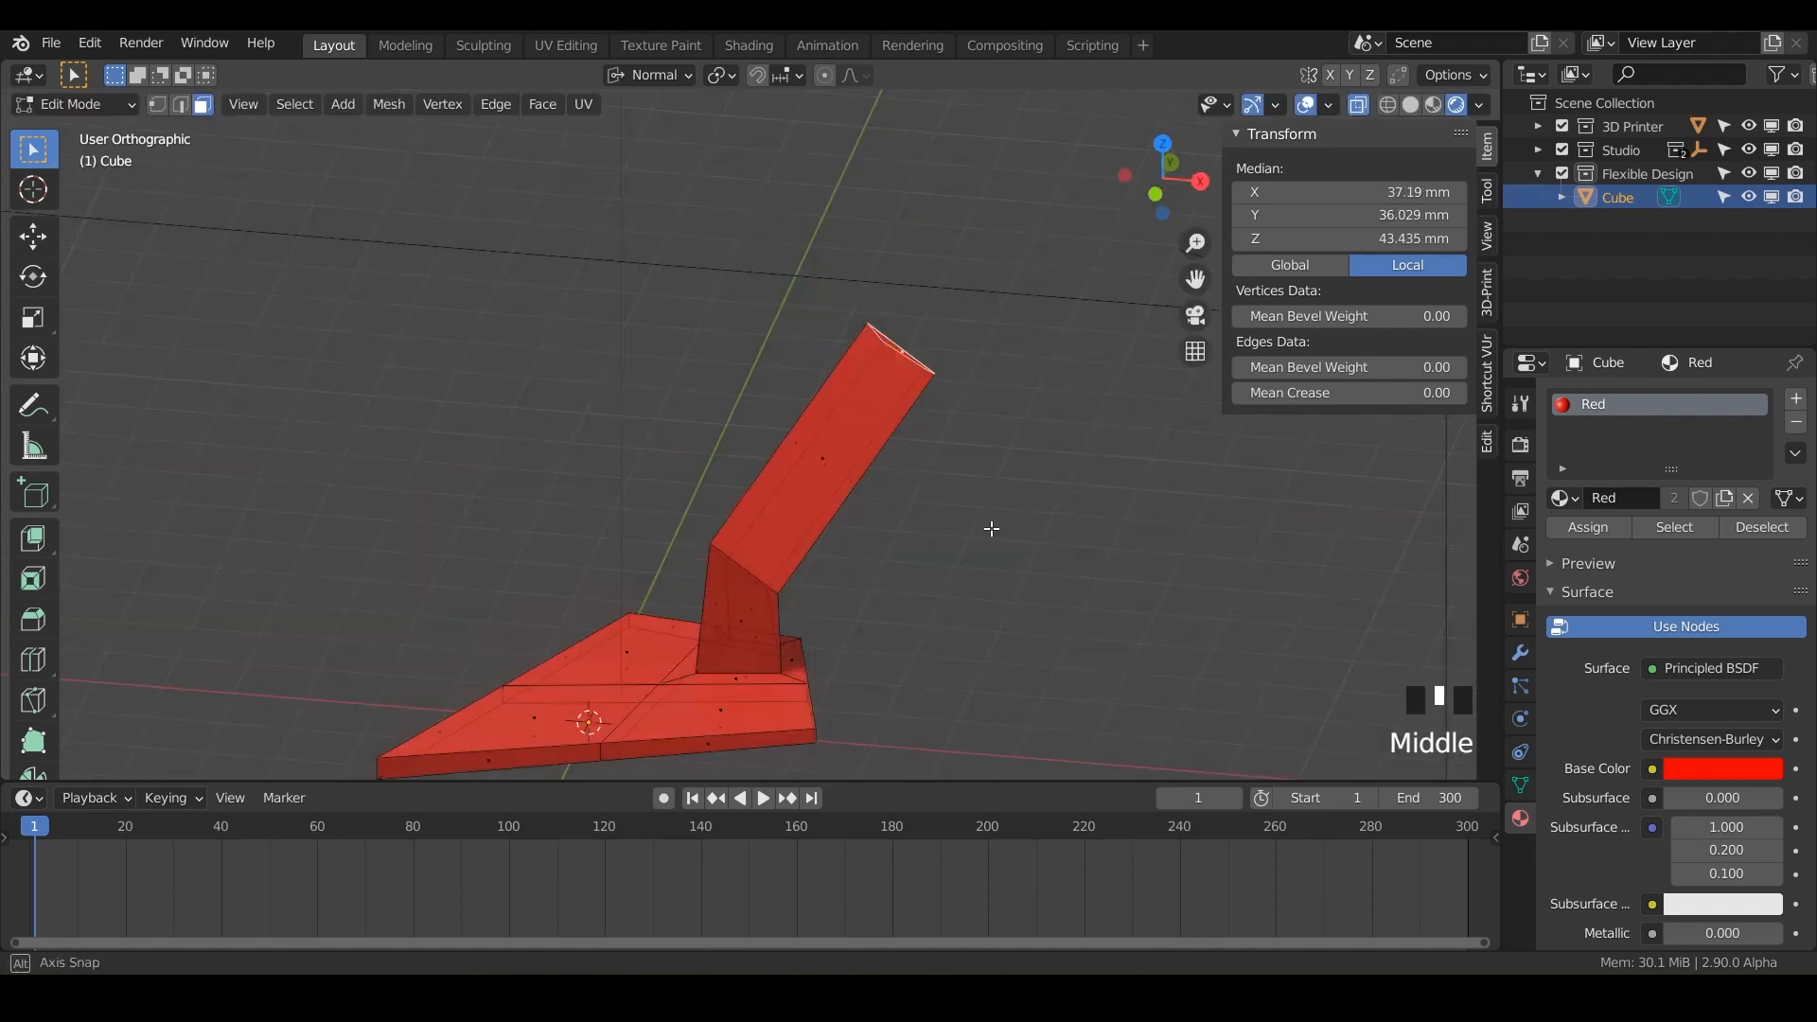
key("s")
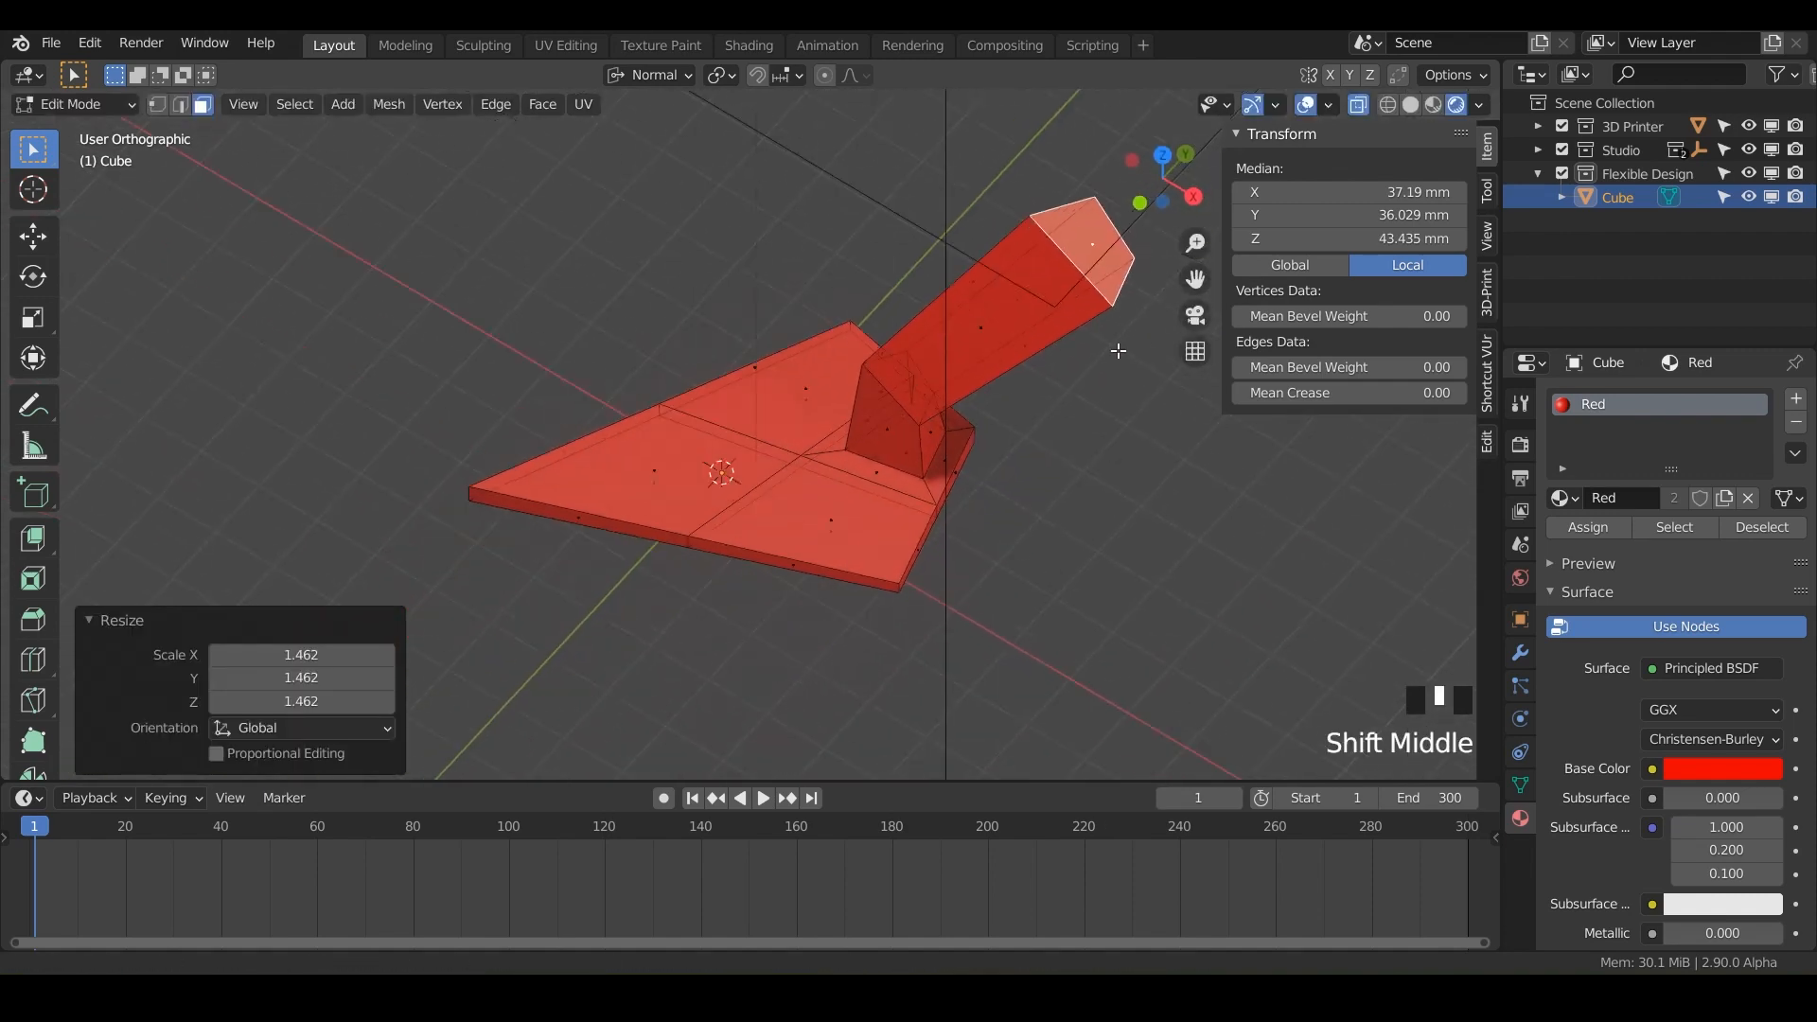
left_click_drag(1113, 348, 939, 450)
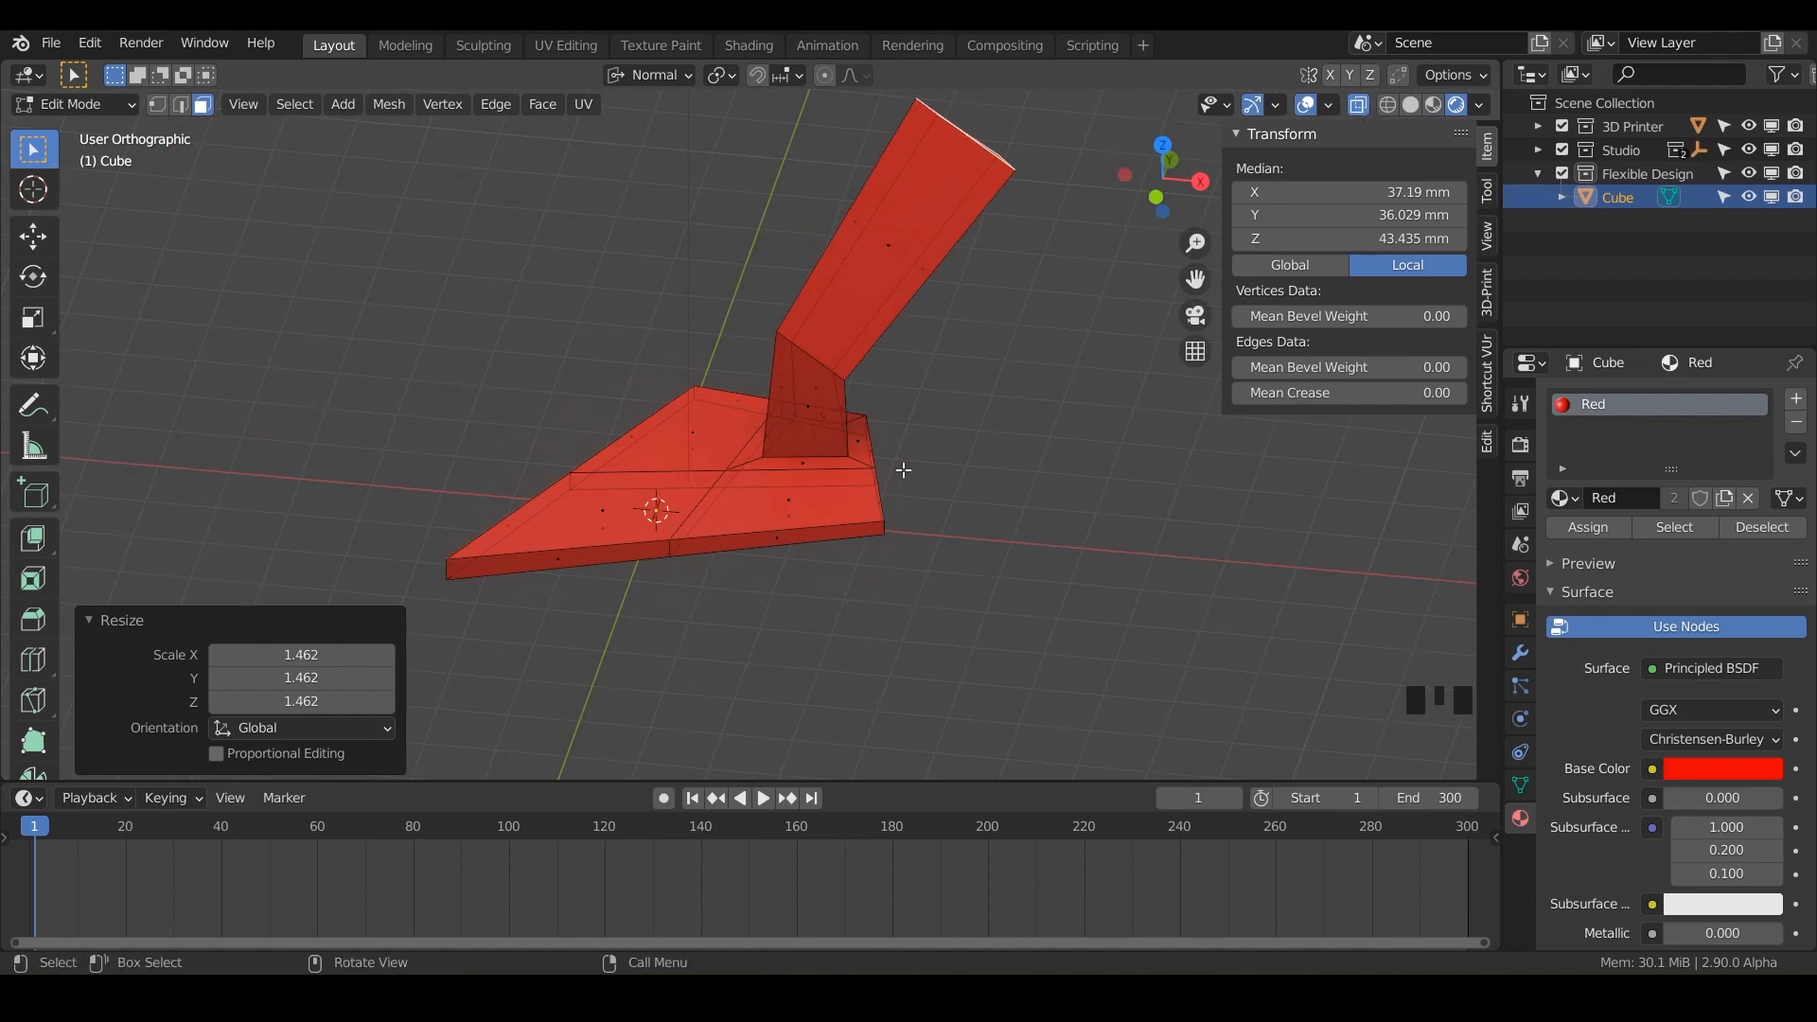
left_click_drag(904, 469, 811, 614)
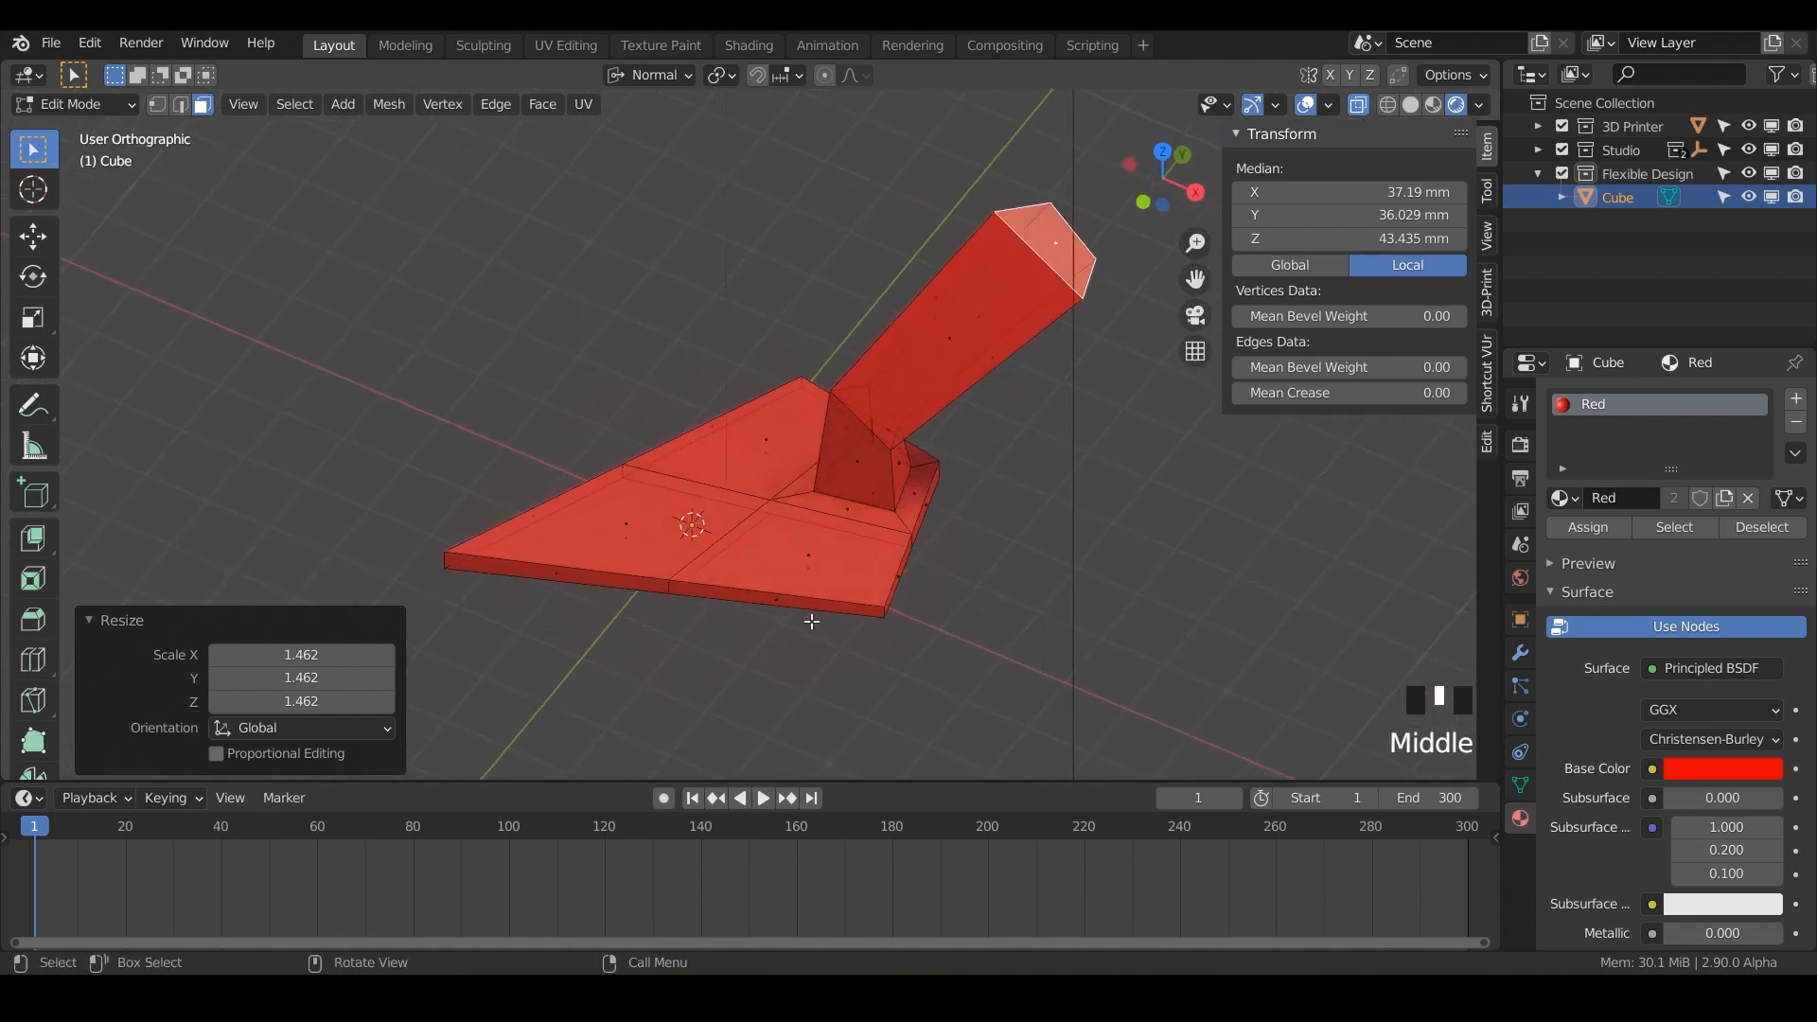
left_click_drag(811, 463, 771, 418)
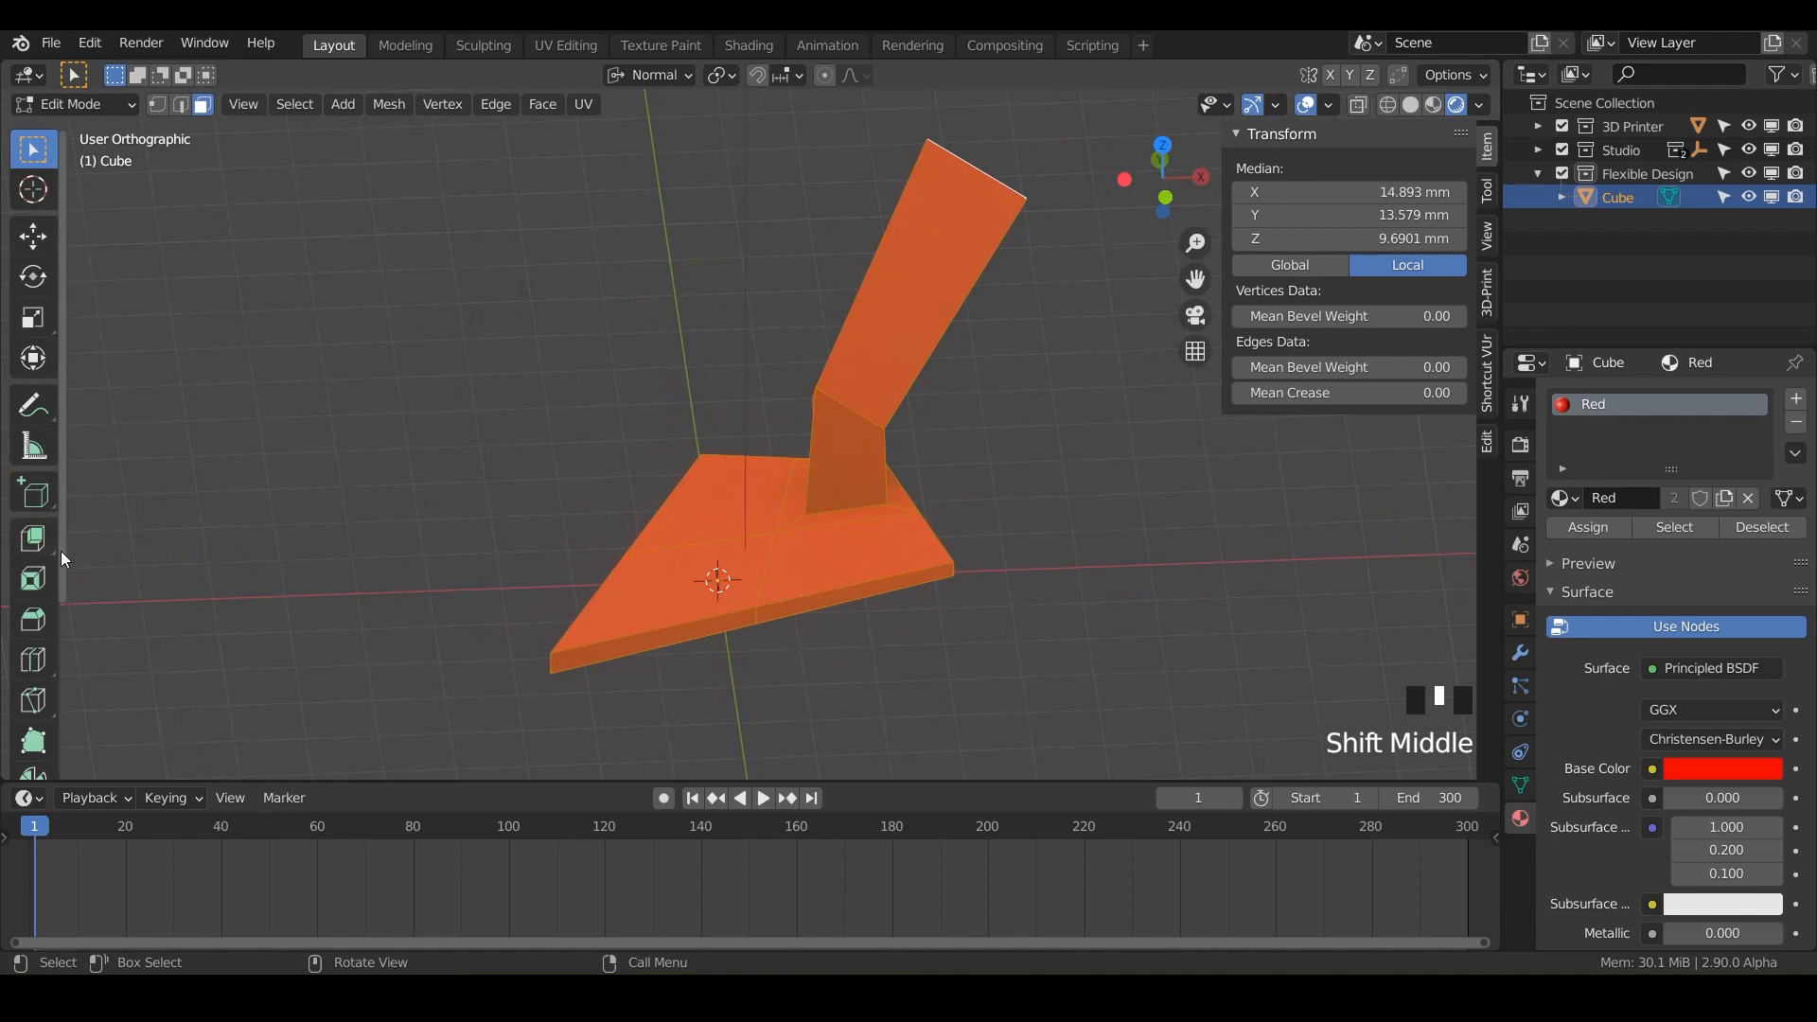
Select the whole trowel and apply Smooth Vertices at 0.119 on all axes.
scroll("down", 3)
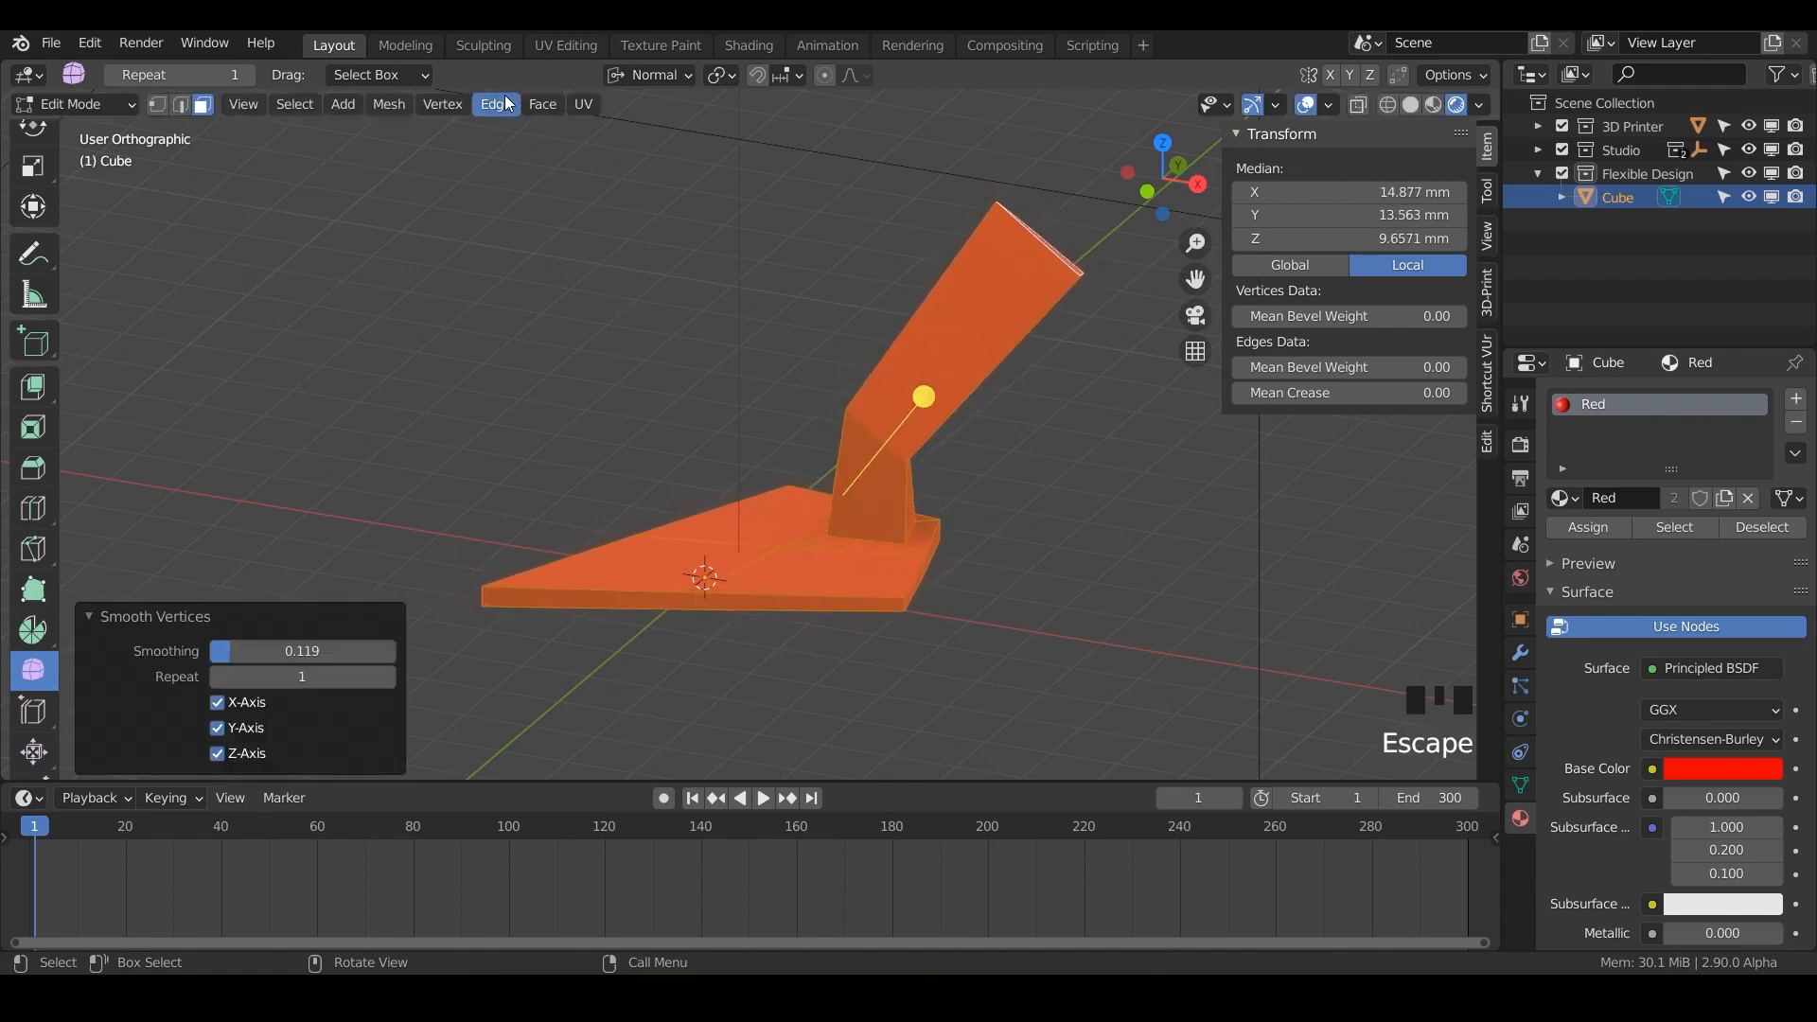
left_click(542, 104)
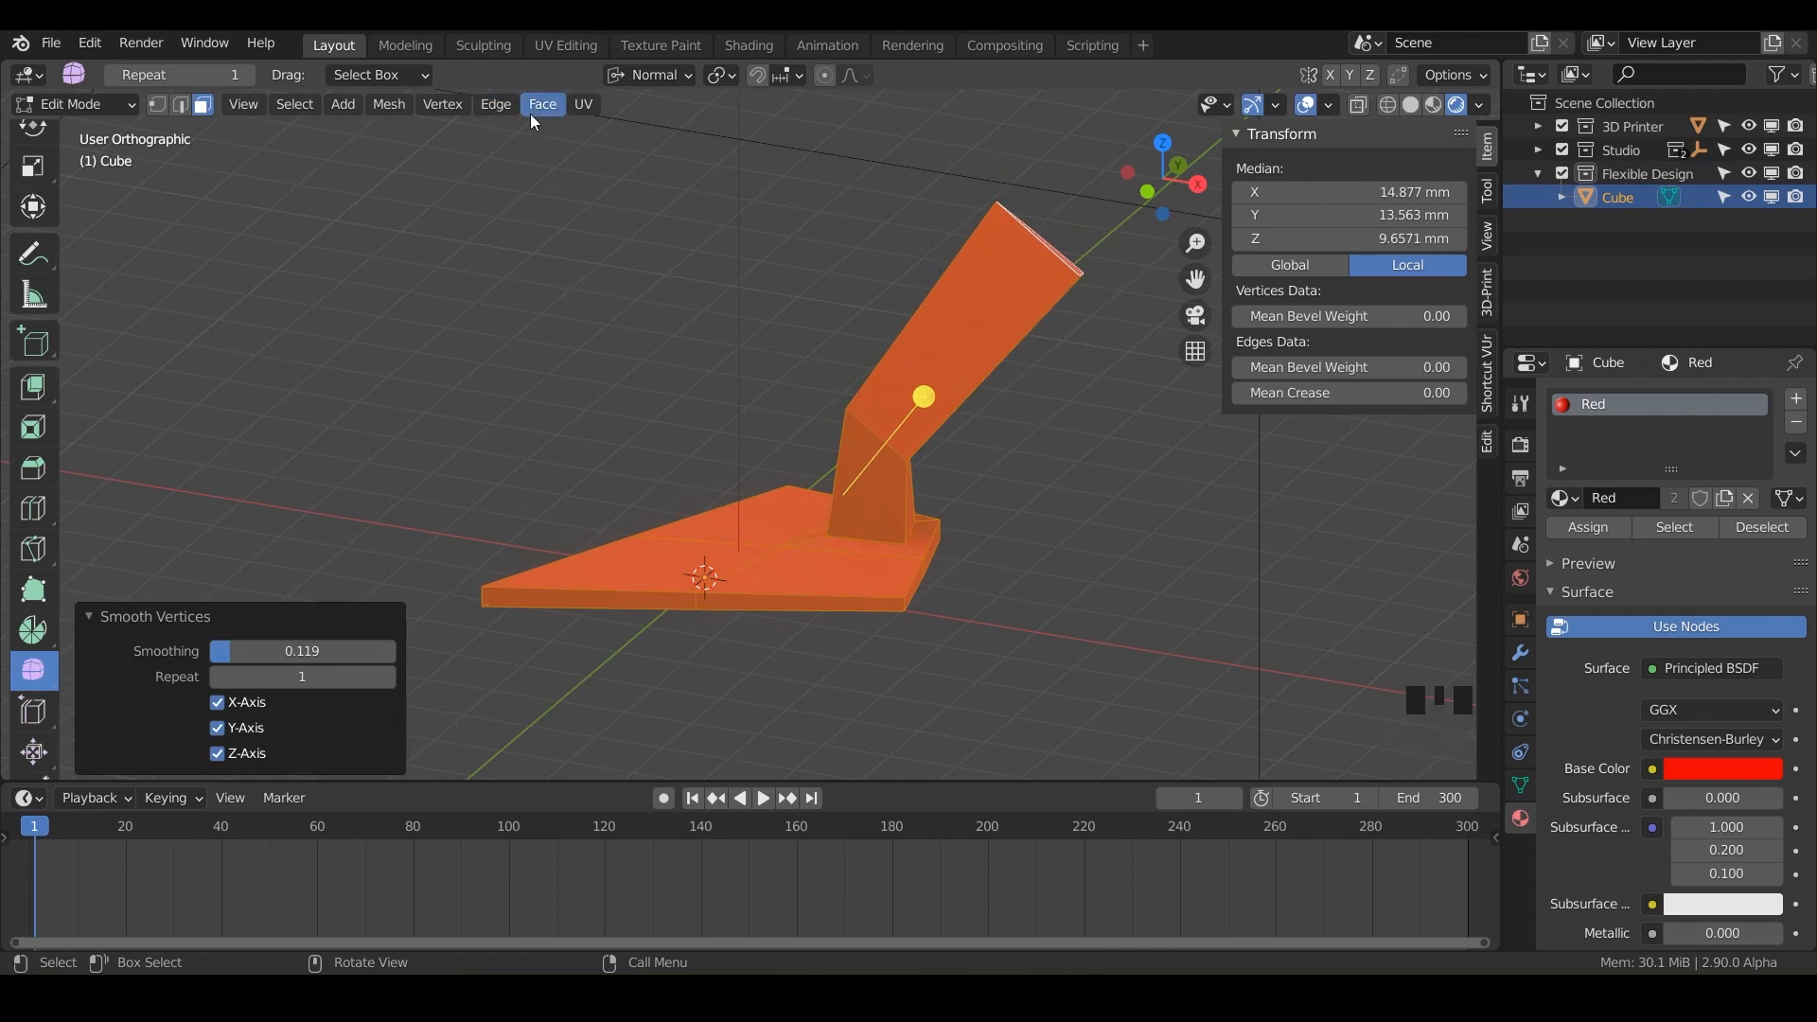
Subdivide all the trowel mesh's edges, then orbit to inspect the rounded blade and handle.
left_click(495, 105)
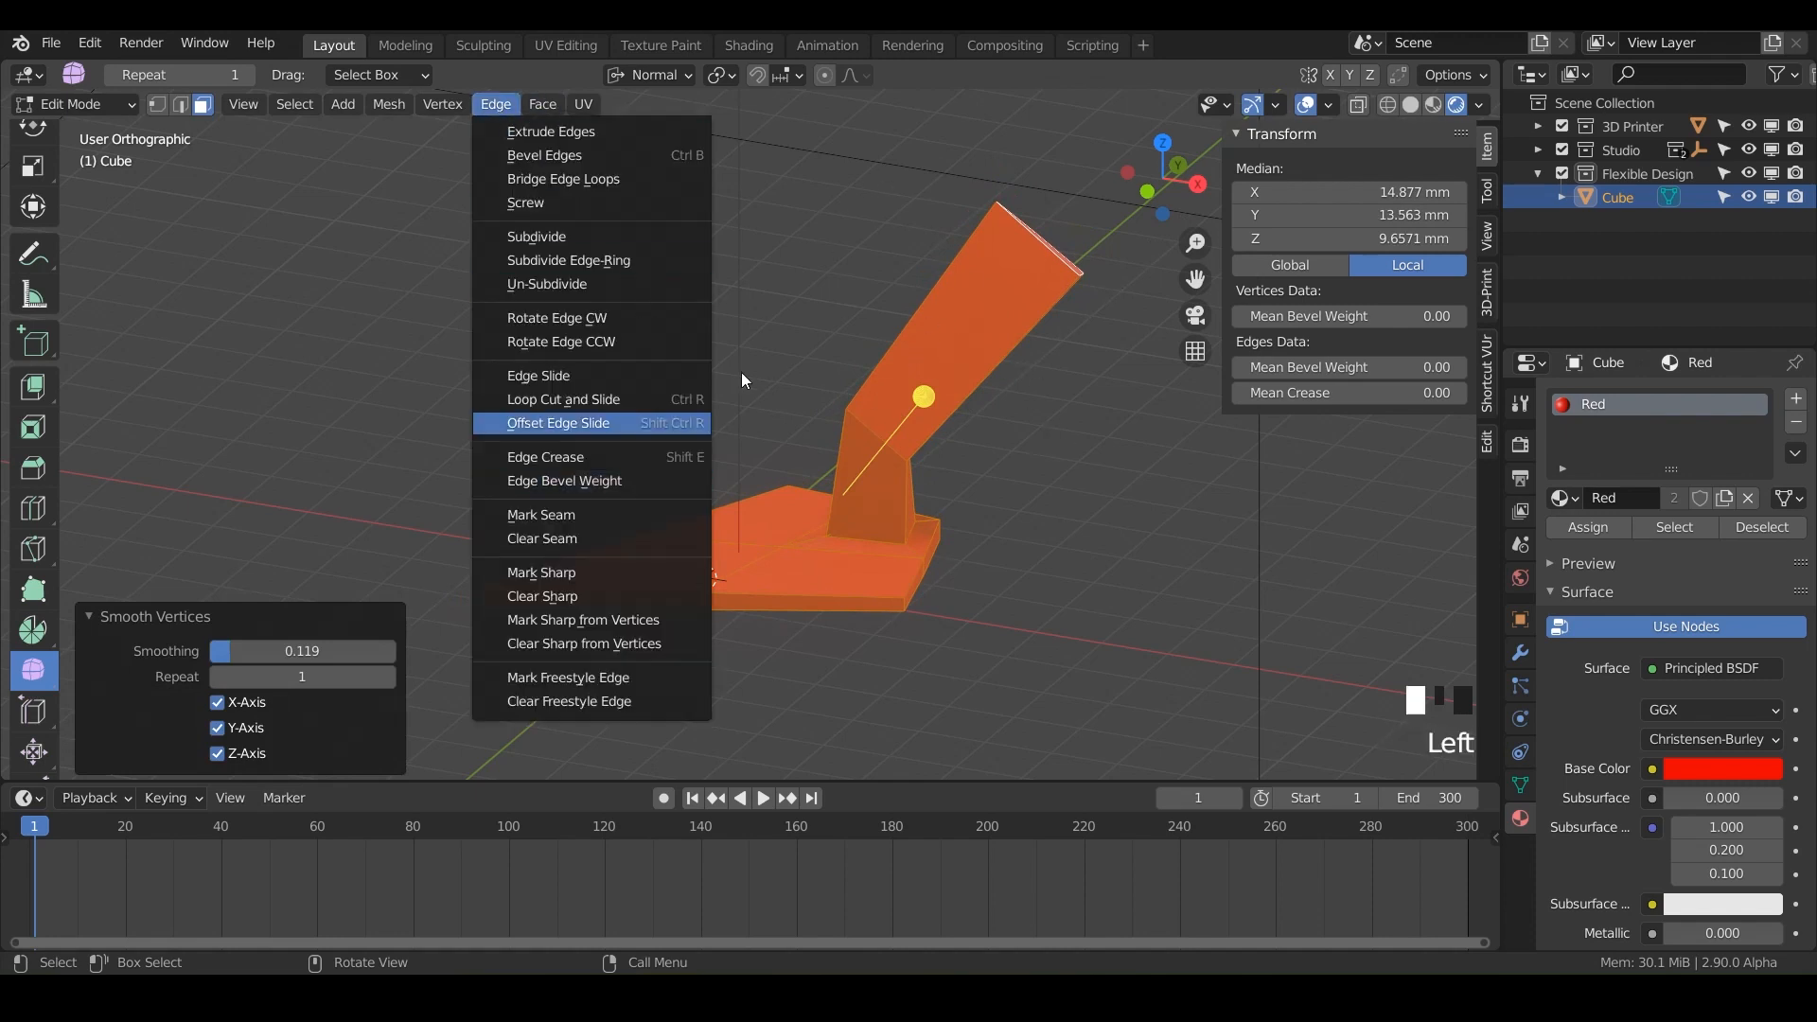
mouse_move(545, 236)
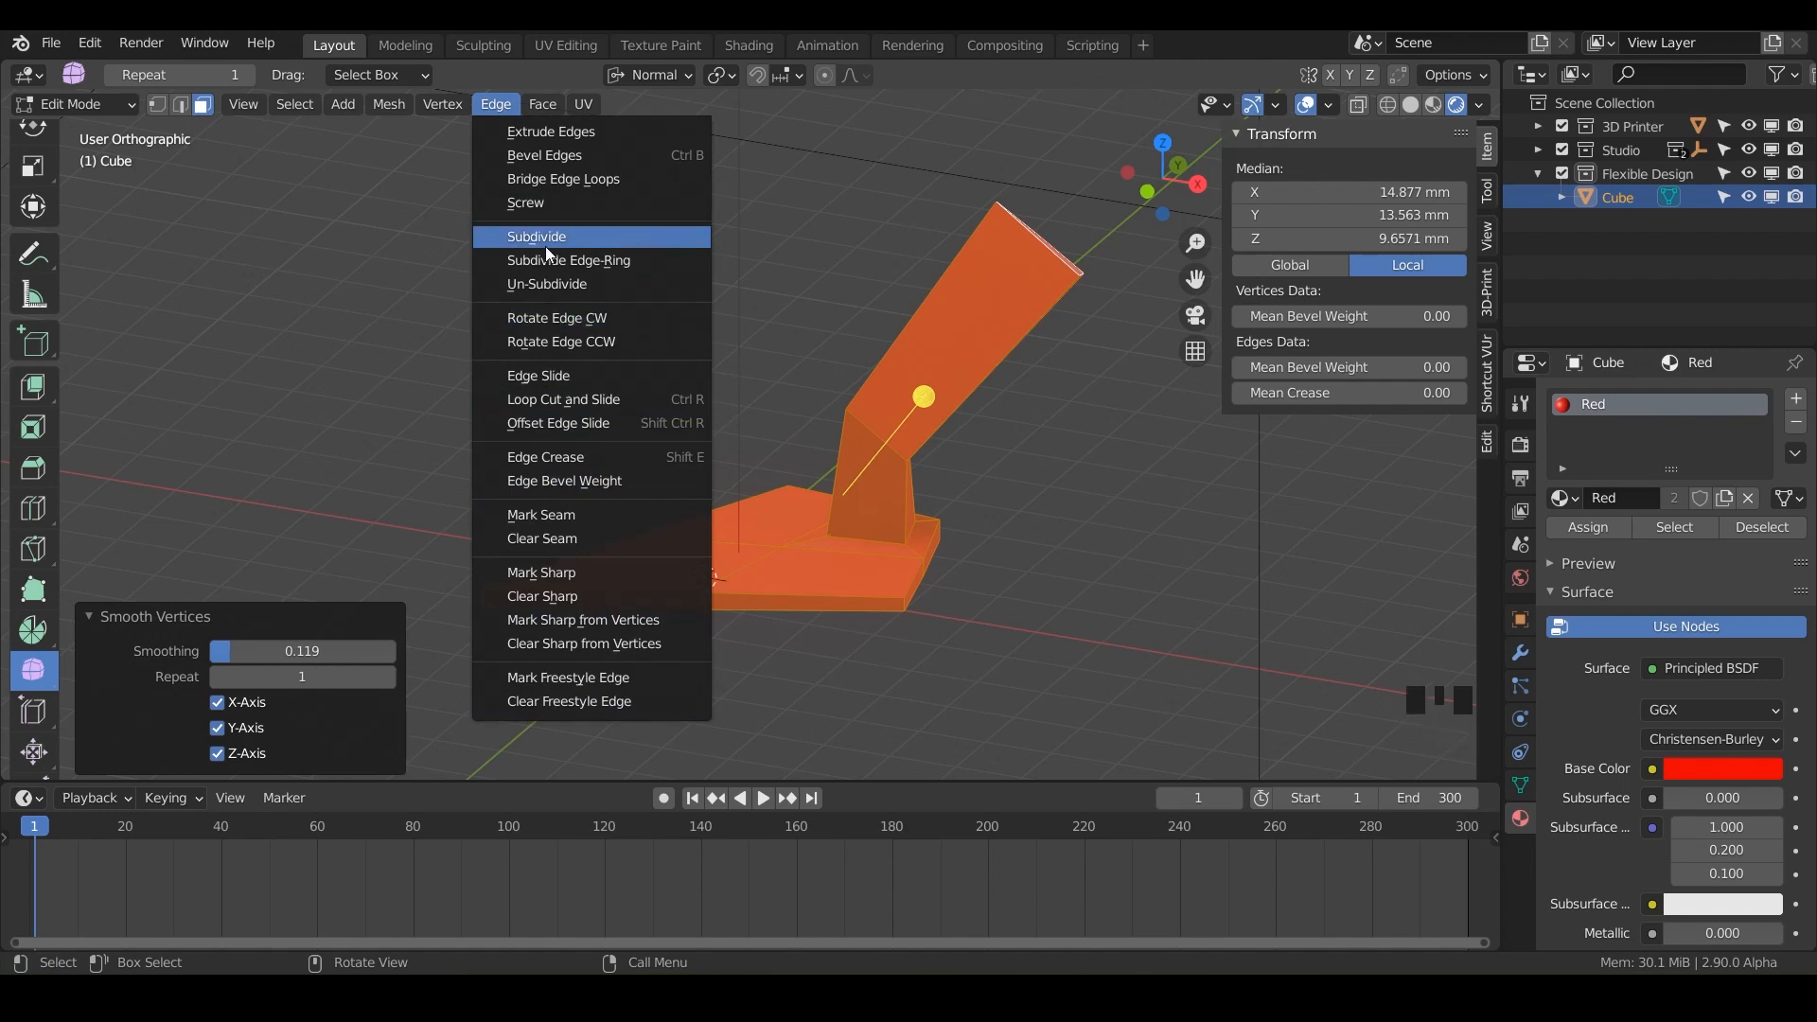
left_click(537, 237)
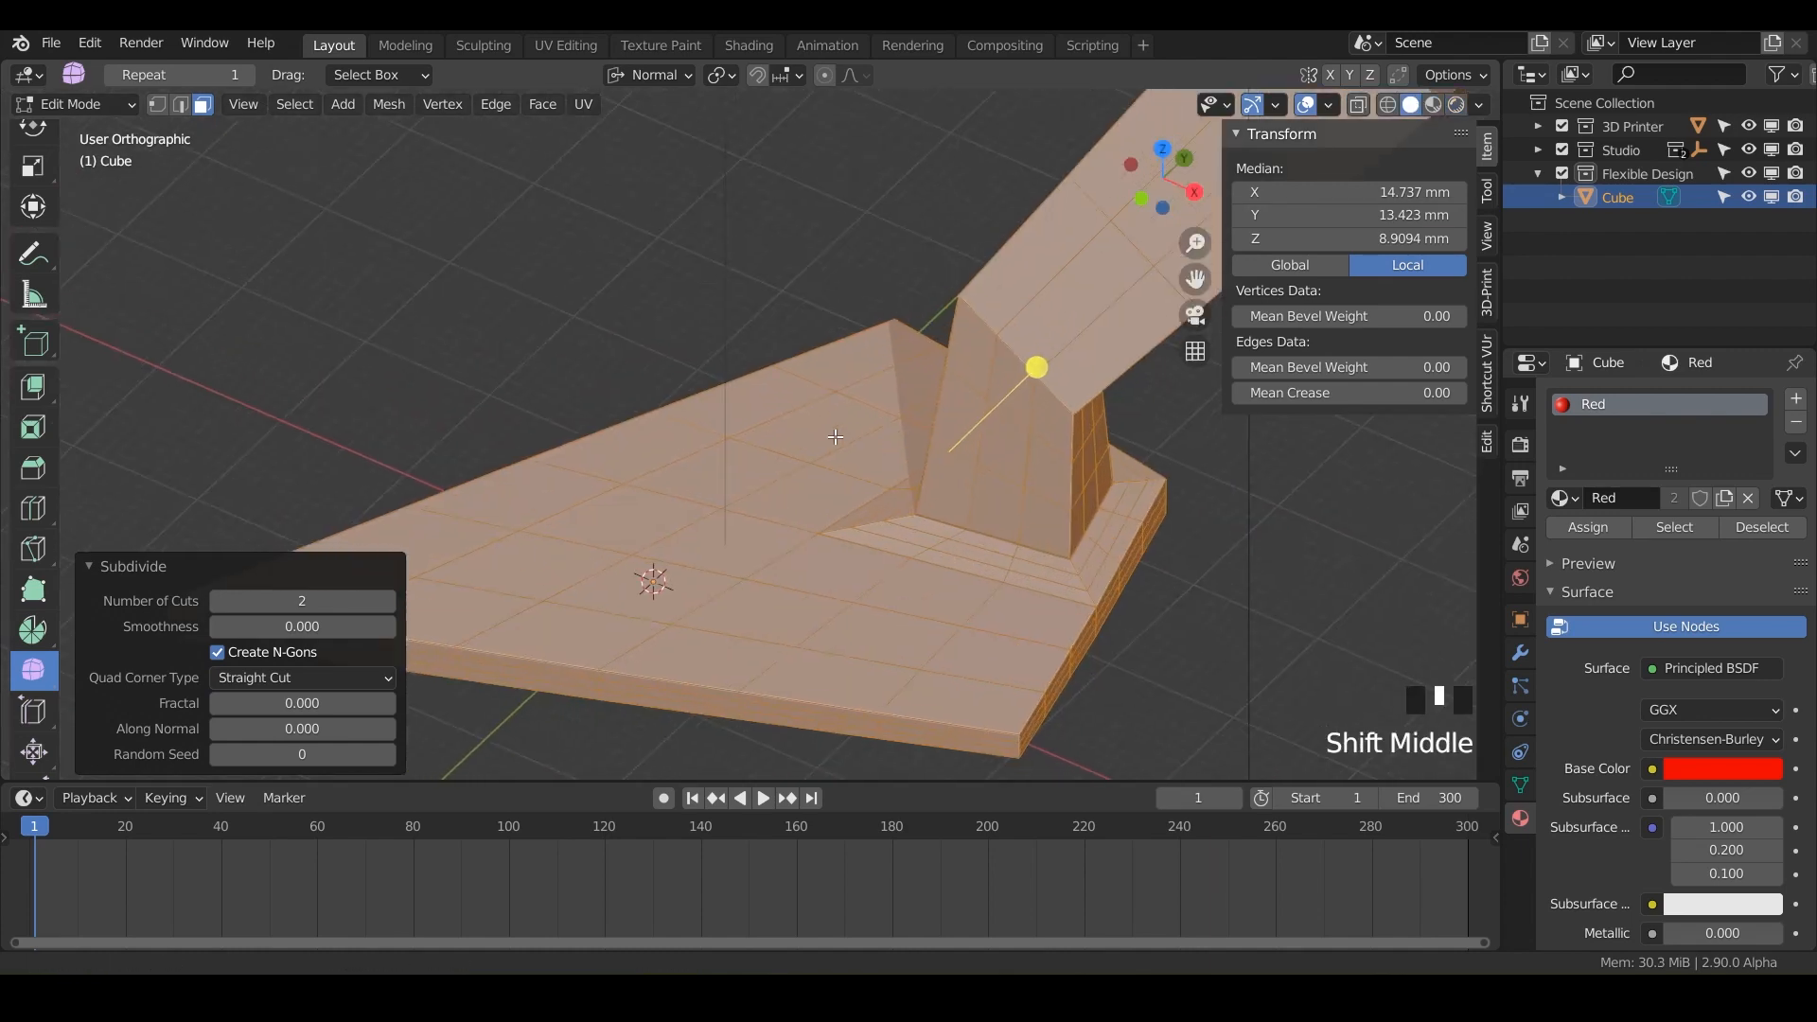
left_click_drag(834, 437, 812, 556)
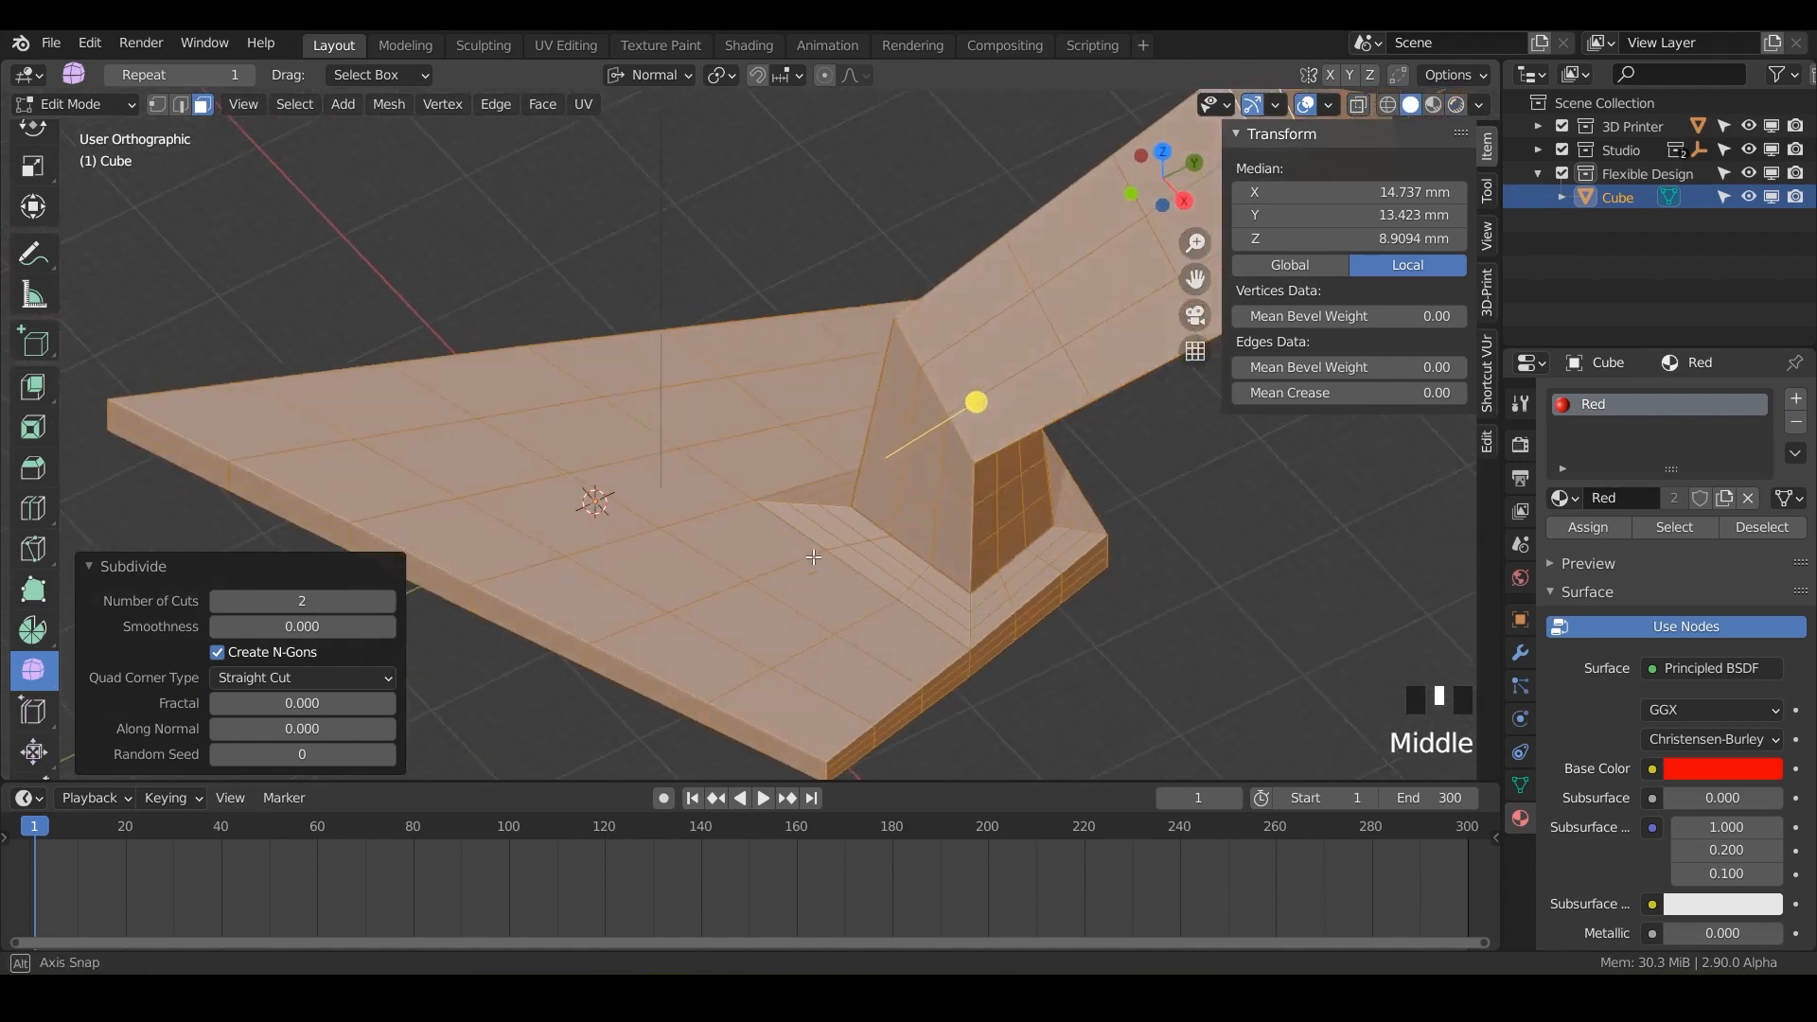
left_click_drag(811, 556, 854, 603)
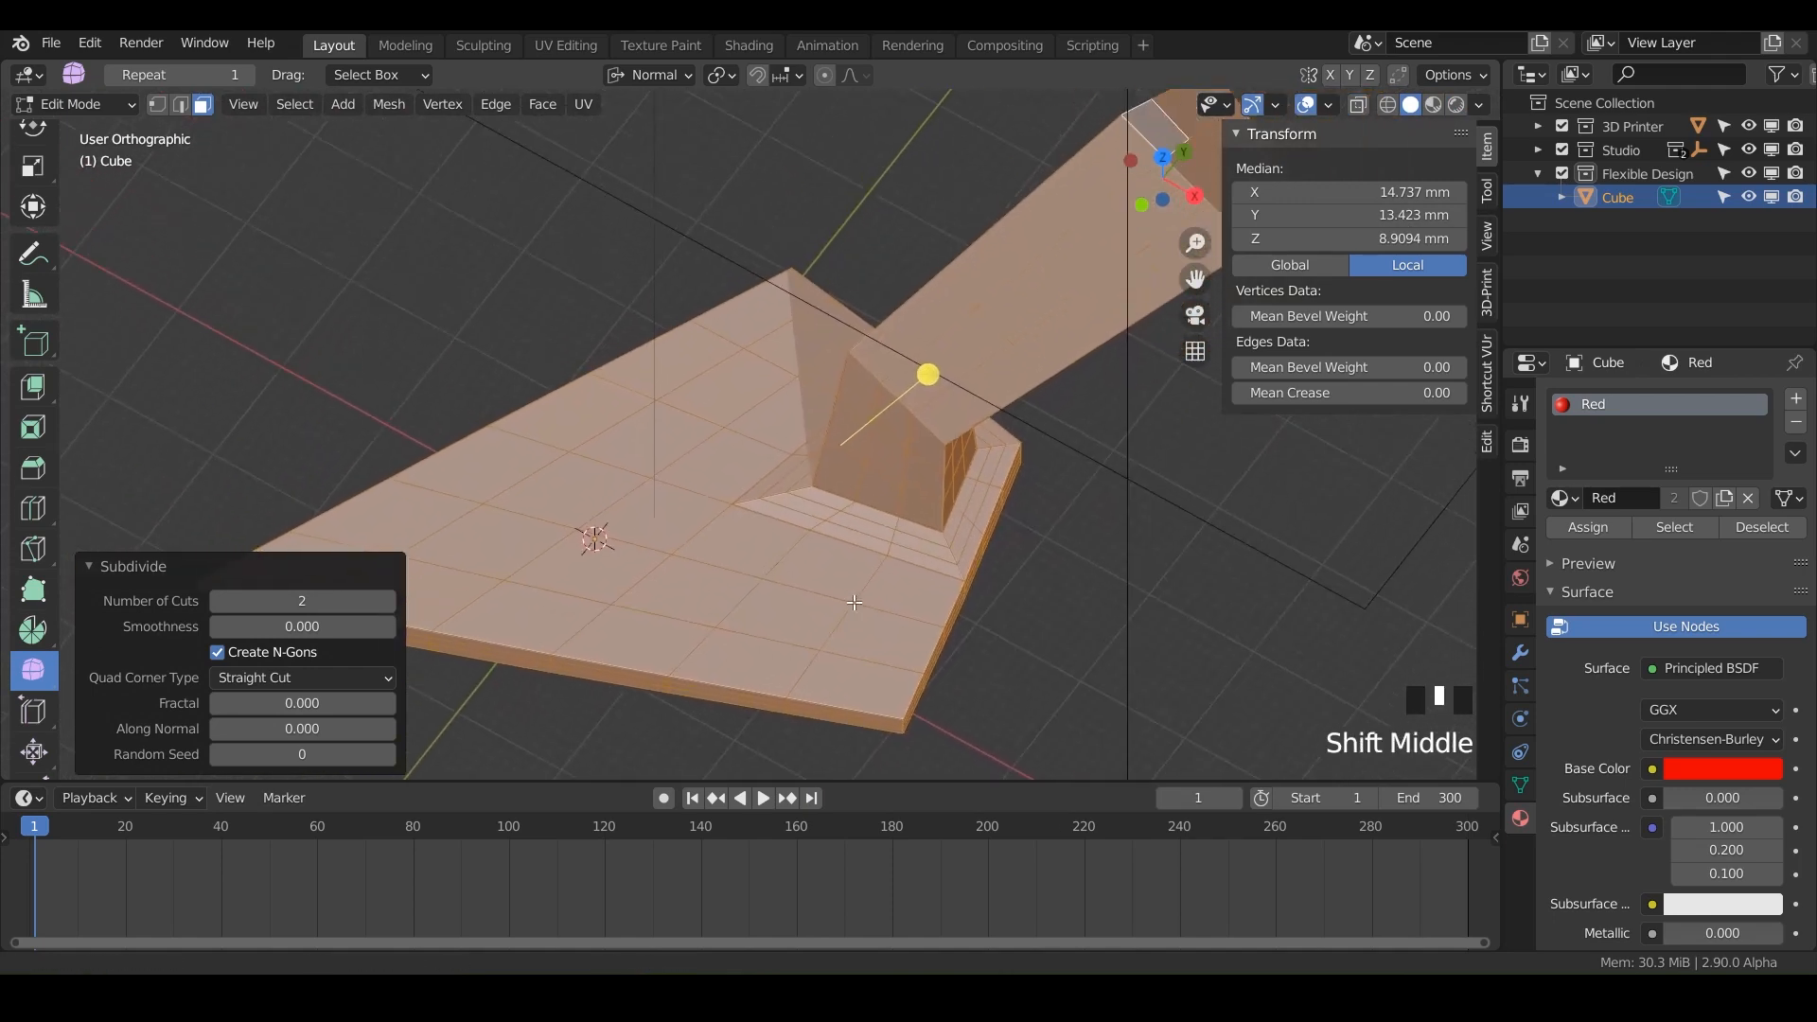
scroll("down", 3)
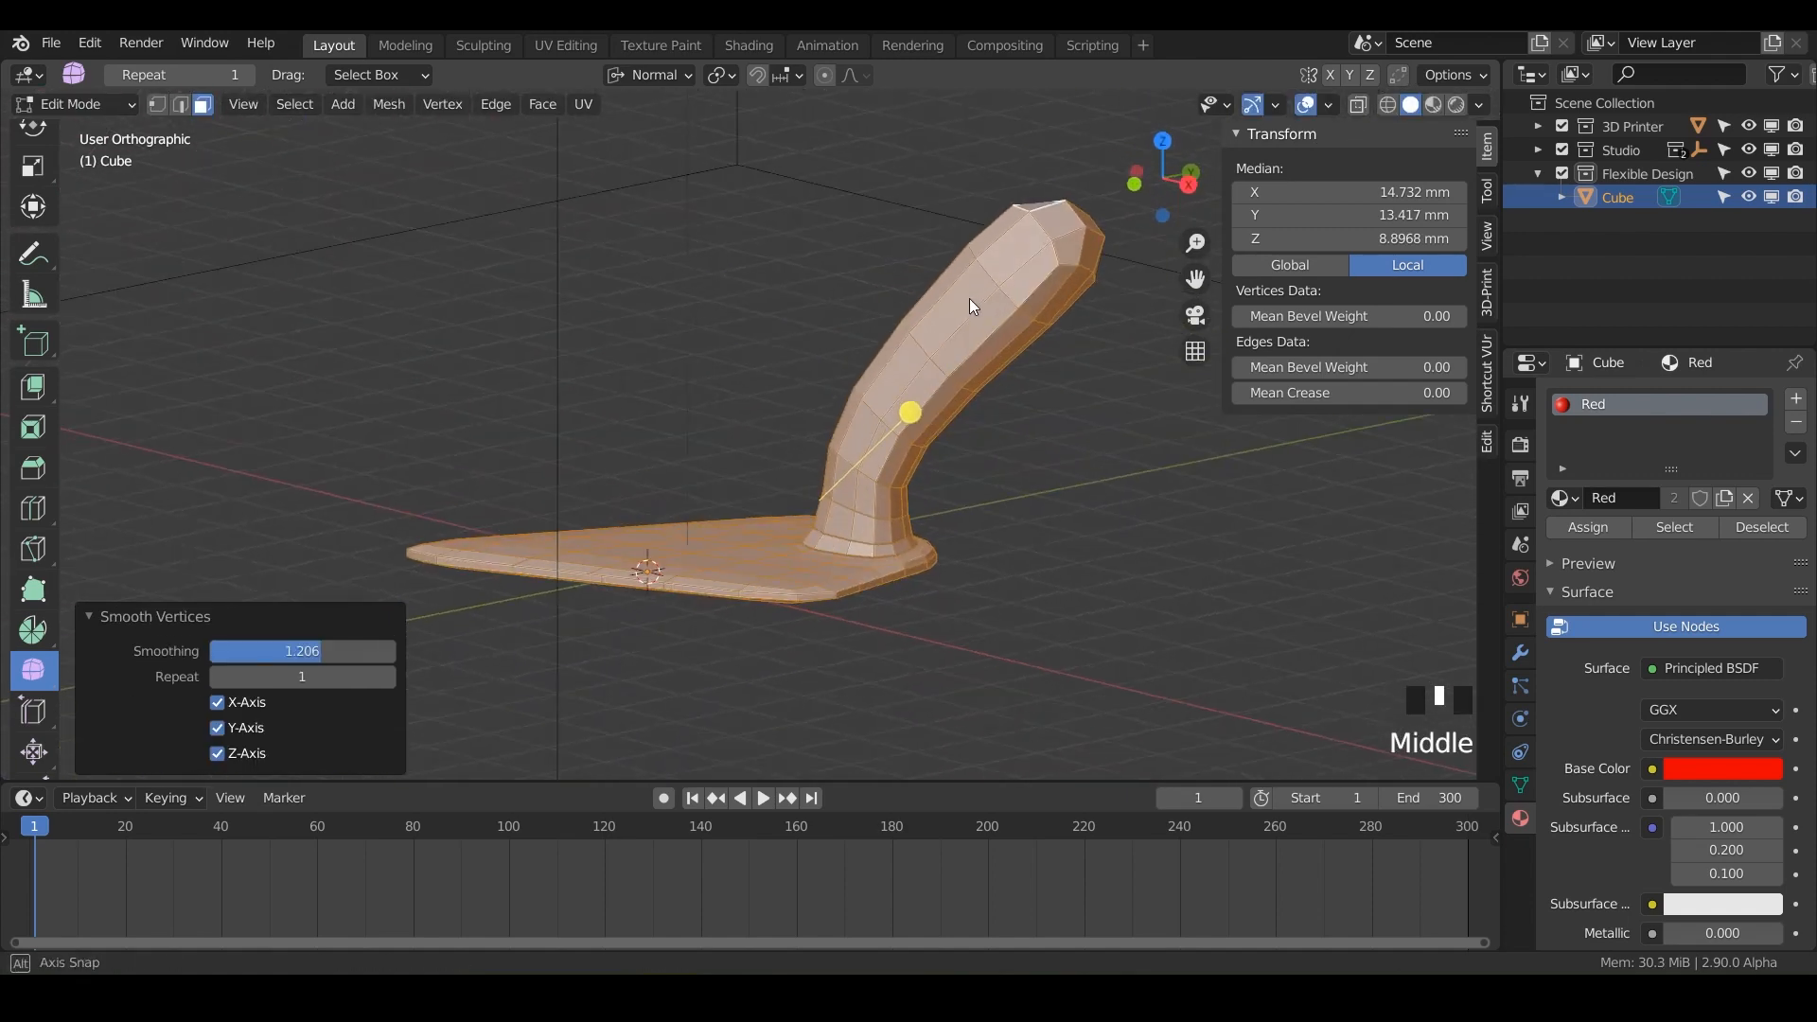
left_click_drag(971, 305, 1182, 470)
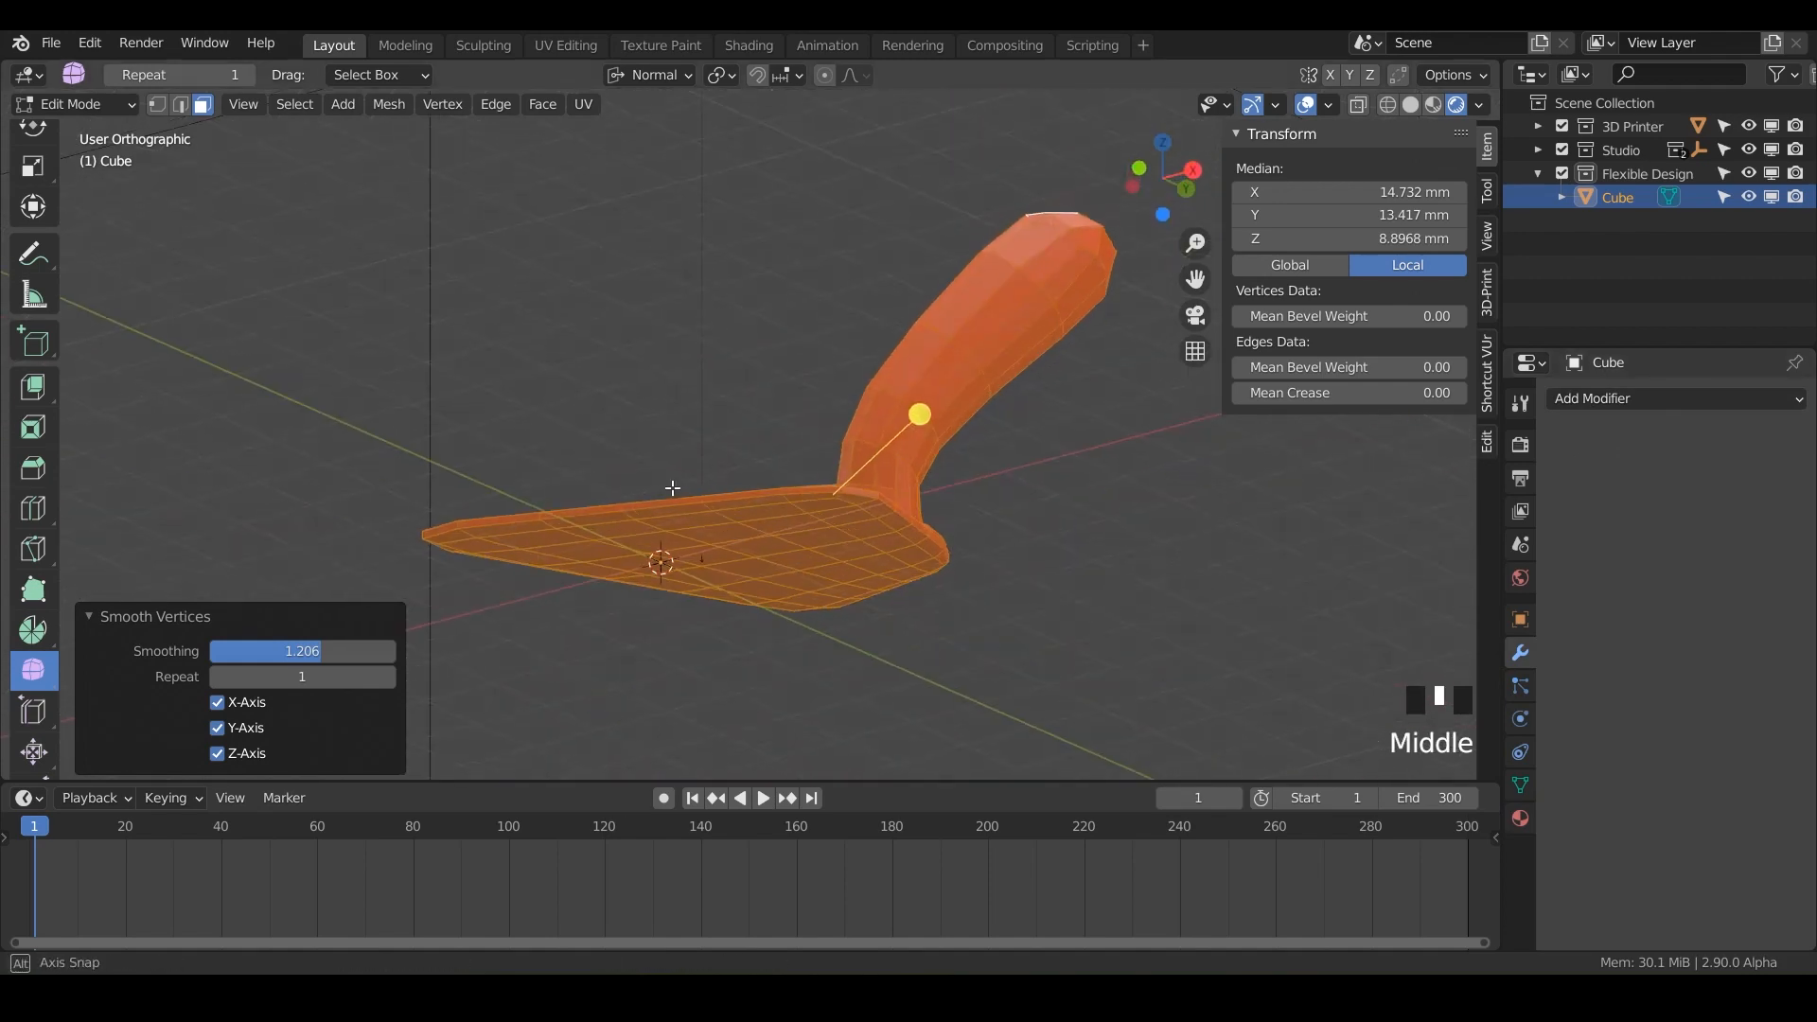
Return to Object Mode and position the 50 mm cube beneath the trowel blade.
left_click_drag(670, 486, 713, 568)
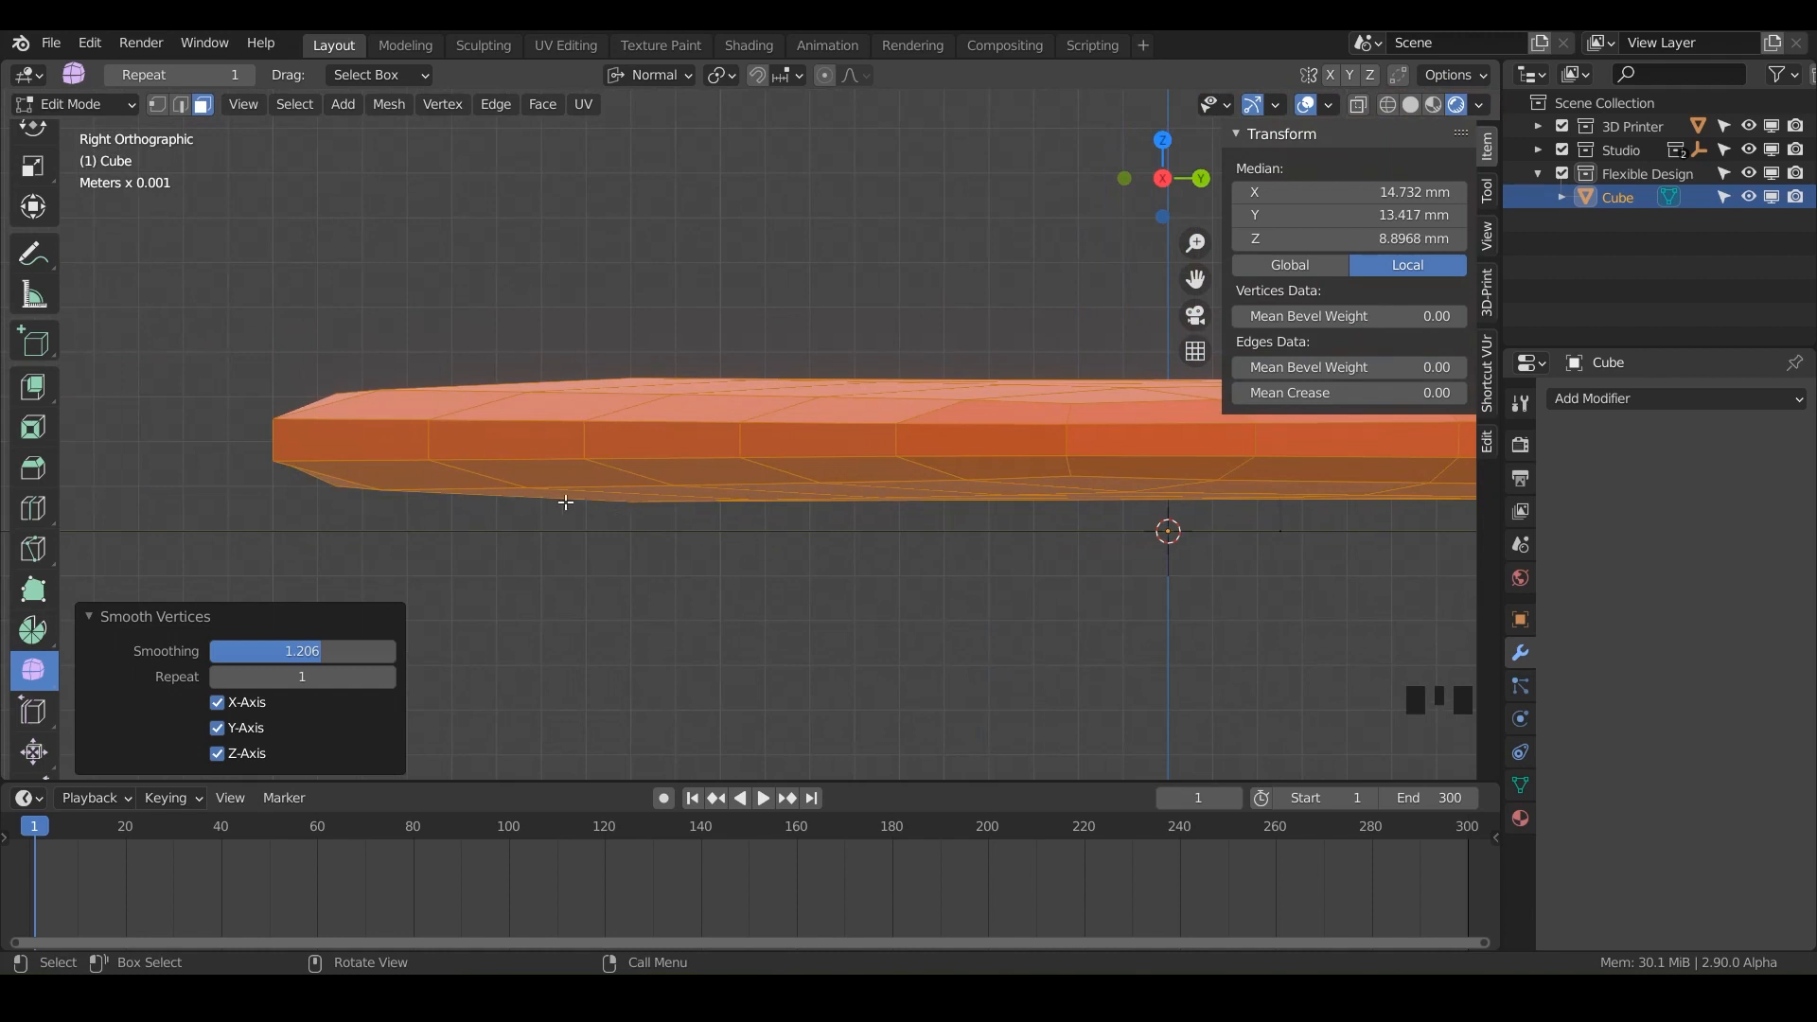
mouse_move(558, 554)
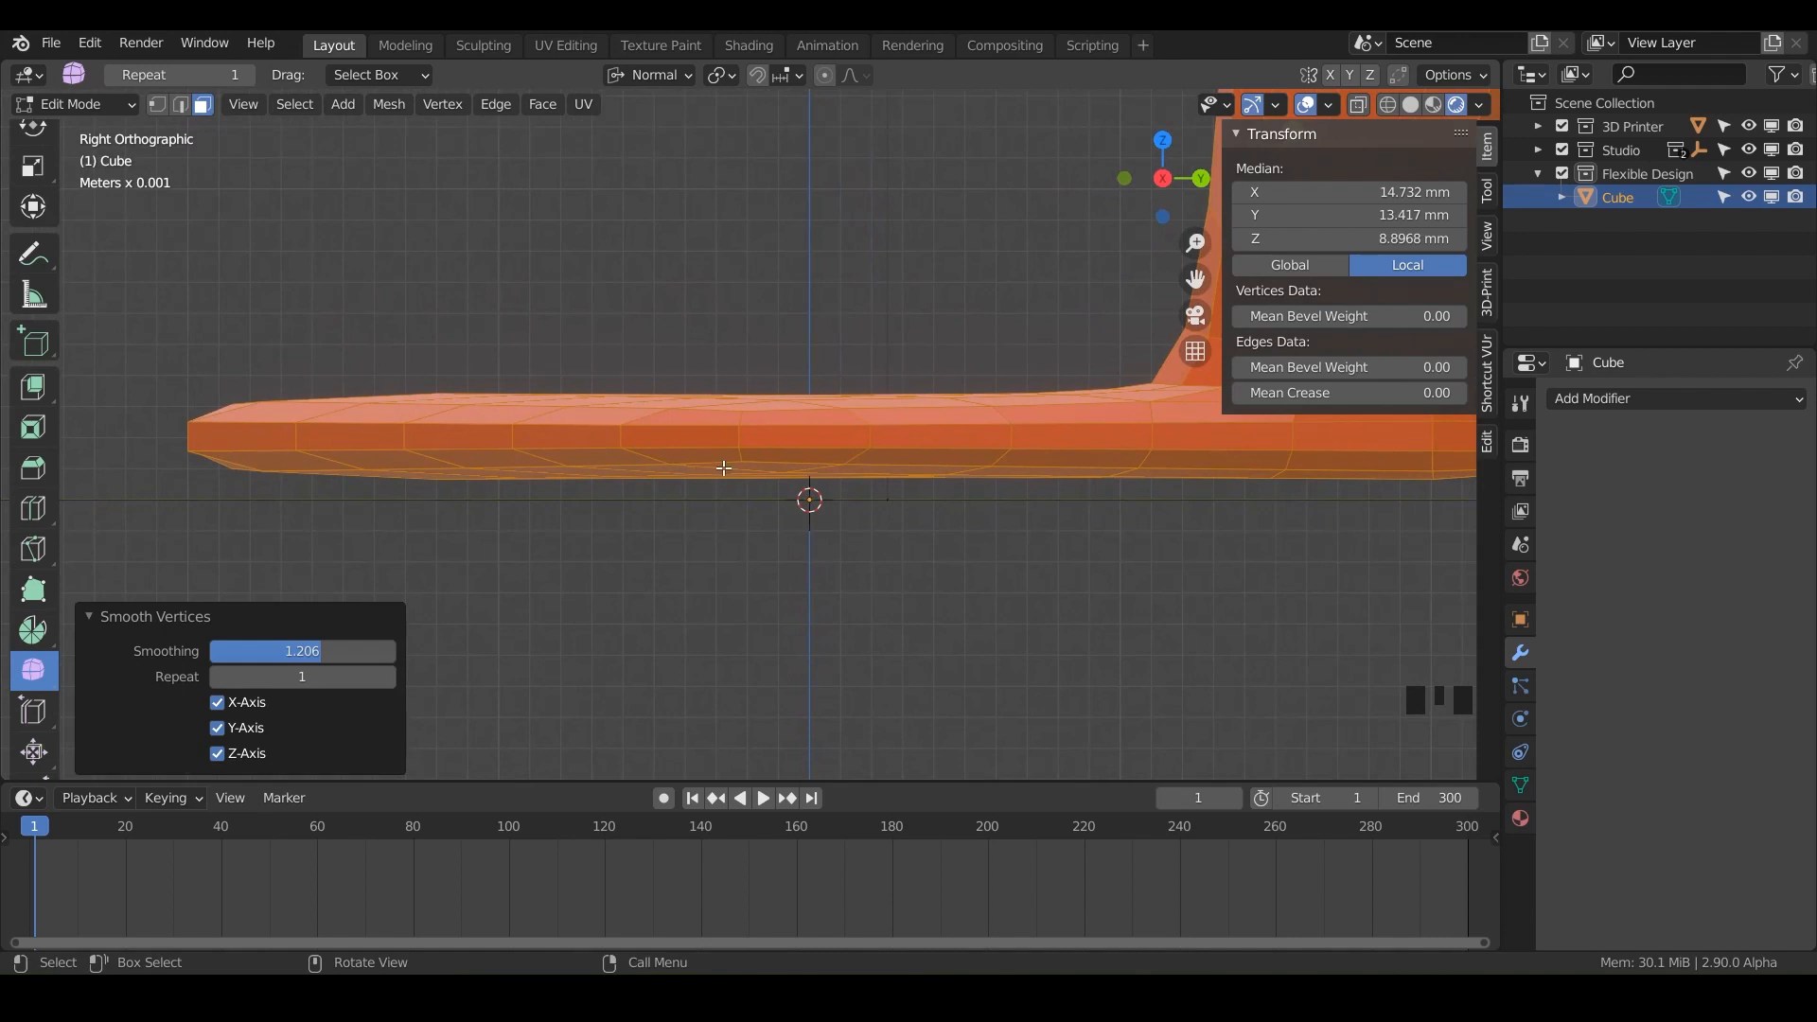
key("Tab")
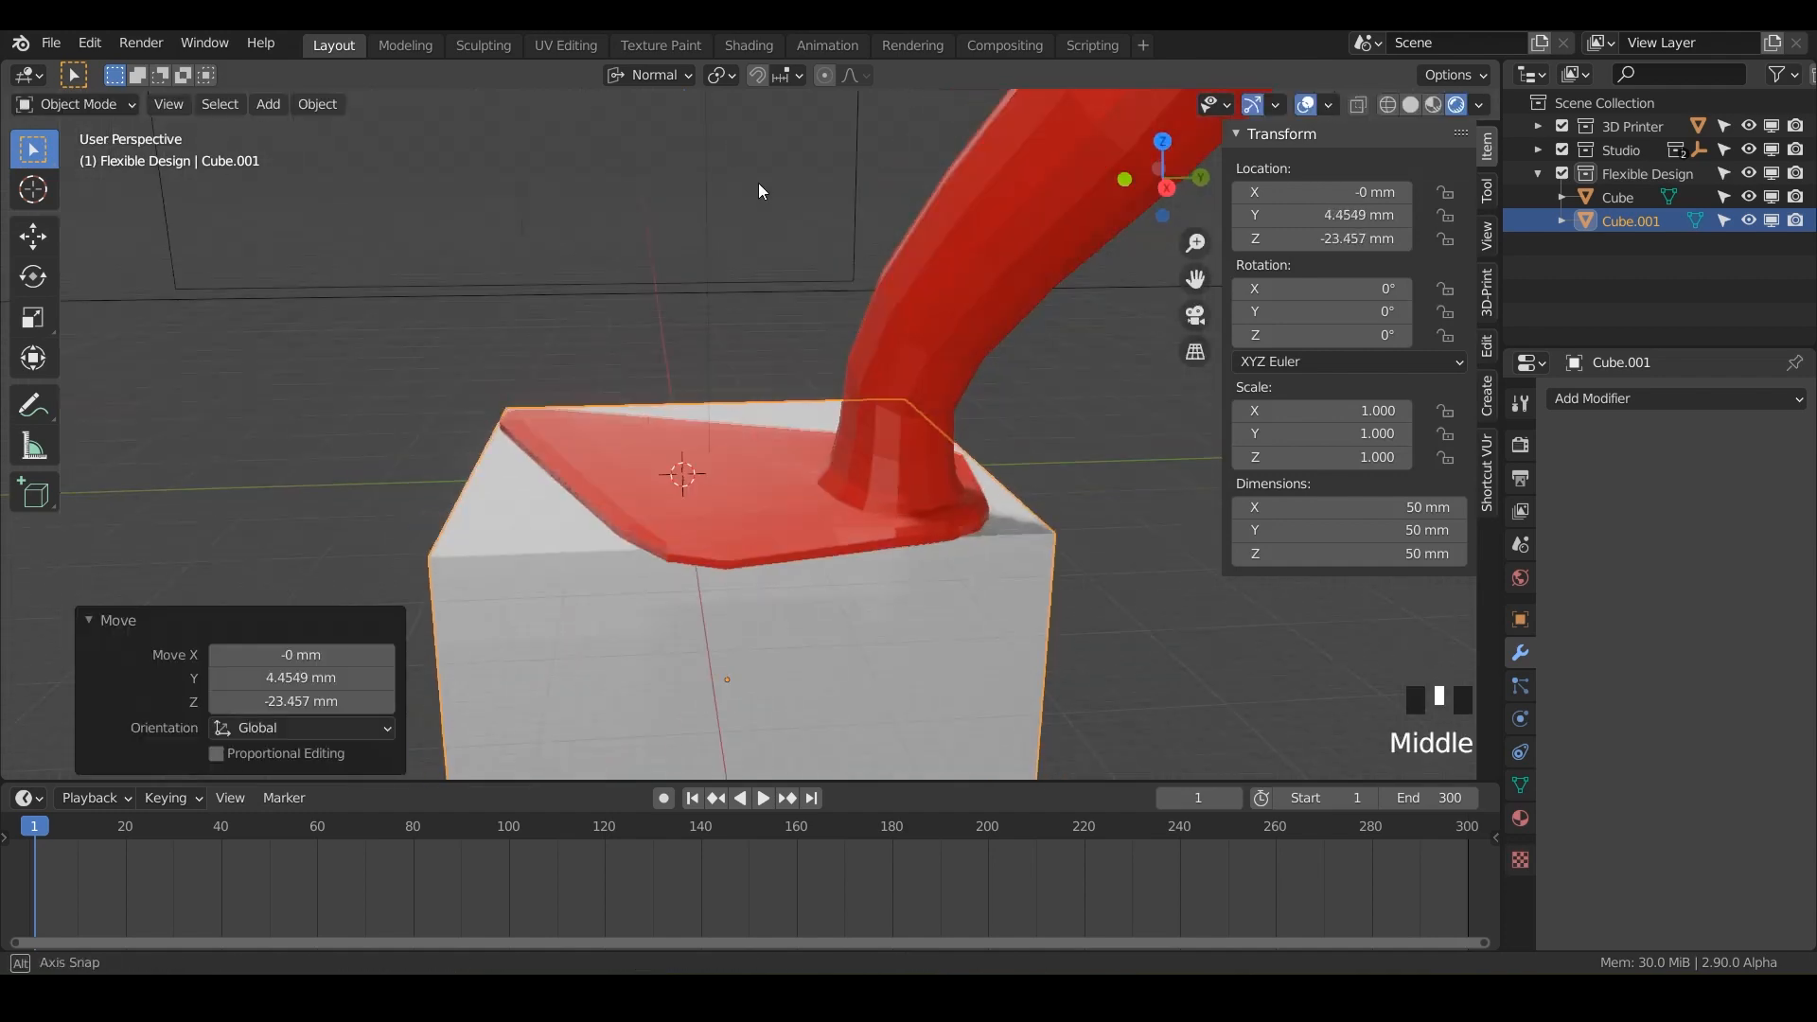
key("KP_7")
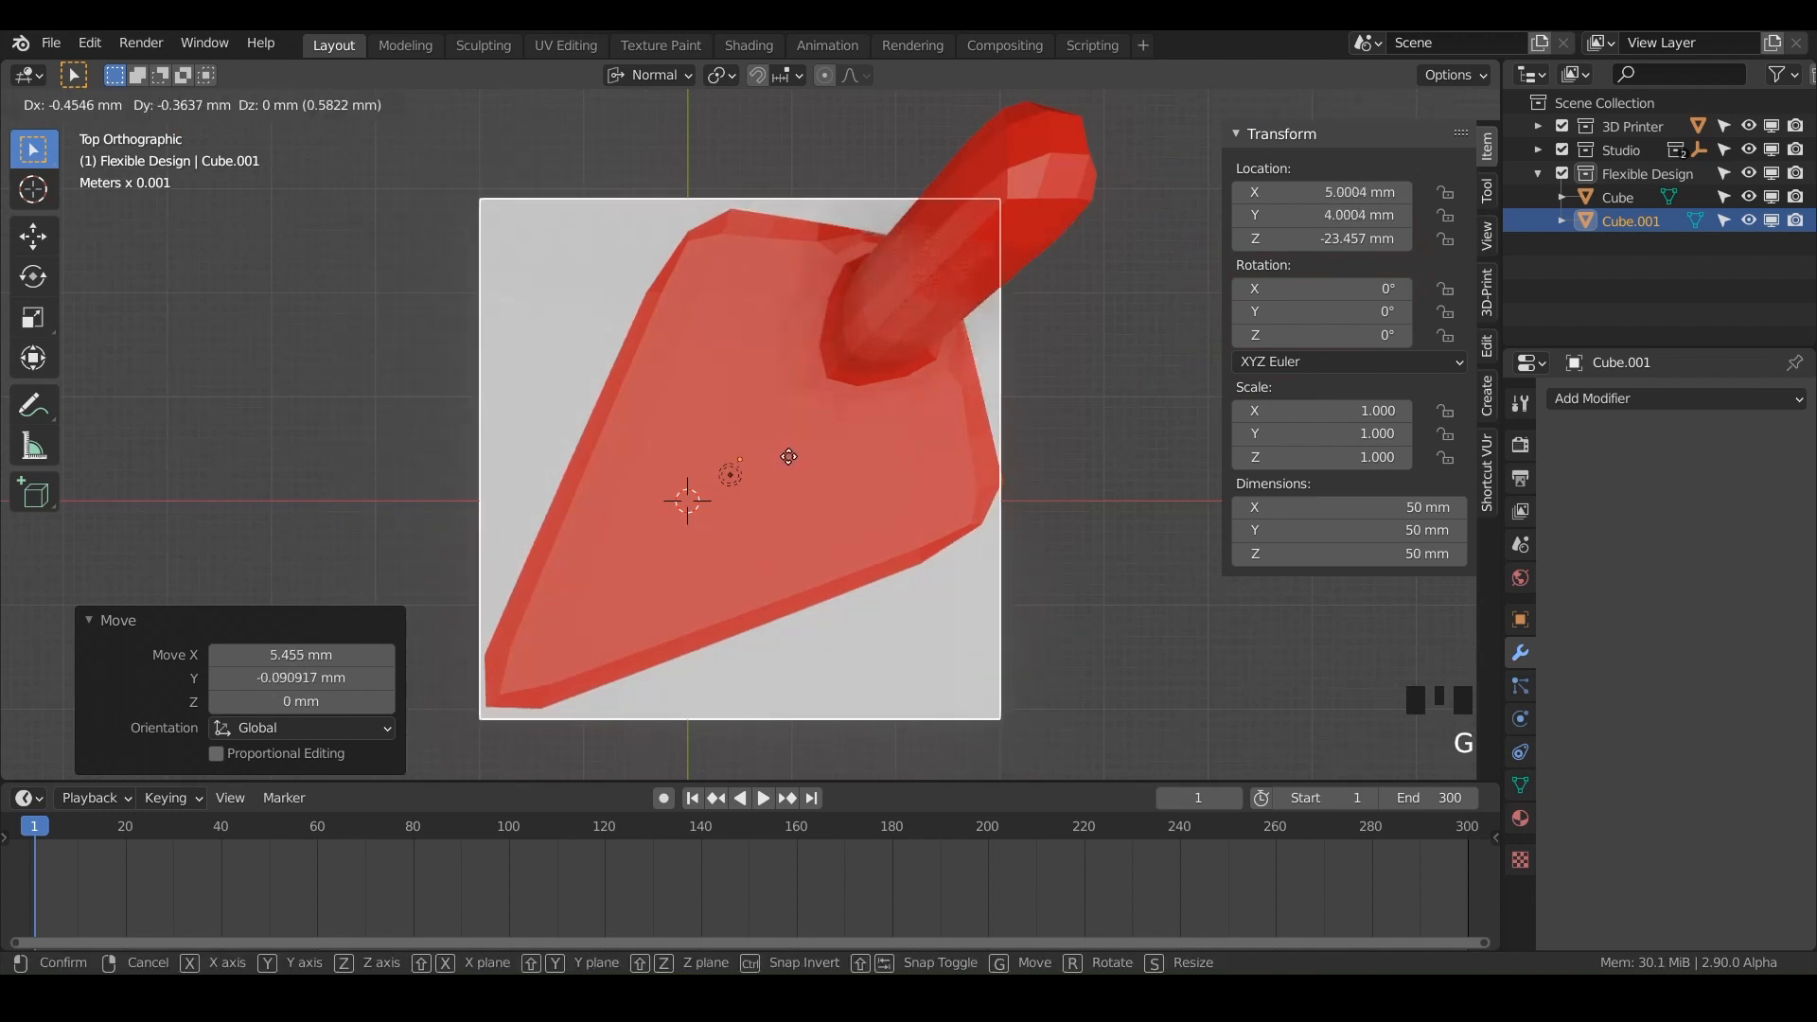
left_click(792, 565)
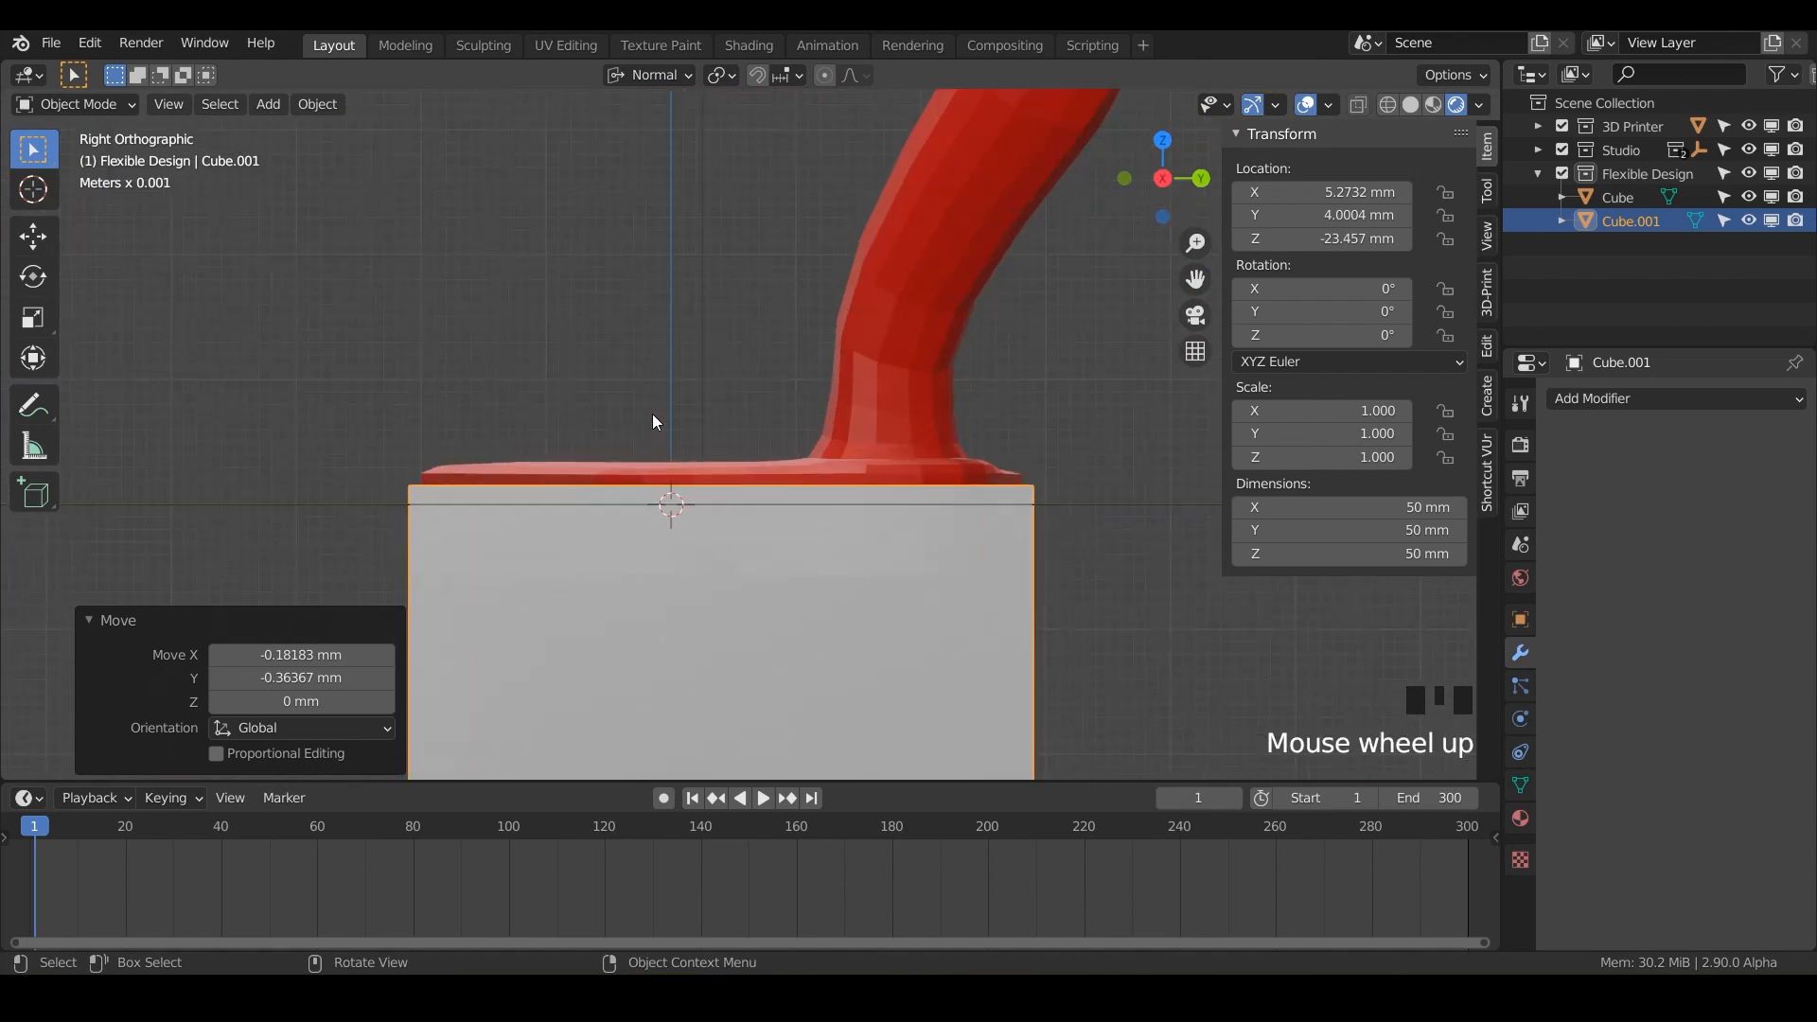
Subtract the cube from the trowel with a Boolean Difference to flatten its bottom.
left_click_drag(655, 421, 743, 481)
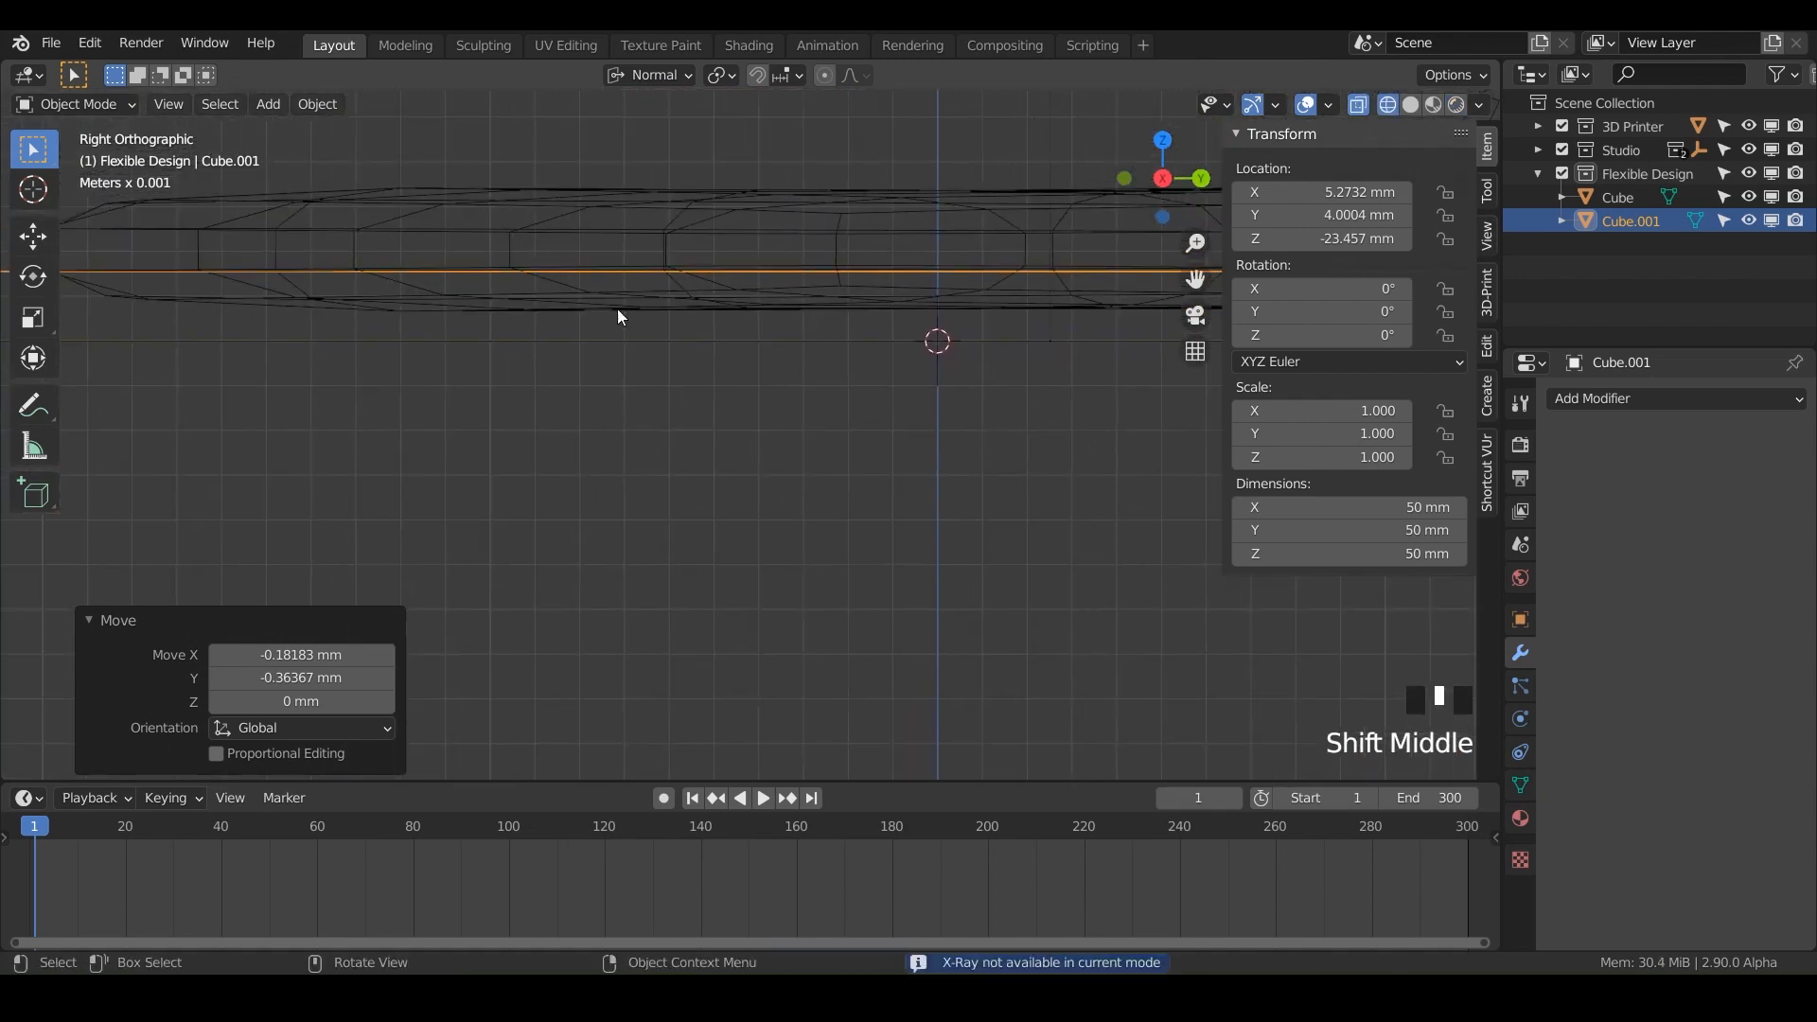
scroll("down", 3)
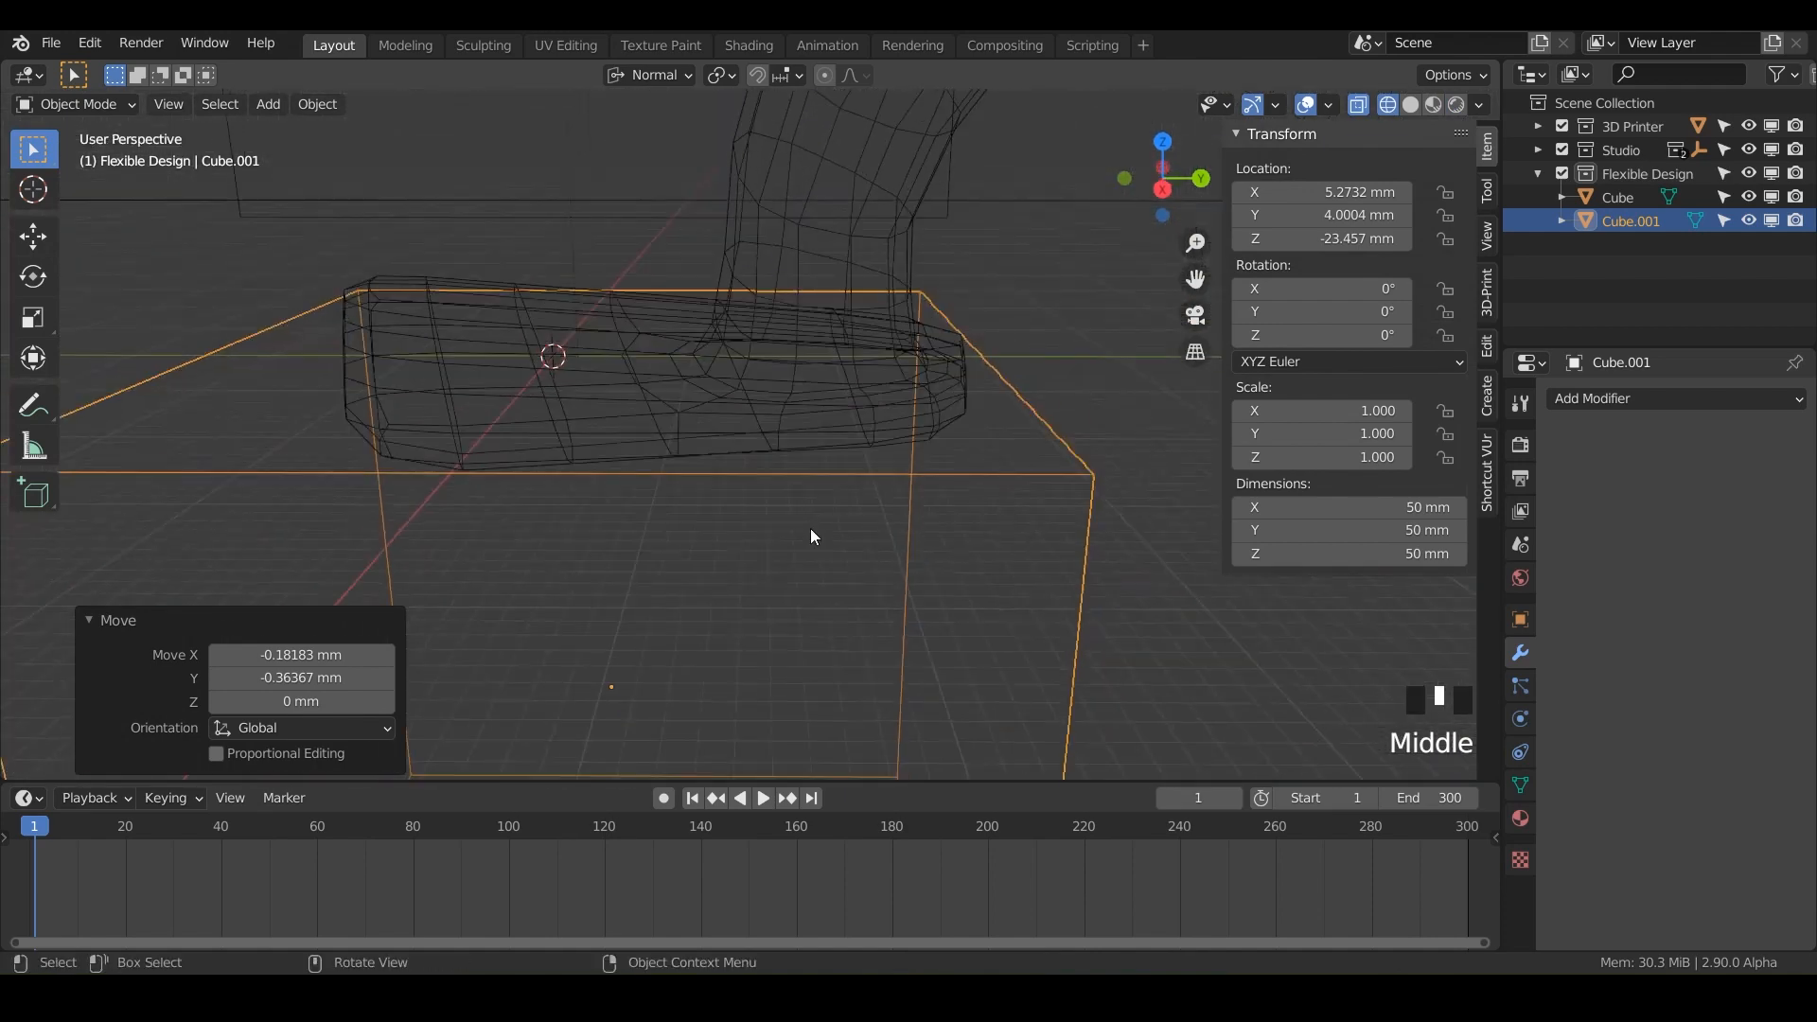
scroll("down", 3)
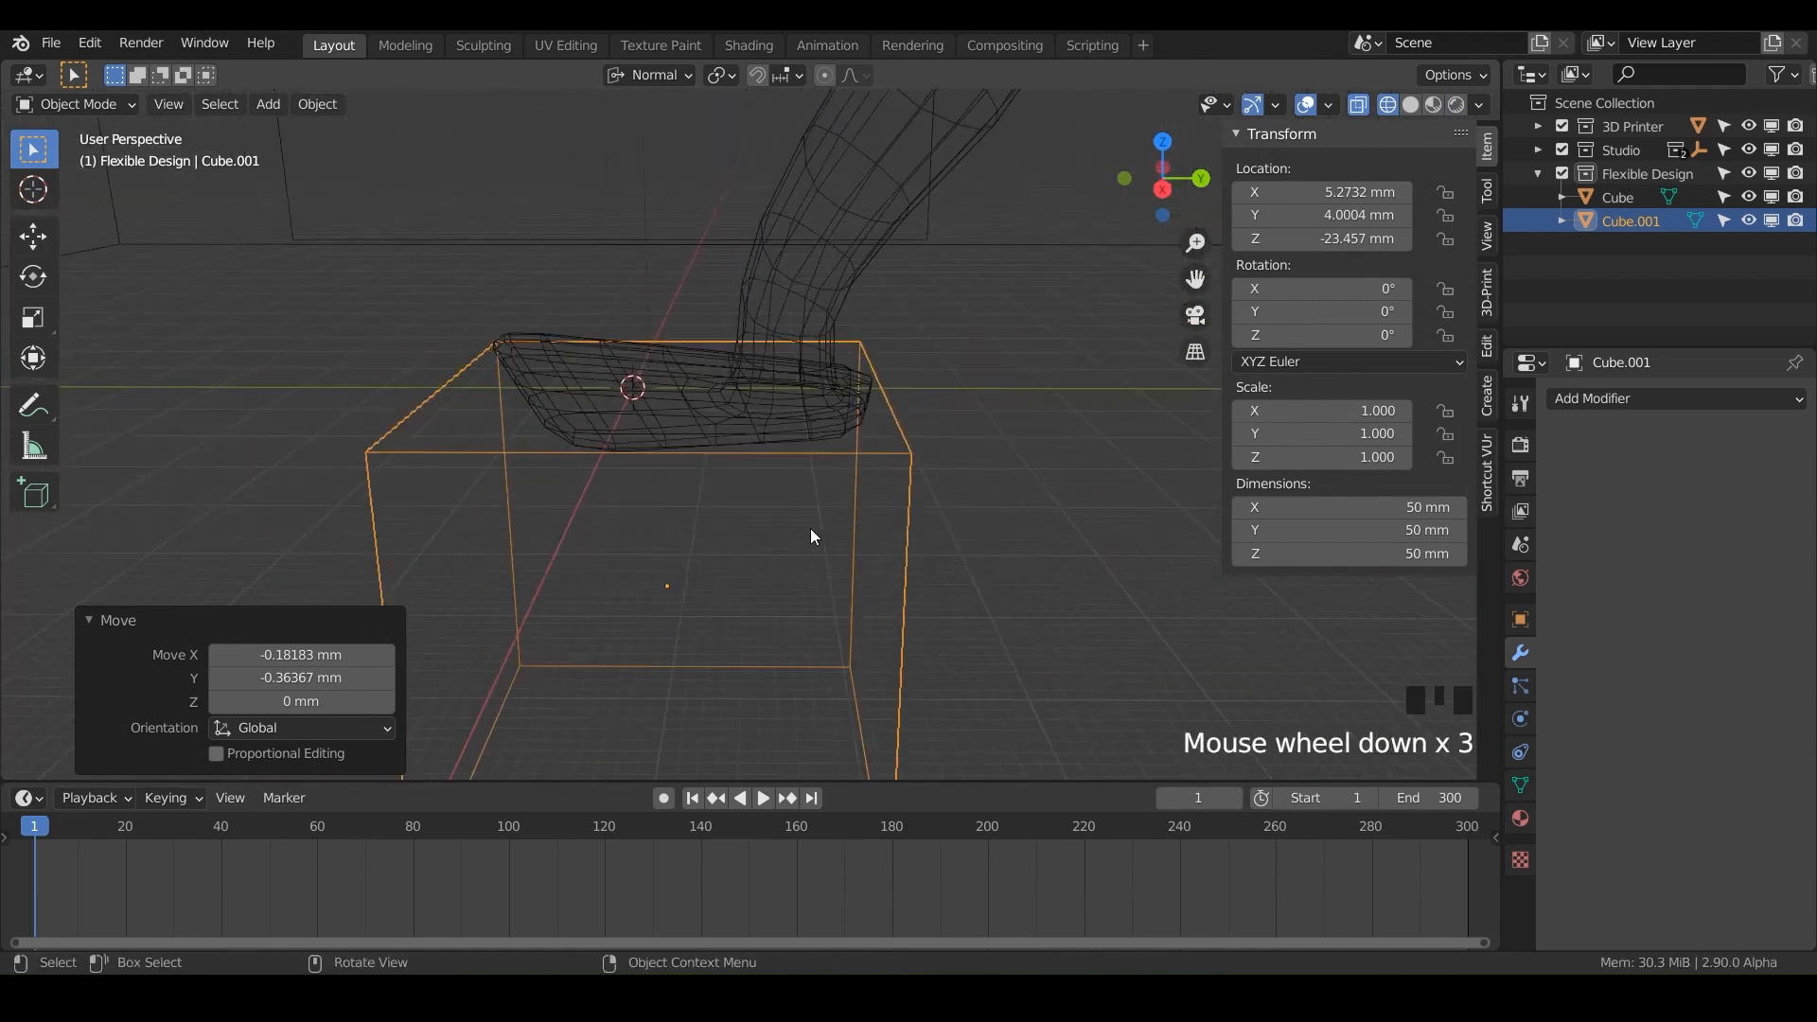
key("Z")
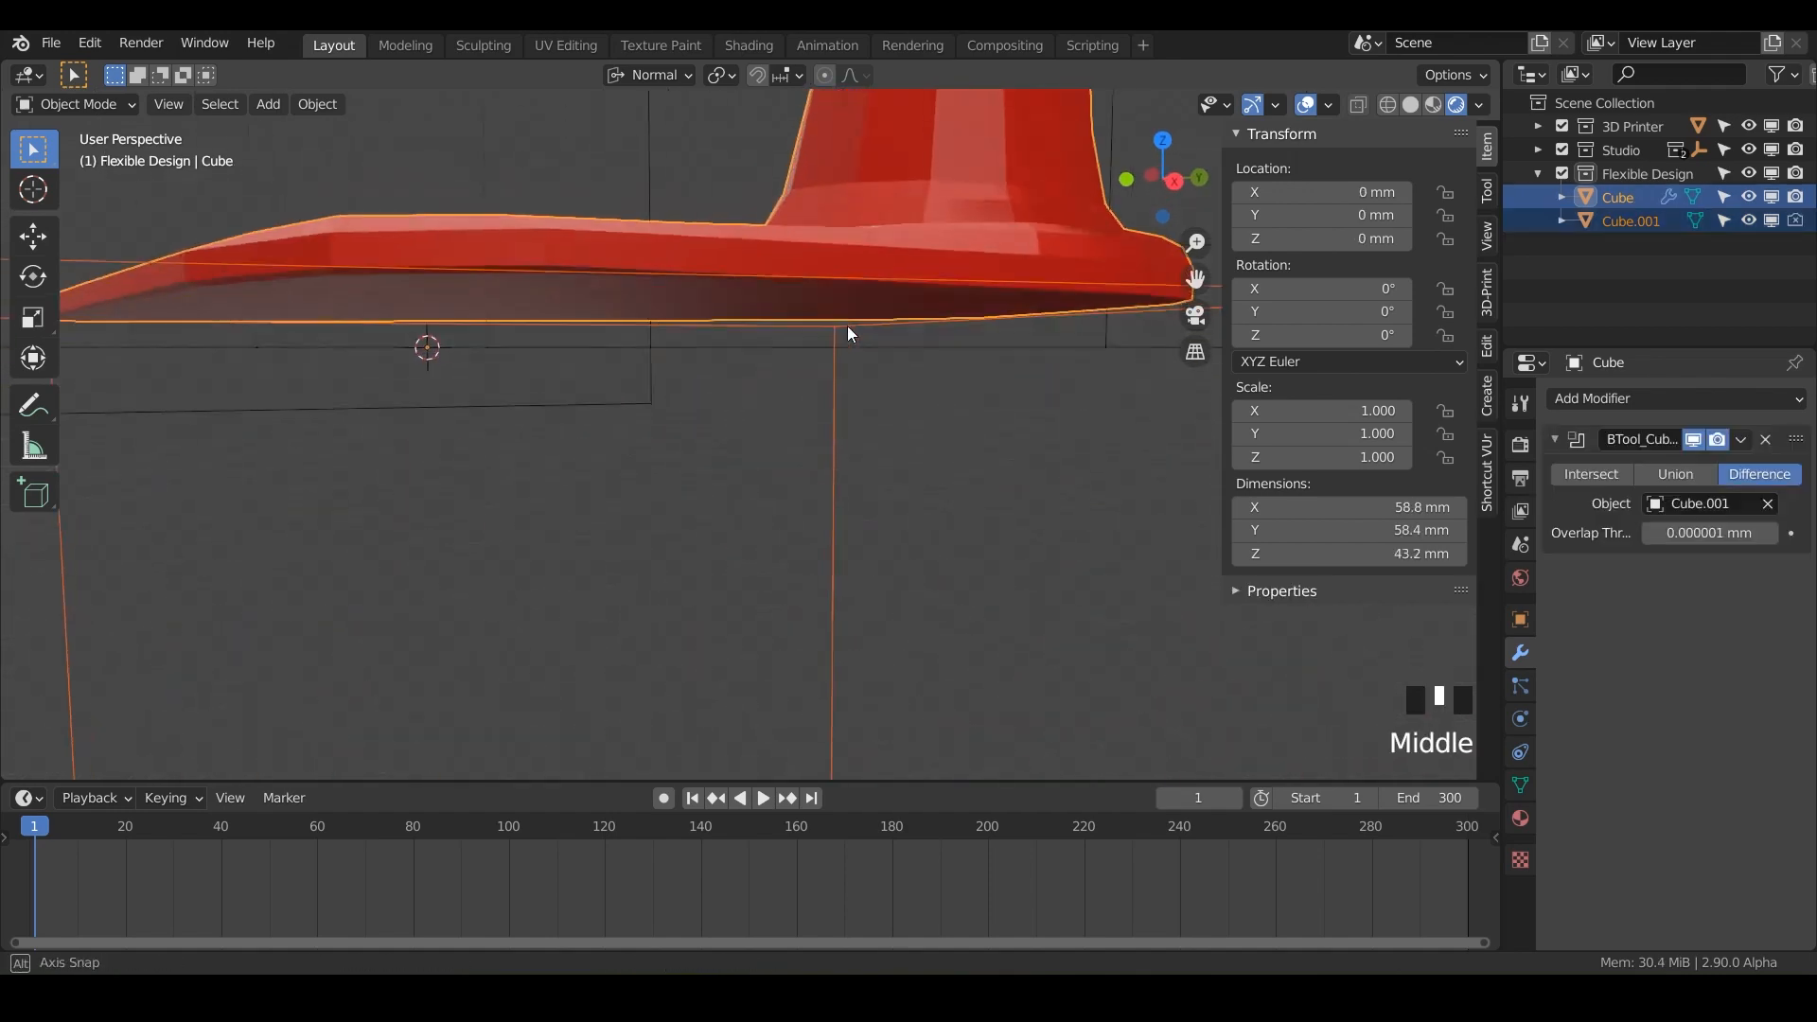
View the whole flattened trowel and select it in the Outliner to rename it Trowel.
left_click_drag(846, 334, 877, 307)
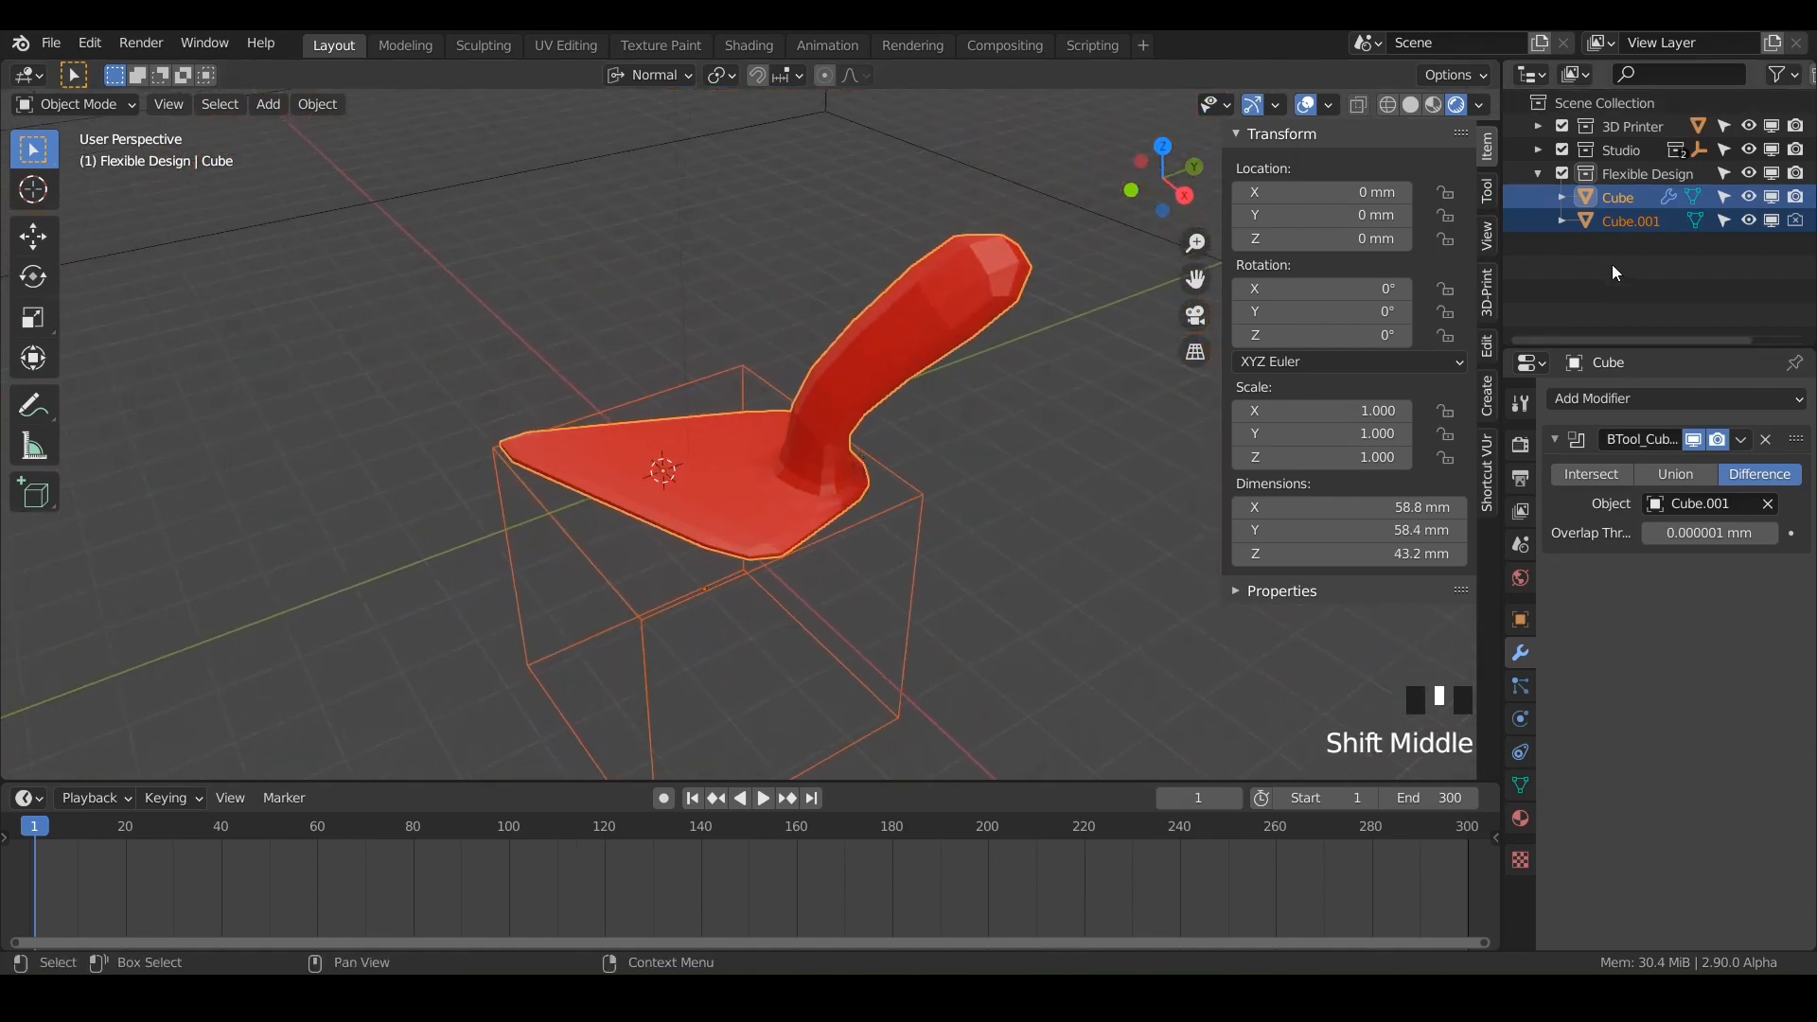
left_click(1618, 196)
type("Trowel")
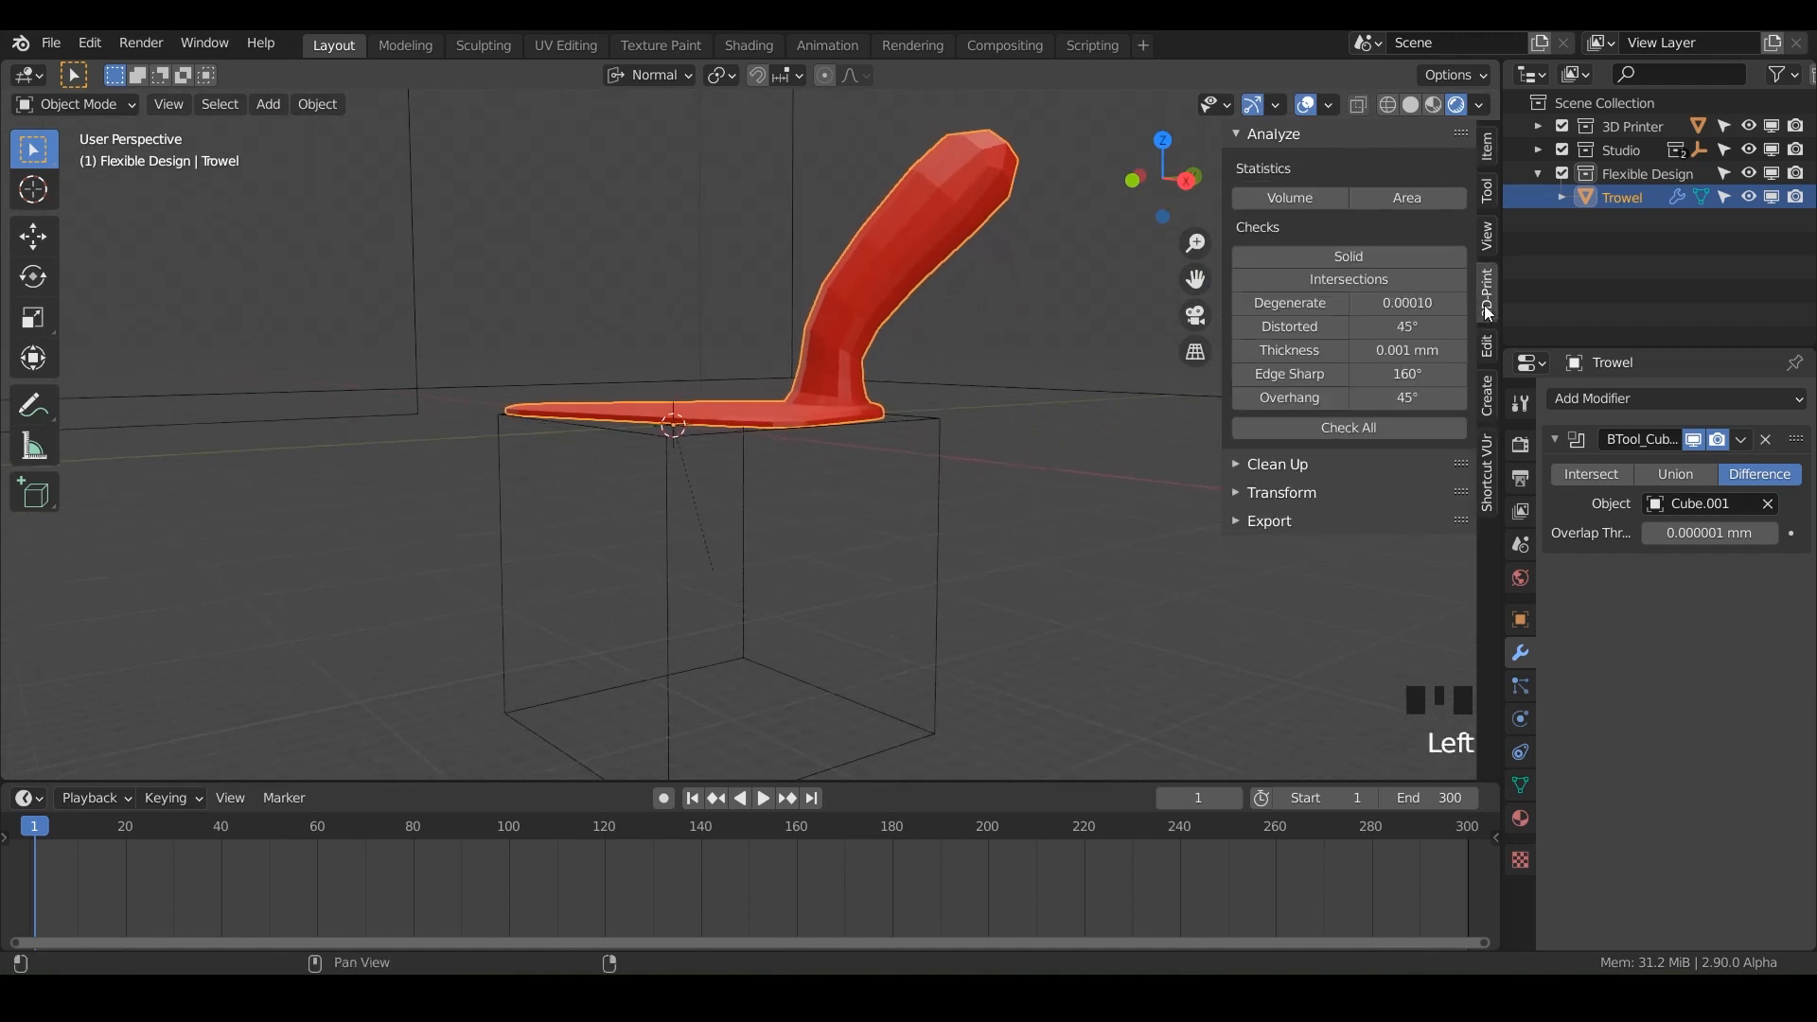
Run all 3D-print checks, export Smooth-Trowel.stl to the STLs folder, and import it into PrusaSlicer.
left_click(1349, 427)
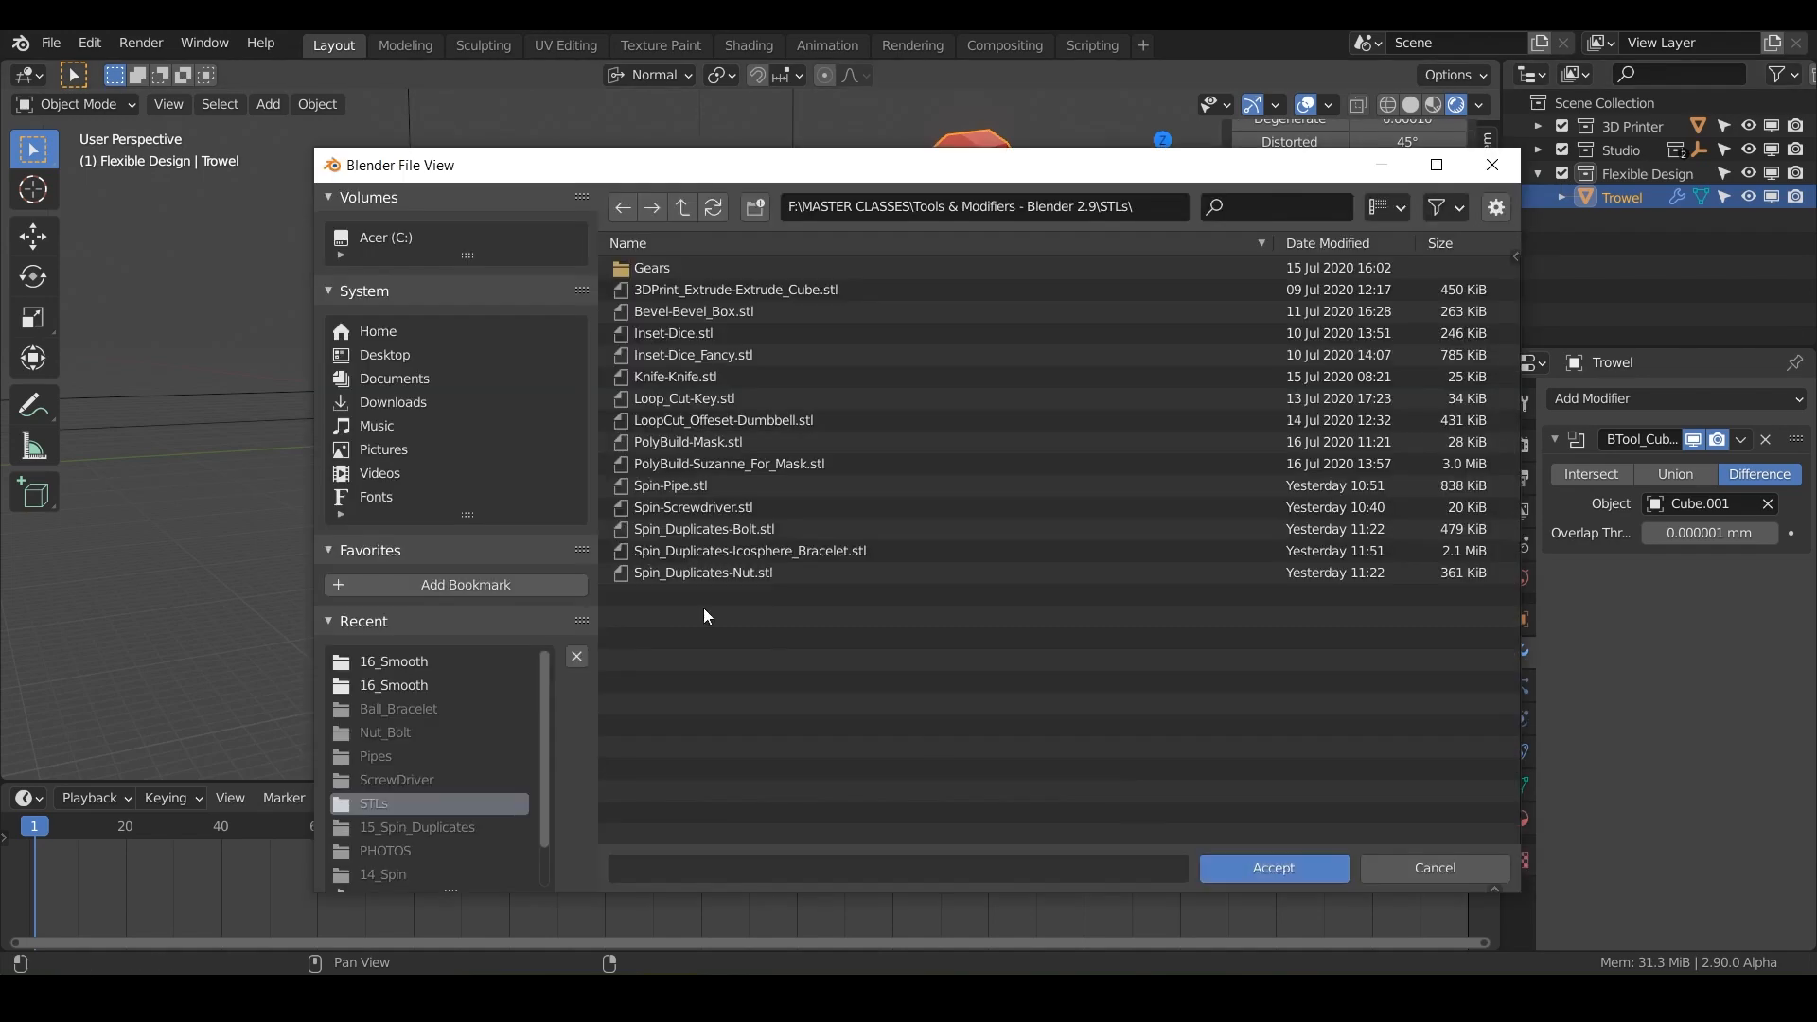
left_click(1435, 868)
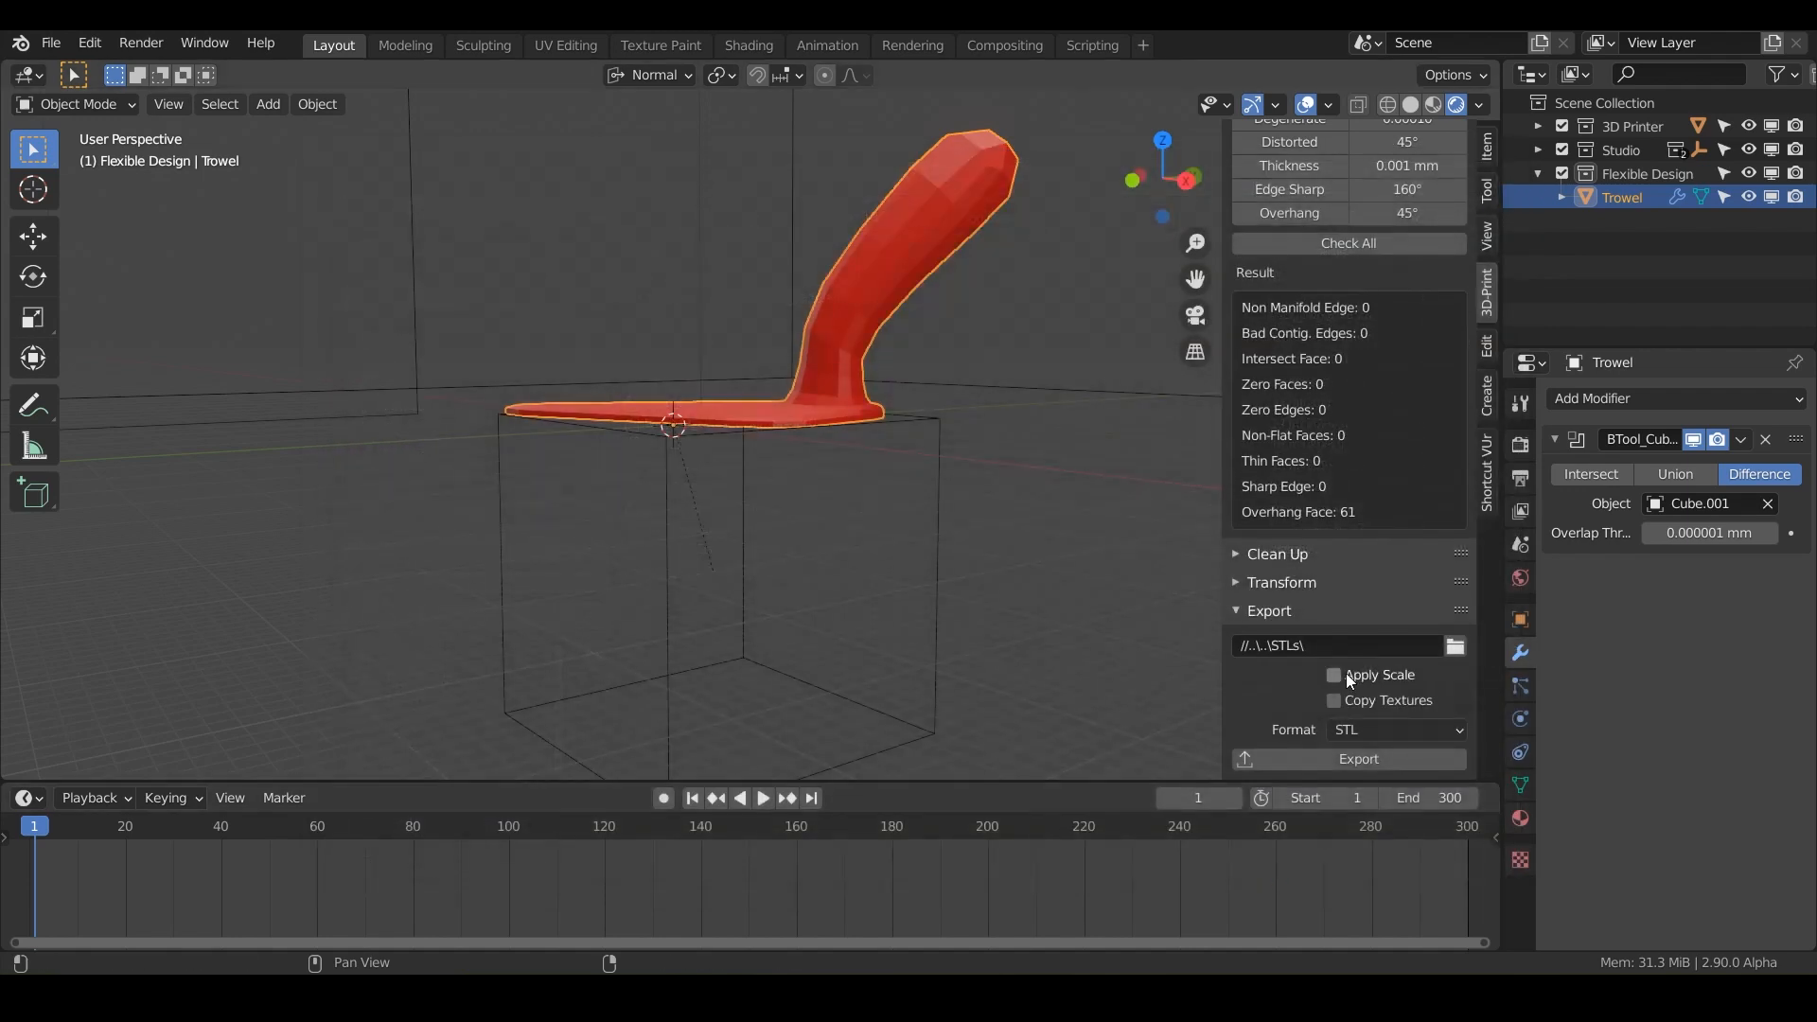
left_click(1358, 759)
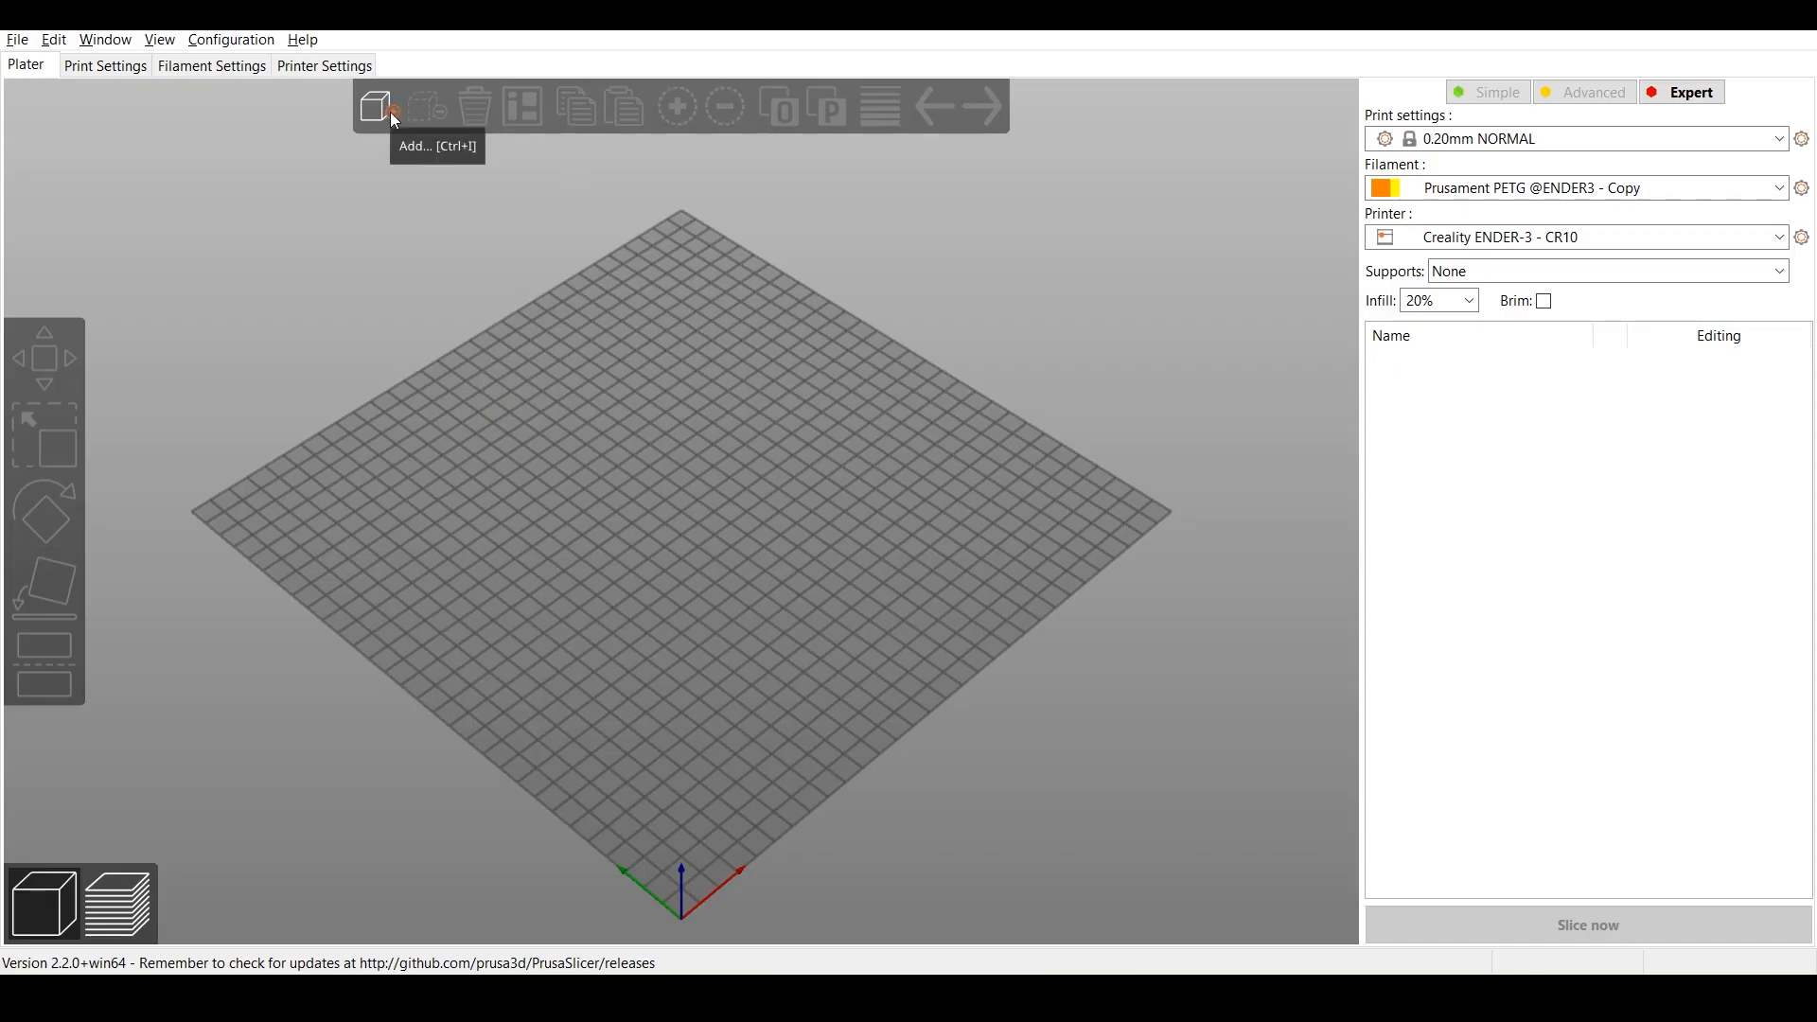
left_click(381, 106)
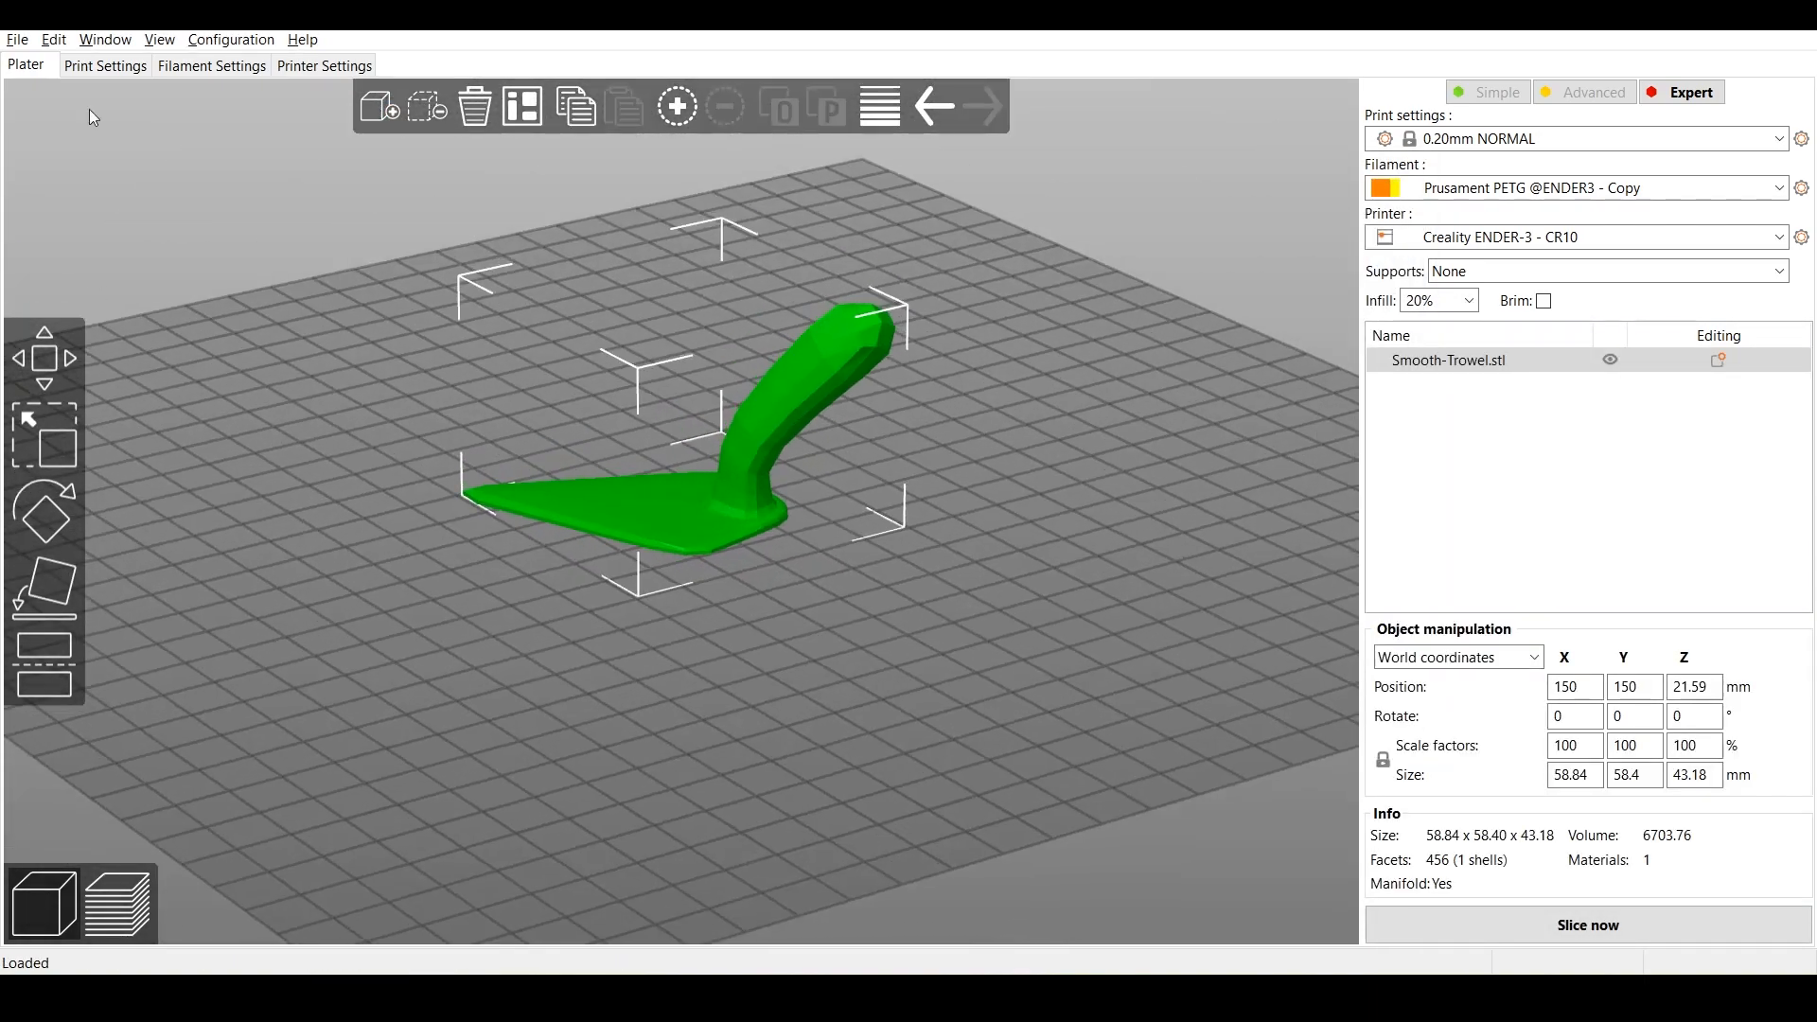
Set the print profile's infill pattern to Gyroid, add raft layers, and return to the plate.
left_click(106, 64)
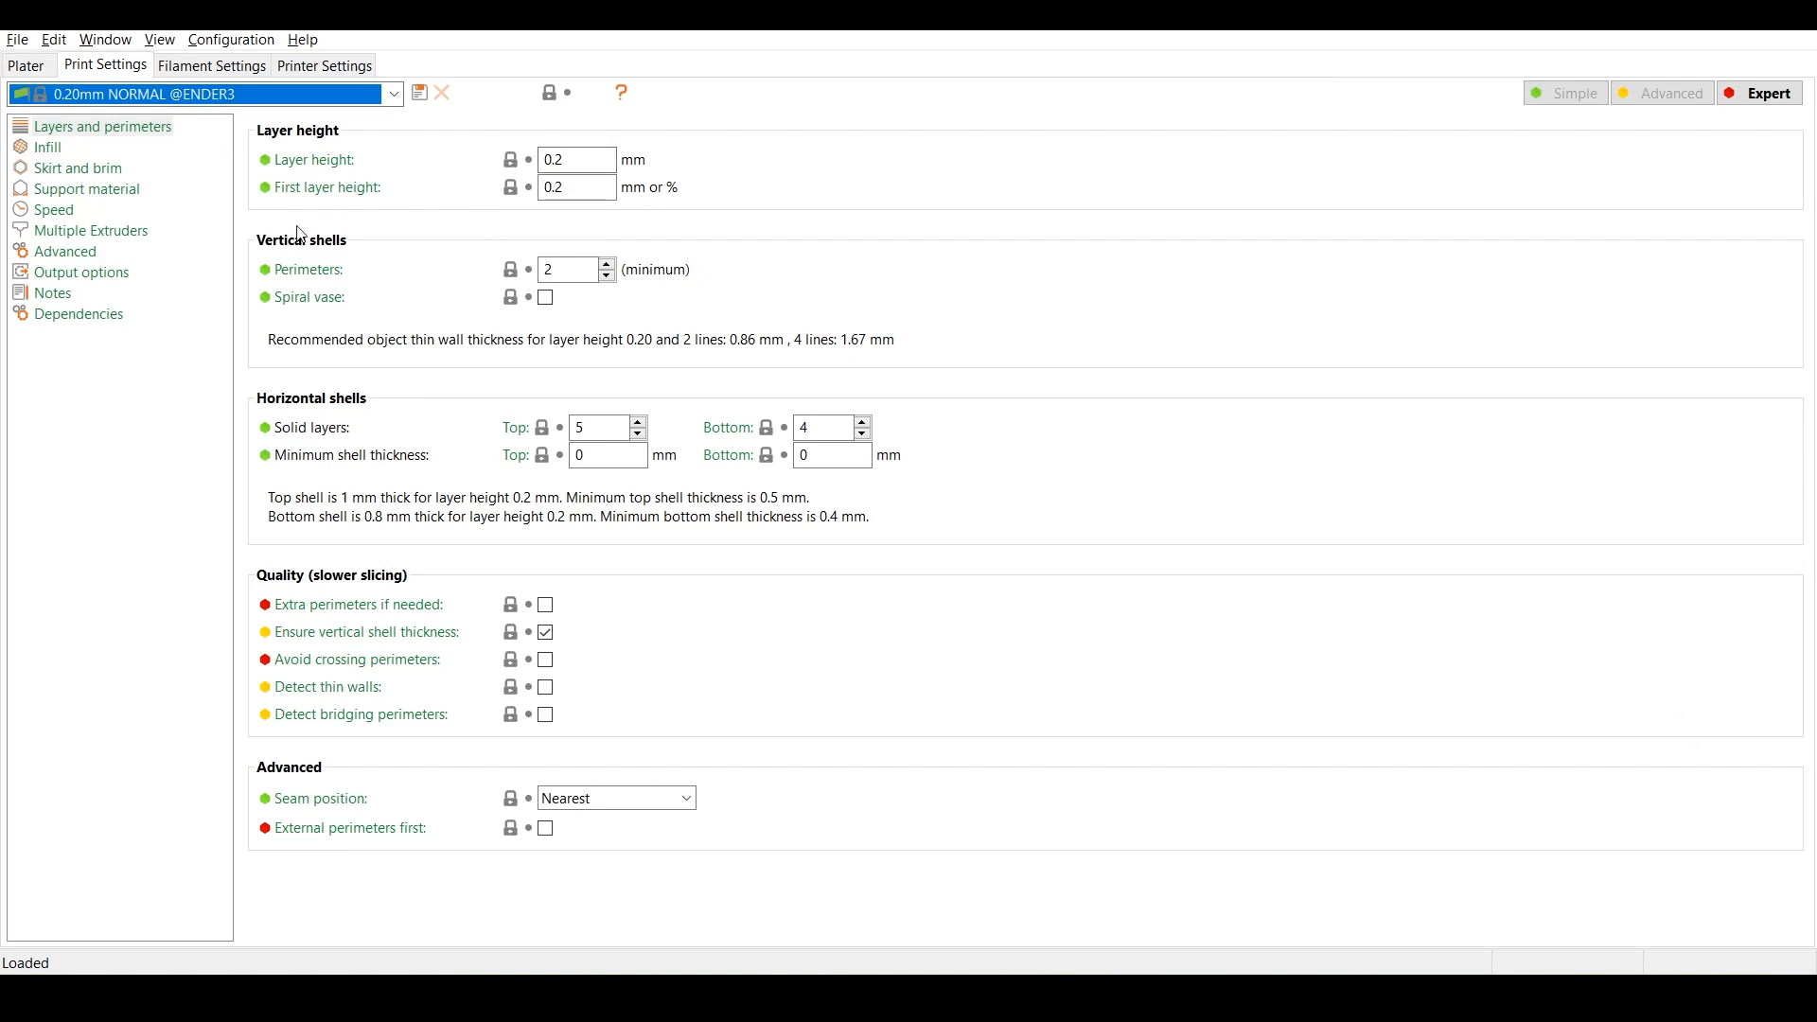
left_click(43, 147)
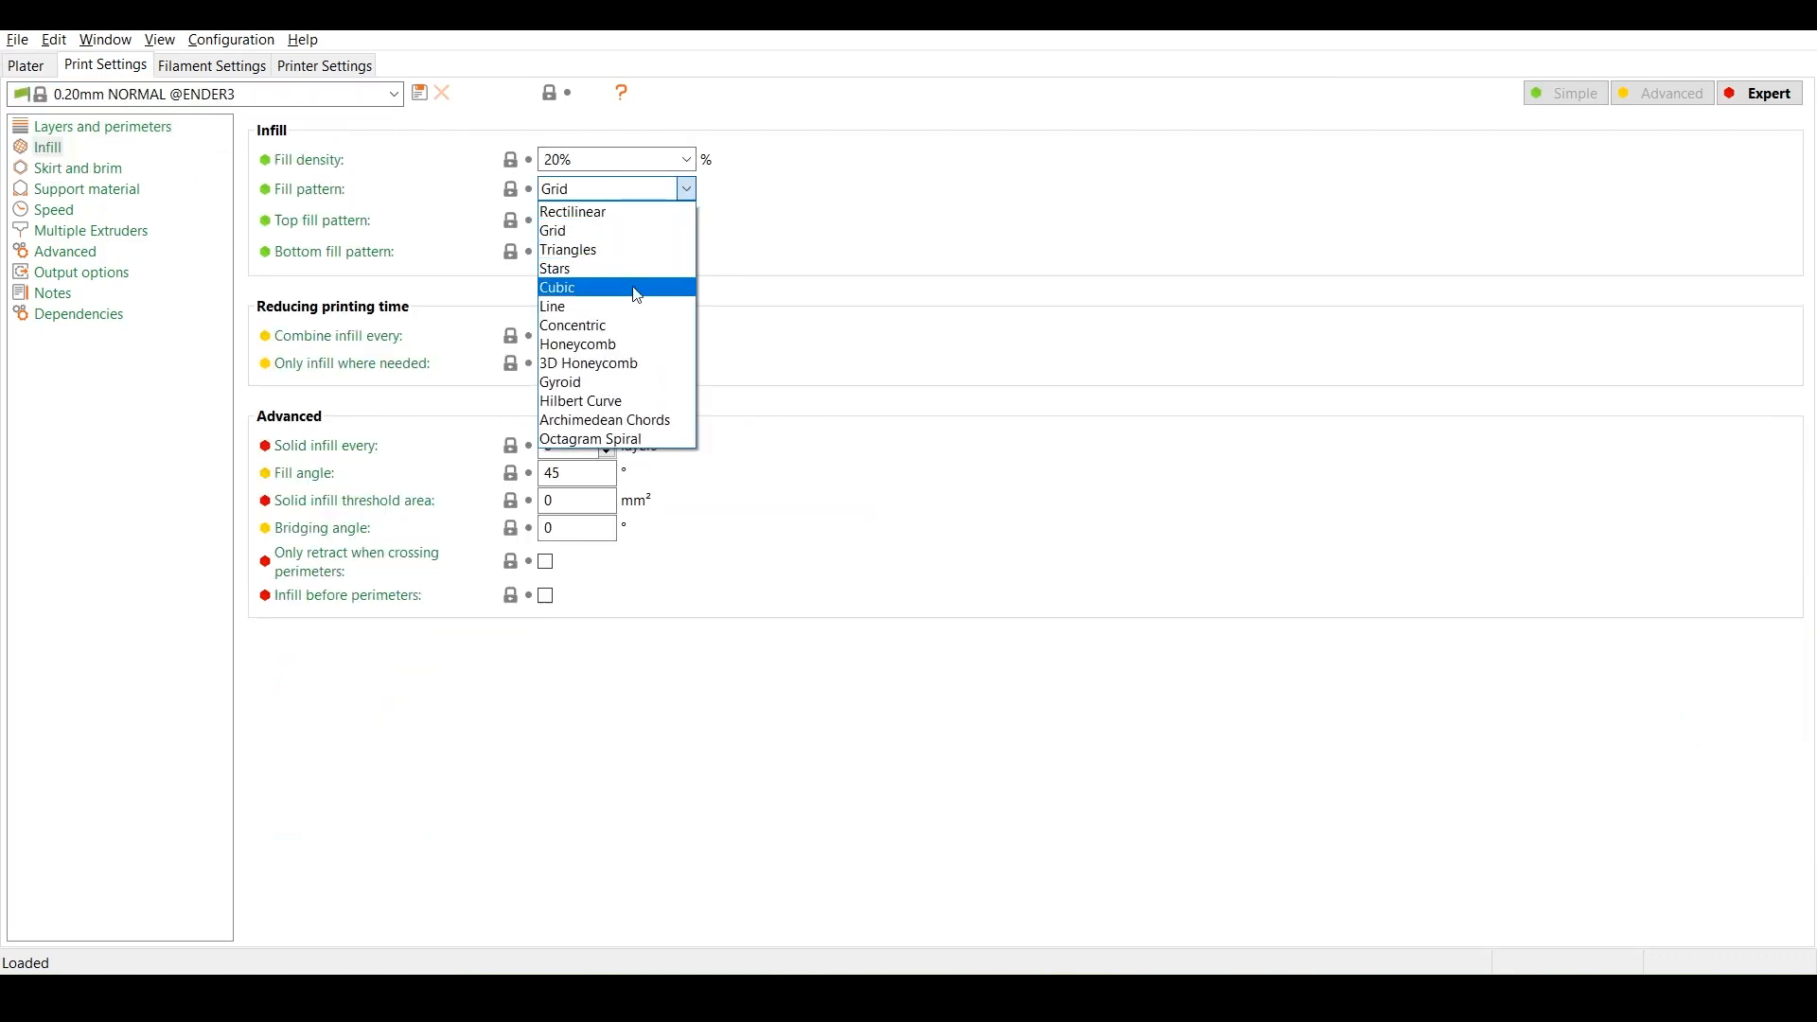
left_click(560, 382)
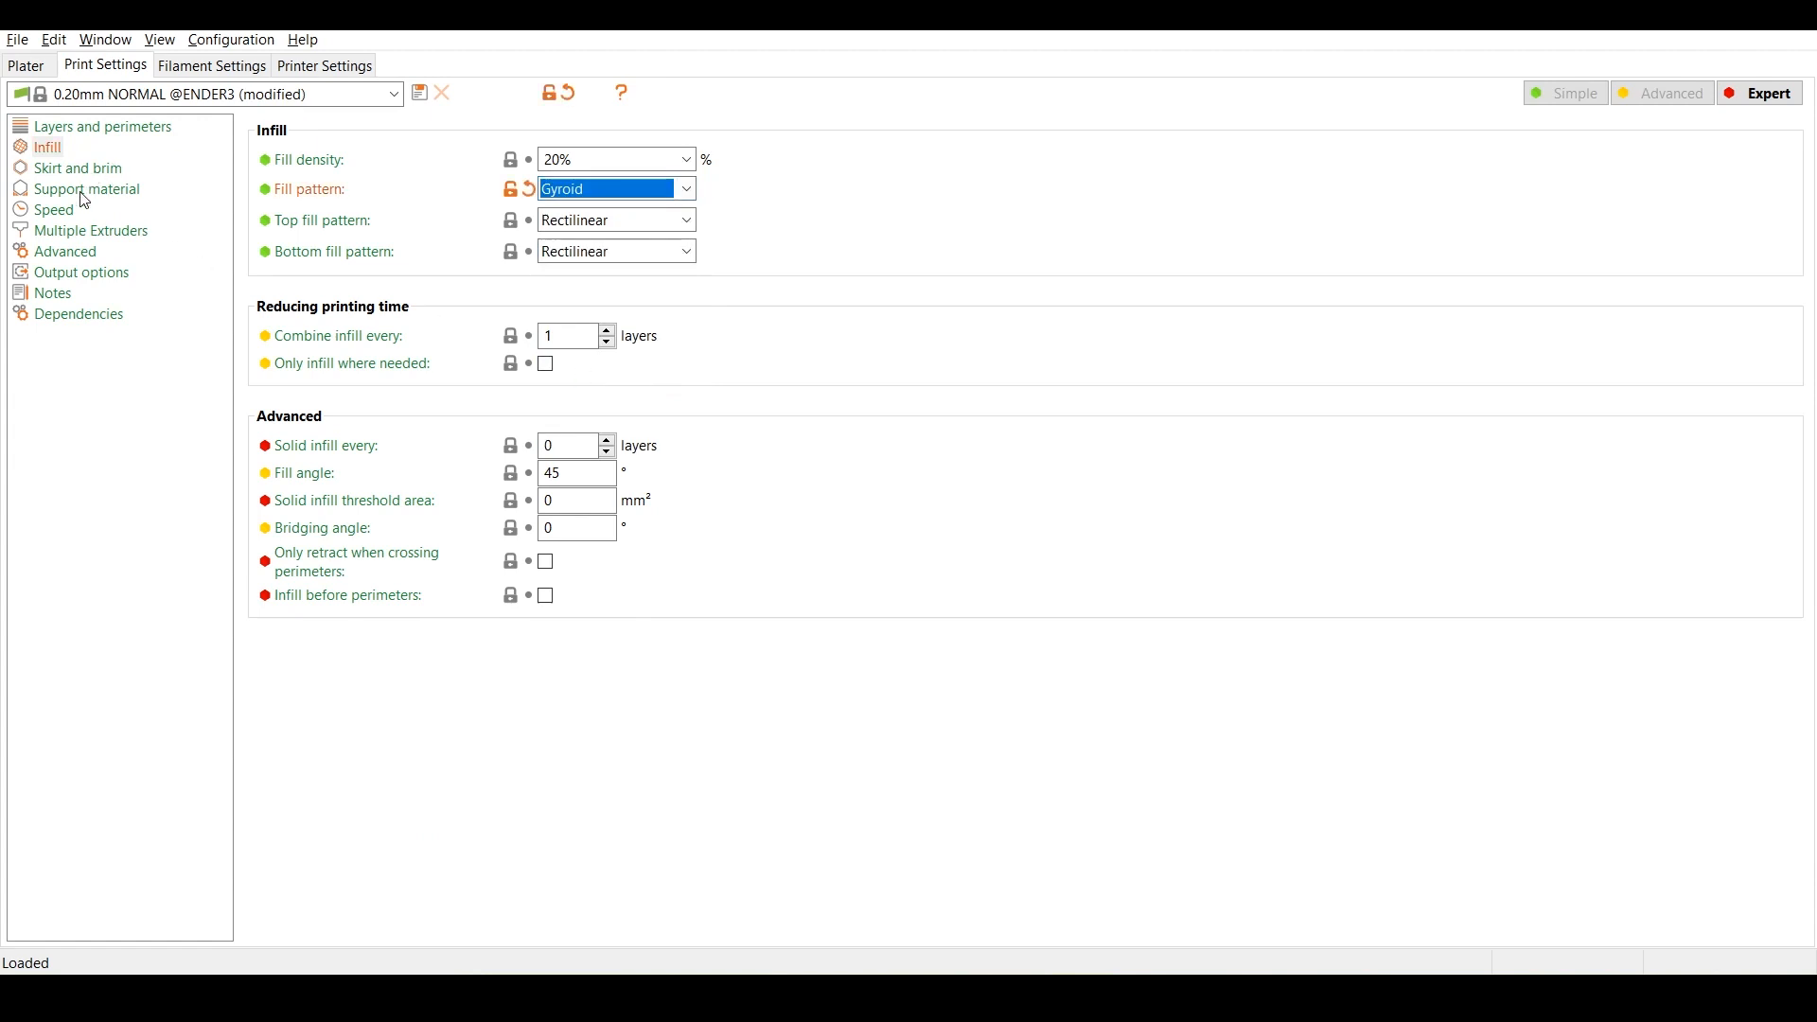
left_click(87, 188)
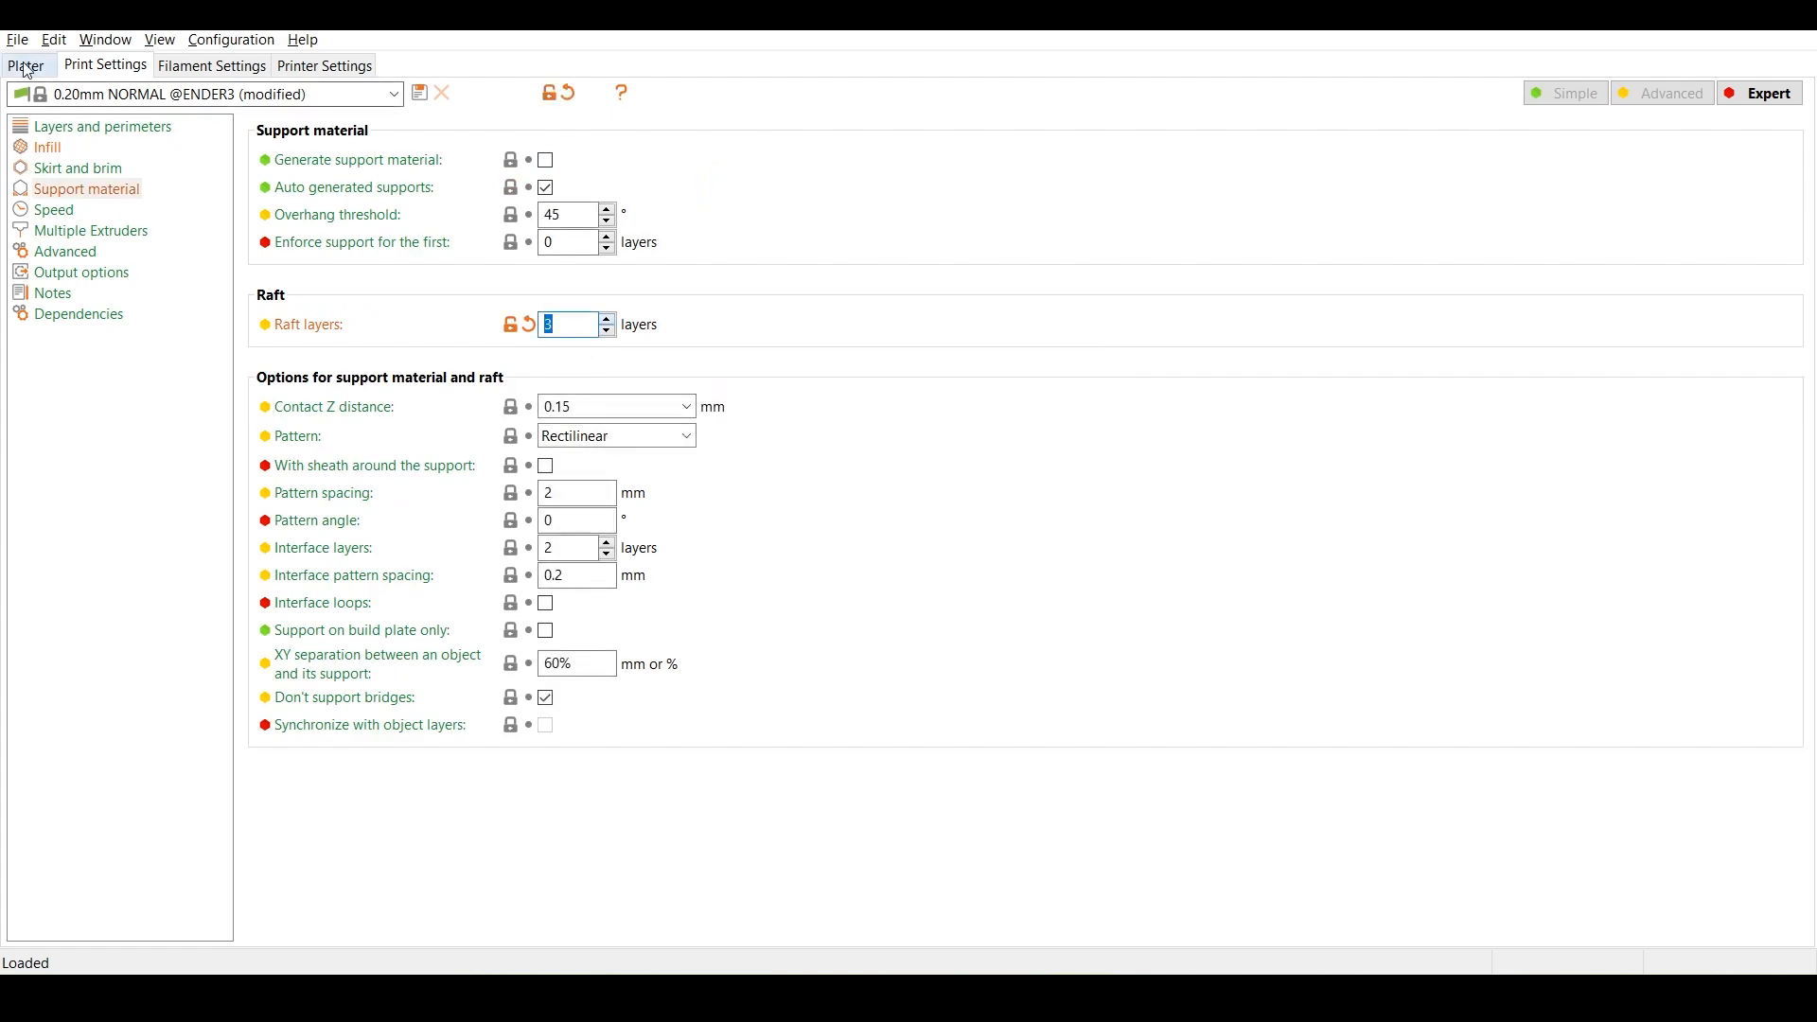
left_click(25, 64)
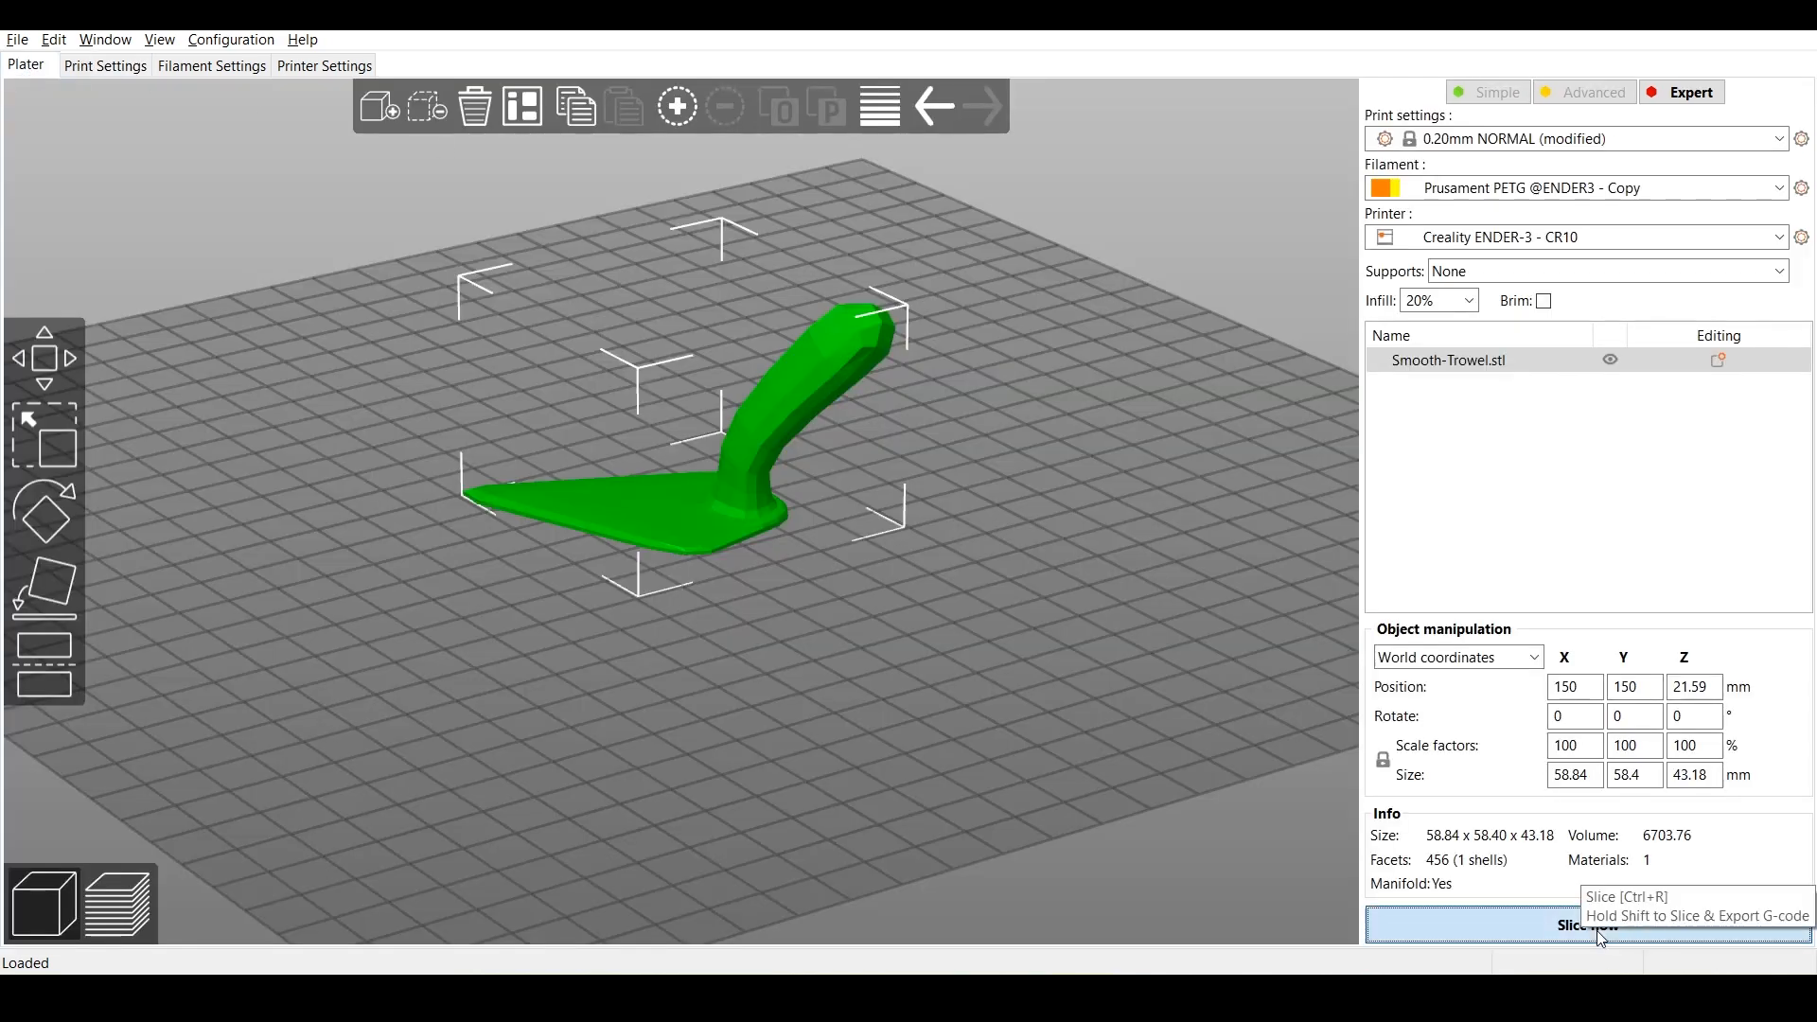
Slice the trowel, set raft layers back to 0, and re-slice it (about 5.7 g filament).
left_click(1583, 924)
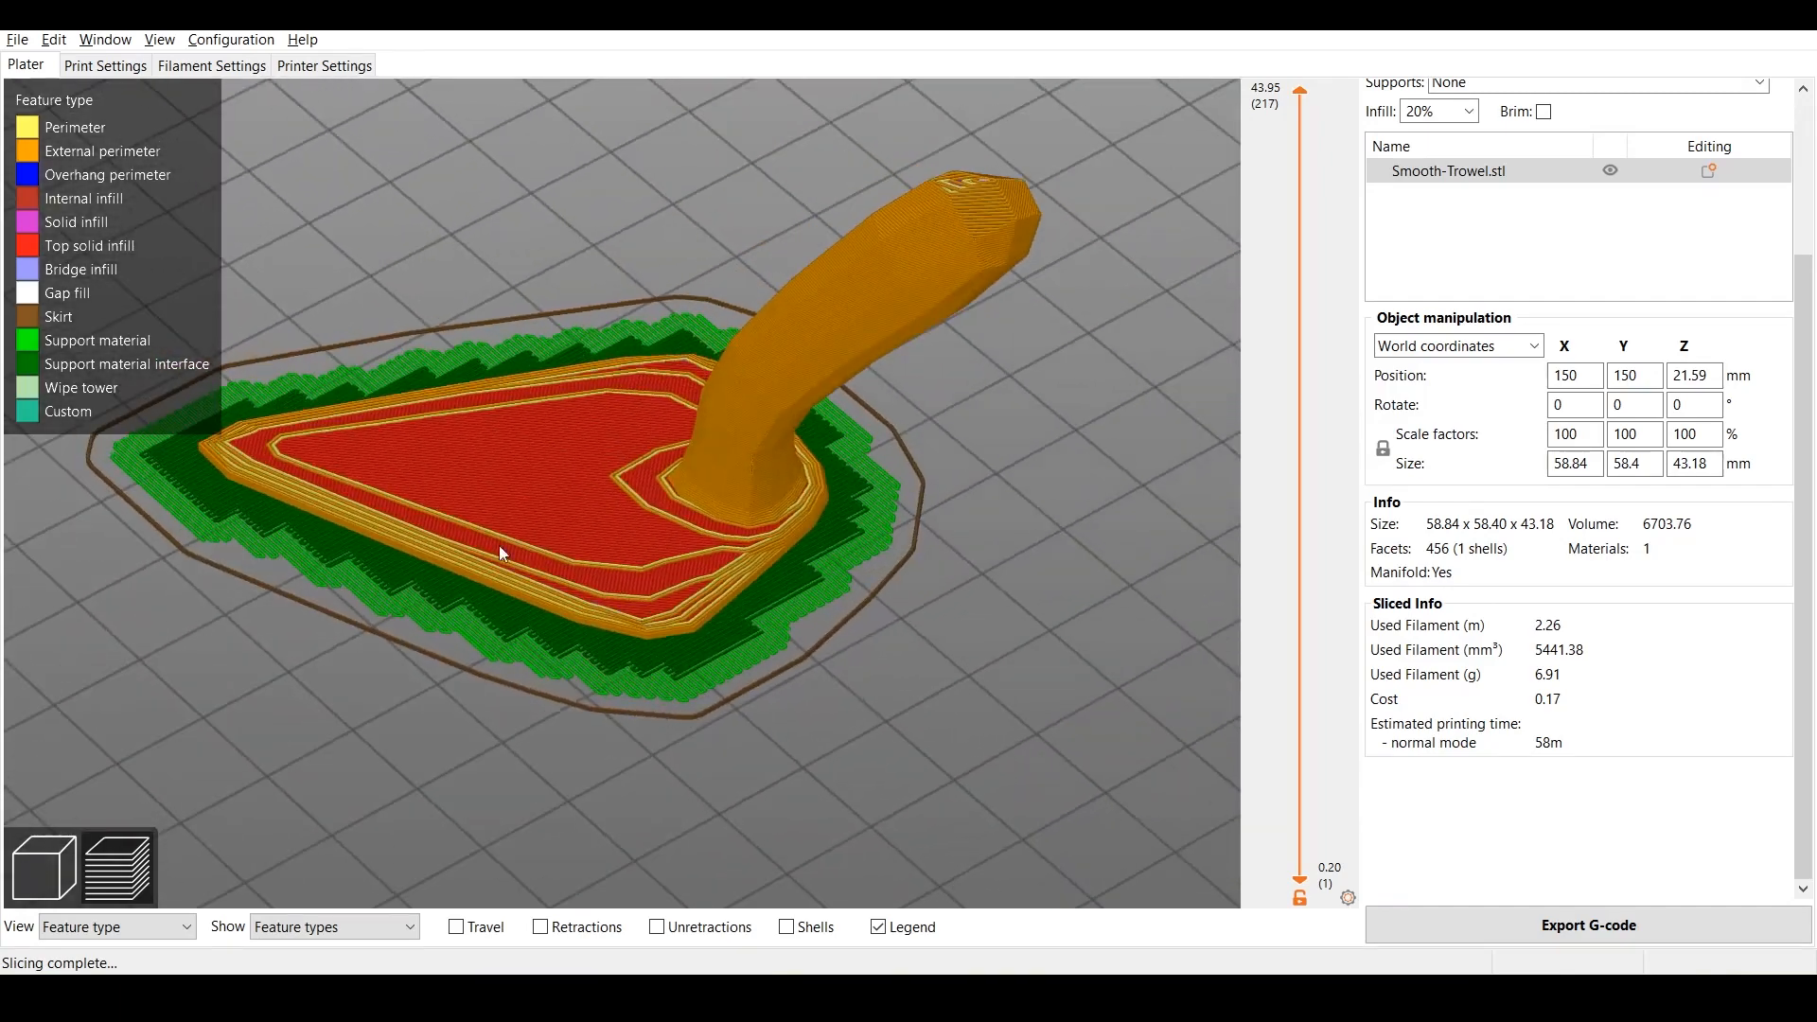
left_click(106, 64)
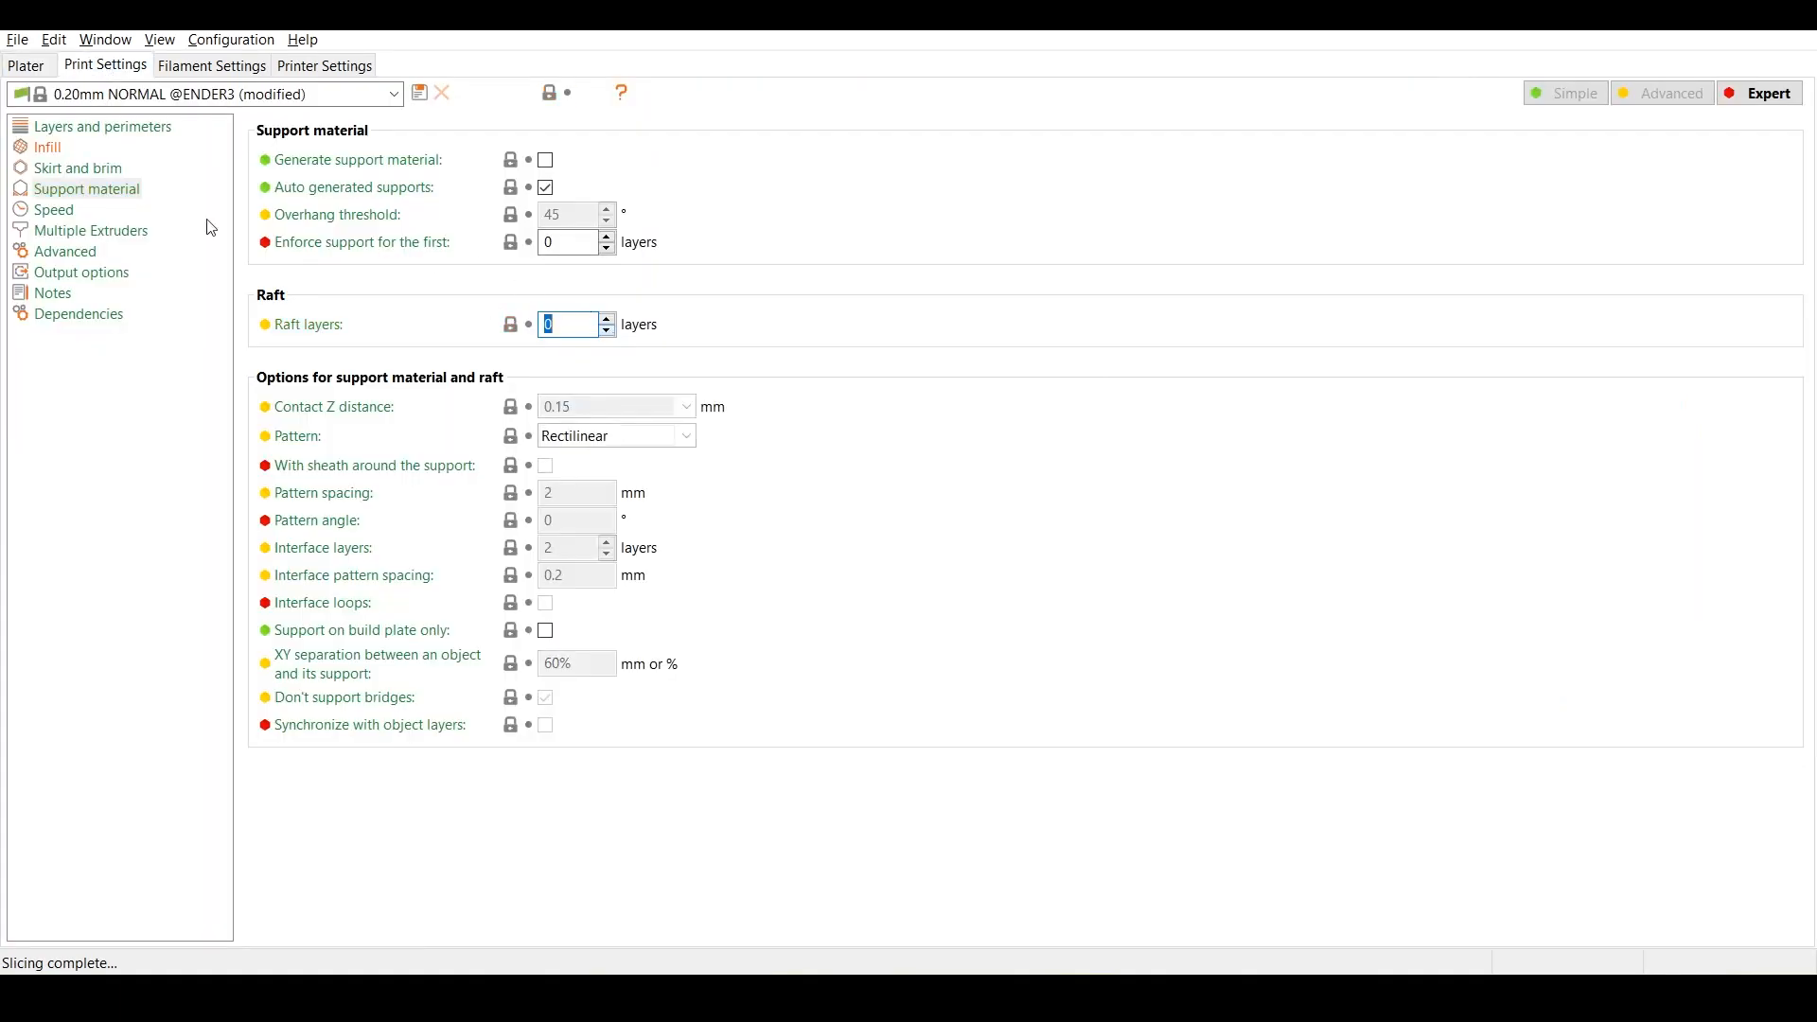
left_click(22, 65)
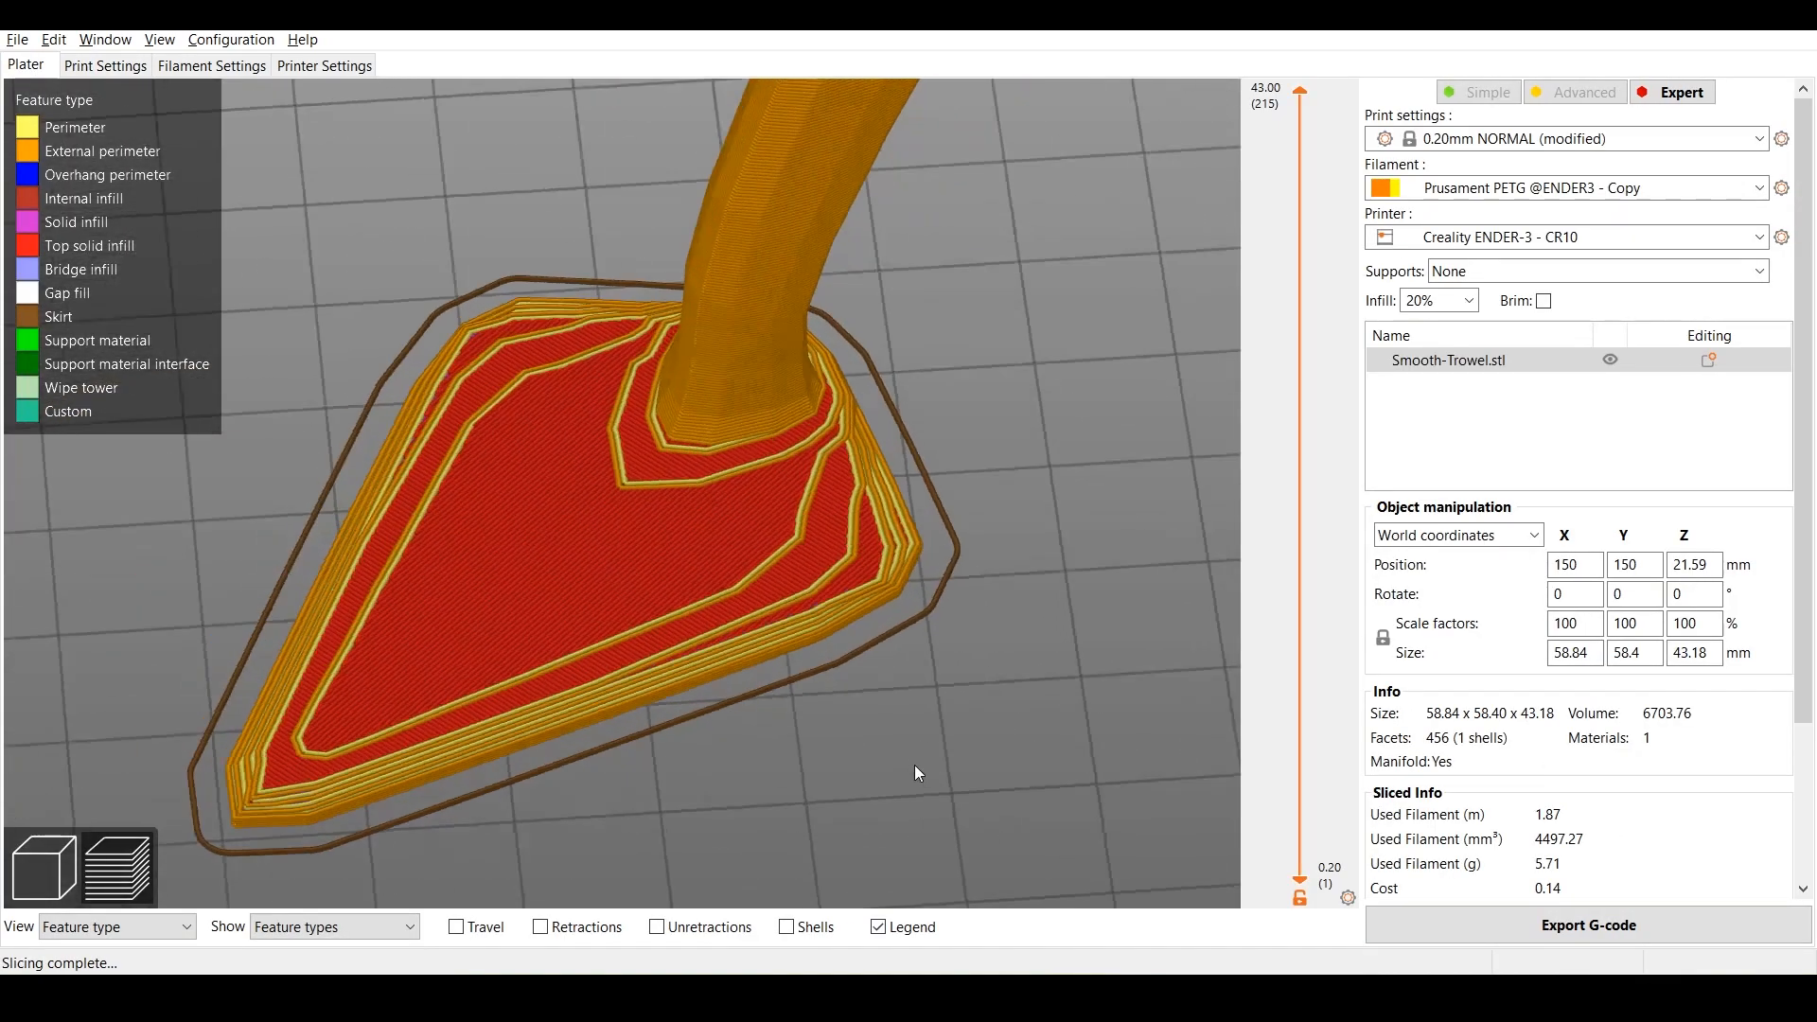
left_click(1587, 925)
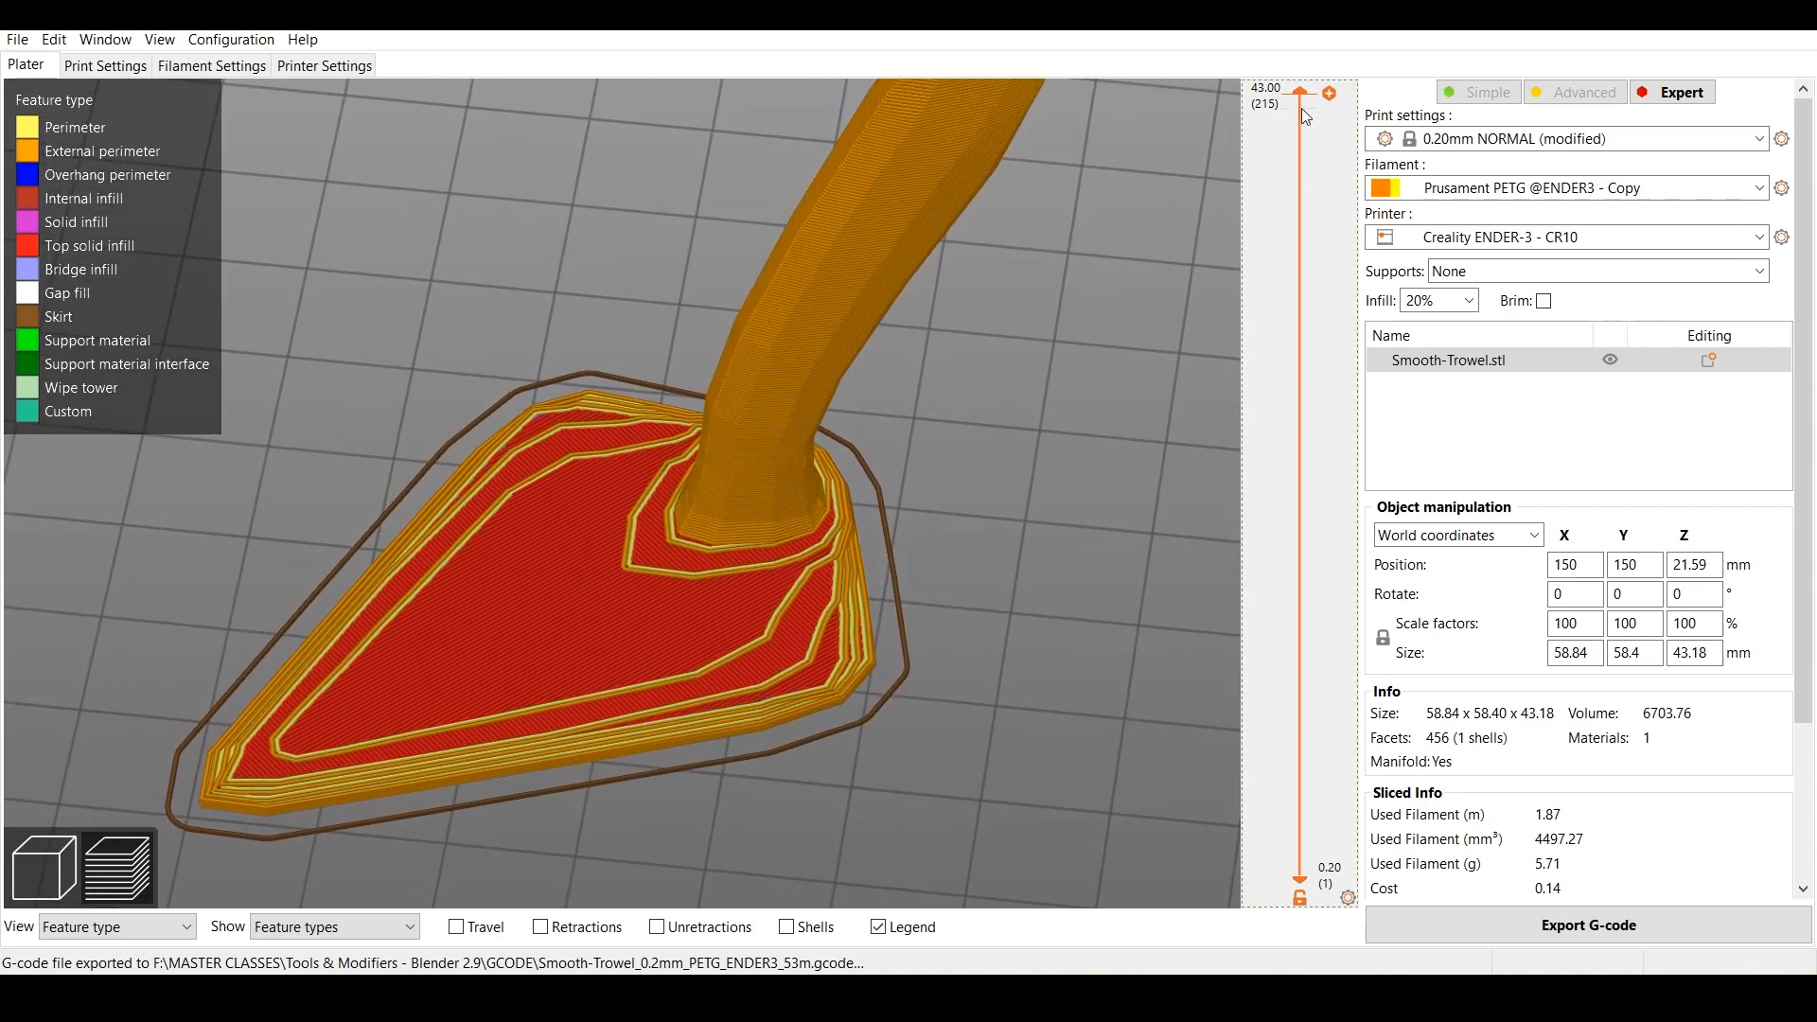
Lower the top layer slider to 2.20 mm and insert an M600 color change there.
left_click_drag(1297, 91, 1297, 782)
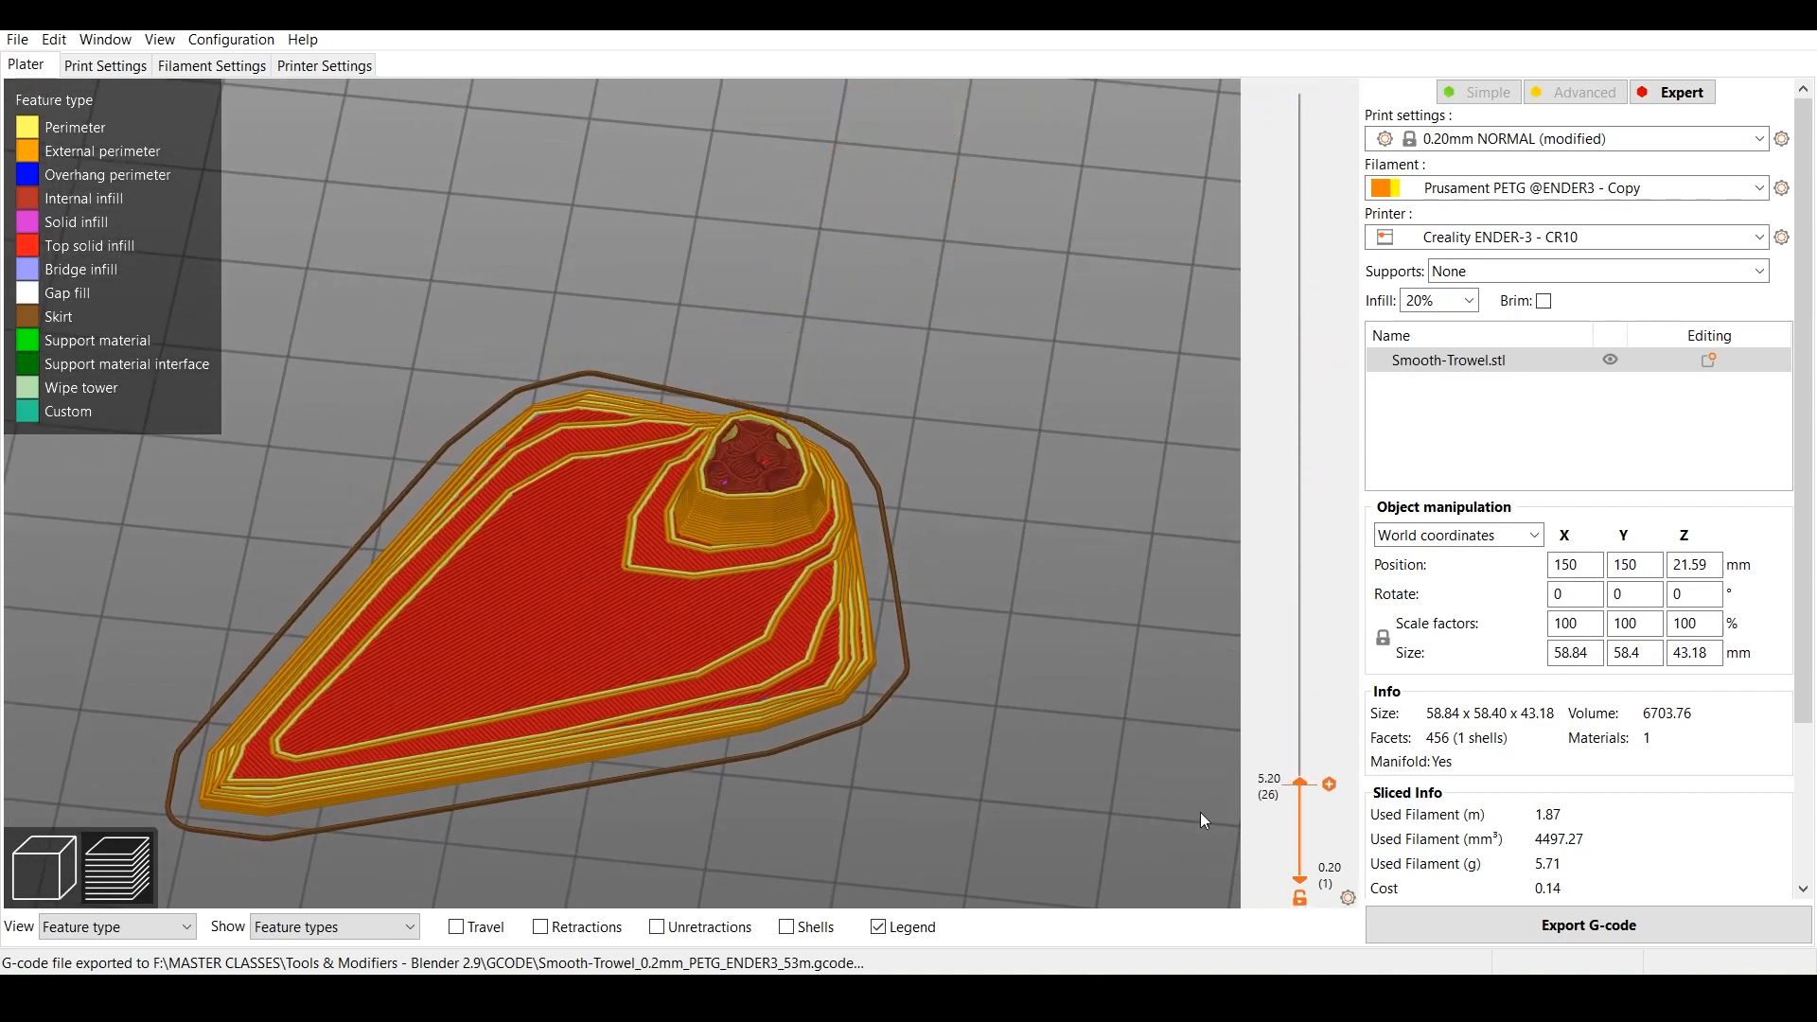
left_click_drag(1298, 784, 1298, 840)
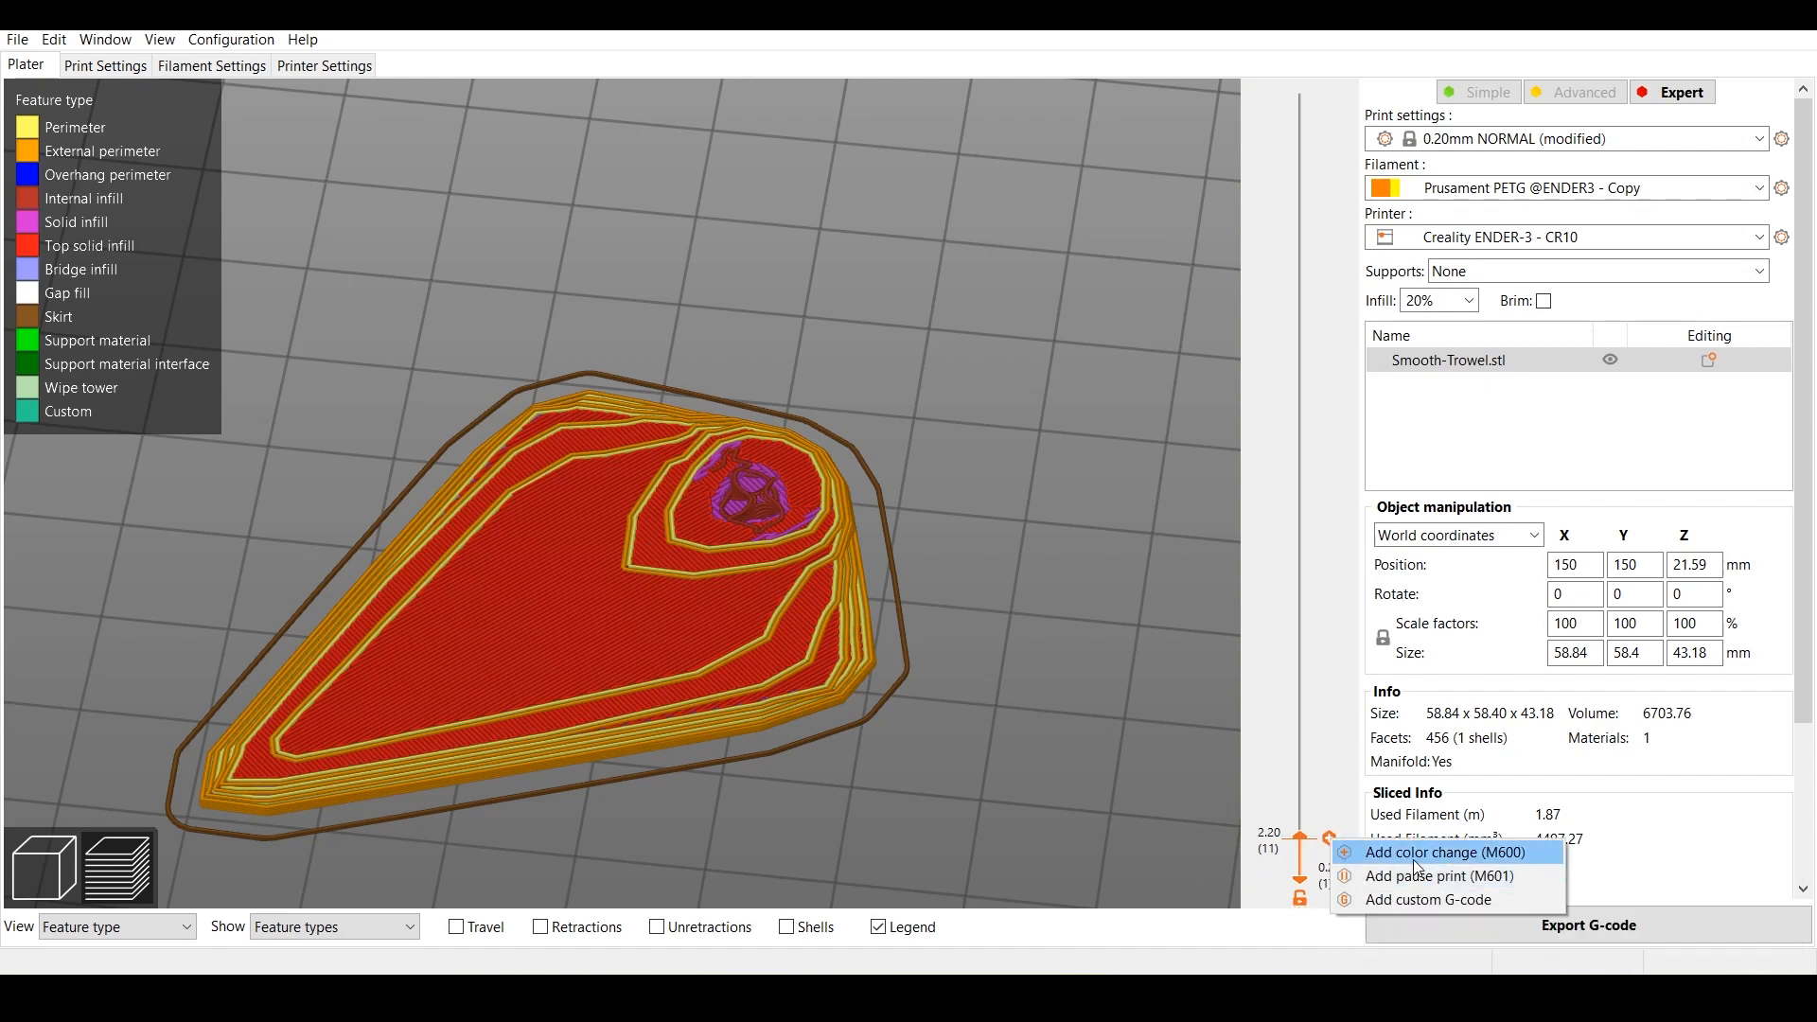
left_click(1437, 853)
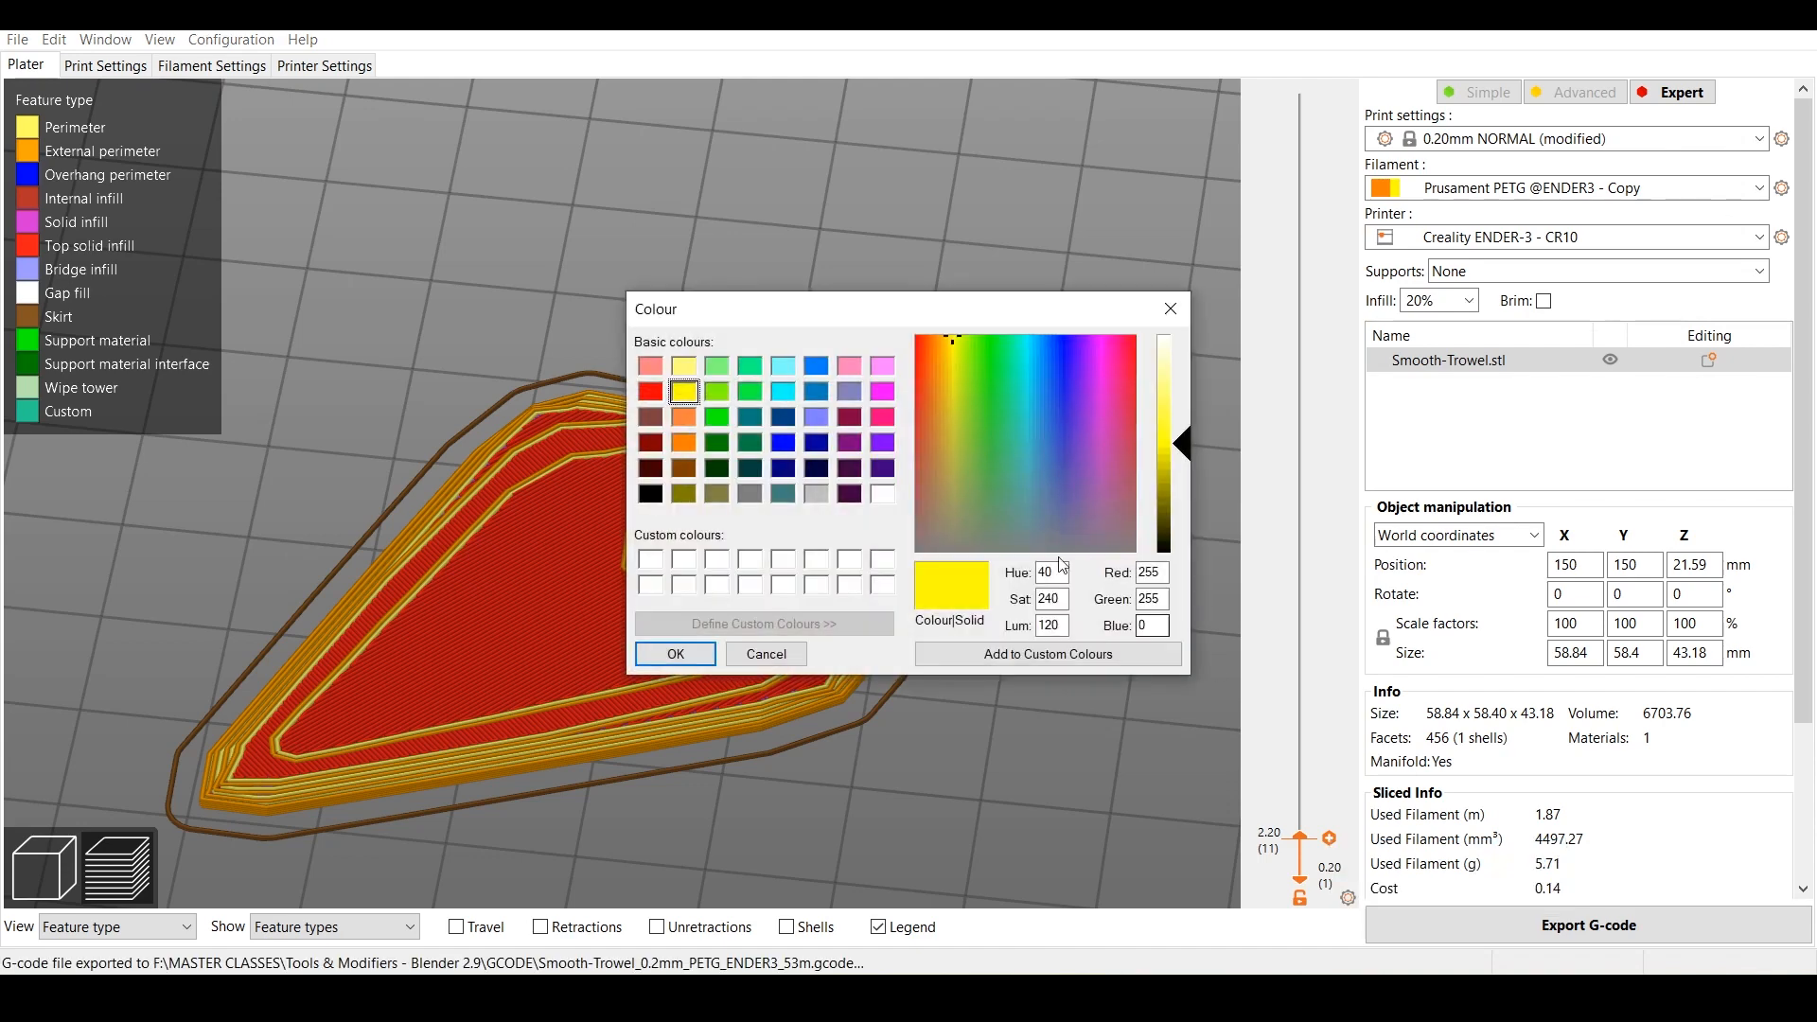
left_click(1066, 353)
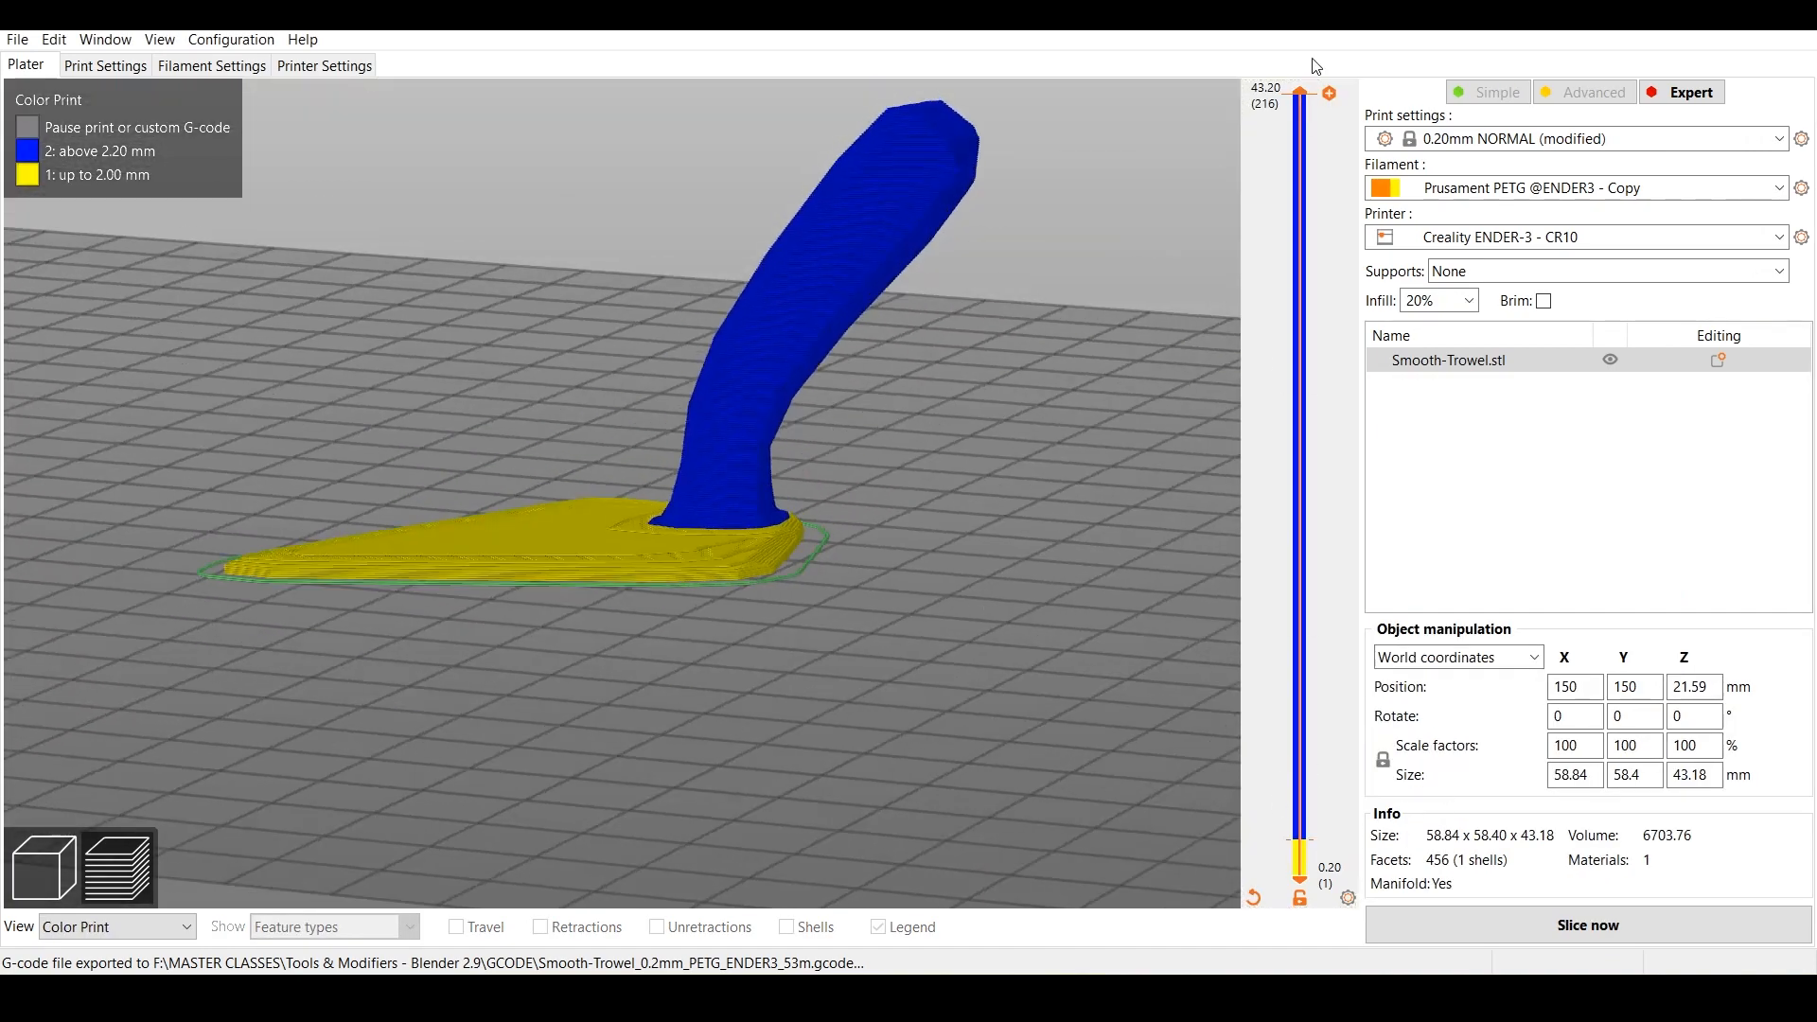
left_click_drag(1299, 89, 1300, 368)
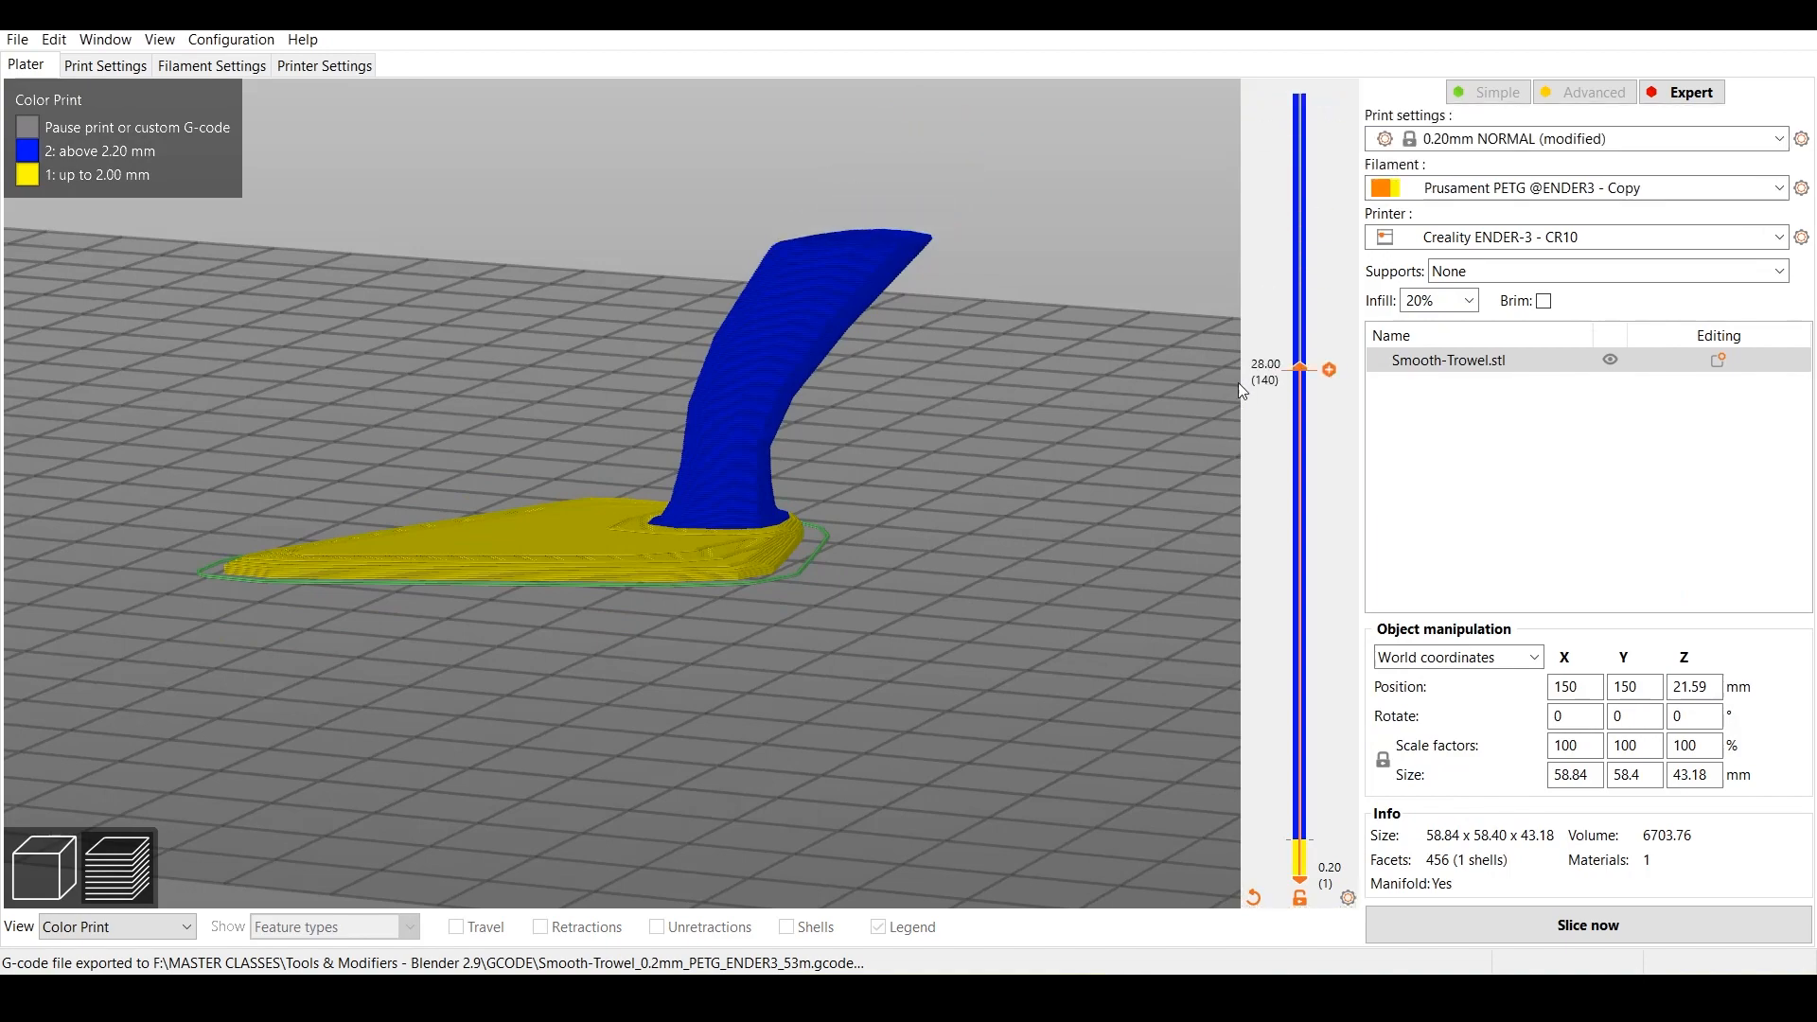
left_click_drag(1298, 371, 1297, 149)
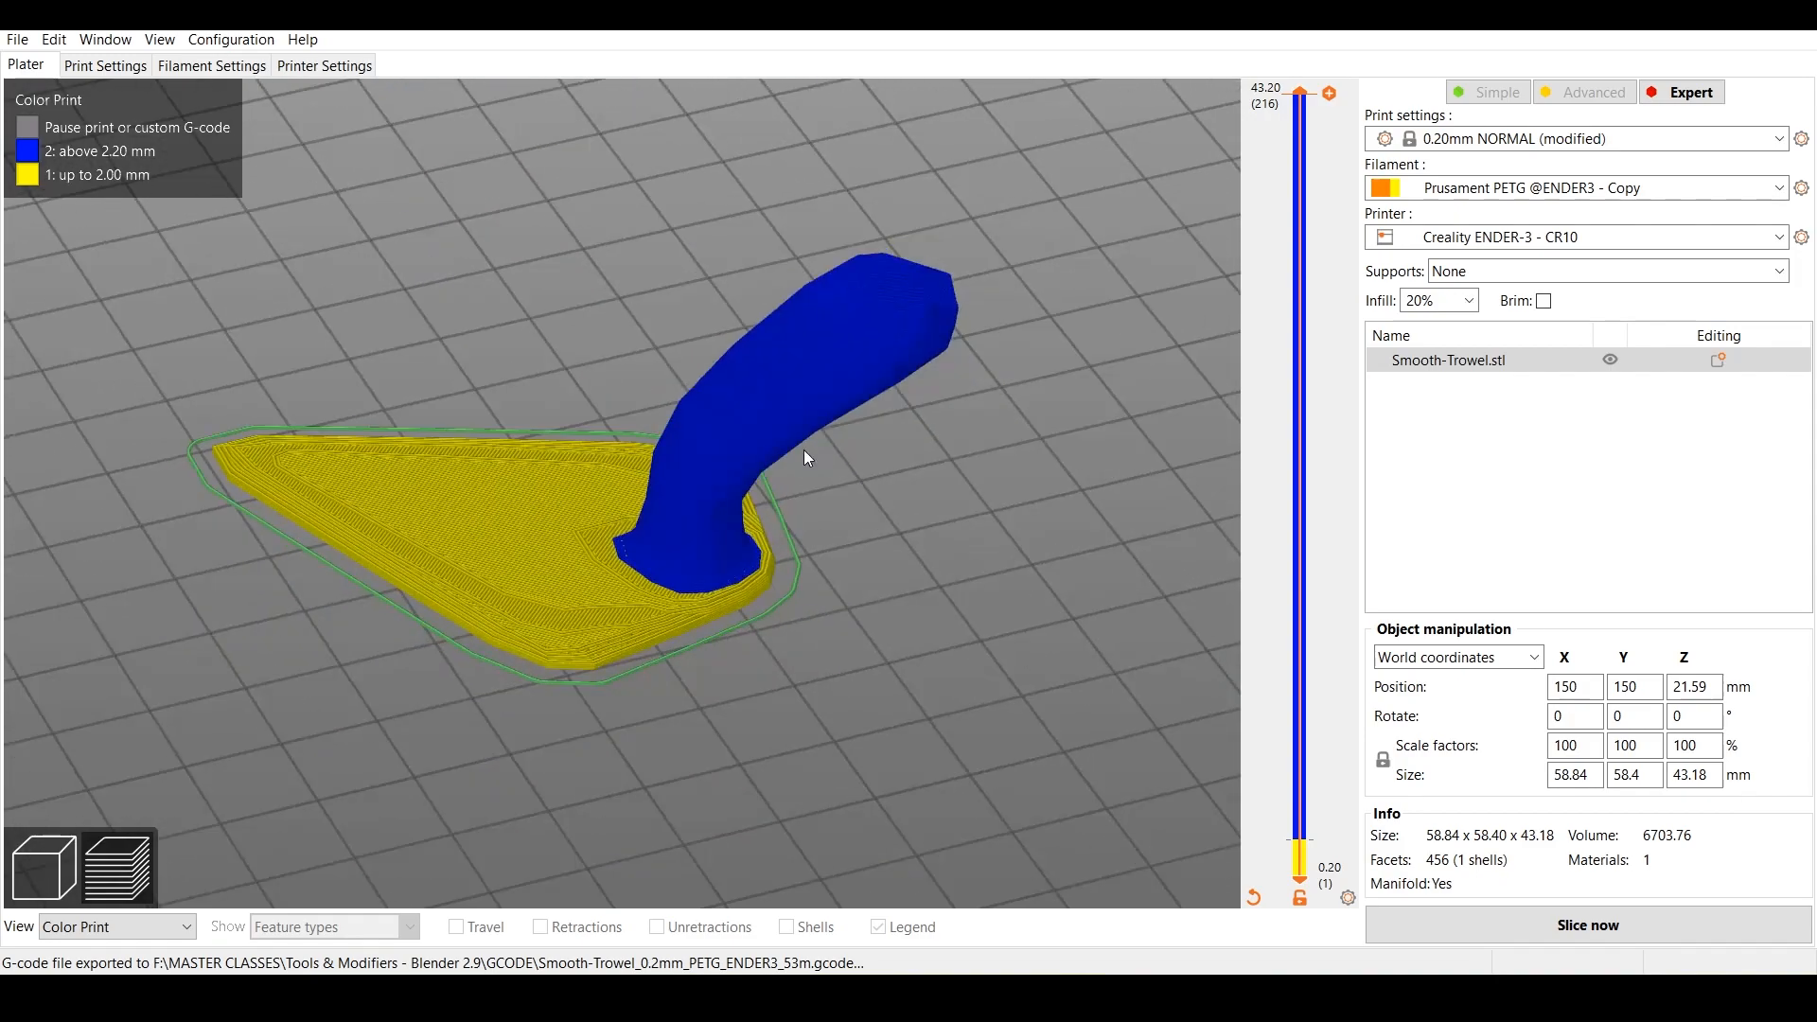
left_click_drag(806, 458, 956, 526)
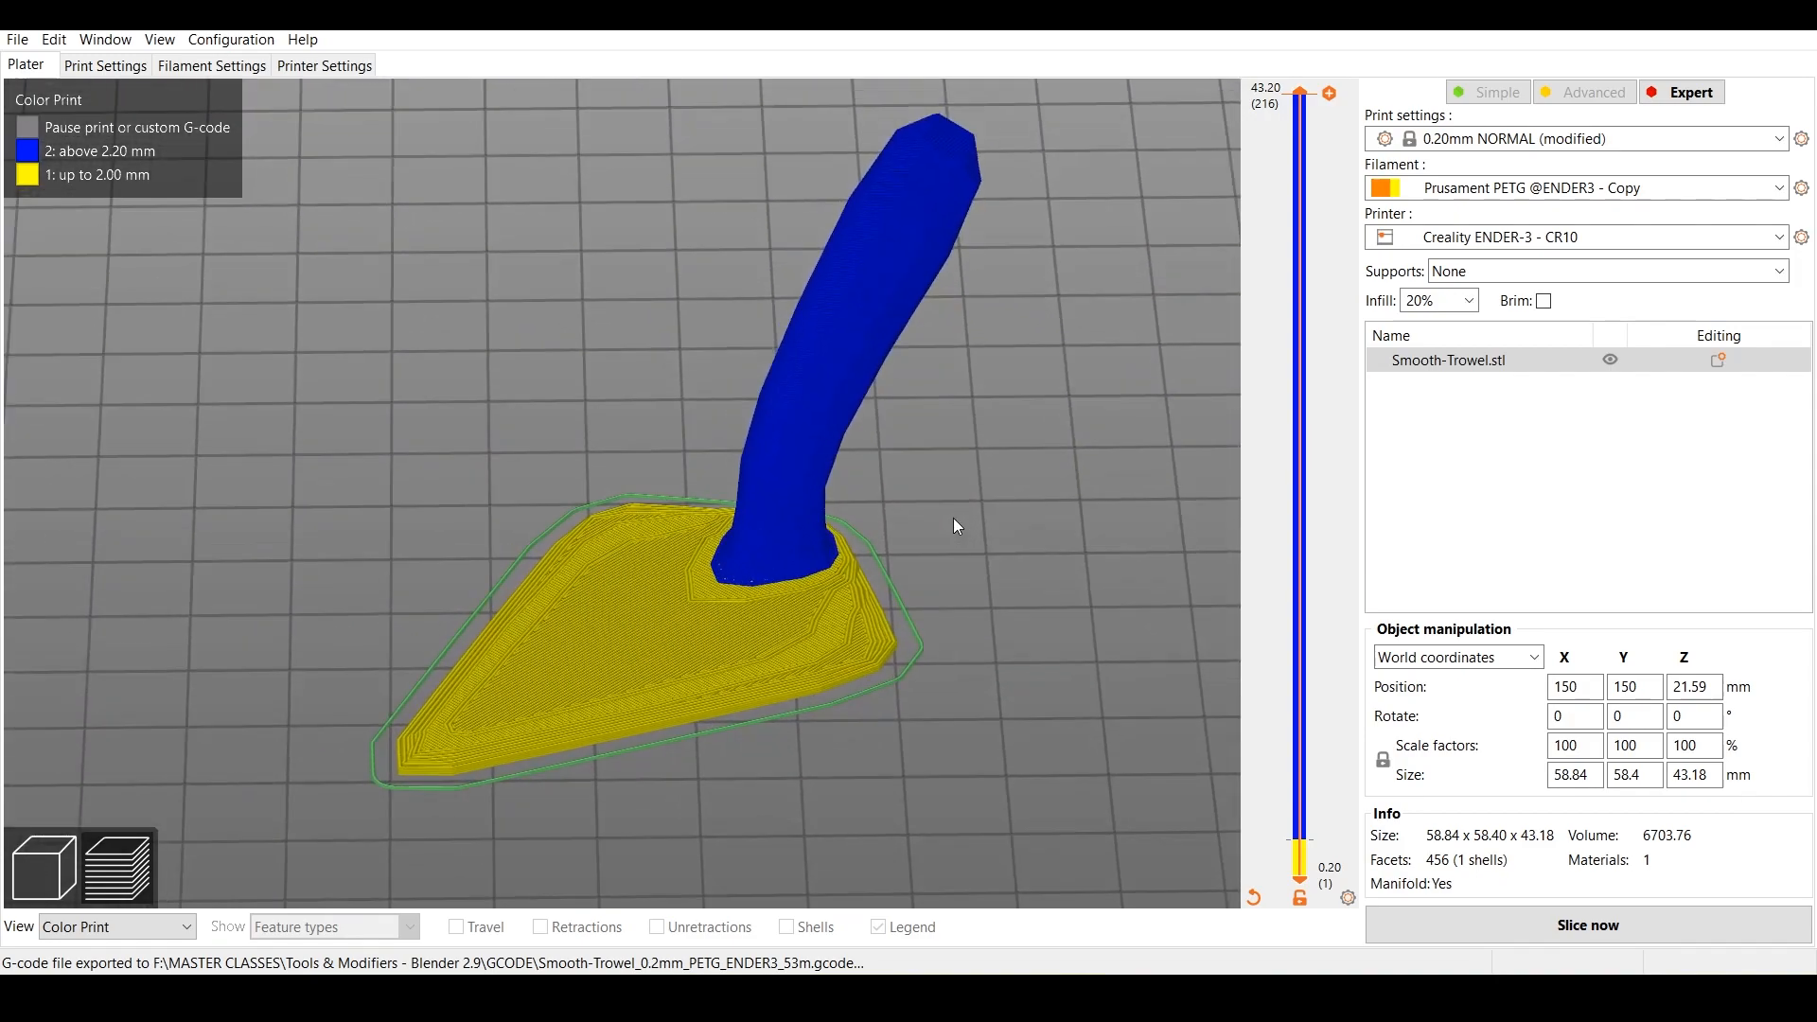